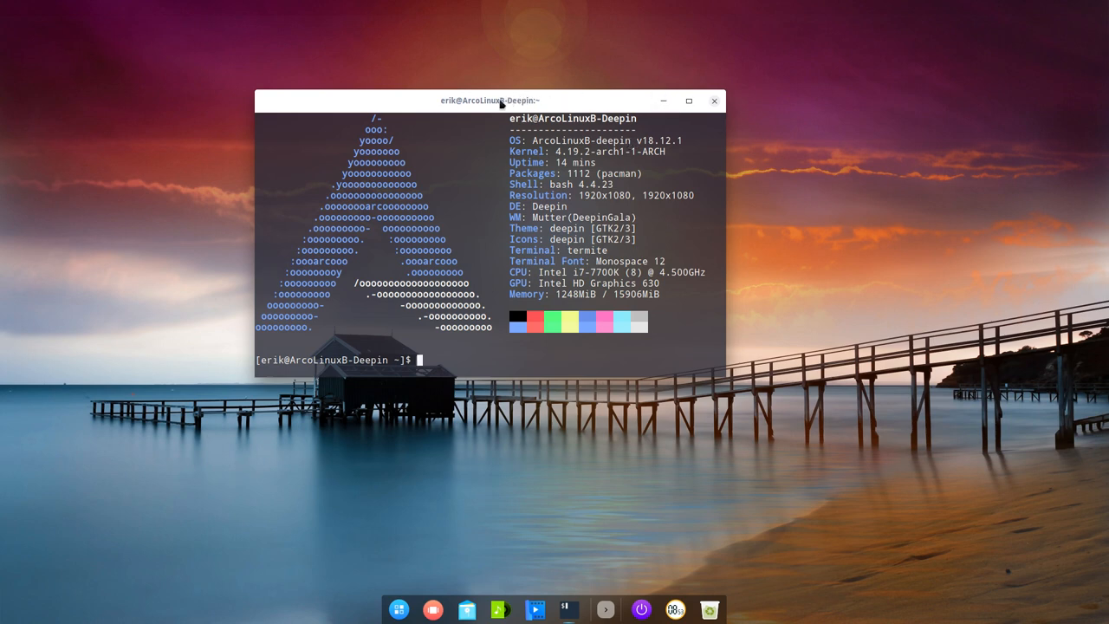
# Drag the Termite system-information window across to the right half of the desktop.
pyautogui.moveTo(501, 101); pyautogui.dragTo(579, 161)
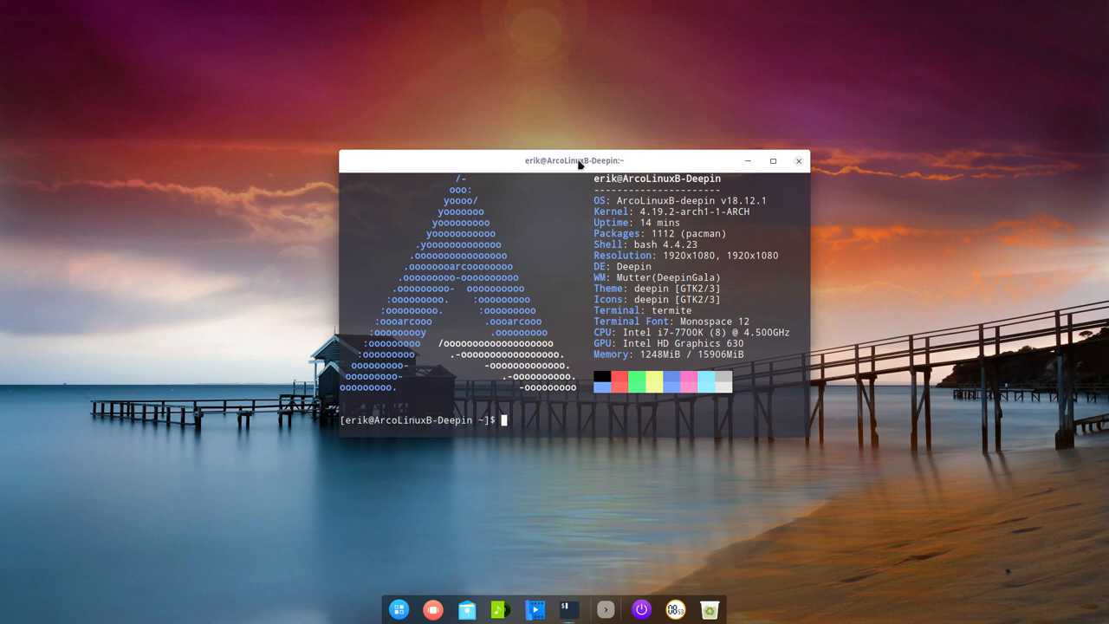
pyautogui.moveTo(693, 164)
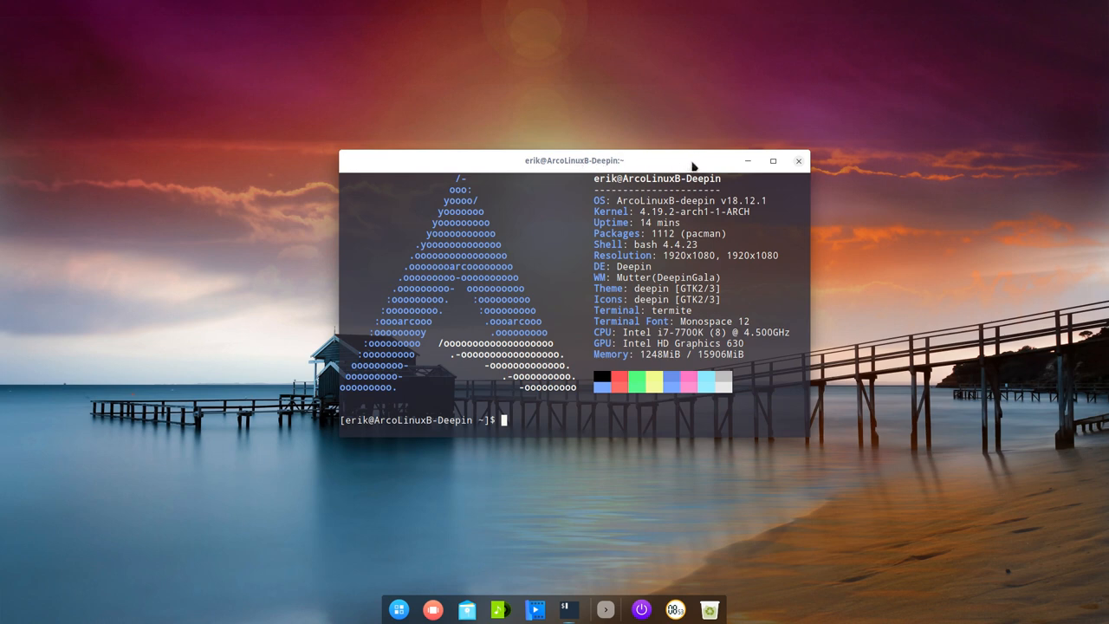
pyautogui.moveTo(798, 164)
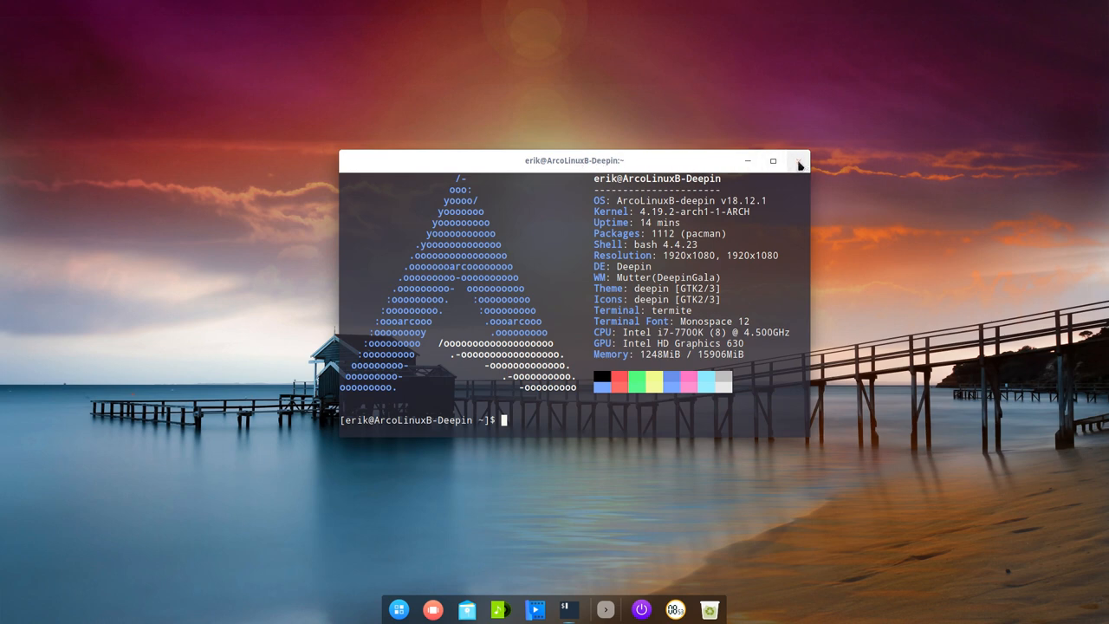
pyautogui.moveTo(574, 160); pyautogui.dragTo(585, 160)
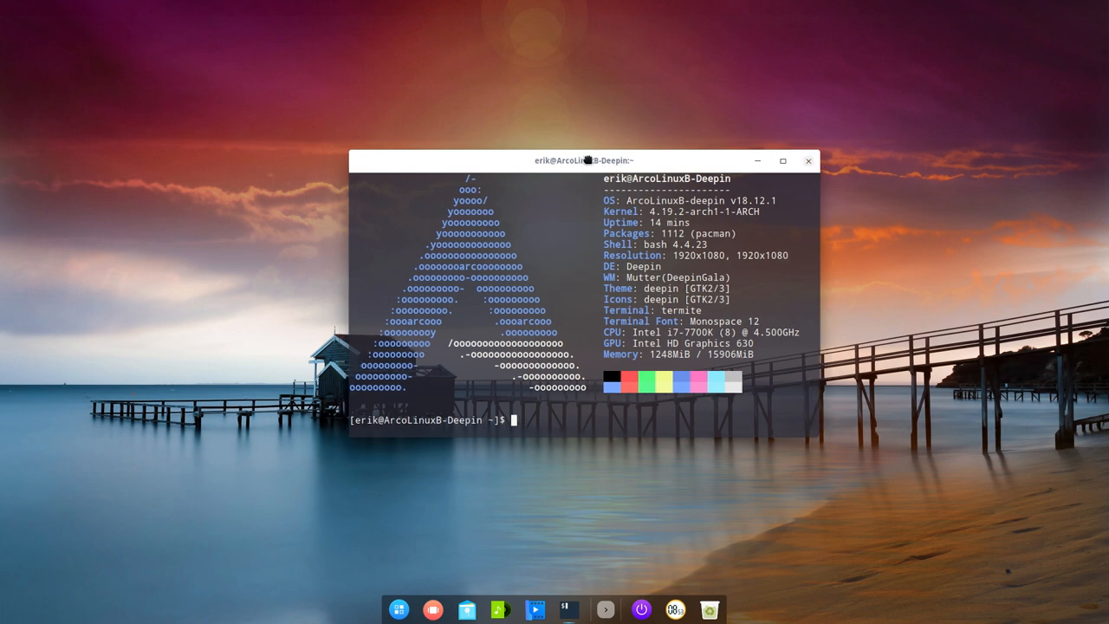
pyautogui.moveTo(583, 160); pyautogui.dragTo(697, 128)
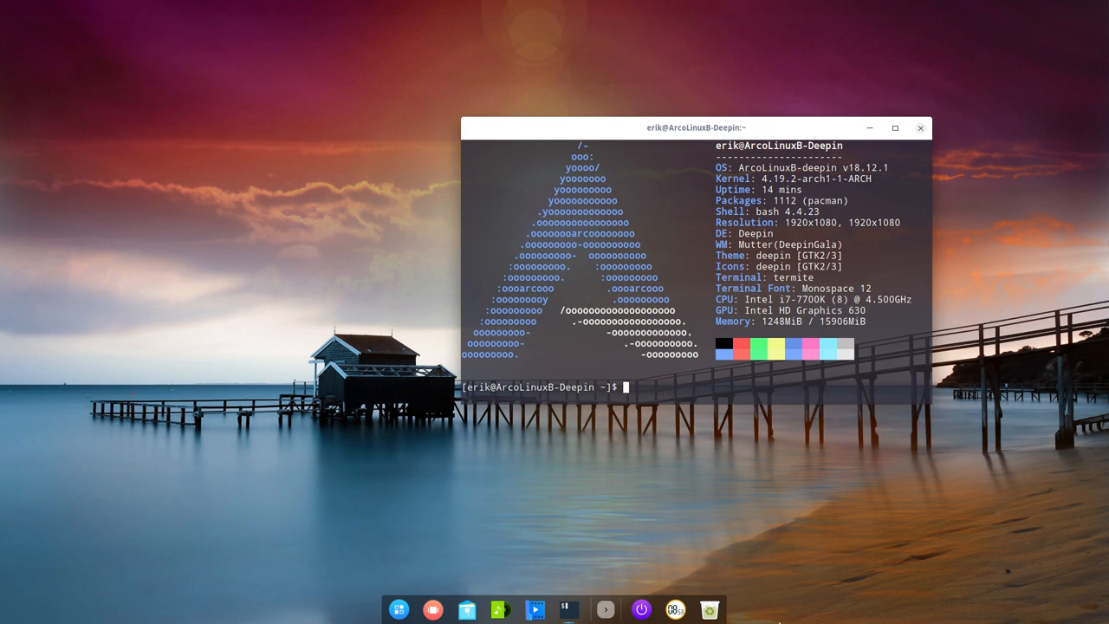
pyautogui.moveTo(151, 5)
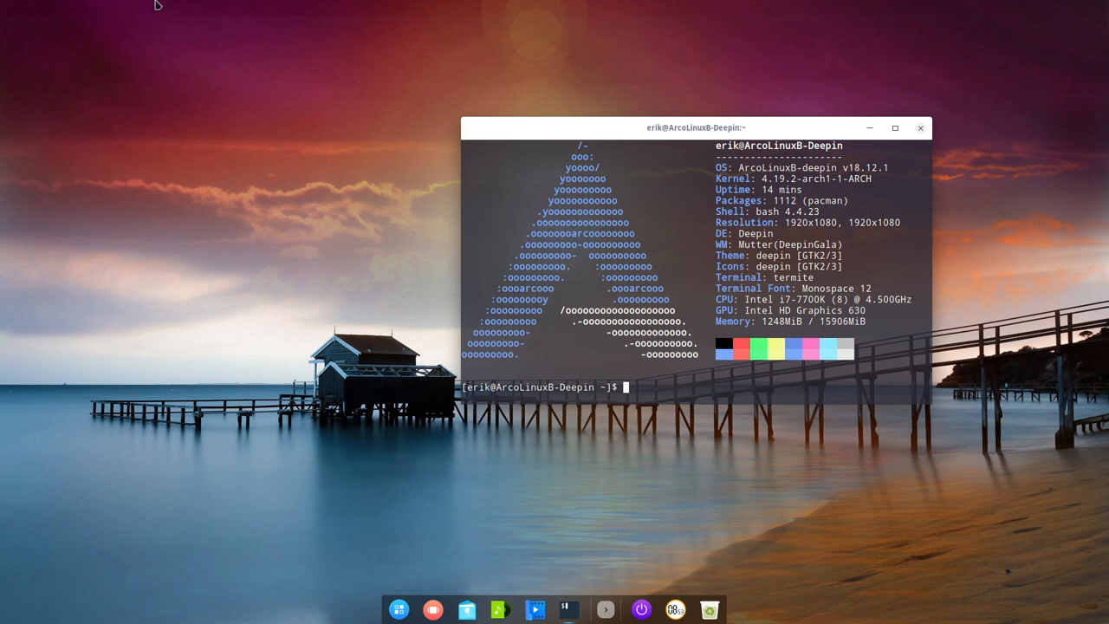
pyautogui.moveTo(91, 227)
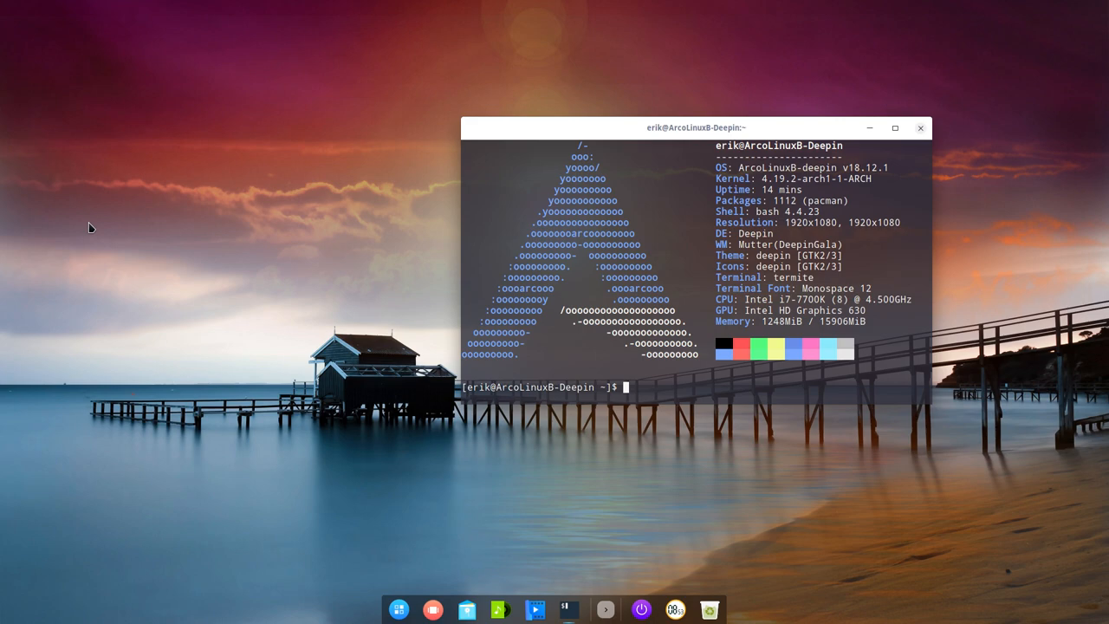
pyautogui.moveTo(402, 607)
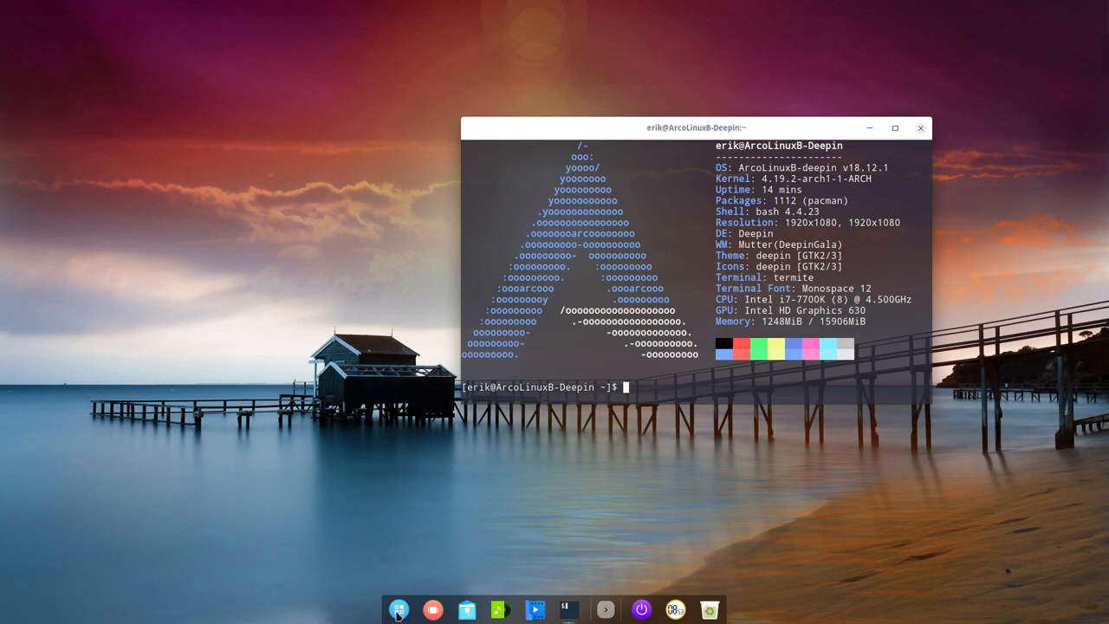
# Open and dismiss the full-screen Launcher app grid, then minimise the Termite window.
pyautogui.click(398, 609)
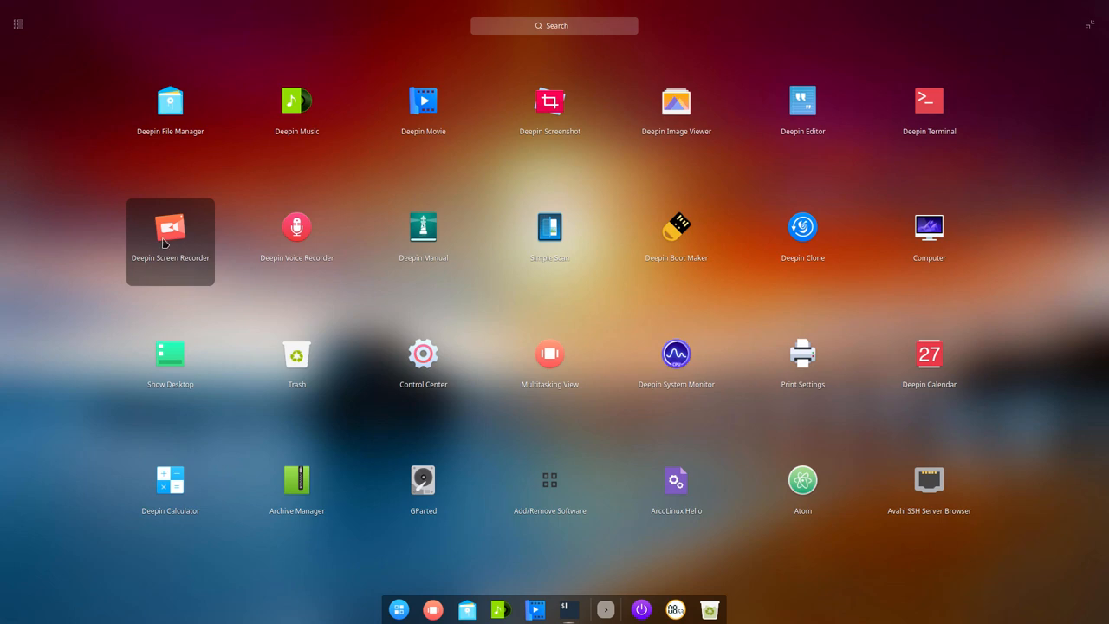
pyautogui.moveTo(198, 219)
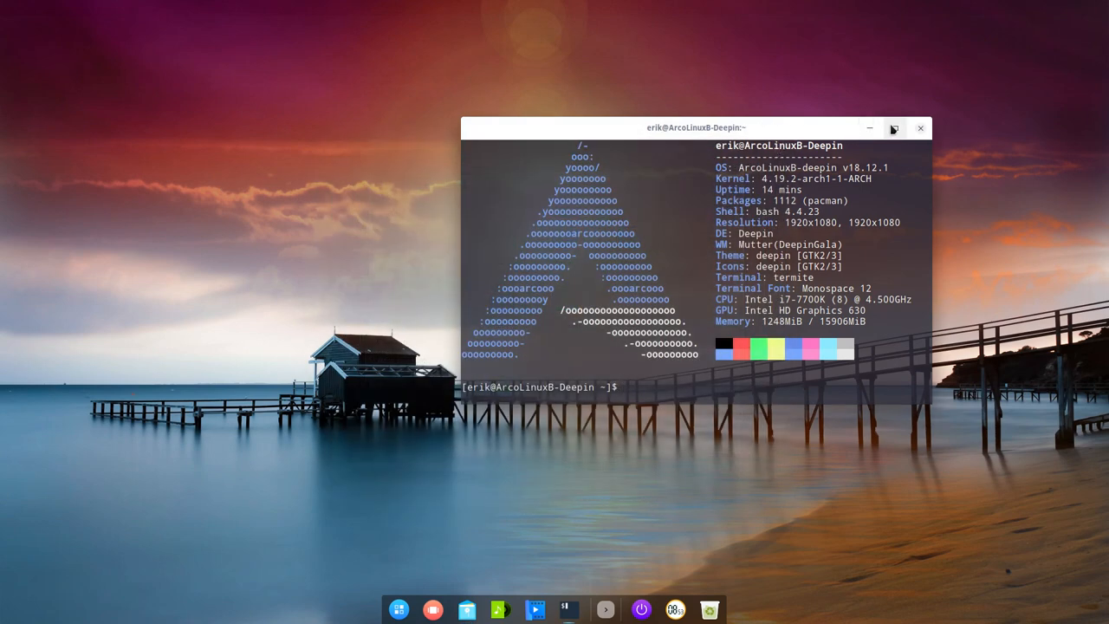
pyautogui.click(893, 128)
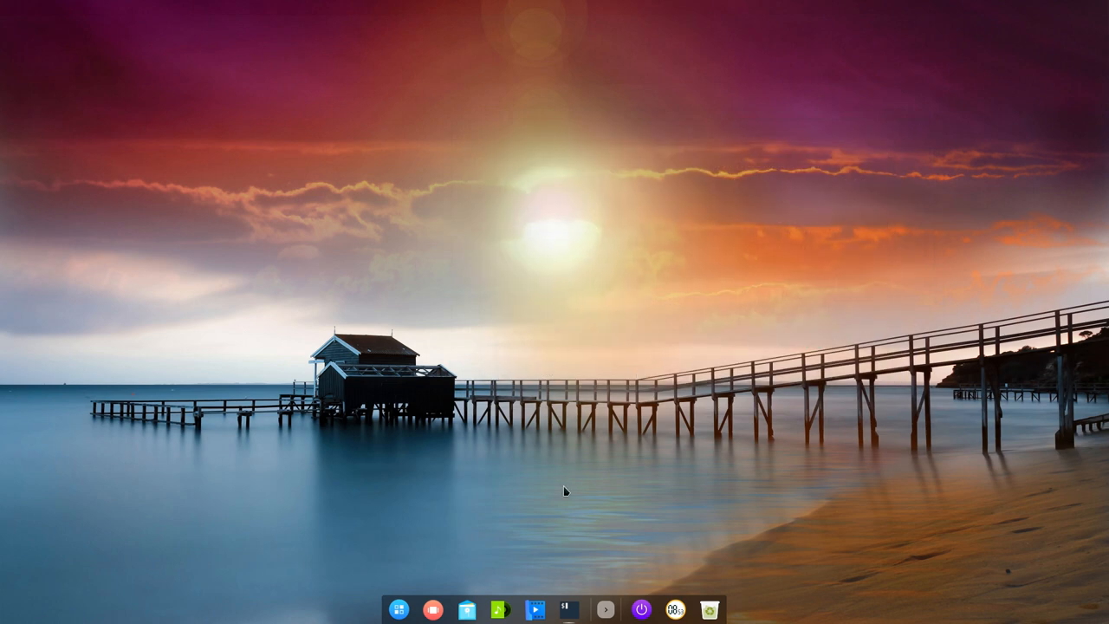
pyautogui.moveTo(428, 420)
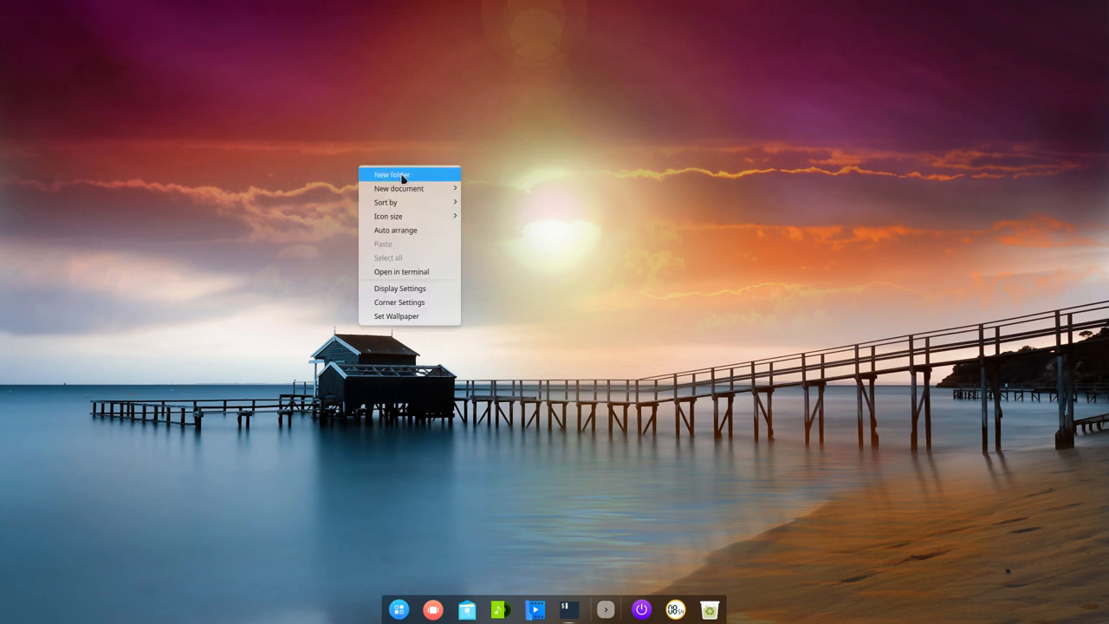
pyautogui.moveTo(410, 216)
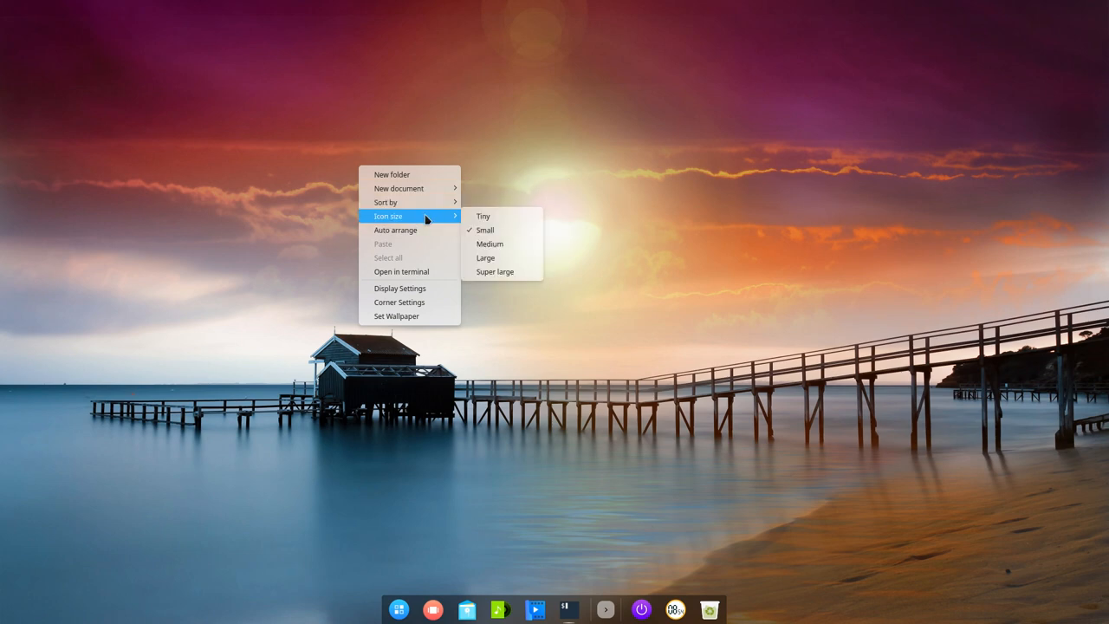
pyautogui.moveTo(416, 271)
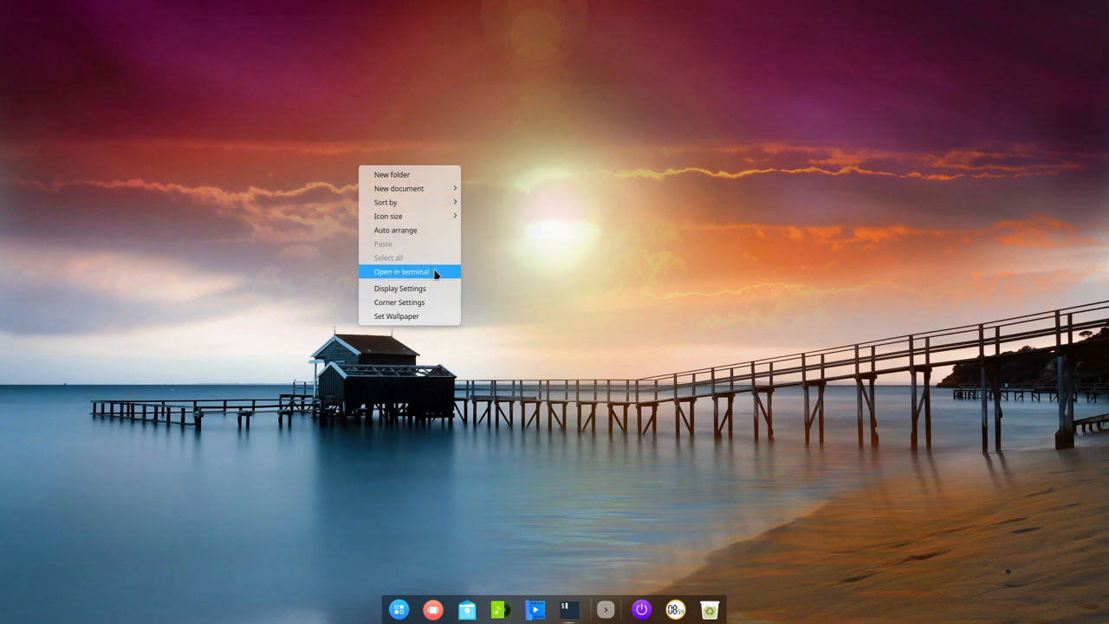
# Open a Deepin Terminal in the Desktop folder from the desktop context menu.
pyautogui.click(402, 272)
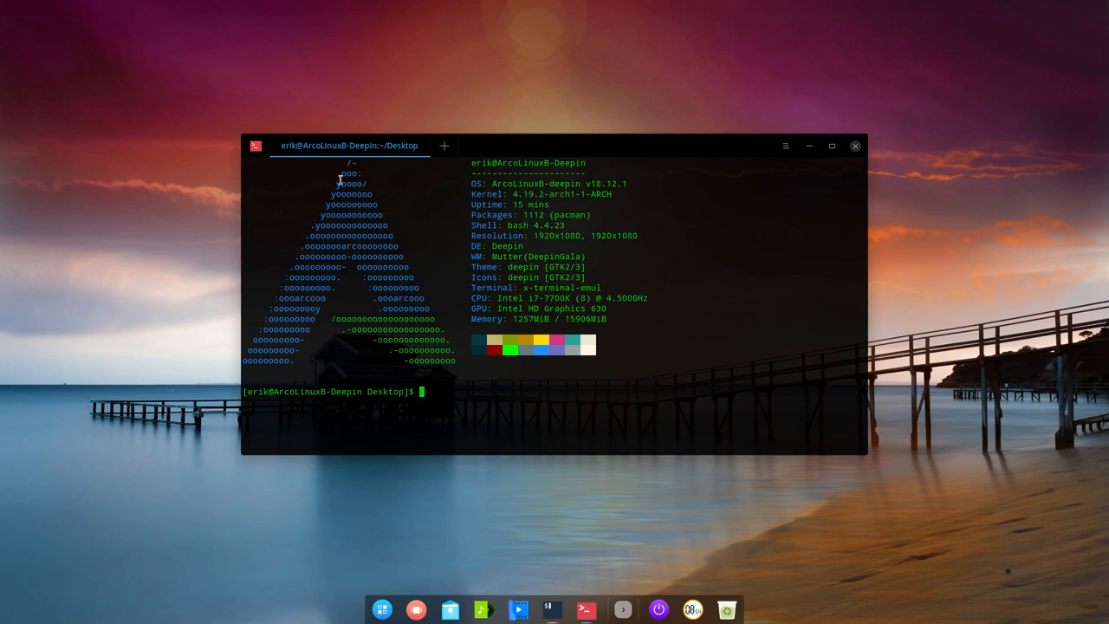
pyautogui.moveTo(277, 161)
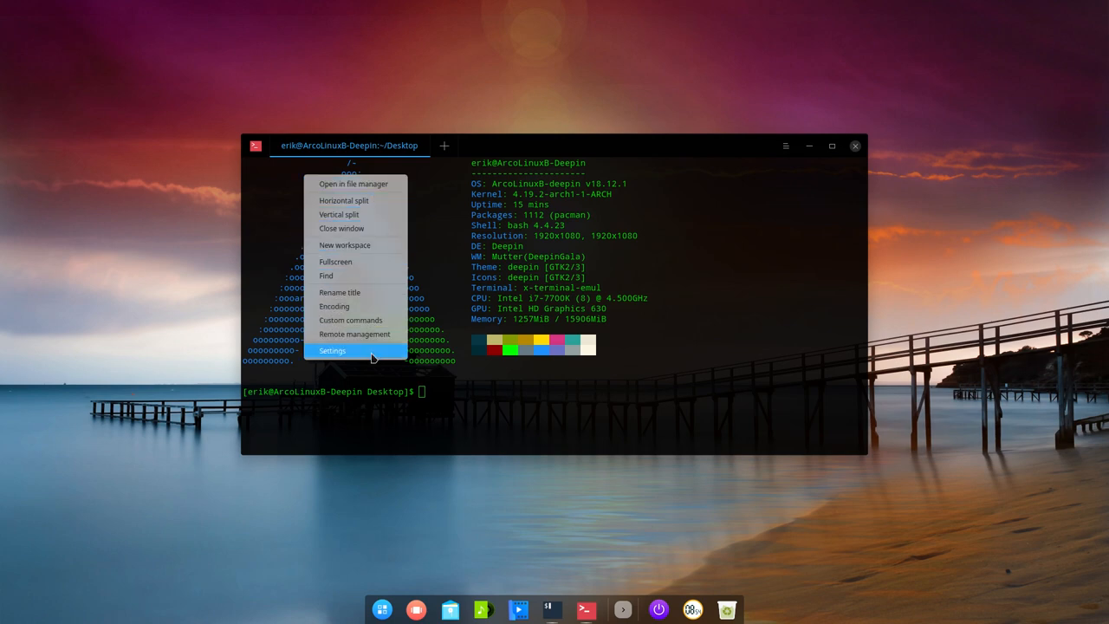
# In Deepin Terminal settings, set font size 12 and lower the window opacity.
pyautogui.click(332, 350)
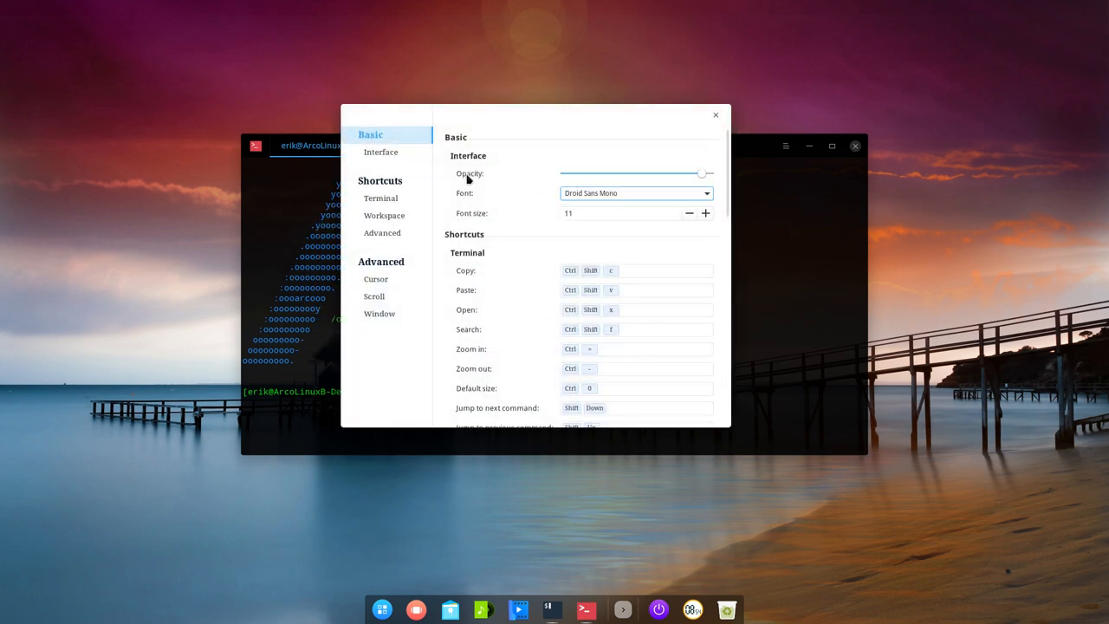
pyautogui.click(705, 213)
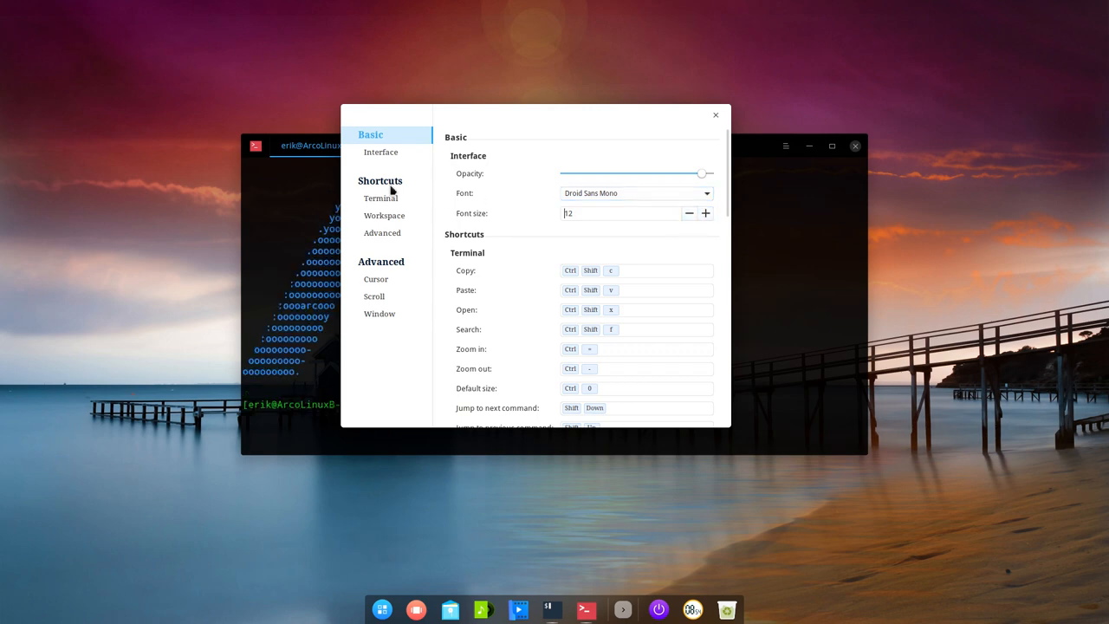
pyautogui.click(381, 152)
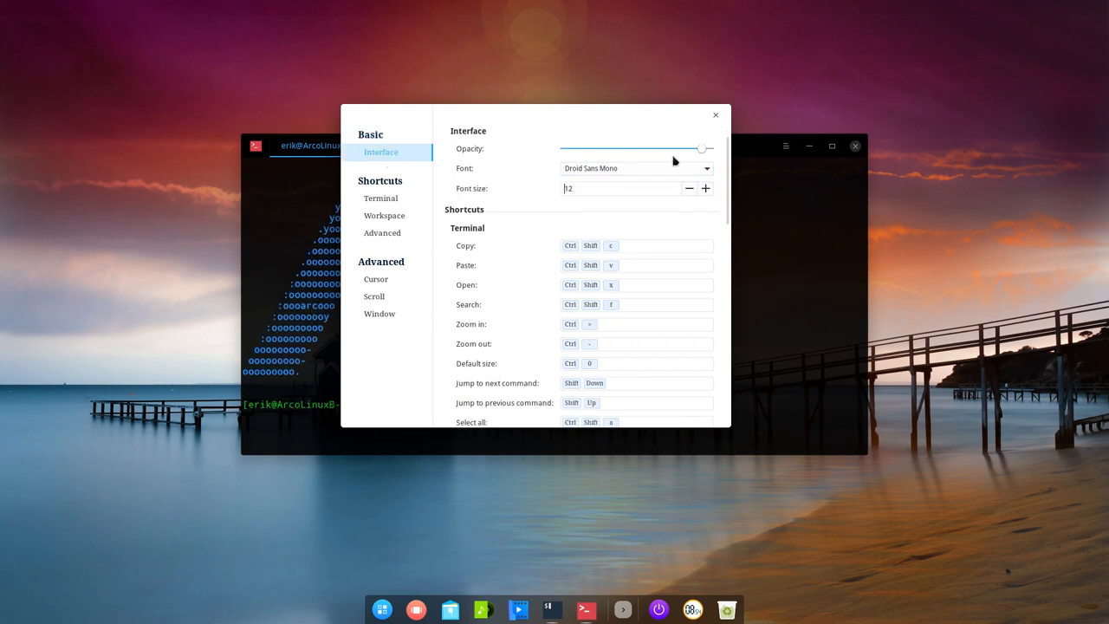
pyautogui.moveTo(701, 148); pyautogui.dragTo(643, 148)
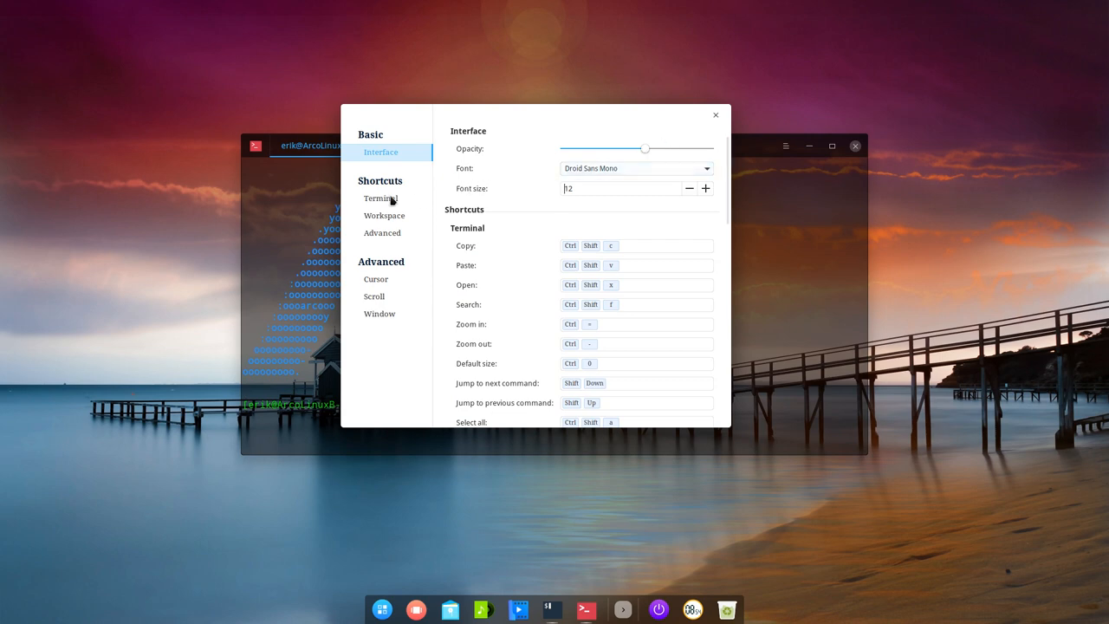
pyautogui.click(376, 279)
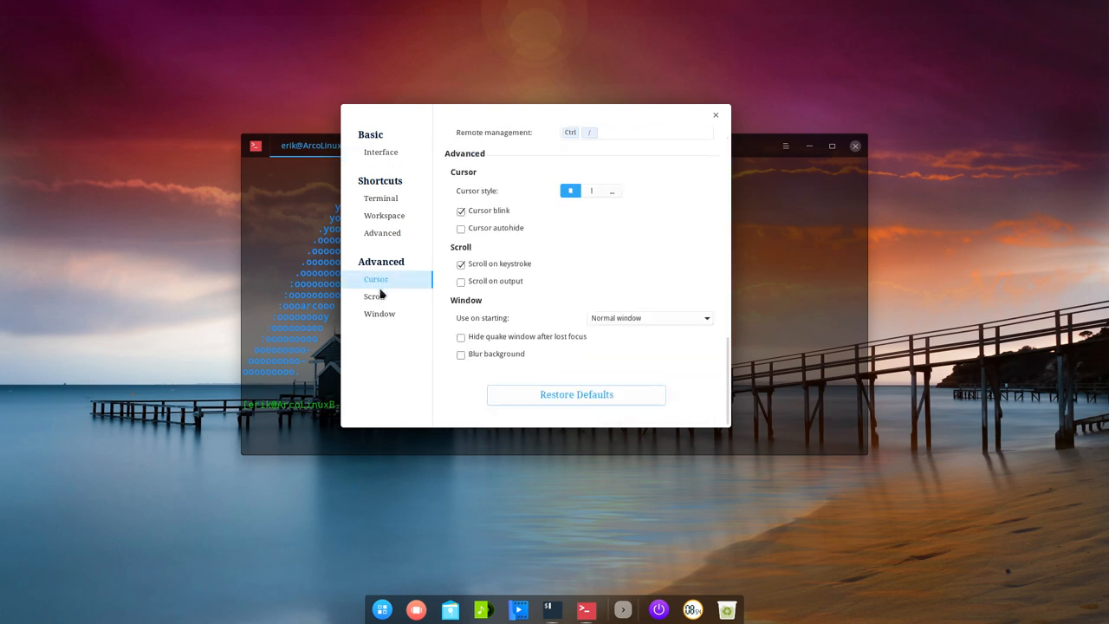
pyautogui.click(374, 296)
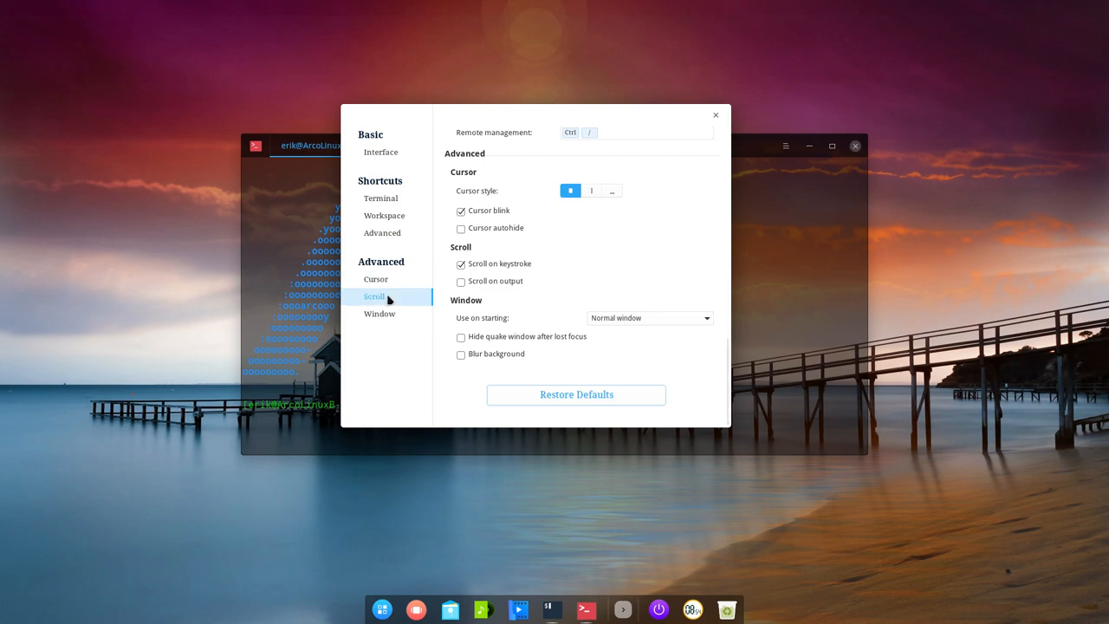
pyautogui.click(379, 312)
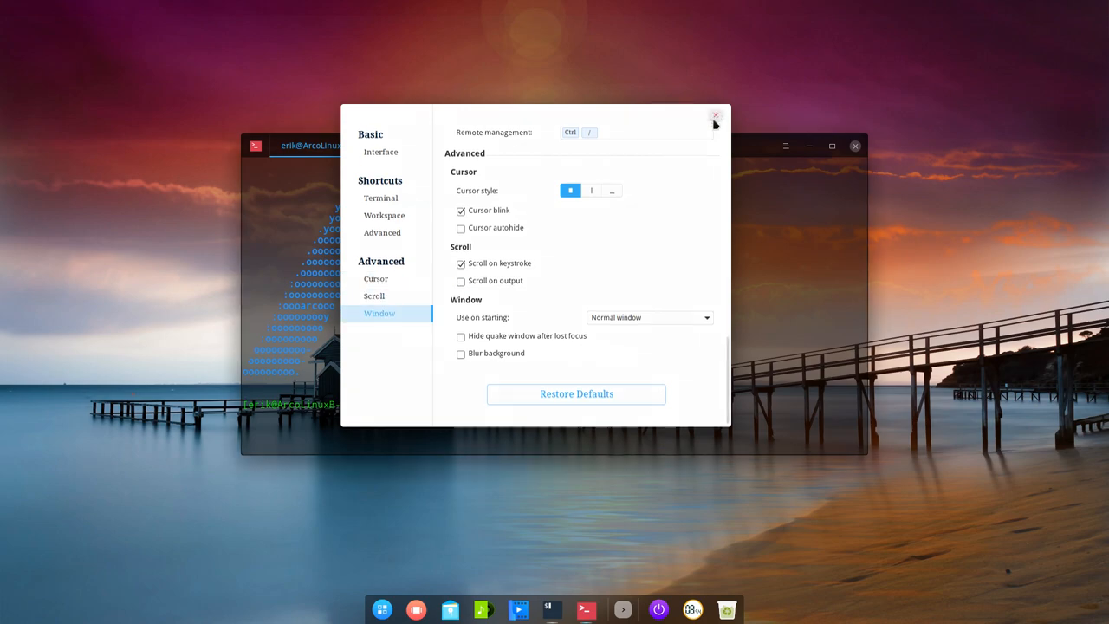
pyautogui.click(713, 114)
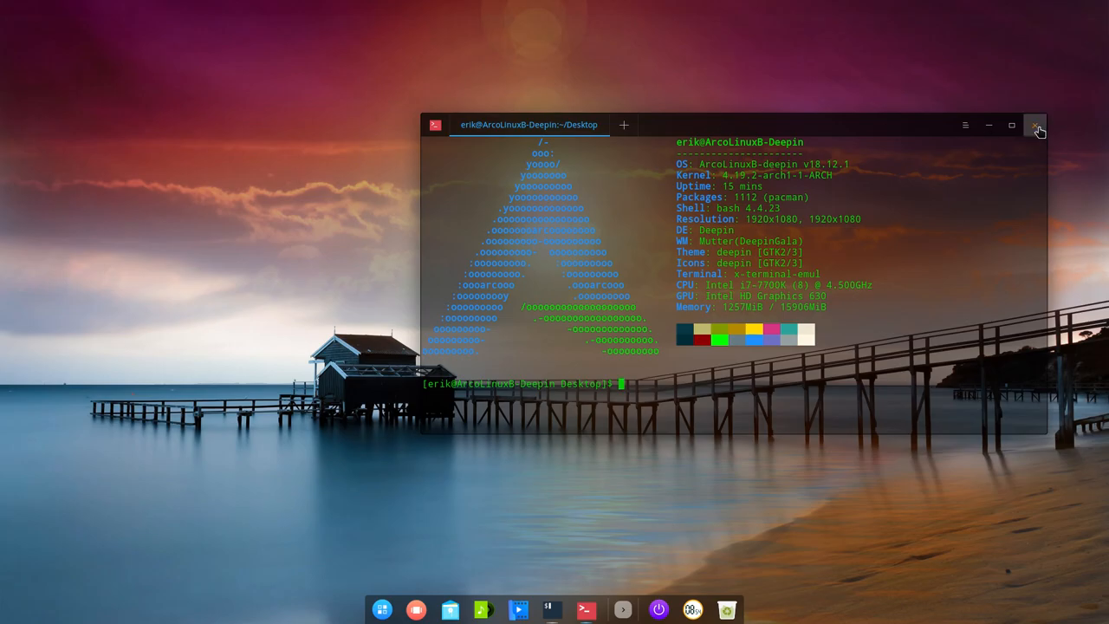
# Close Deepin Terminal, view Termite's dock menu, and minimise the Termite window.
pyautogui.click(1036, 126)
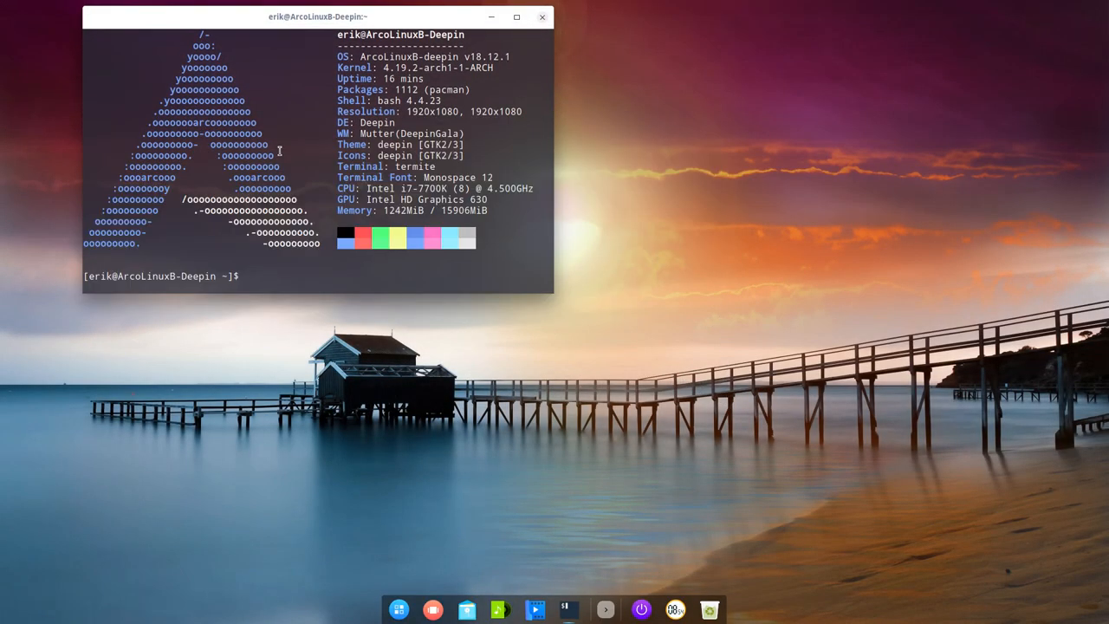
pyautogui.rightClick(568, 607)
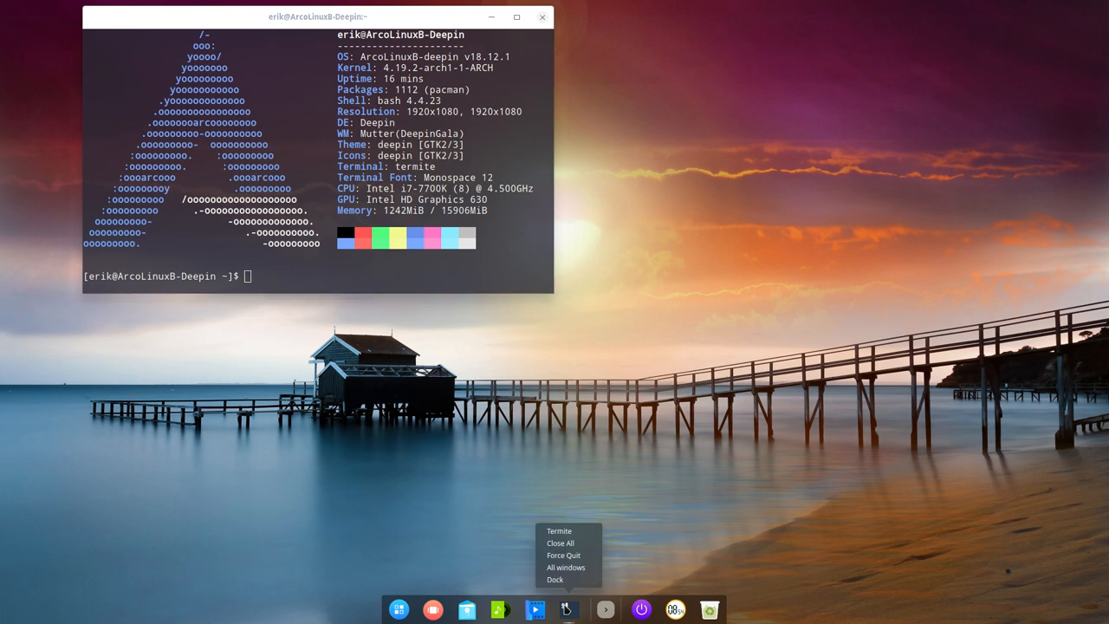
pyautogui.moveTo(564, 543)
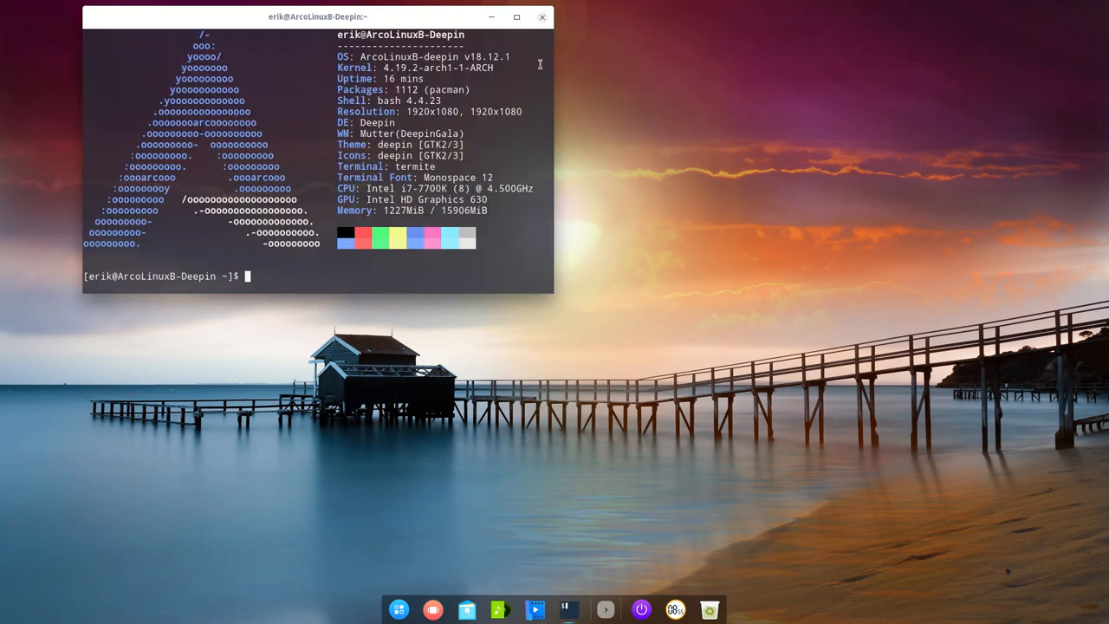
pyautogui.click(540, 17)
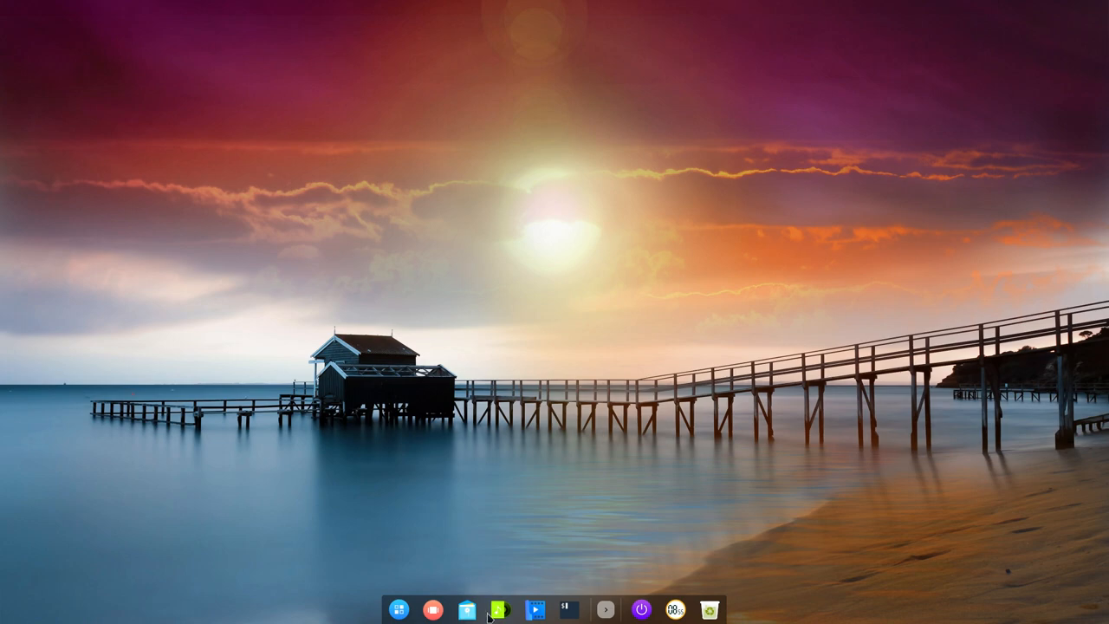
# Open the full-screen Launcher and scroll through its app categories.
pyautogui.click(399, 607)
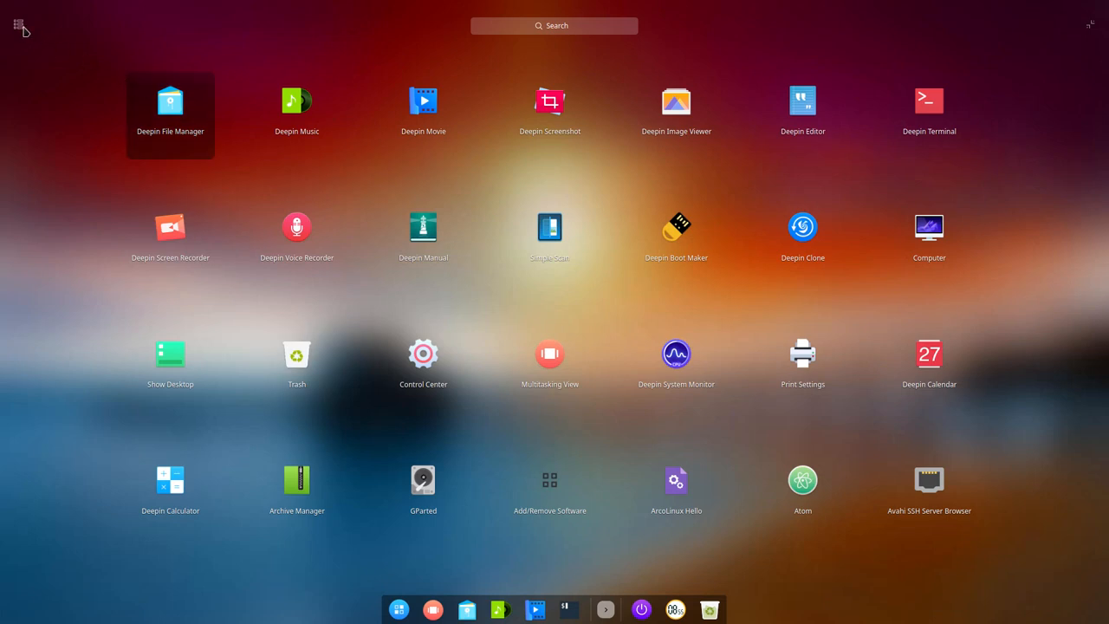
pyautogui.moveTo(1090, 30)
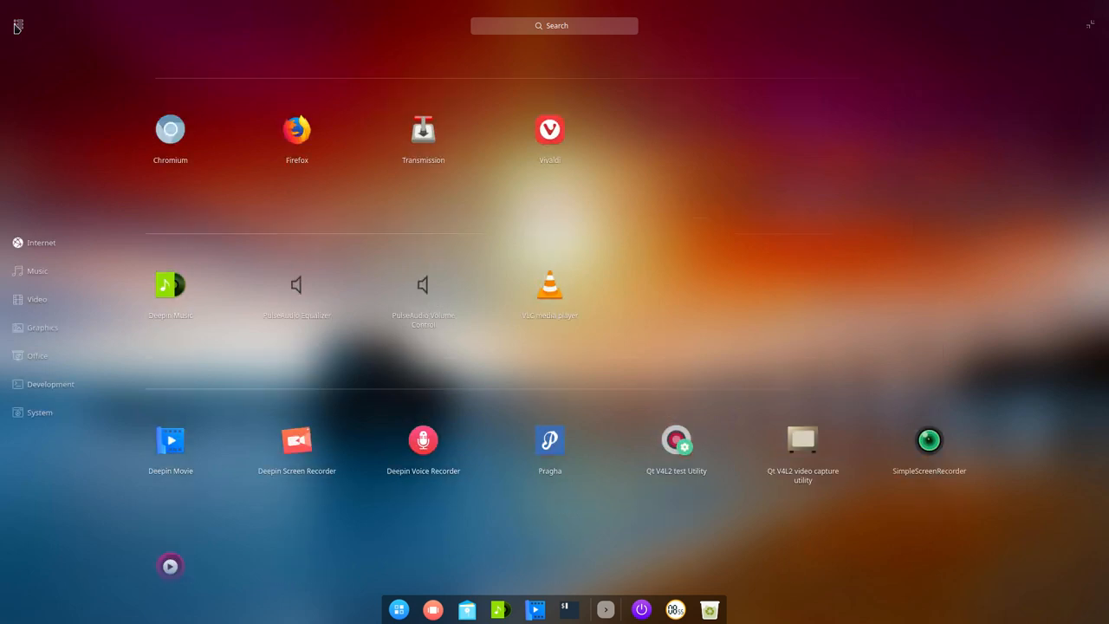
pyautogui.scroll(-3)
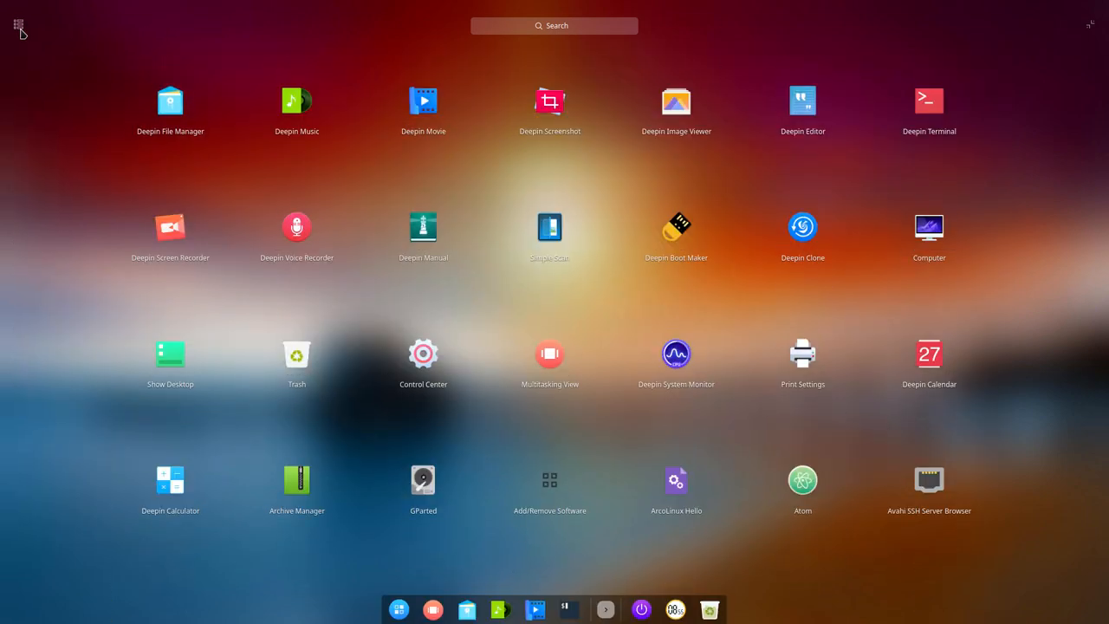
pyautogui.moveTo(1087, 23)
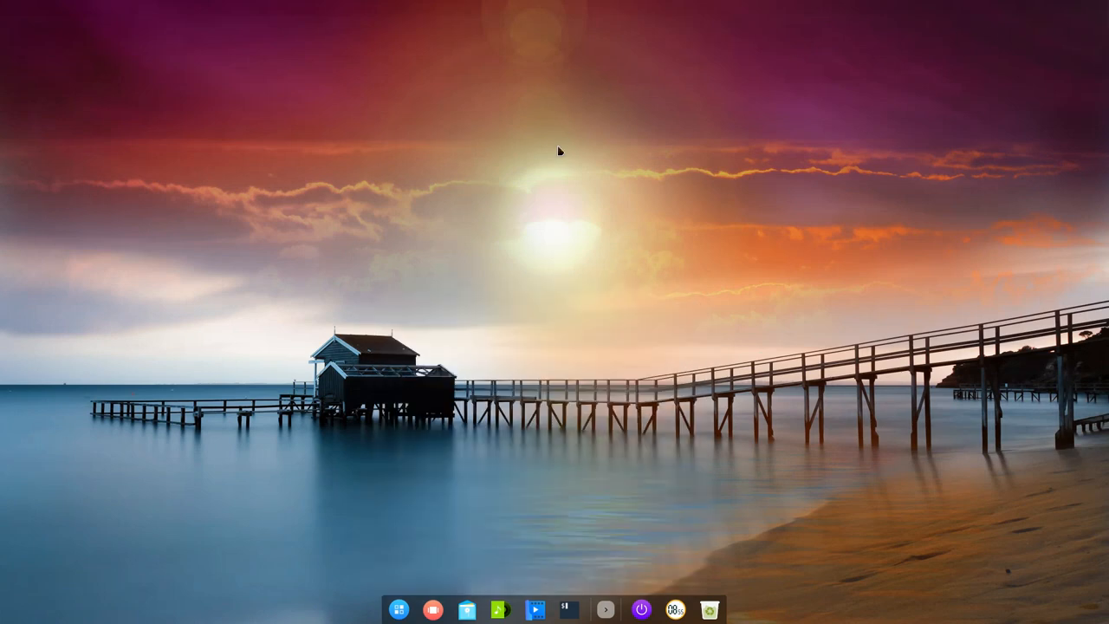
# Set the dock Mode to Efficient, making it a full-width bar with tray icons.
pyautogui.click(400, 609)
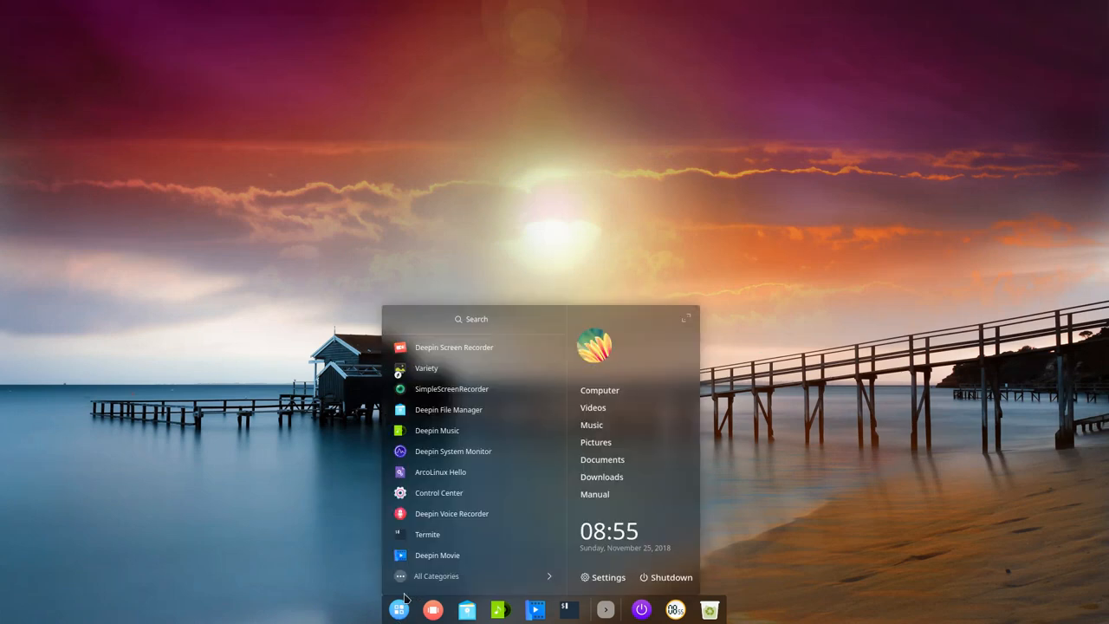
pyautogui.moveTo(706, 327)
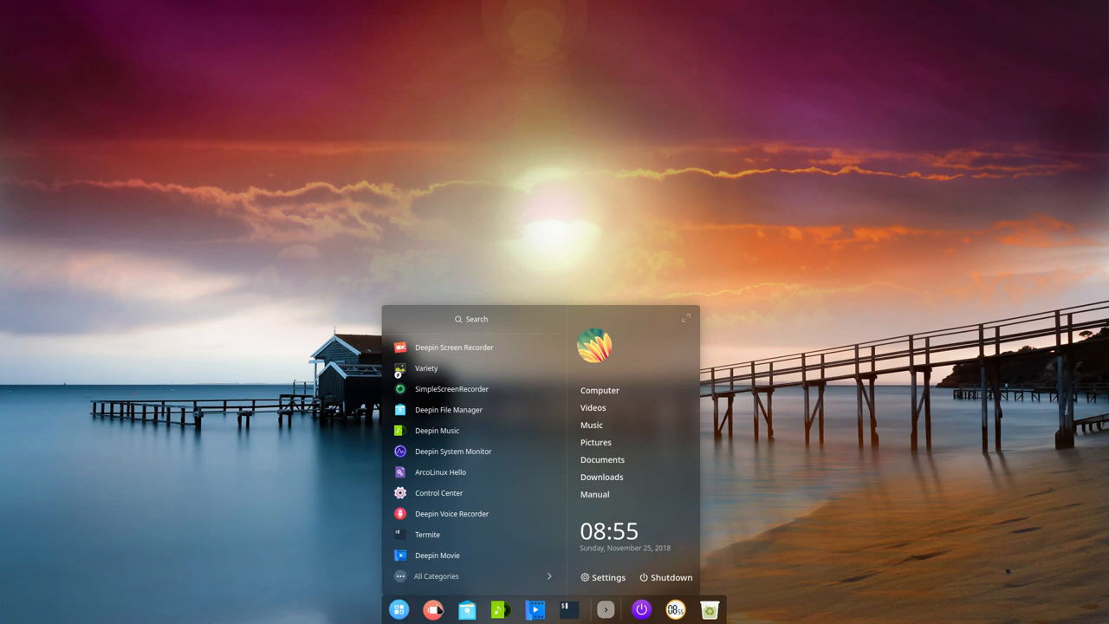
pyautogui.rightClick(398, 609)
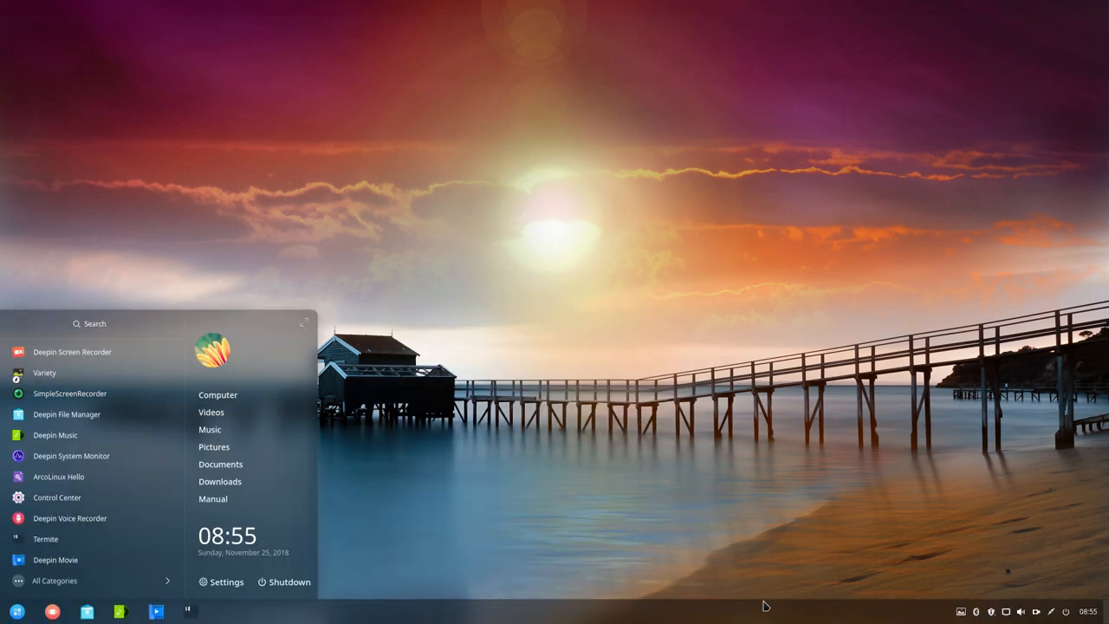
pyautogui.click(19, 609)
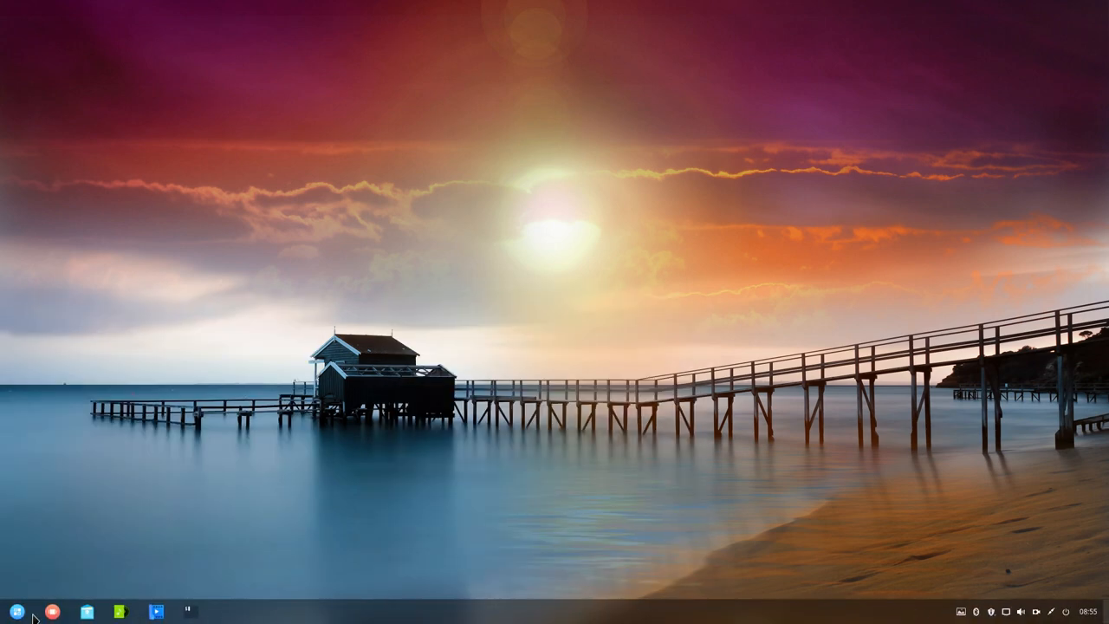
pyautogui.moveTo(1025, 615)
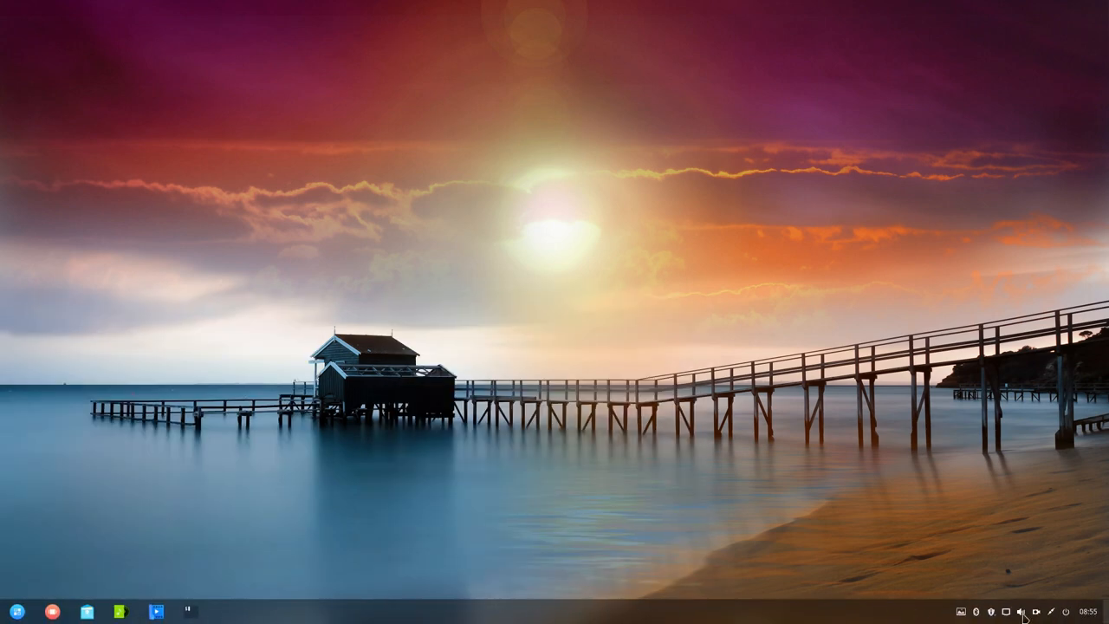
pyautogui.moveTo(775, 606)
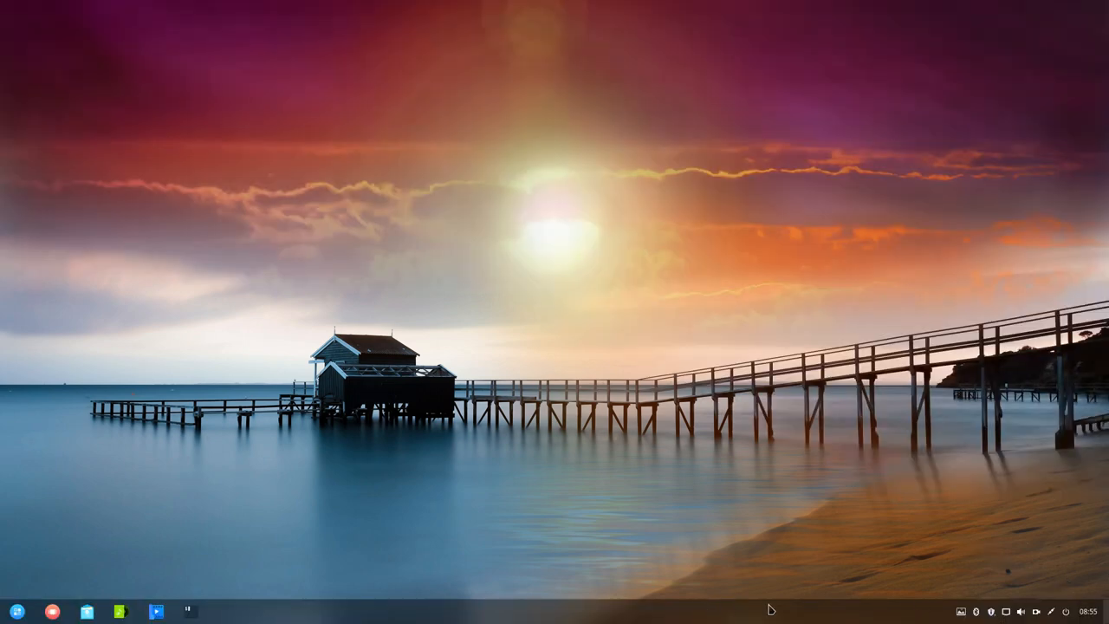
# Browse the compact launcher's All Categories list, view one category, then go back.
pyautogui.click(15, 607)
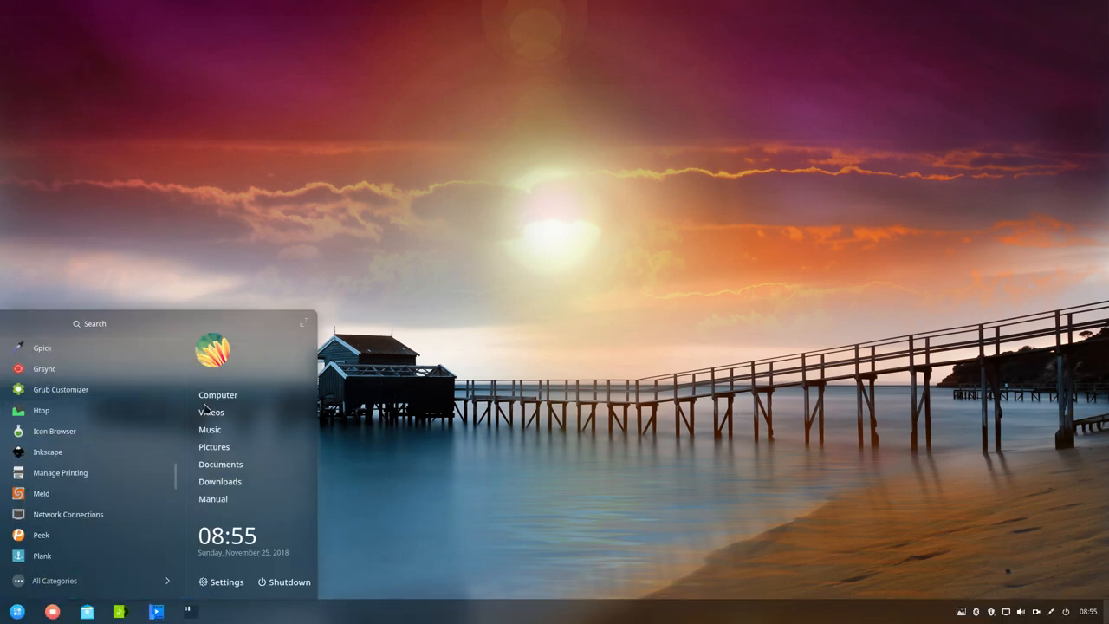
pyautogui.click(212, 411)
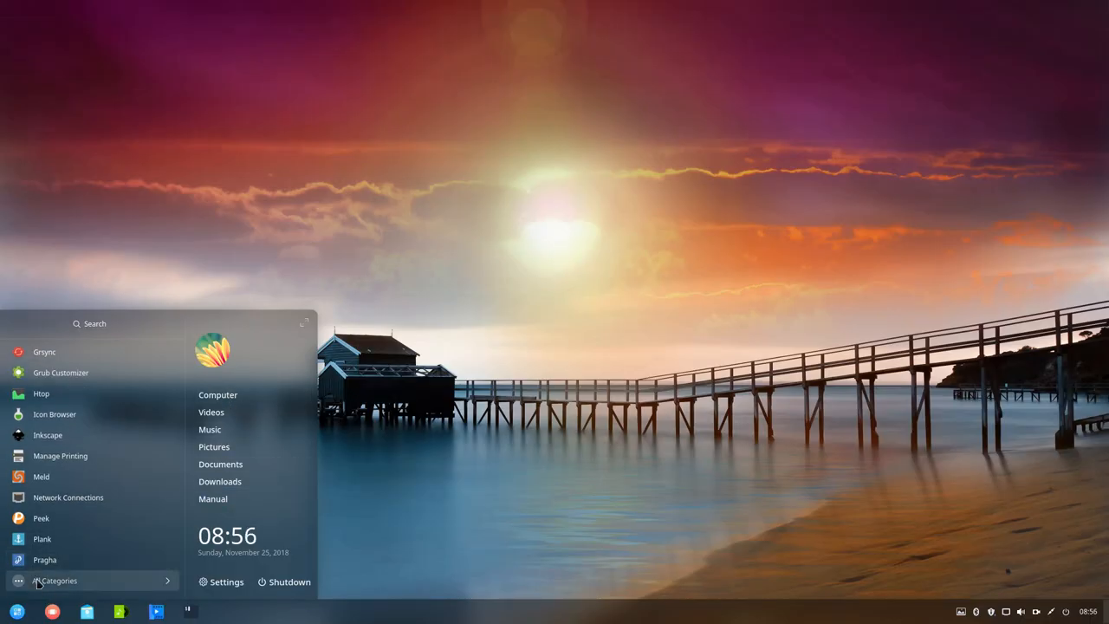
pyautogui.click(54, 580)
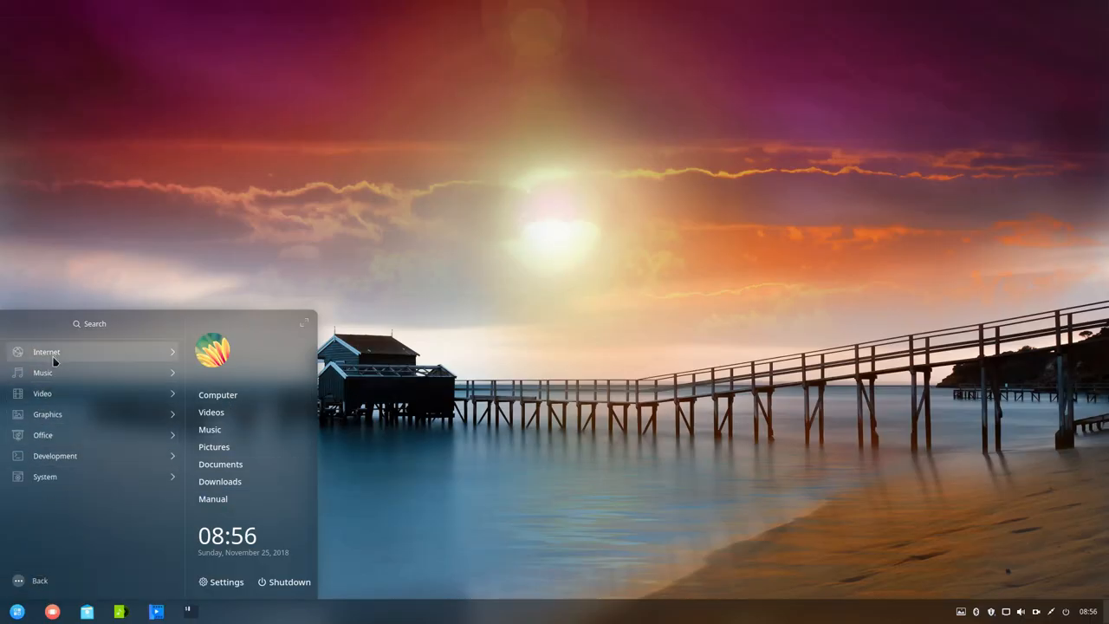
pyautogui.click(48, 414)
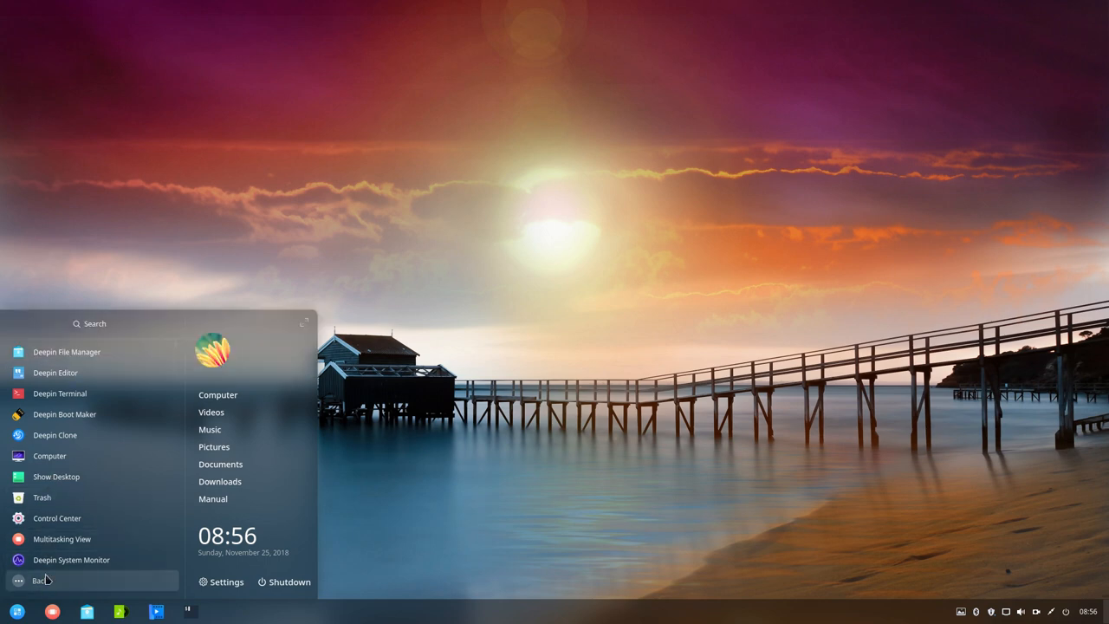
pyautogui.click(41, 581)
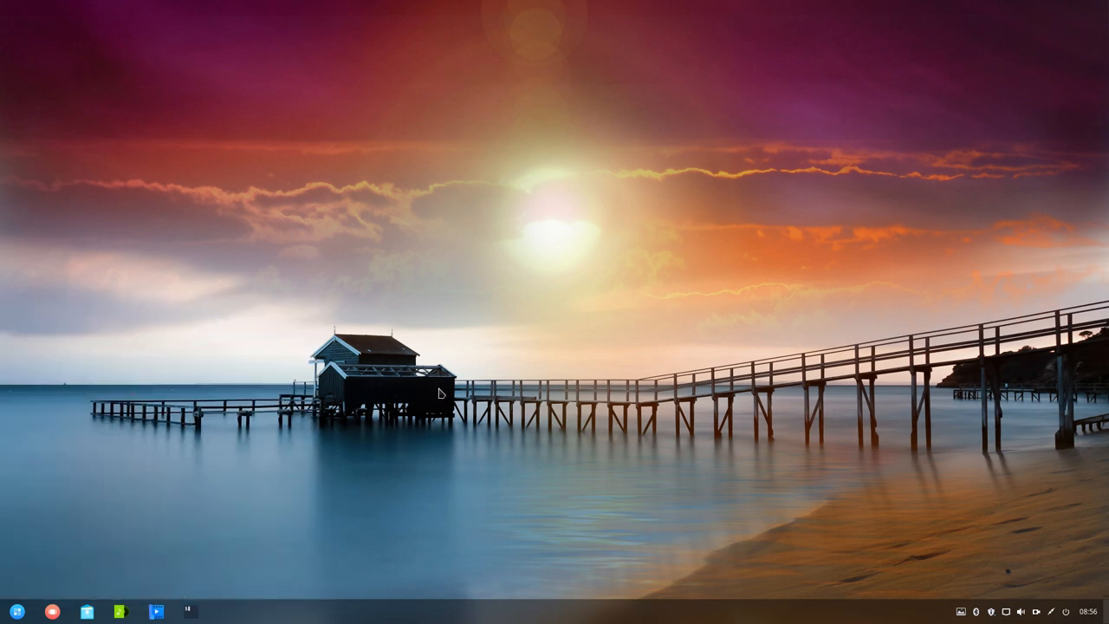
# Set the dock Mode back to Fashion and increase its icon Size.
pyautogui.rightClick(17, 608)
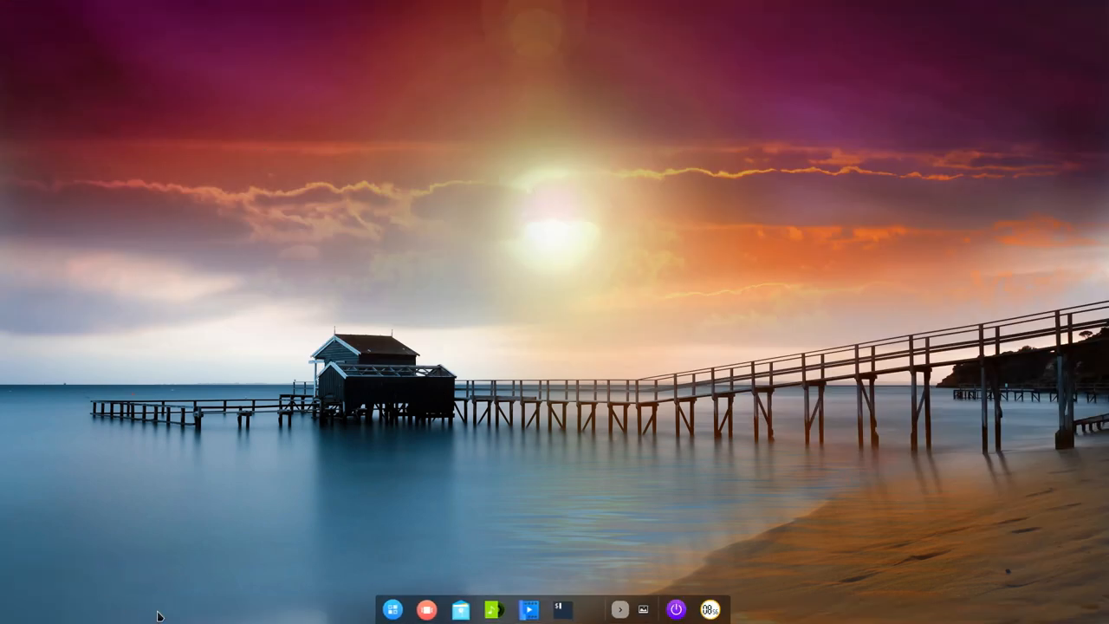
pyautogui.rightClick(391, 612)
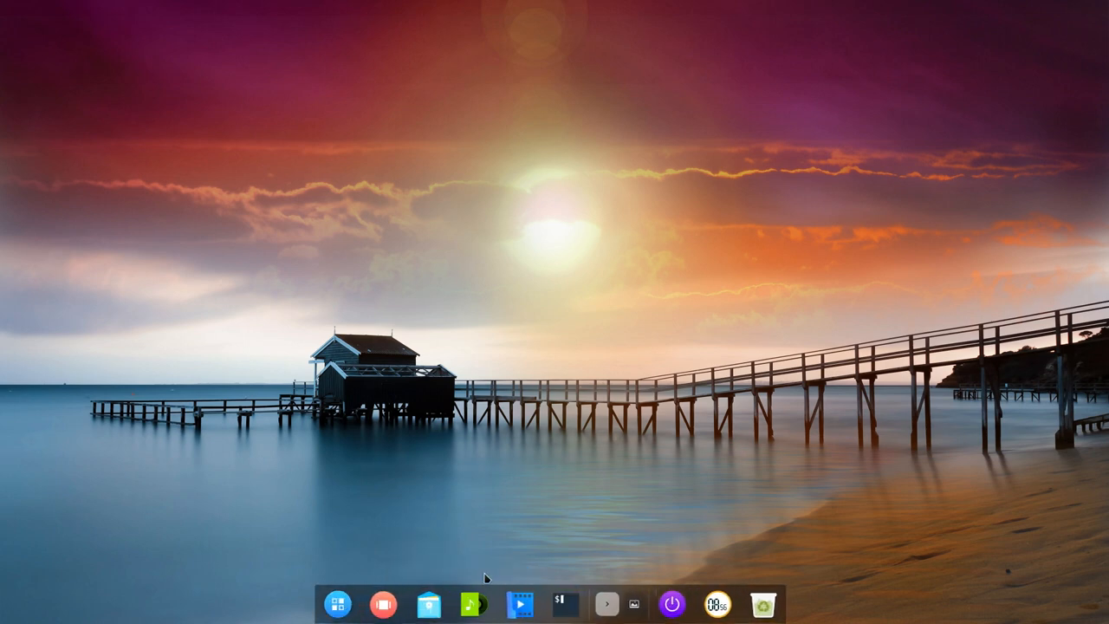
pyautogui.moveTo(342, 603)
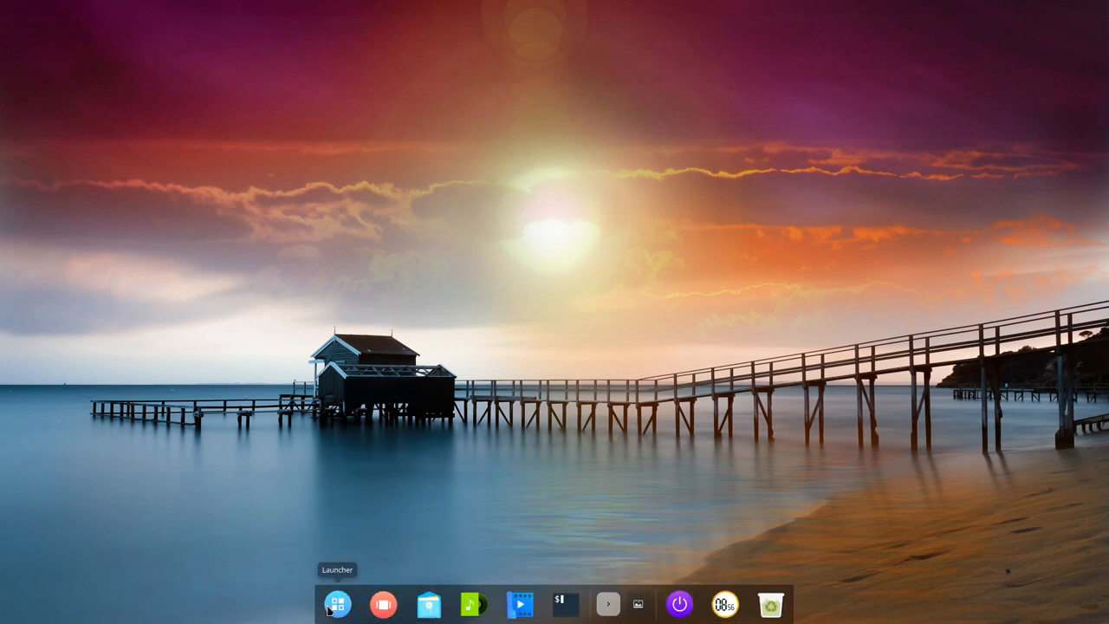
pyautogui.rightClick(342, 612)
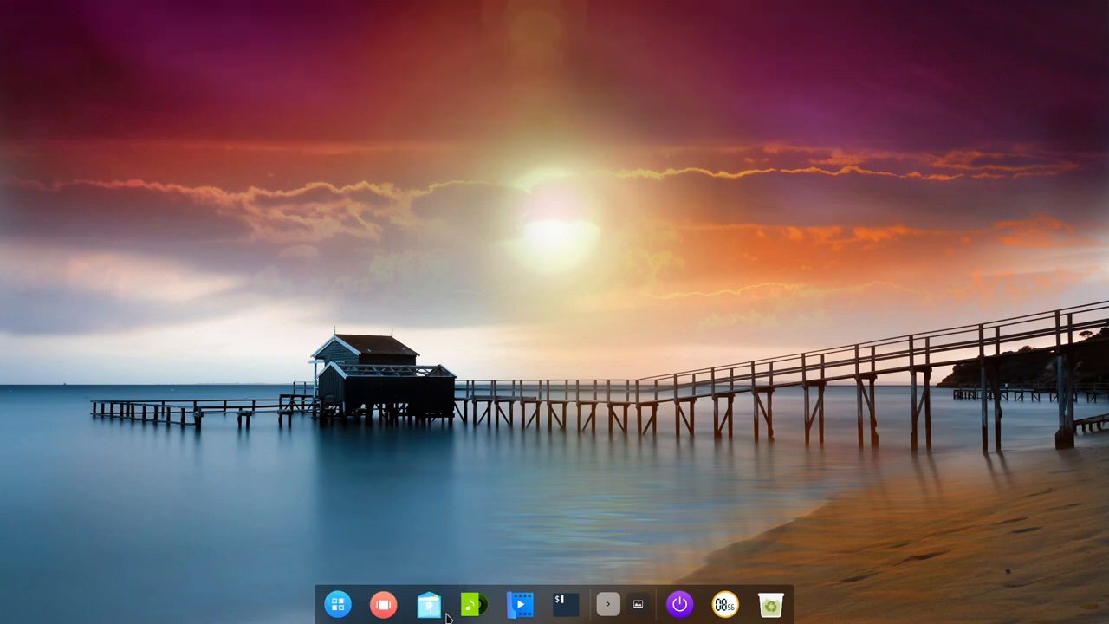
pyautogui.rightClick(443, 616)
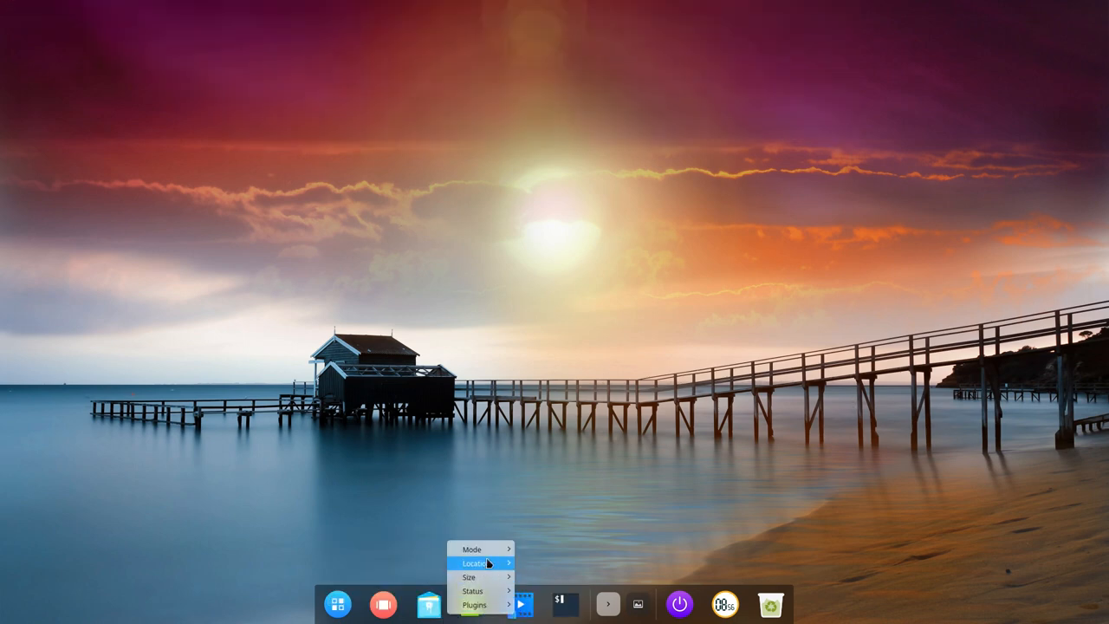
pyautogui.moveTo(482, 576)
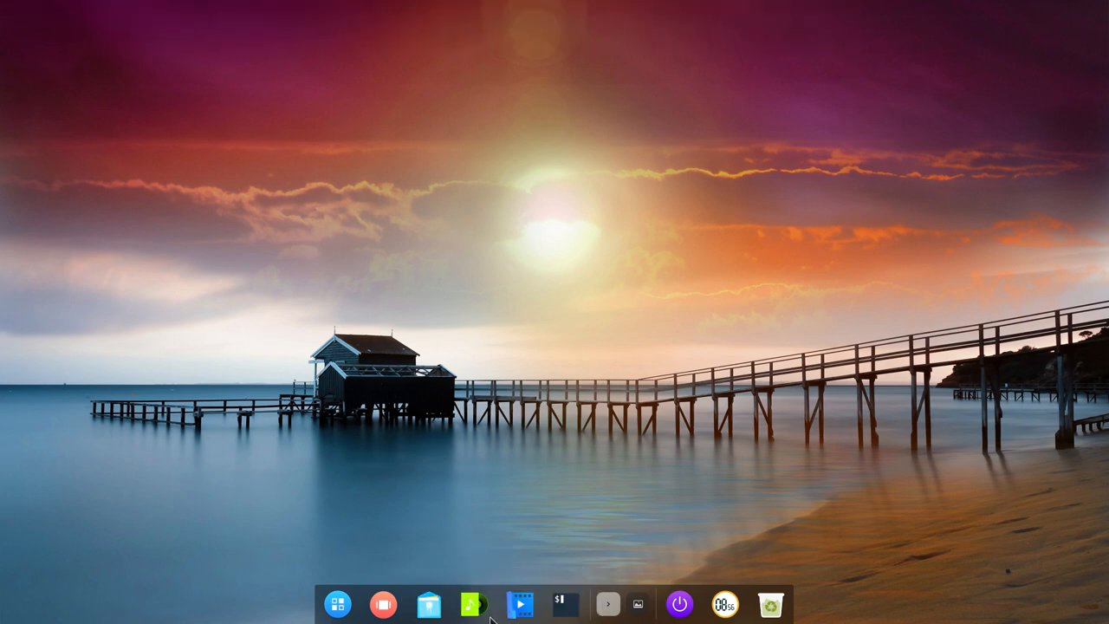
pyautogui.moveTo(308, 619)
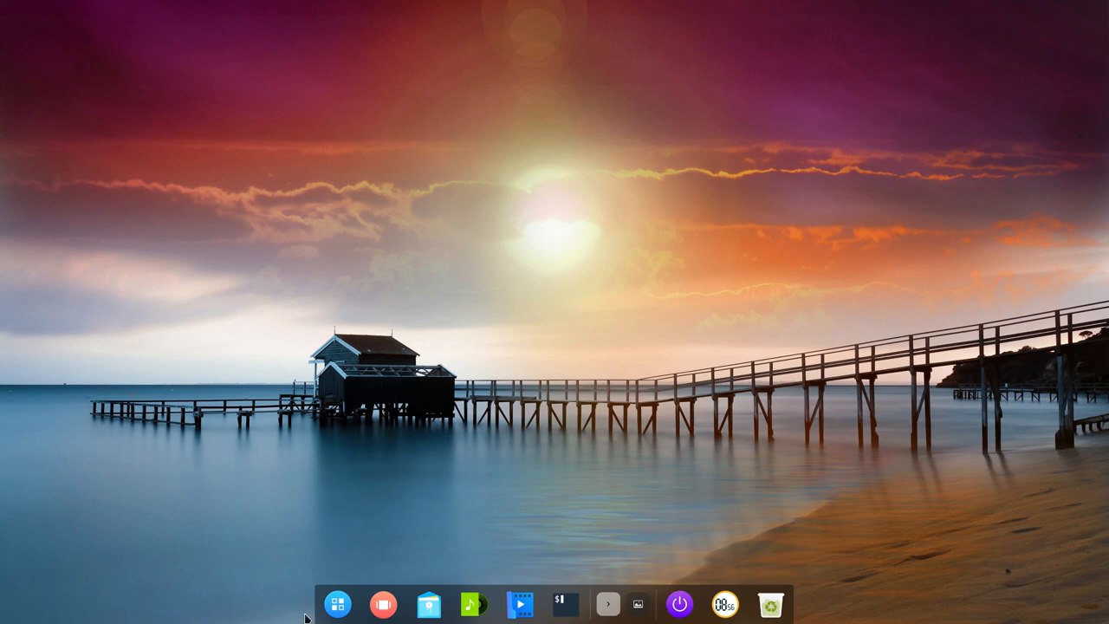
pyautogui.moveTo(520, 604)
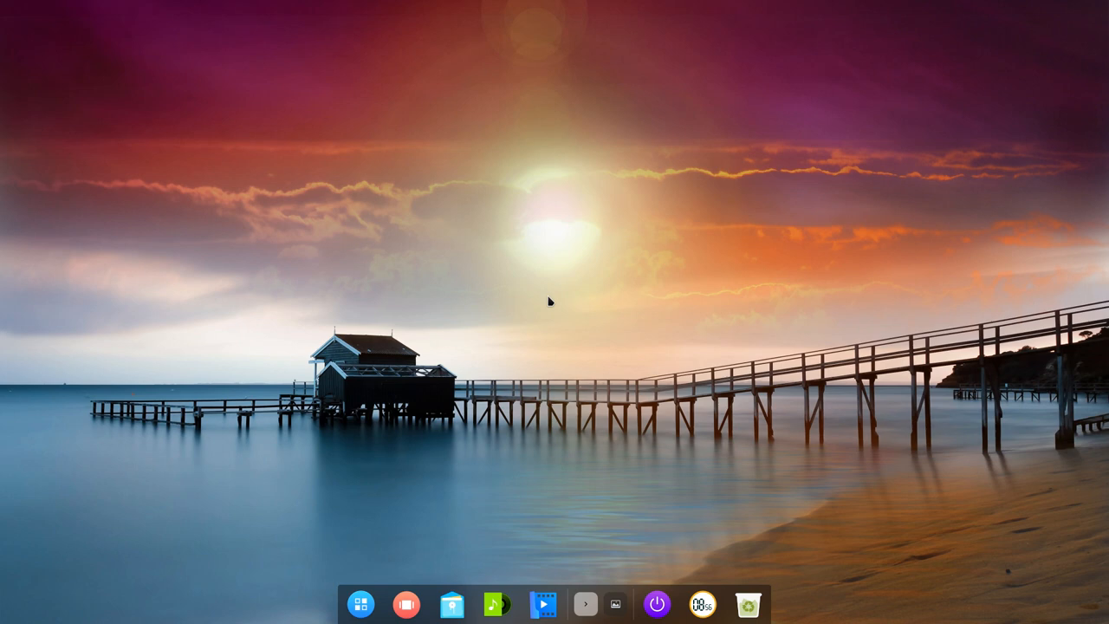
pyautogui.moveTo(395, 598)
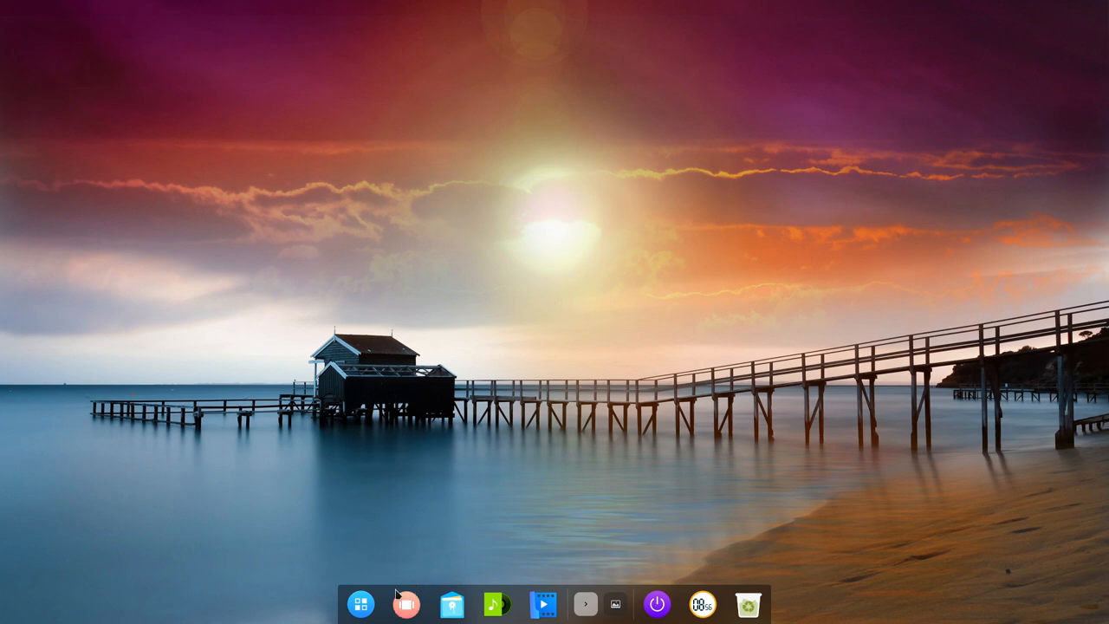
pyautogui.click(360, 603)
pyautogui.write('termite')
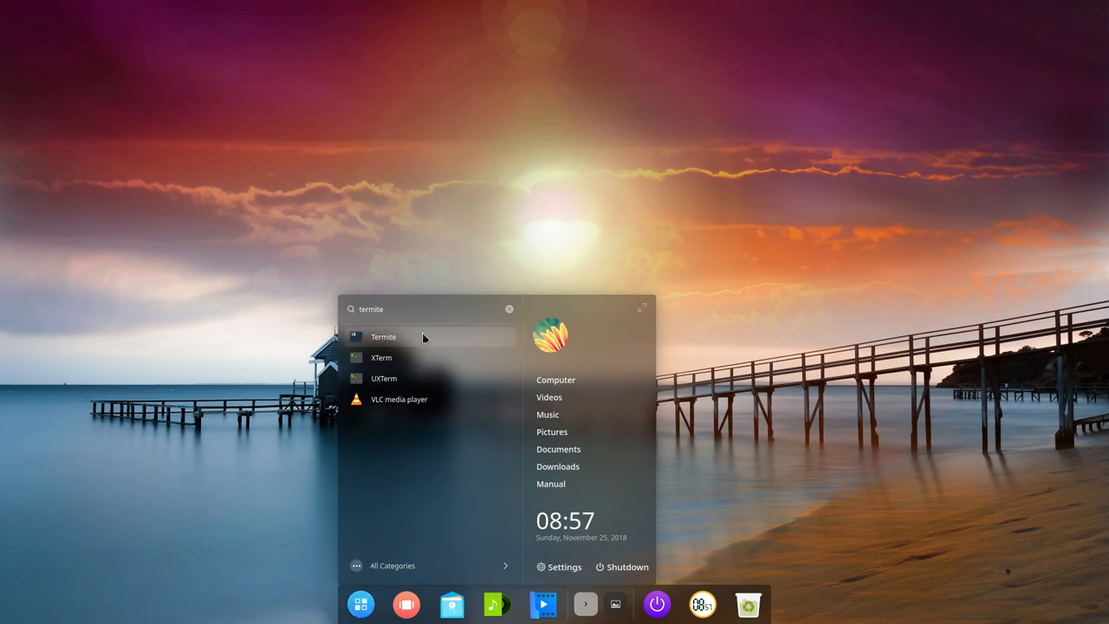
pyautogui.click(383, 336)
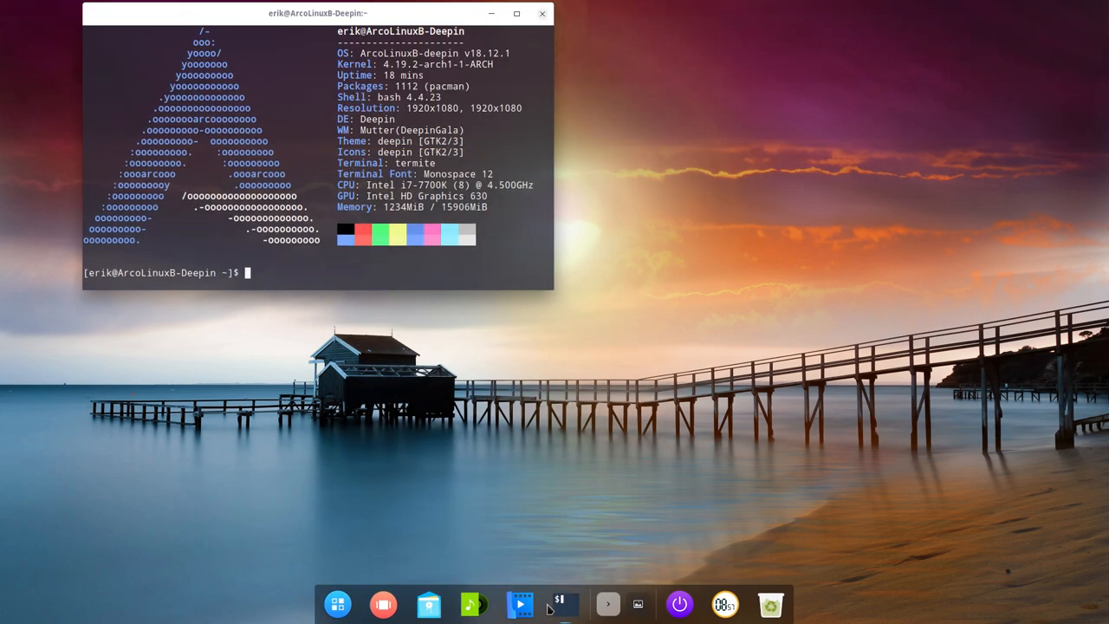
pyautogui.rightClick(561, 601)
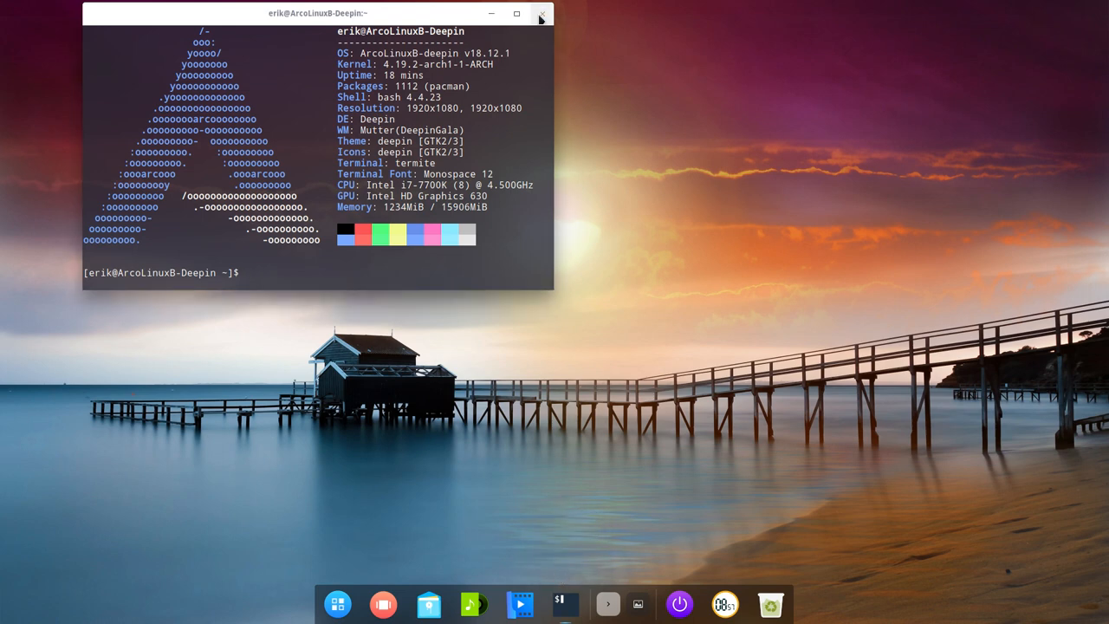
pyautogui.click(544, 16)
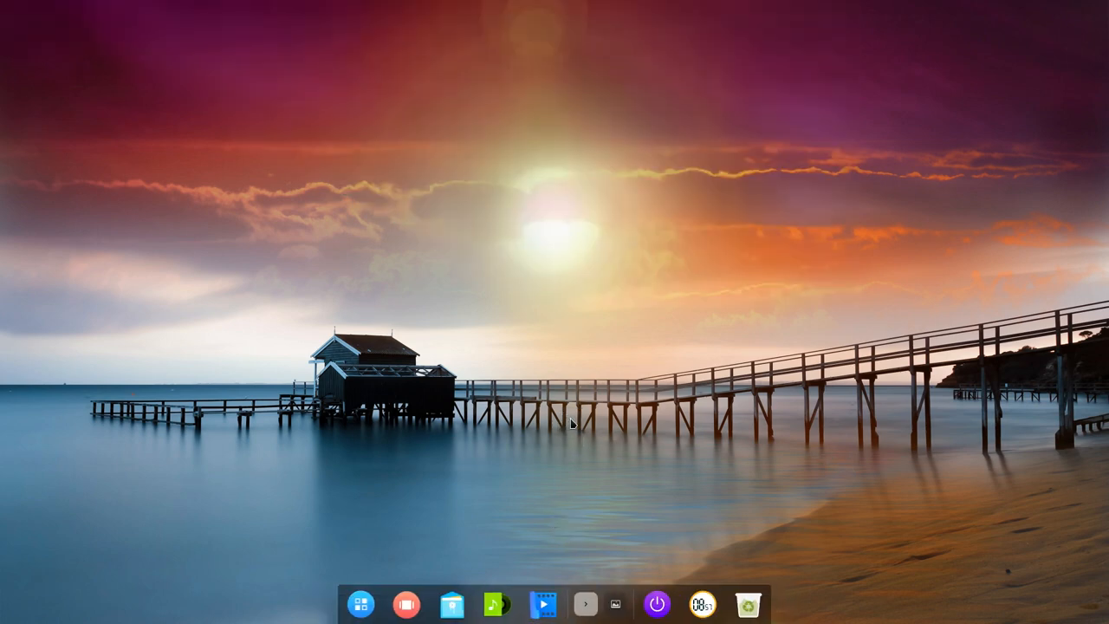
pyautogui.moveTo(530, 441)
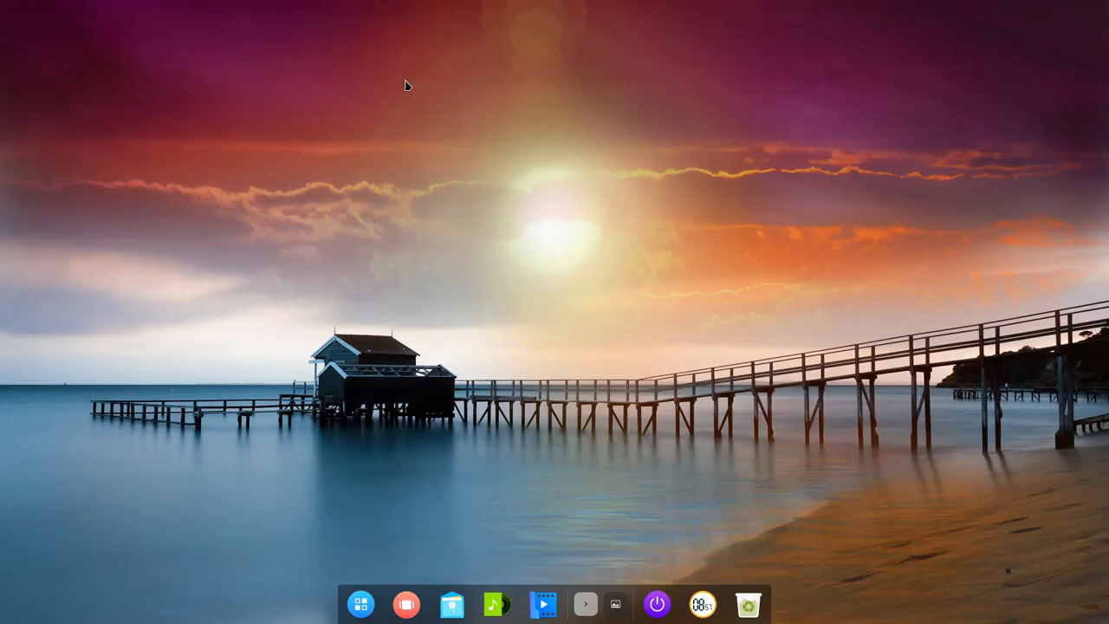
pyautogui.moveTo(444, 523)
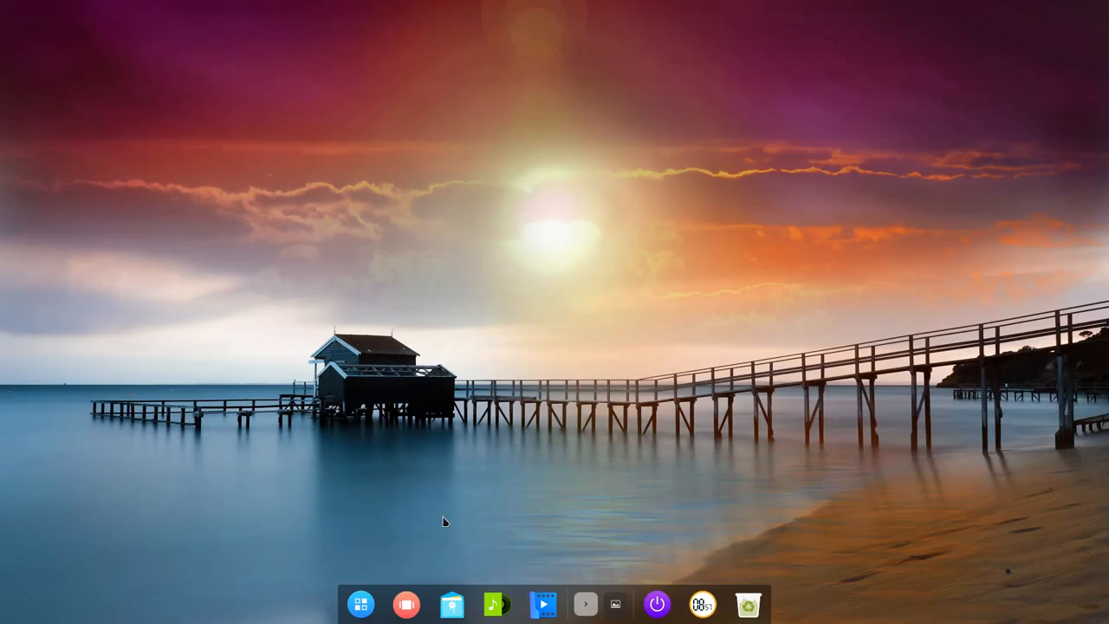
# Reopen the full-screen Launcher, scroll the app grid, and search for 'deepin'.
pyautogui.click(363, 603)
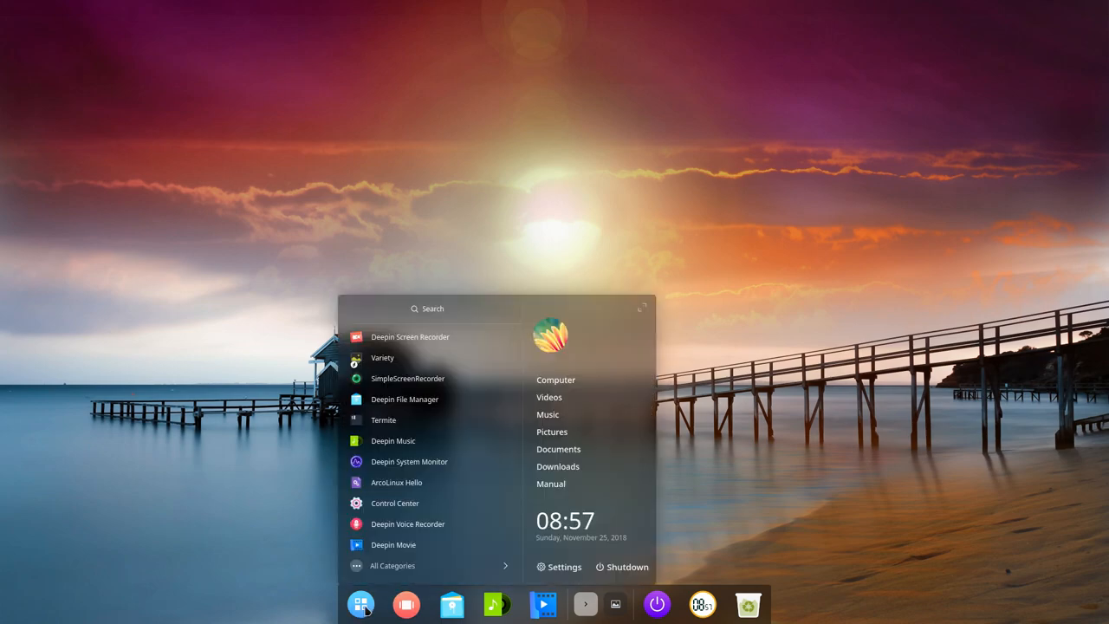
pyautogui.moveTo(645, 314)
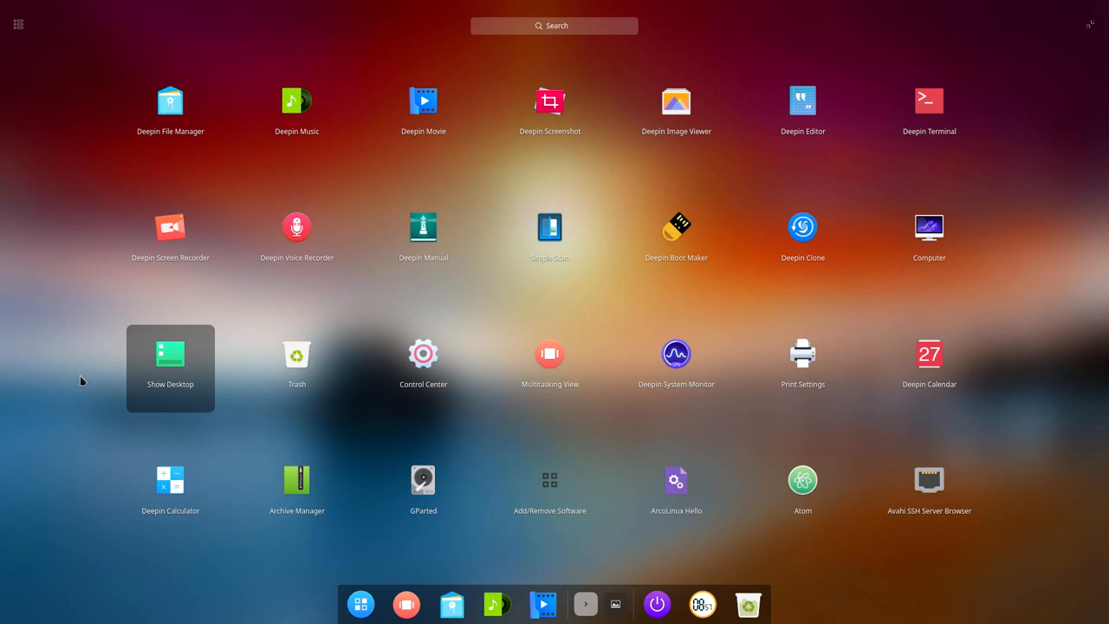
pyautogui.click(360, 604)
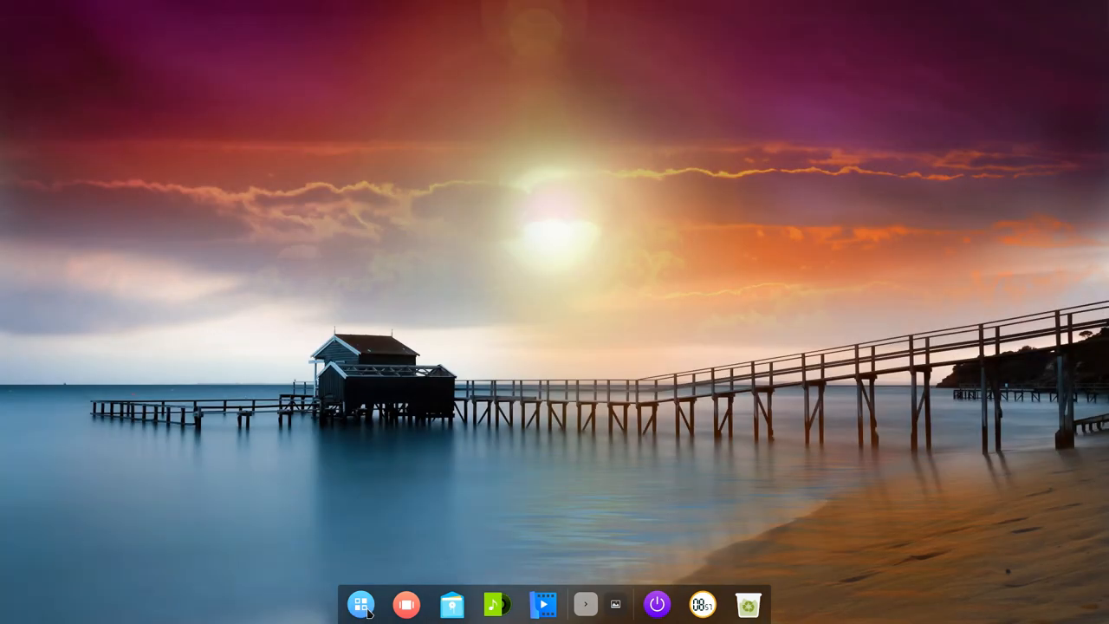
pyautogui.click(361, 603)
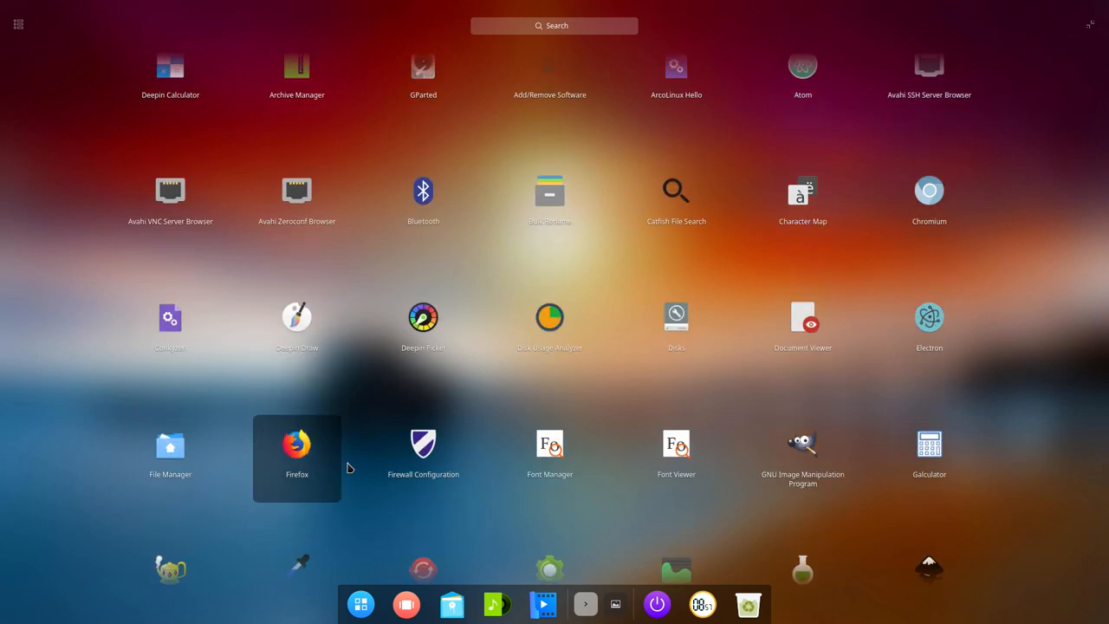
pyautogui.scroll(-3)
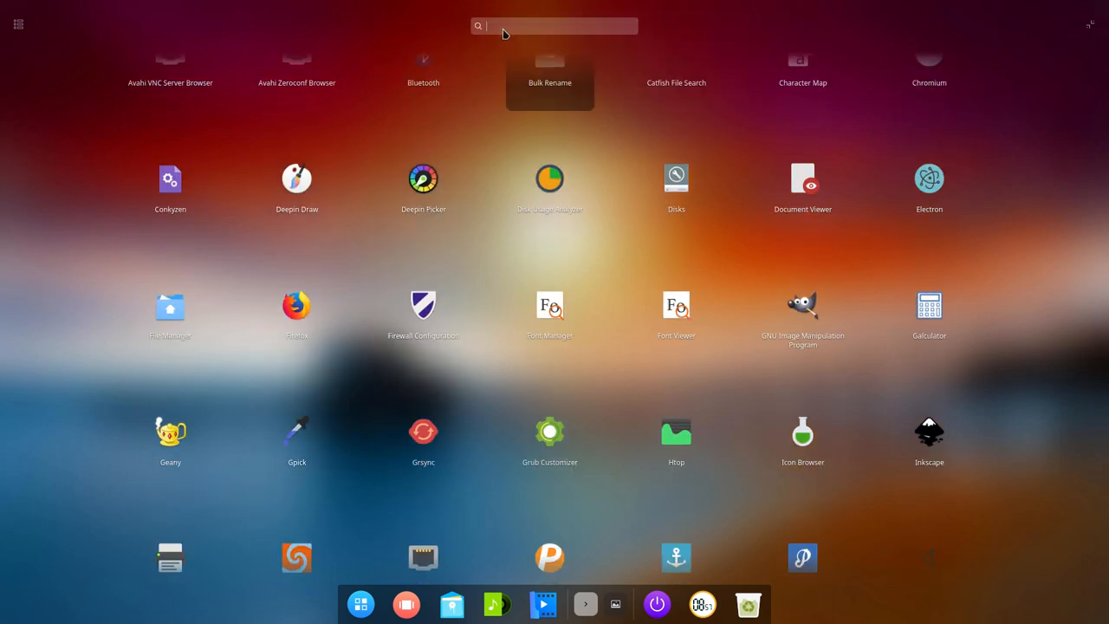
pyautogui.write('deepin')
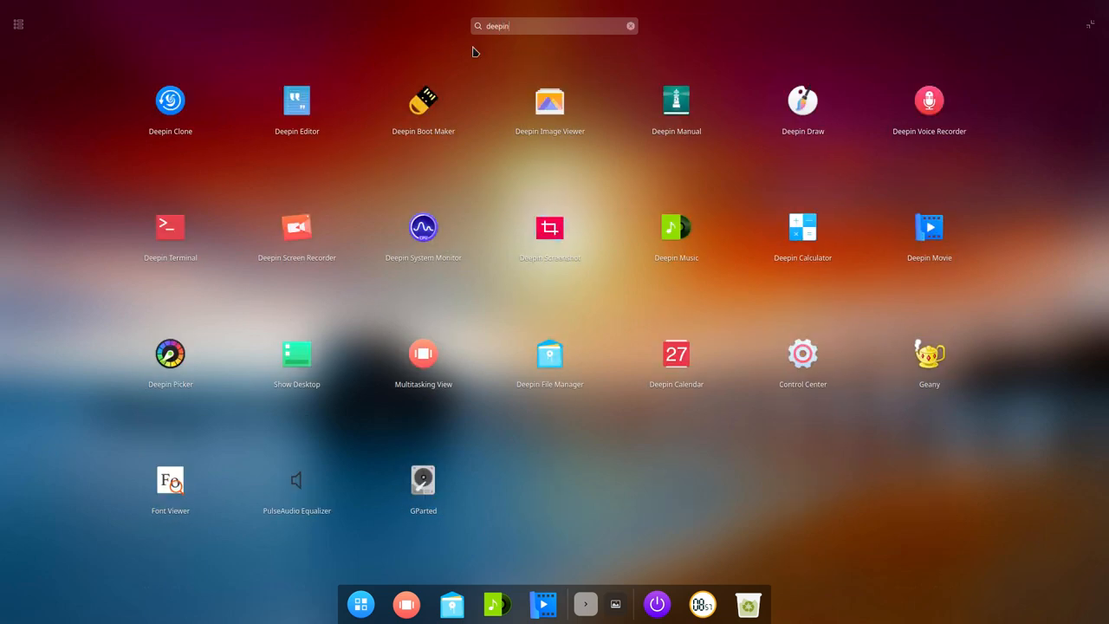
pyautogui.moveTo(432, 113)
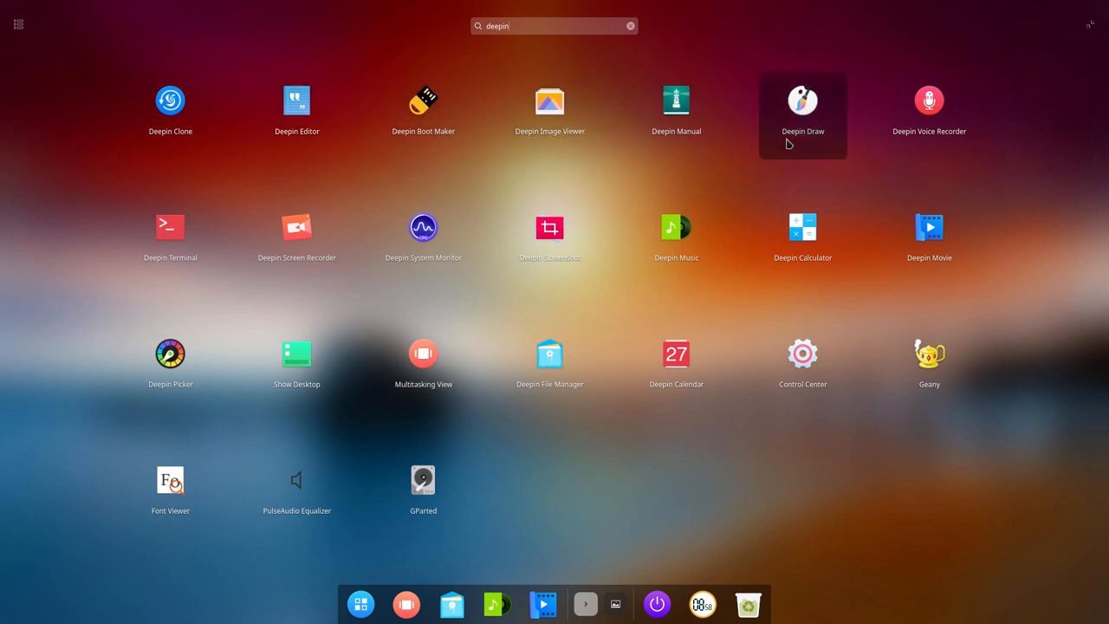
pyautogui.moveTo(675, 240)
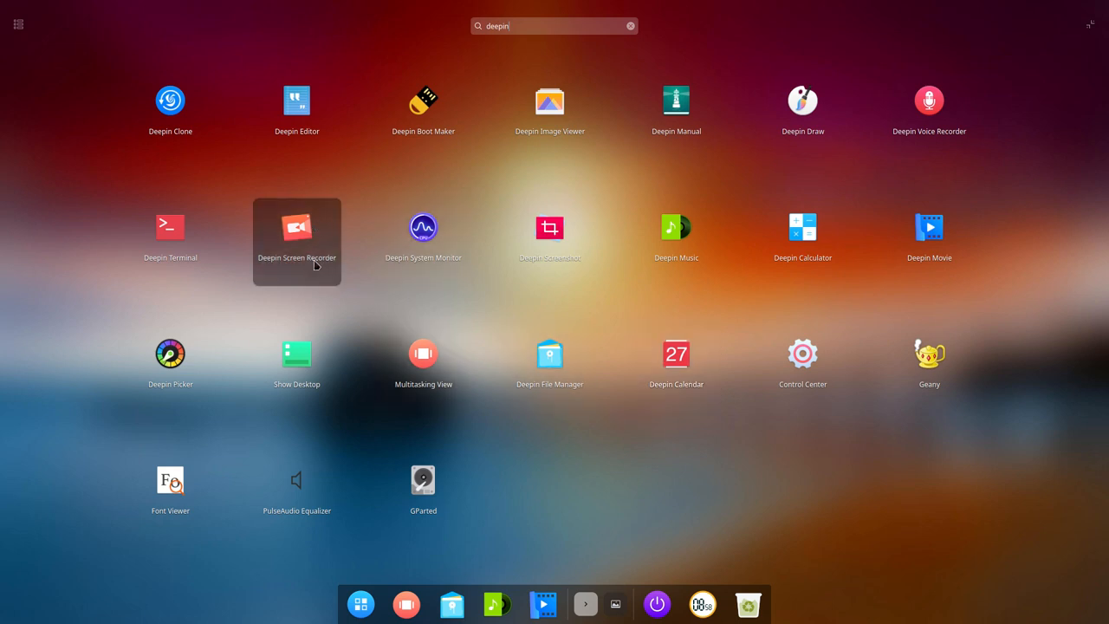
pyautogui.moveTo(170, 353)
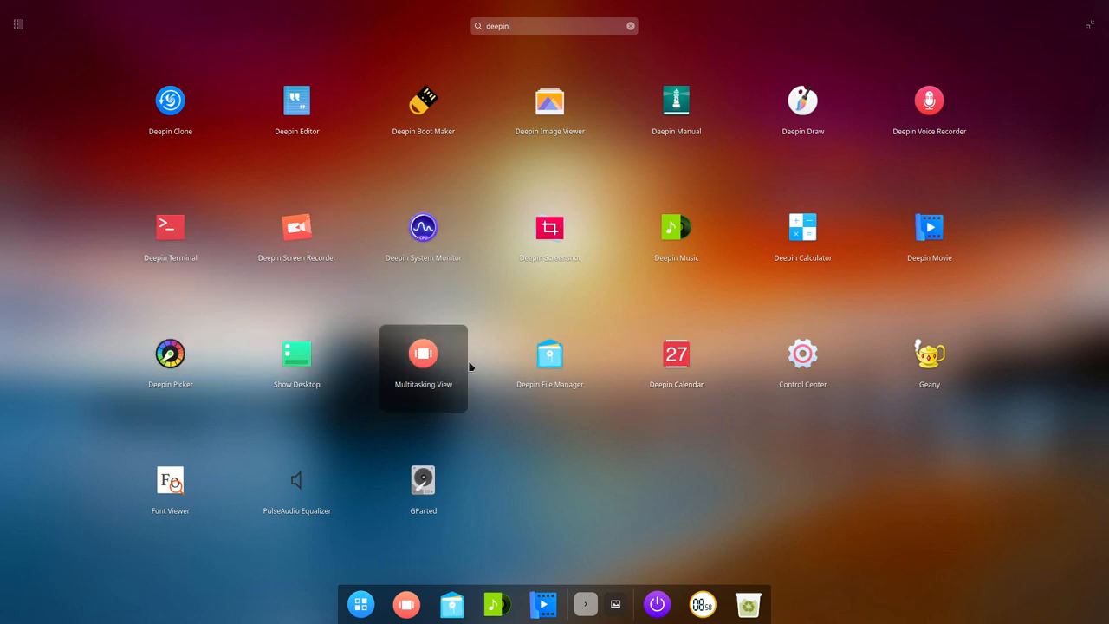
pyautogui.moveTo(928, 368)
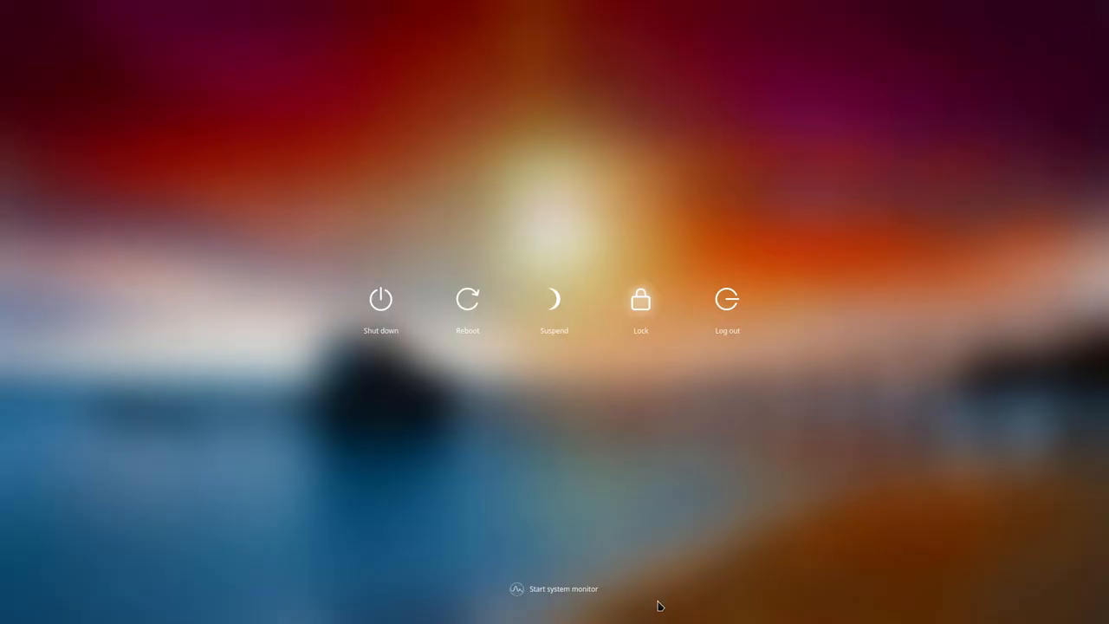
pyautogui.moveTo(387, 412)
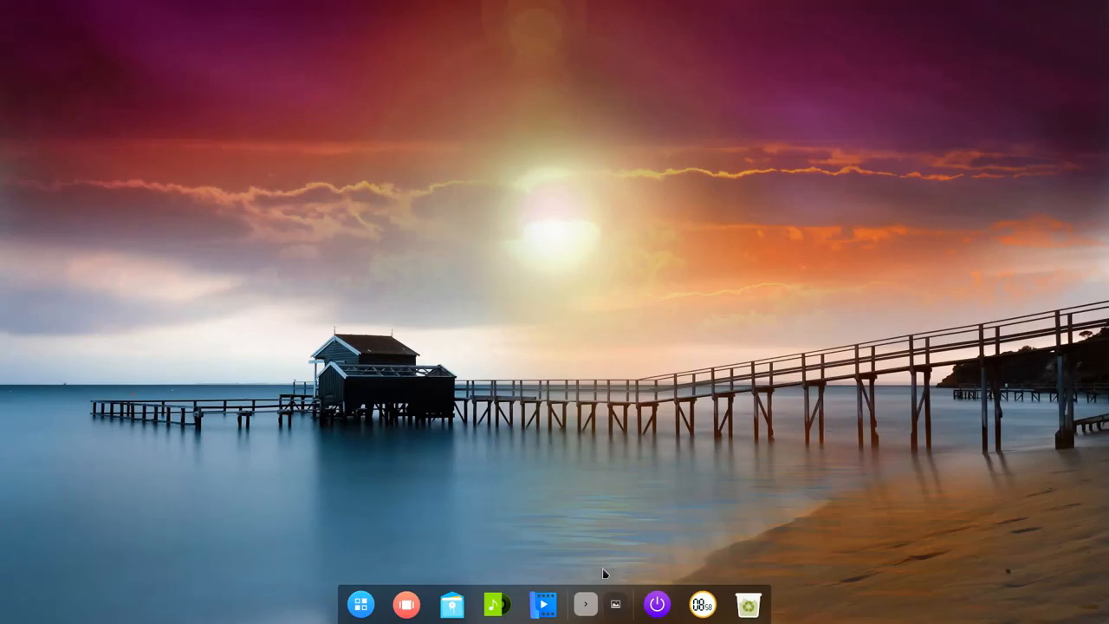
pyautogui.moveTo(583, 602)
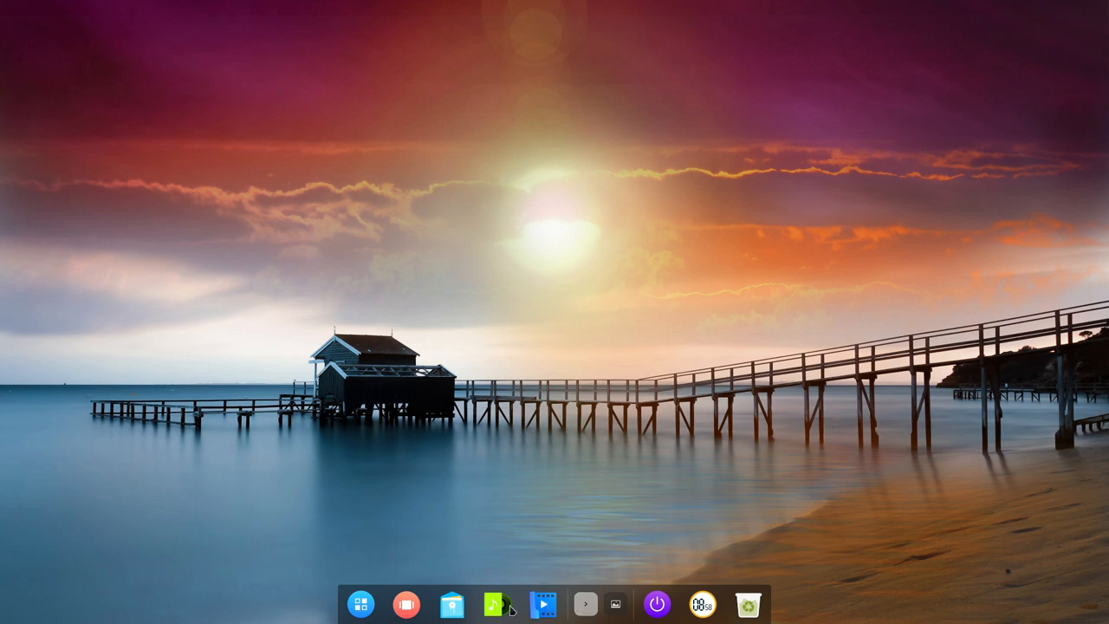
pyautogui.moveTo(451, 602)
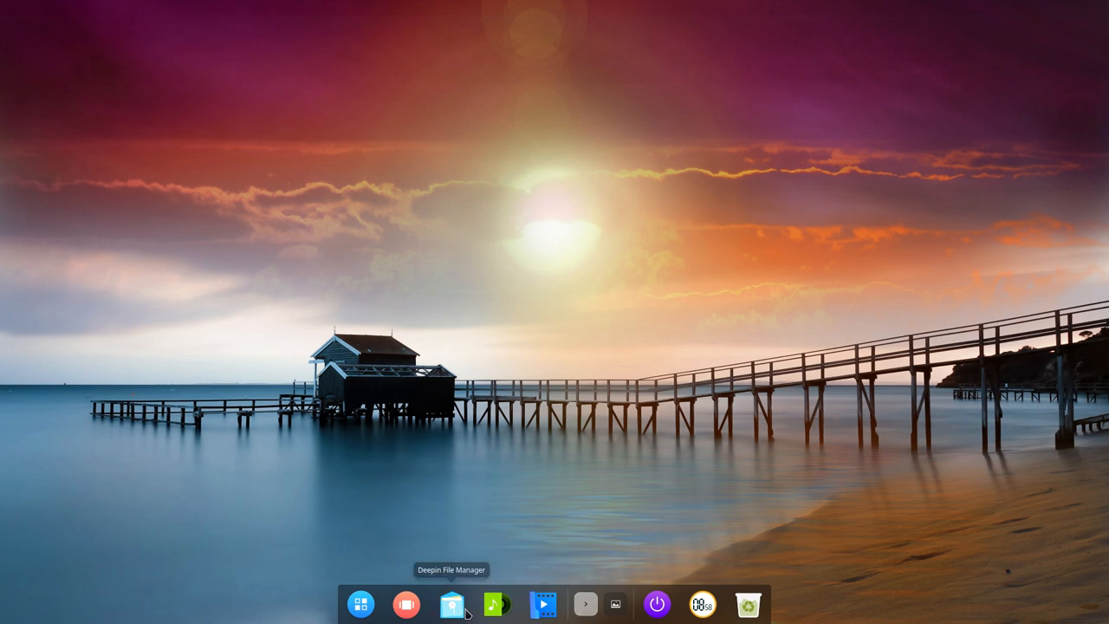
pyautogui.moveTo(363, 605)
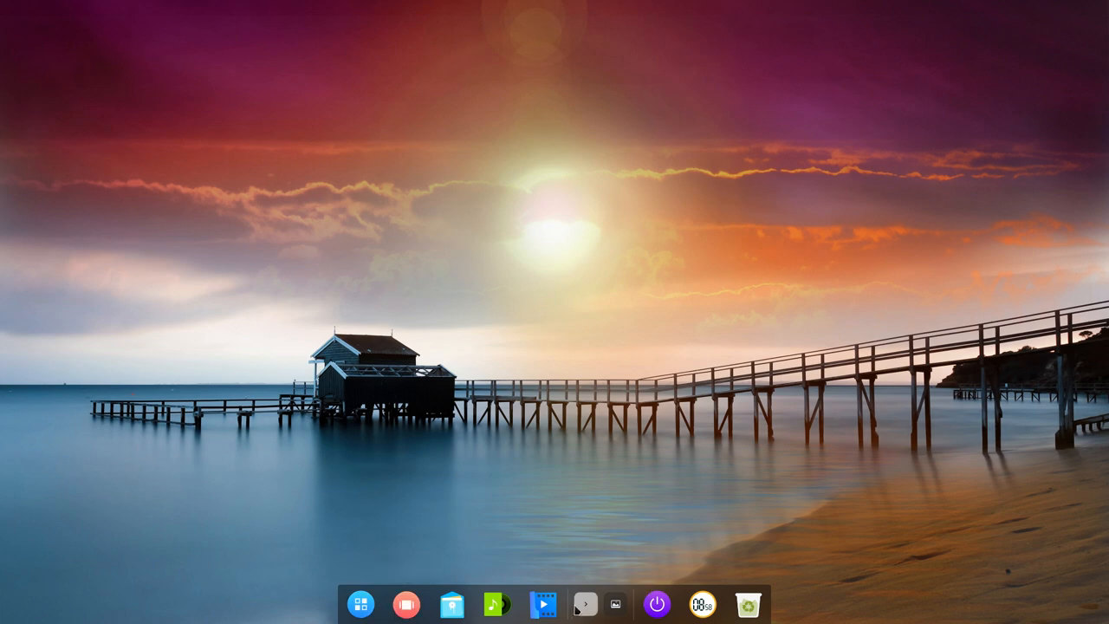
pyautogui.moveTo(799, 546)
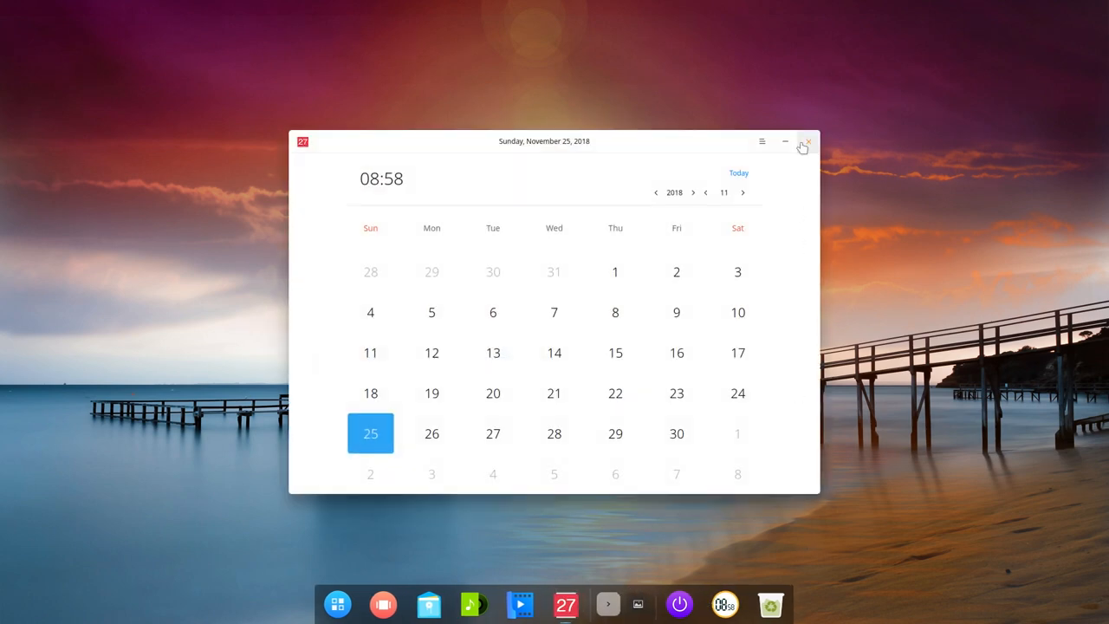
# Close Calendar, preview several wallpapers, and set the Yosemite mountain cliff as wallpaper.
pyautogui.click(804, 141)
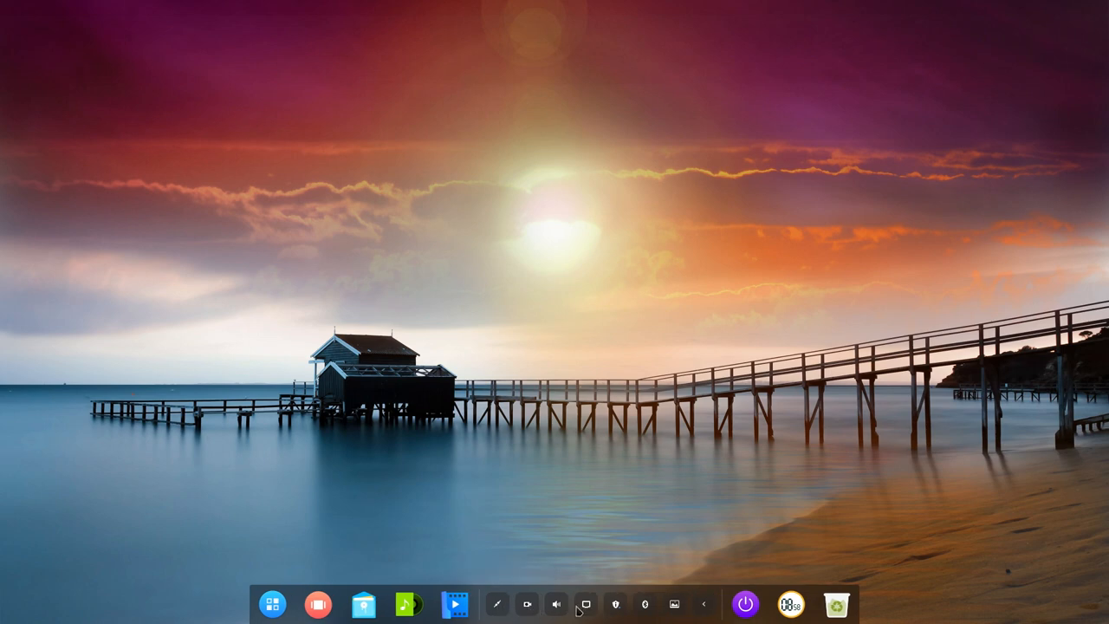
pyautogui.moveTo(678, 606)
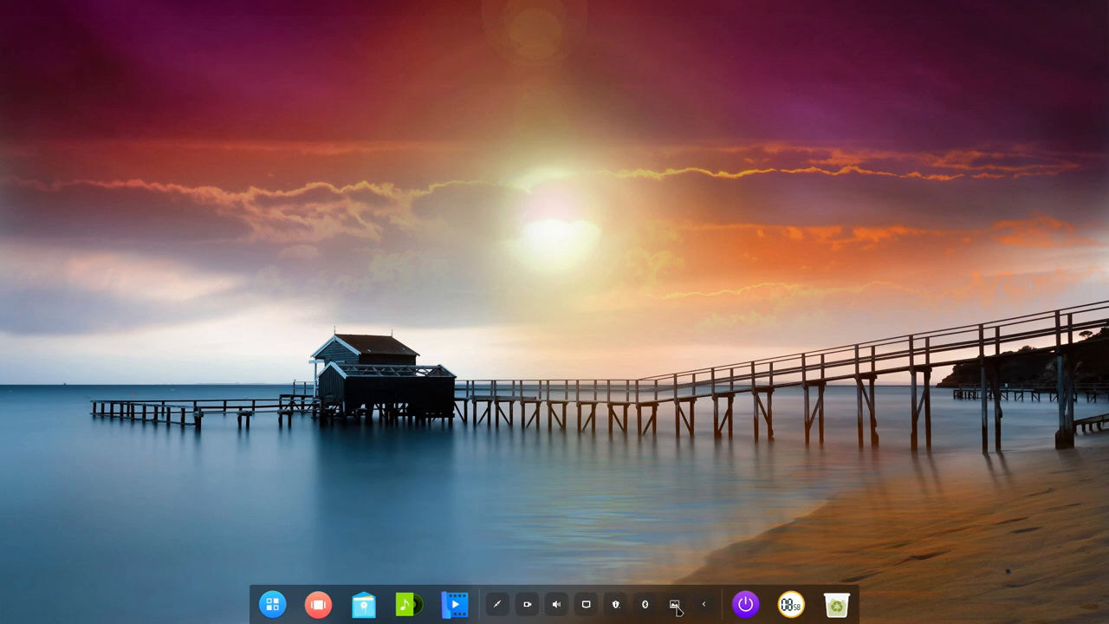
pyautogui.click(675, 602)
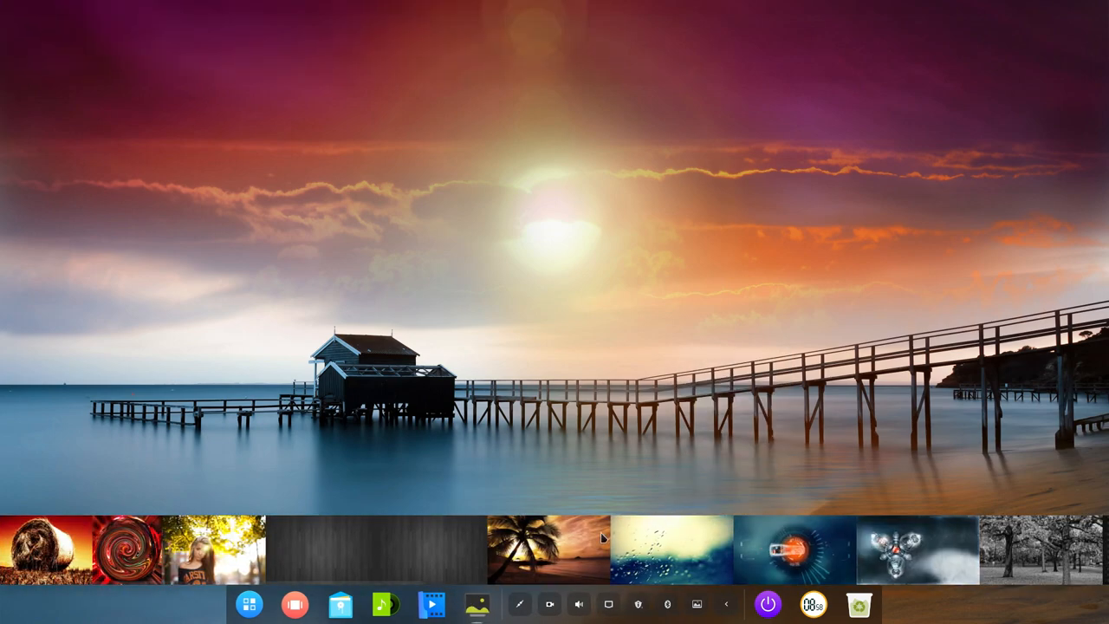
pyautogui.click(539, 553)
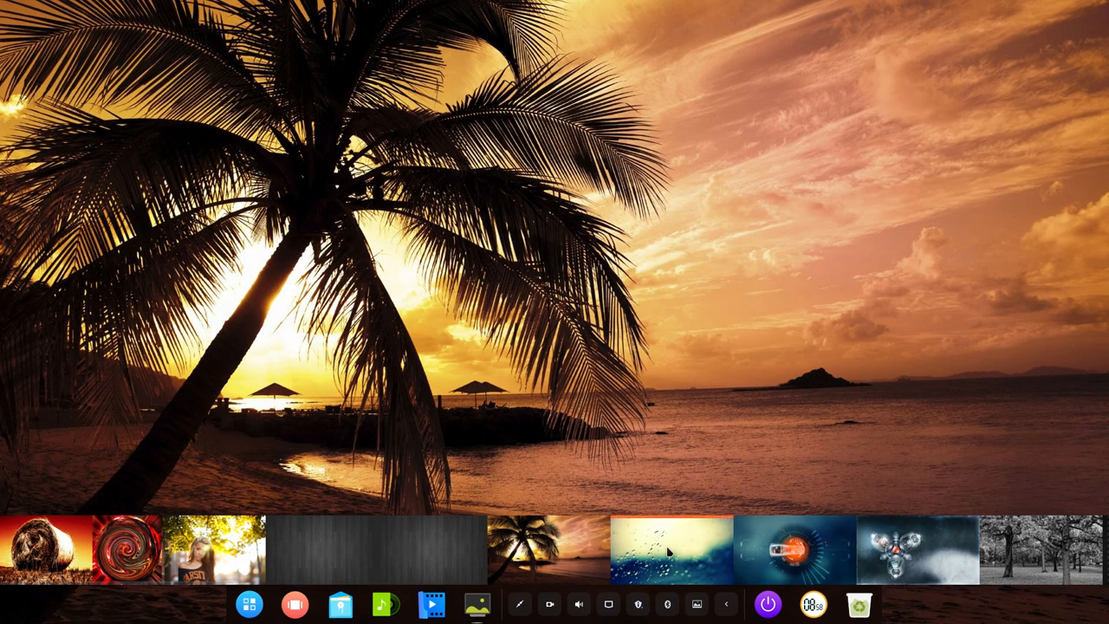
pyautogui.click(667, 551)
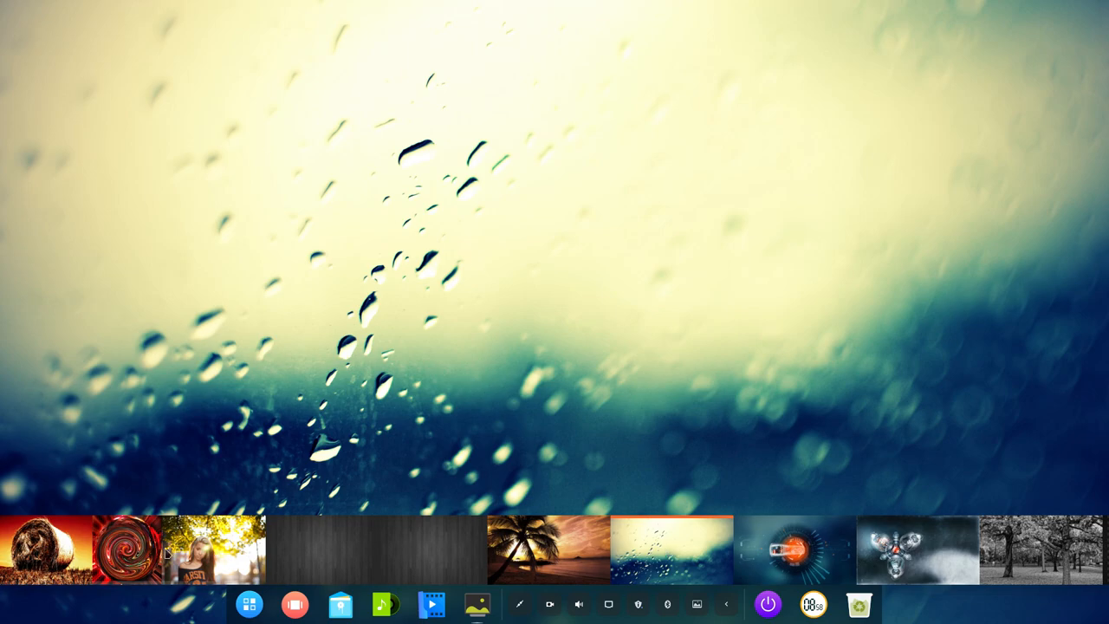
pyautogui.click(39, 549)
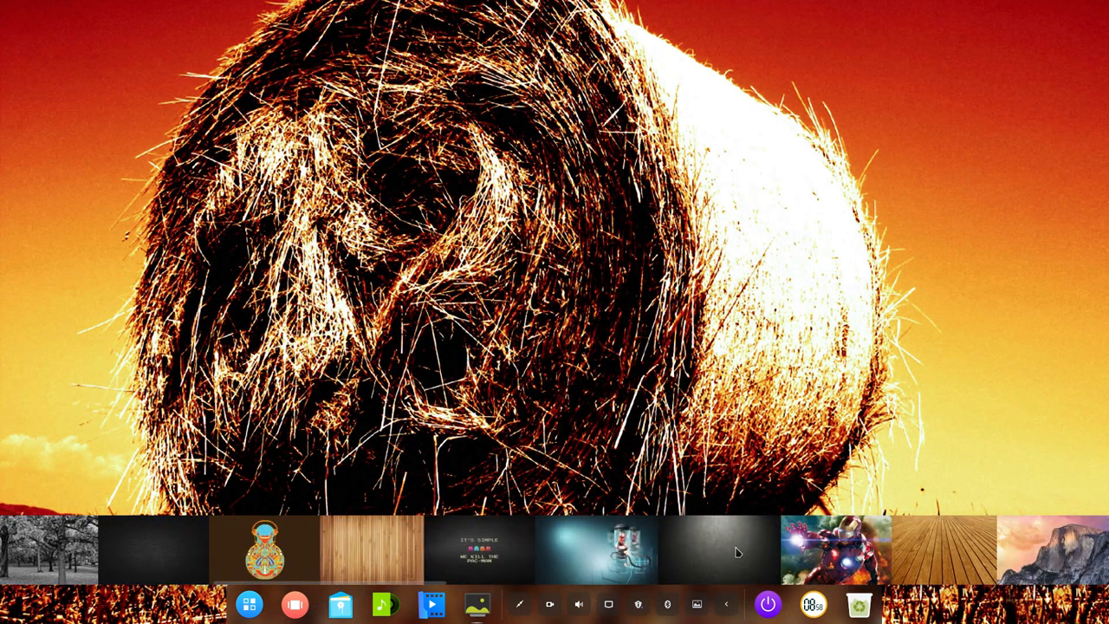
pyautogui.click(835, 550)
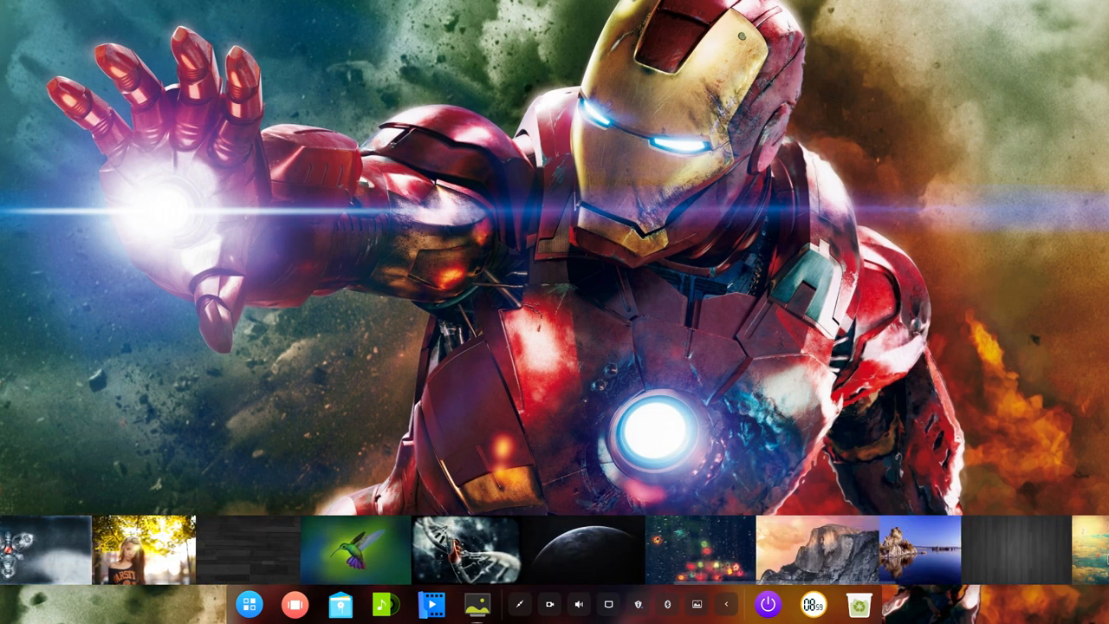
pyautogui.click(443, 556)
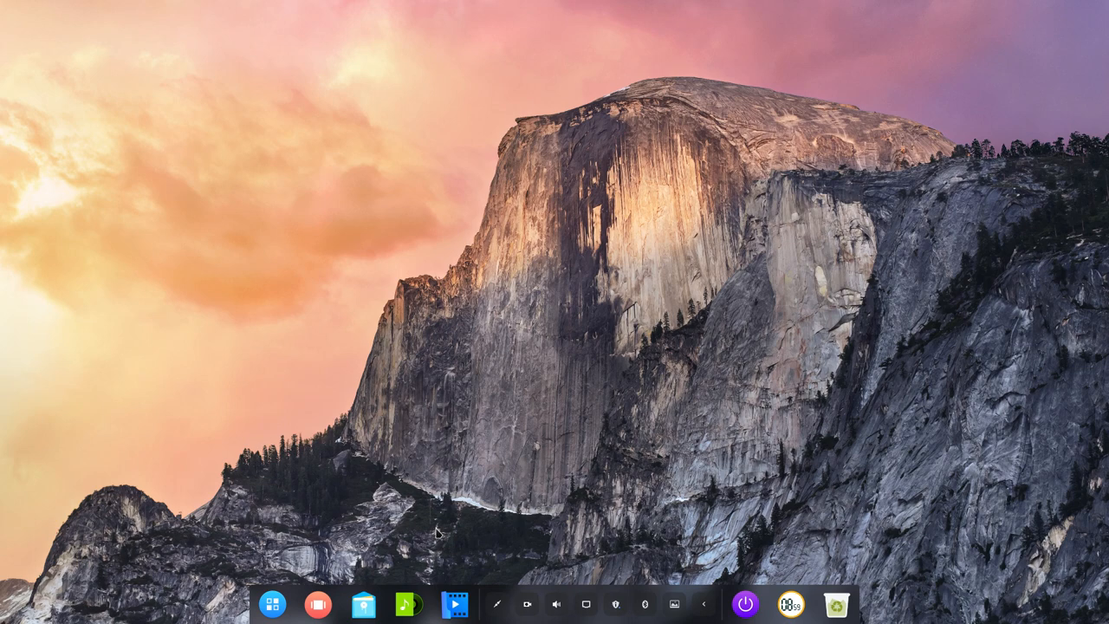
pyautogui.moveTo(589, 556)
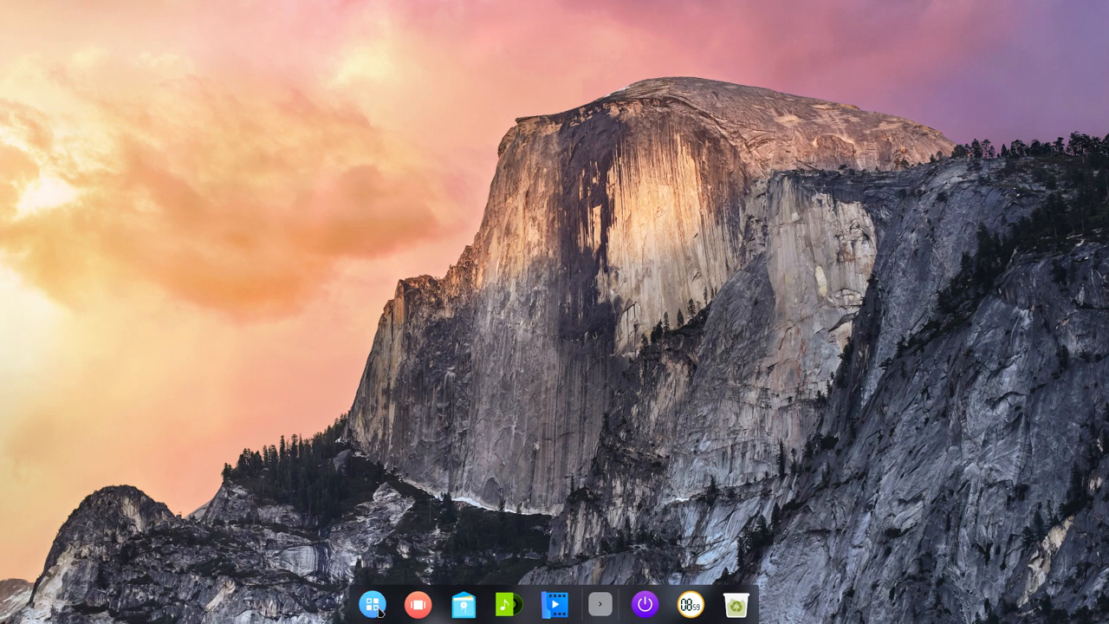
# Open Control Center, glance at notification history, then browse the Display and Accounts pages.
pyautogui.click(372, 604)
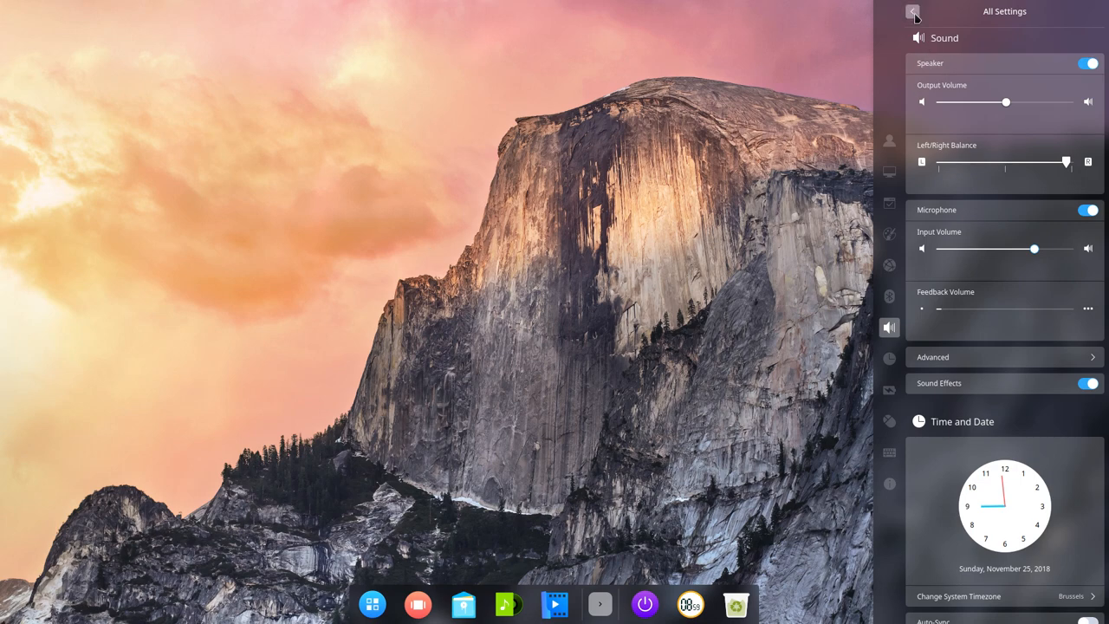
pyautogui.click(910, 12)
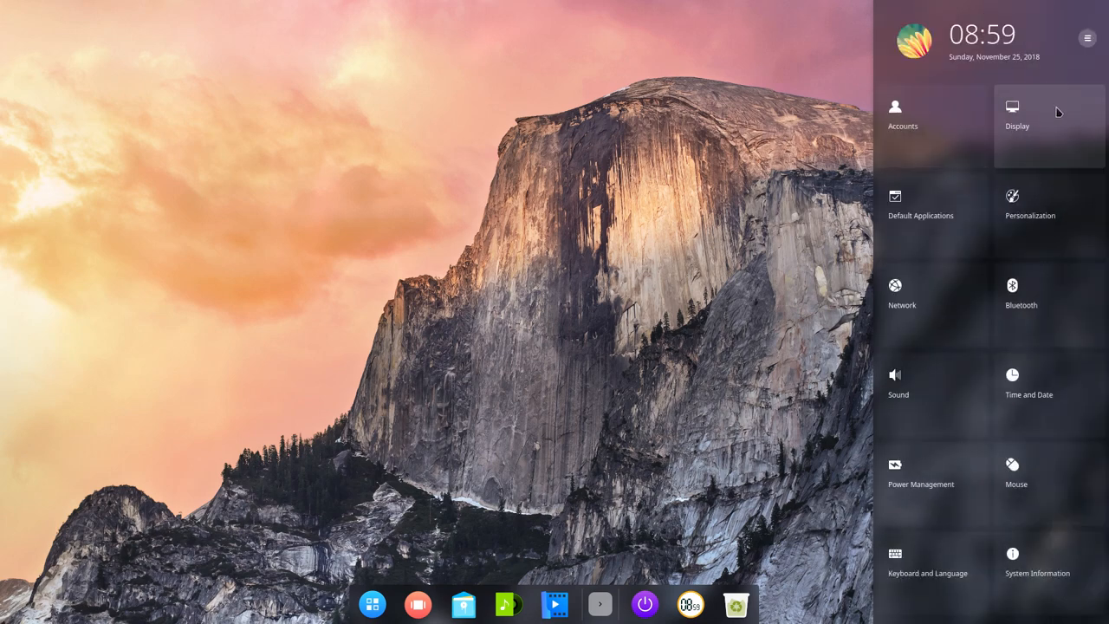
pyautogui.click(1087, 38)
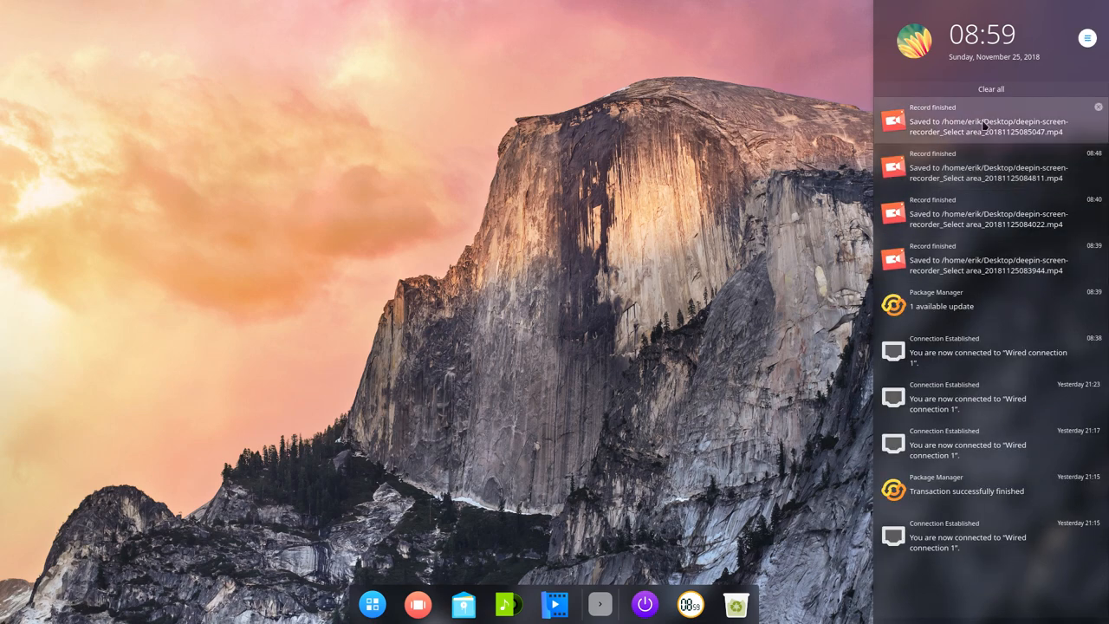
pyautogui.click(1085, 37)
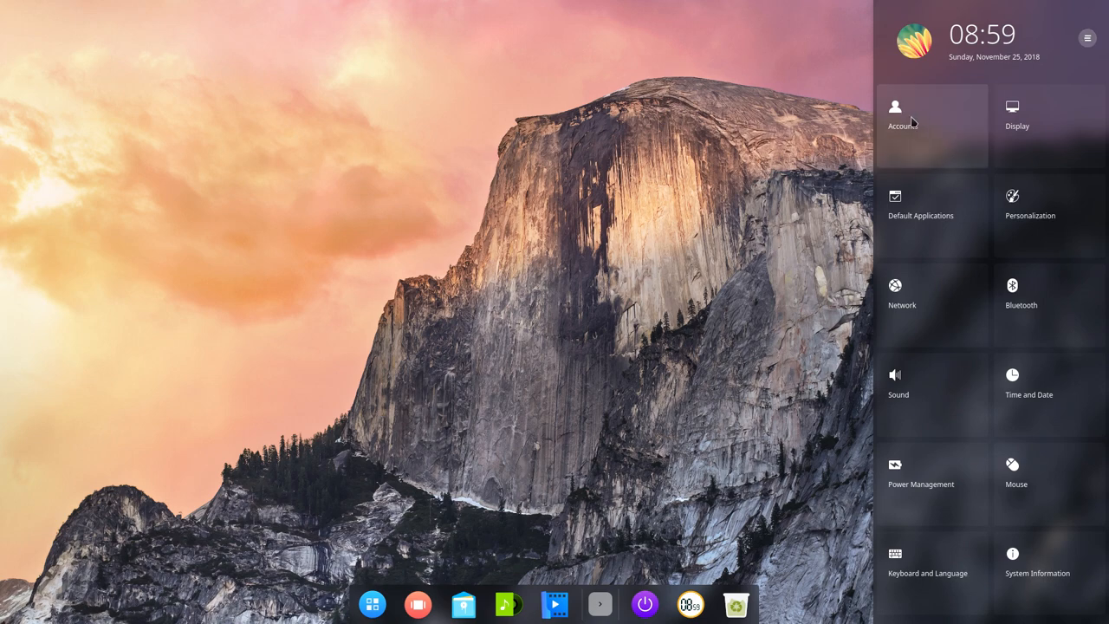
pyautogui.click(902, 117)
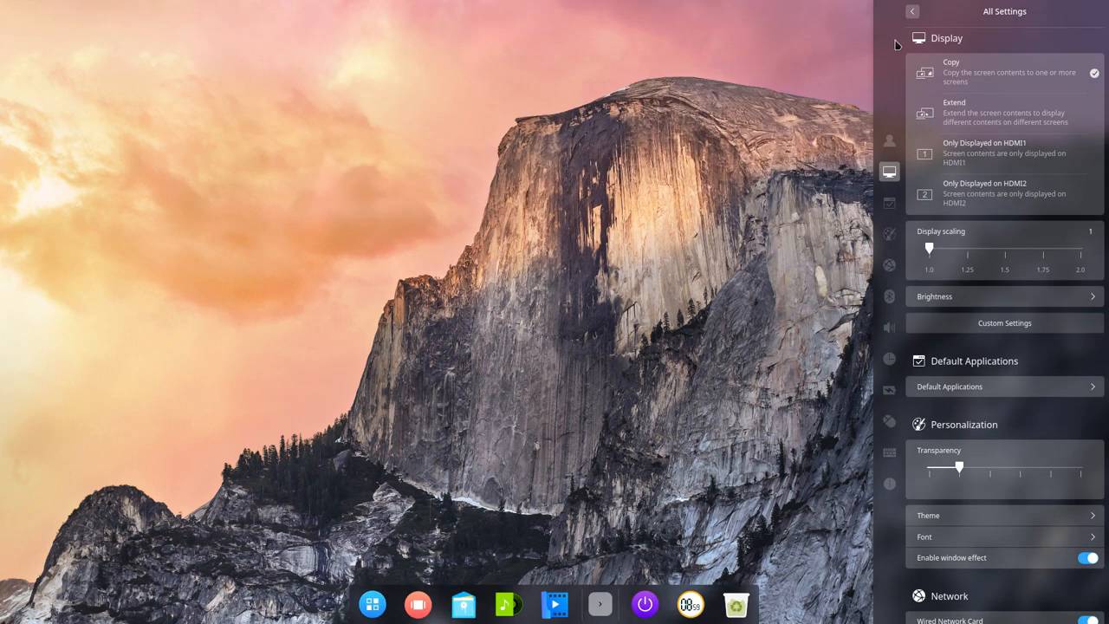
pyautogui.click(911, 11)
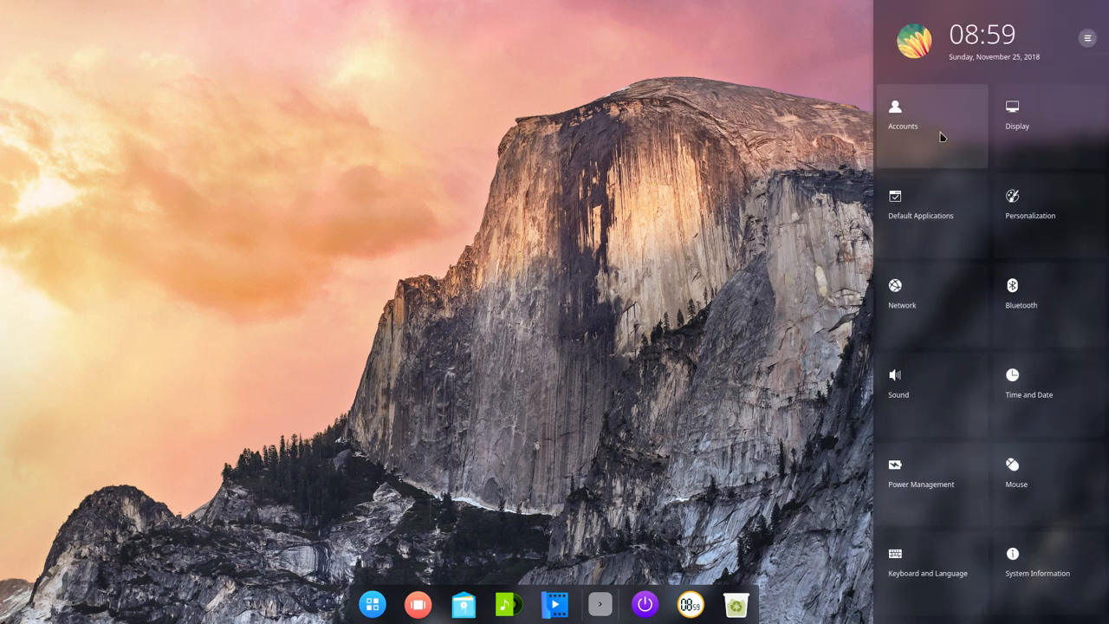
pyautogui.click(902, 117)
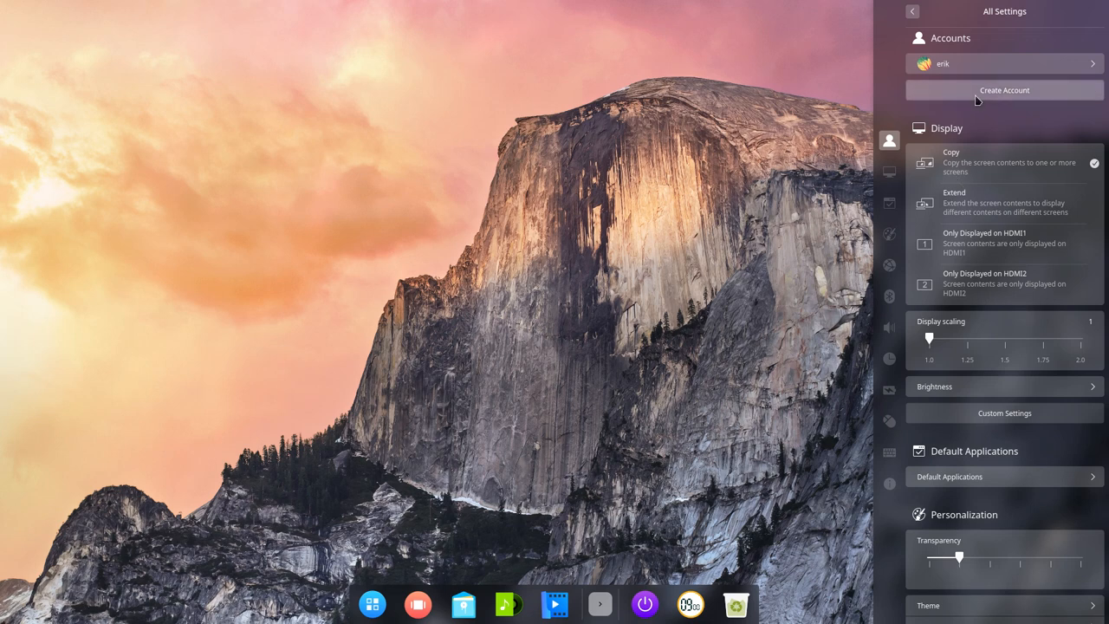
pyautogui.moveTo(946, 371)
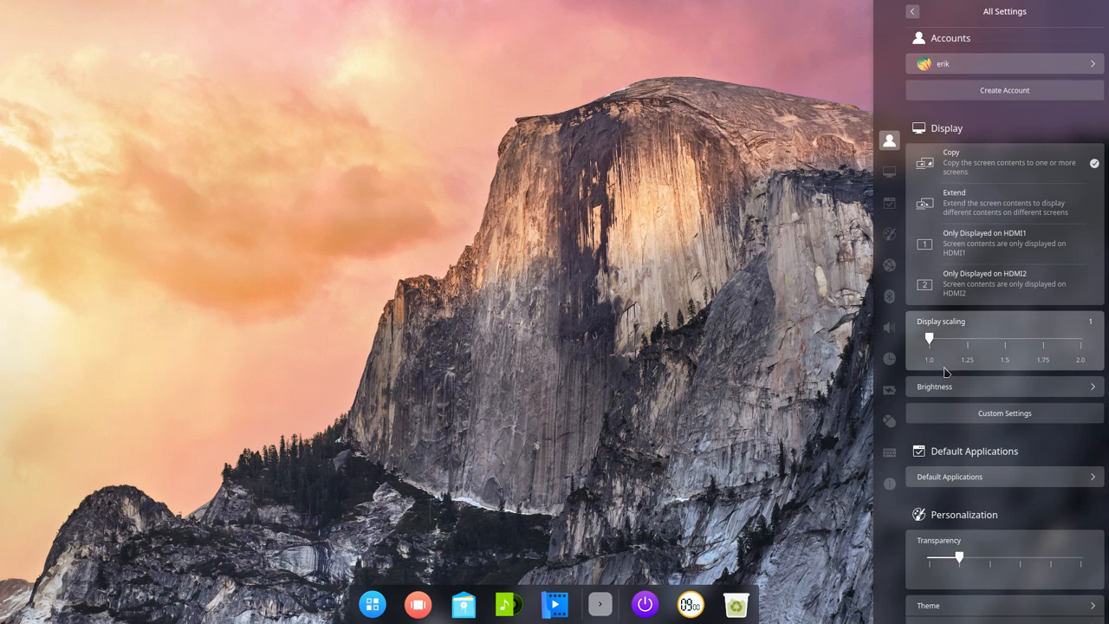
pyautogui.click(1004, 386)
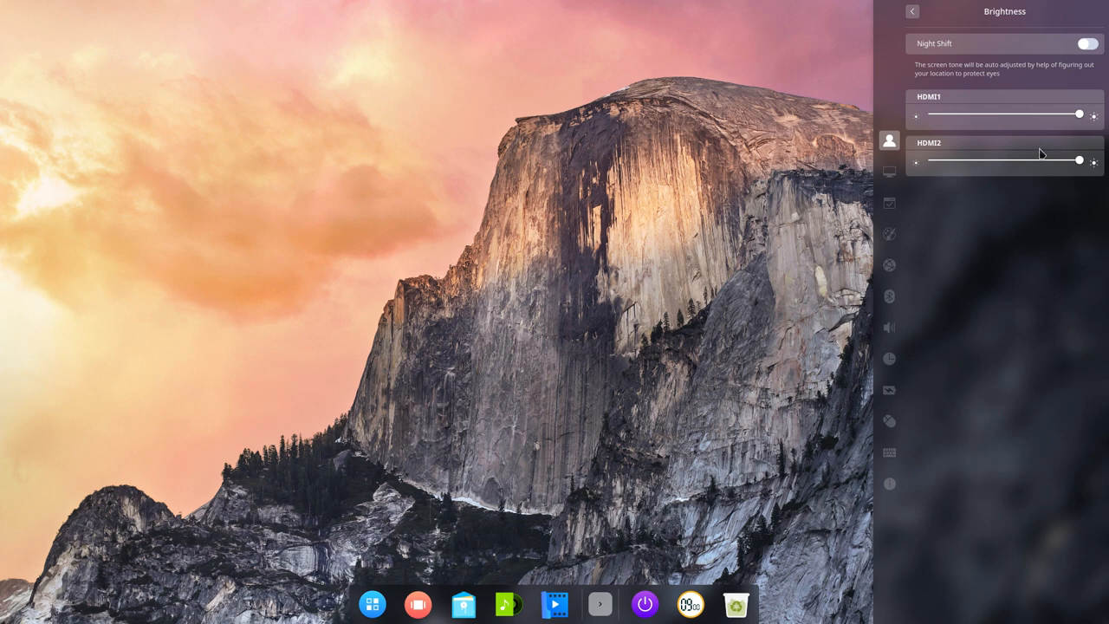
pyautogui.moveTo(1079, 113); pyautogui.dragTo(1020, 114)
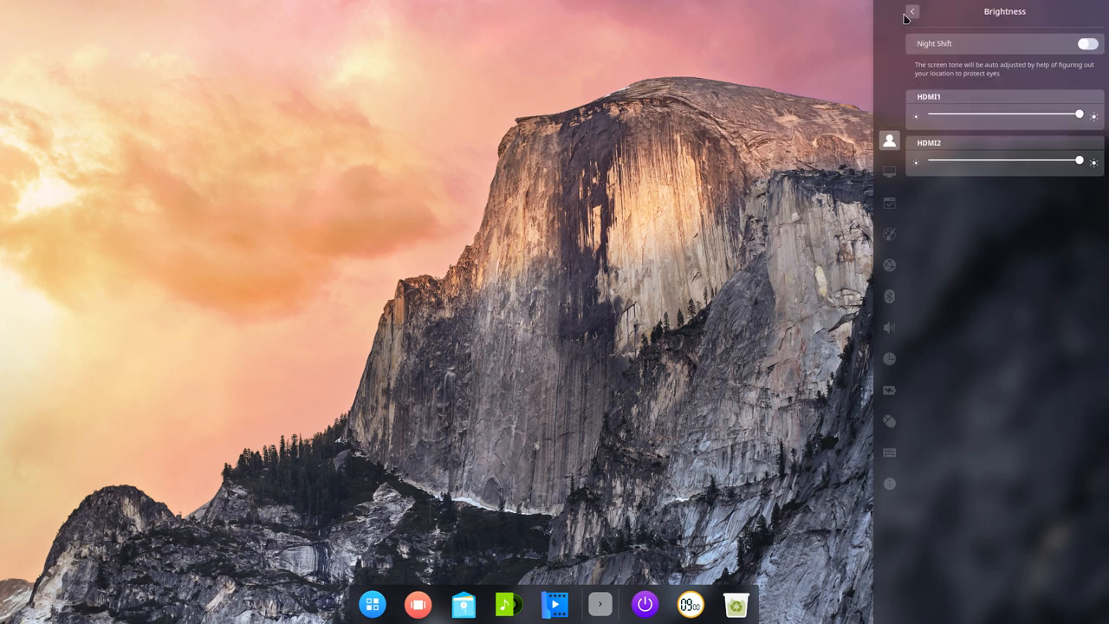
pyautogui.click(913, 12)
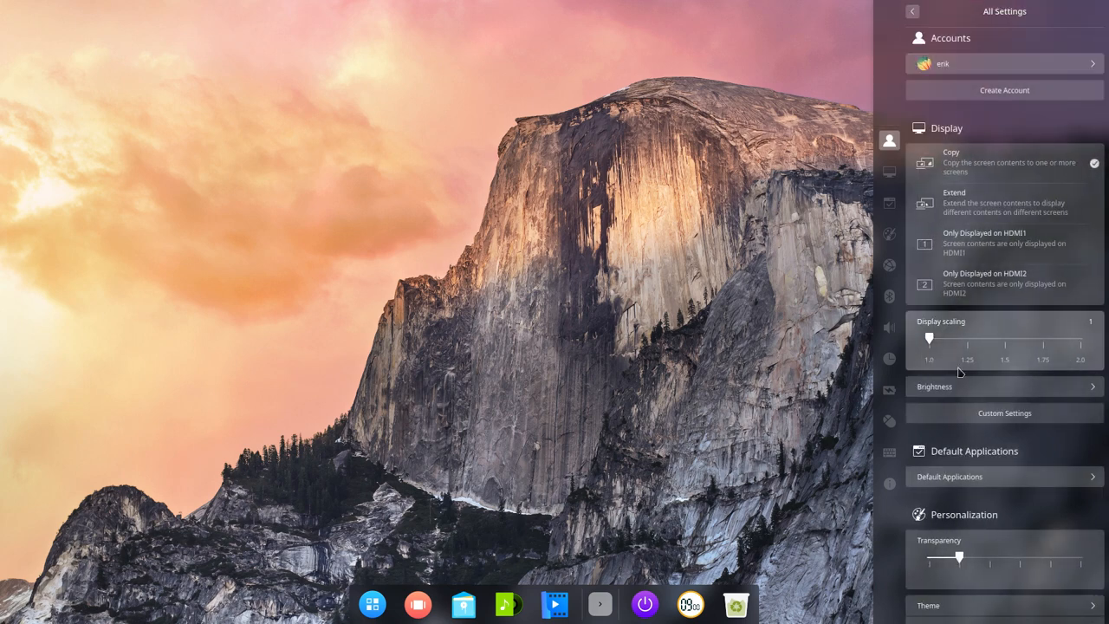
pyautogui.click(1003, 418)
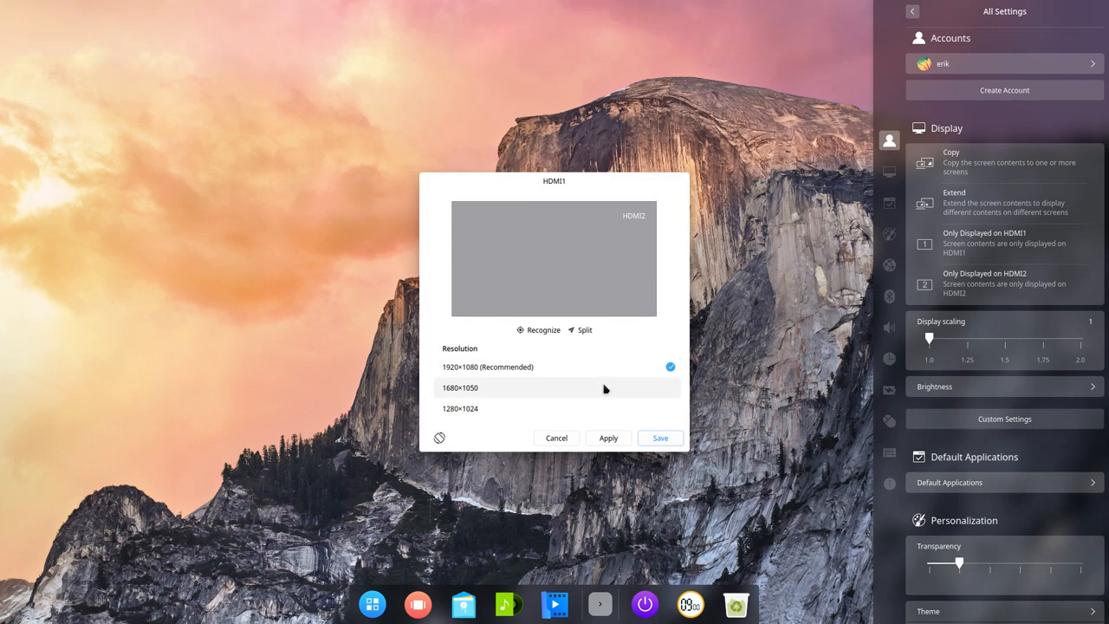
pyautogui.click(555, 437)
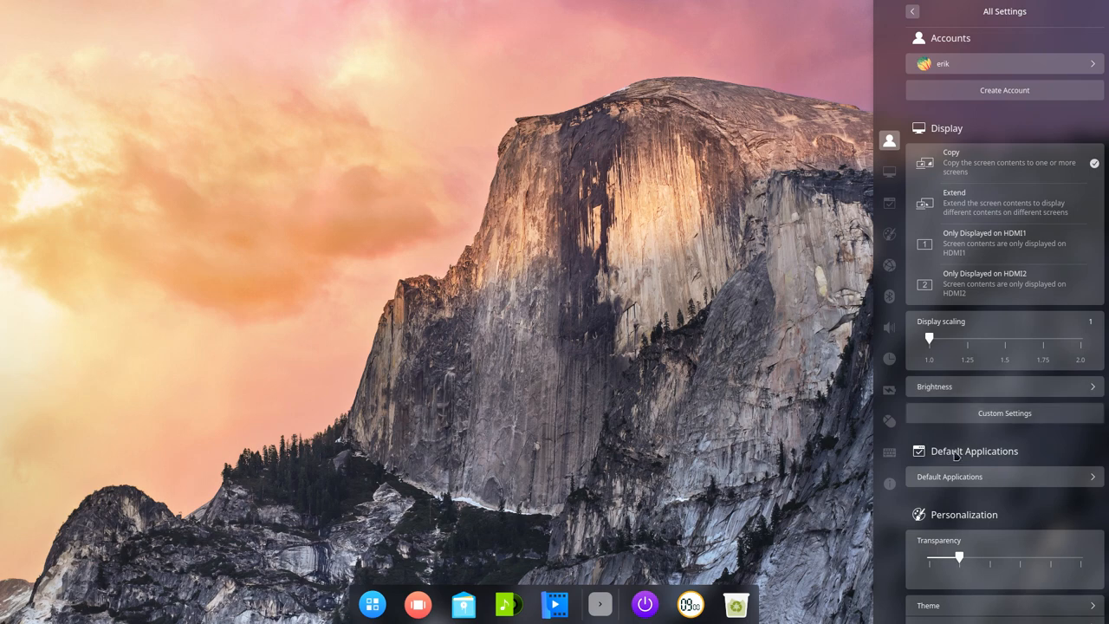
# Review the Music, Video, Picture and Terminal default app lists, then close Termite.
pyautogui.scroll(-3)
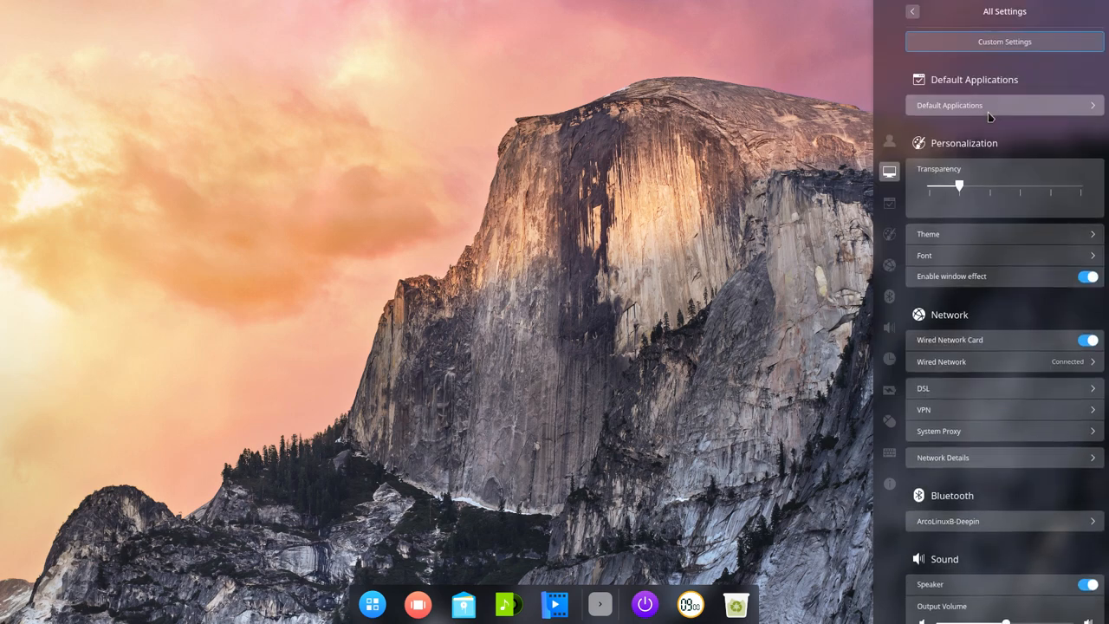
pyautogui.click(984, 105)
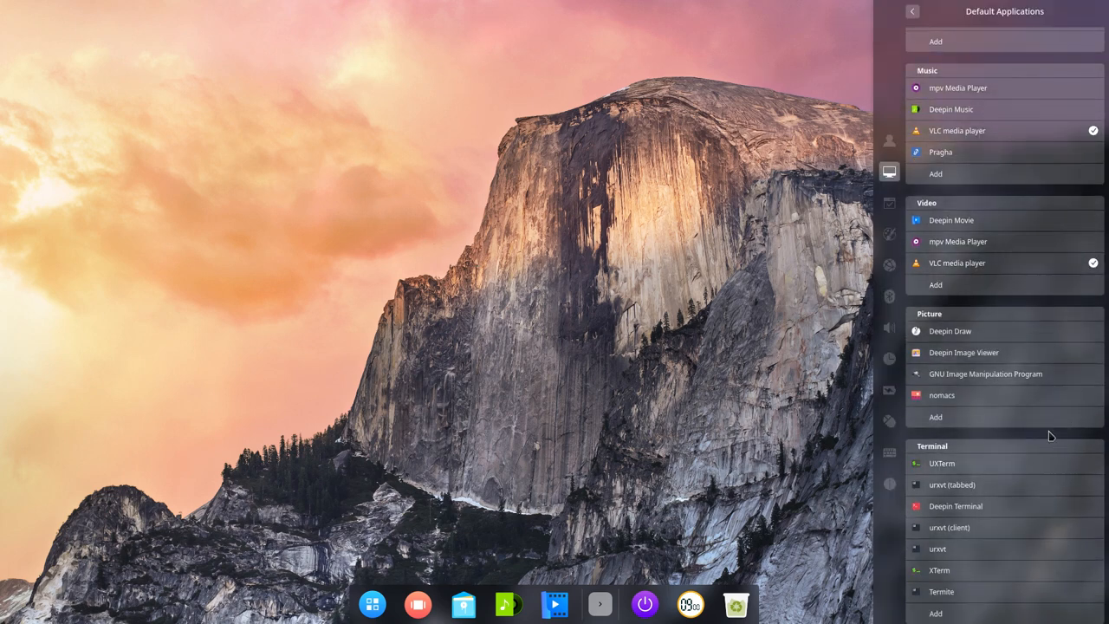
pyautogui.click(960, 352)
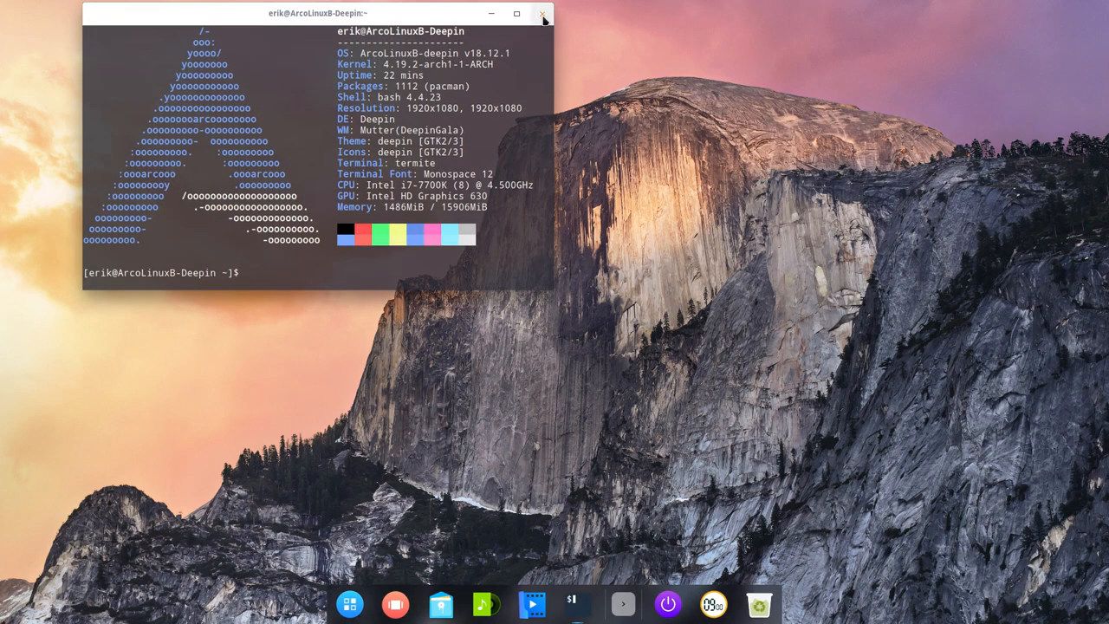
pyautogui.click(542, 15)
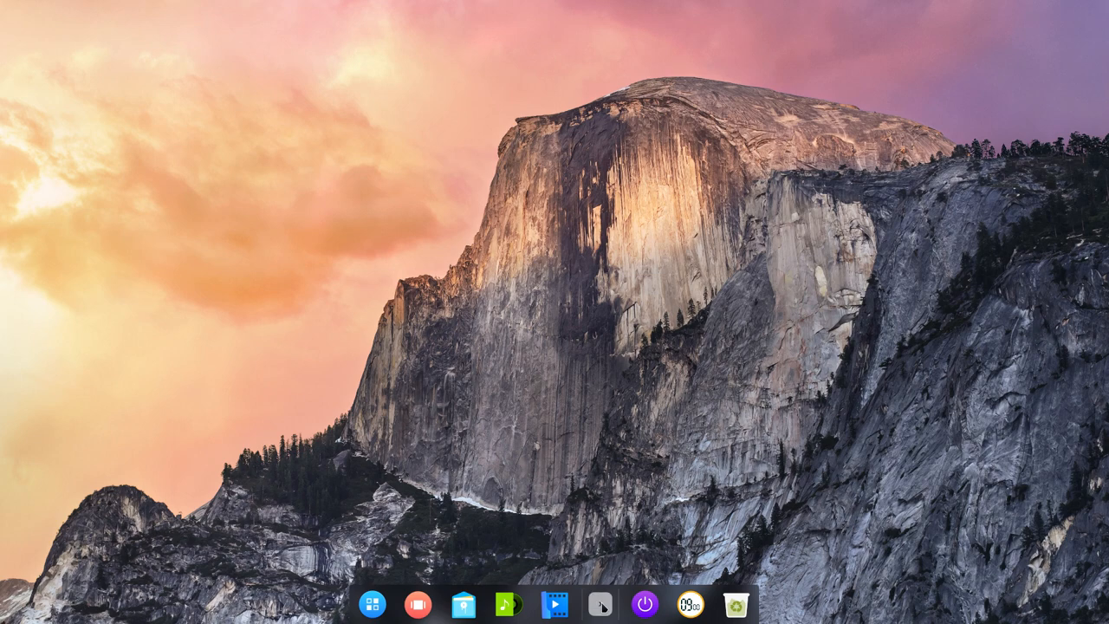
# Send Control Center from the launcher to the dock and launch it from the gear icon.
pyautogui.click(596, 605)
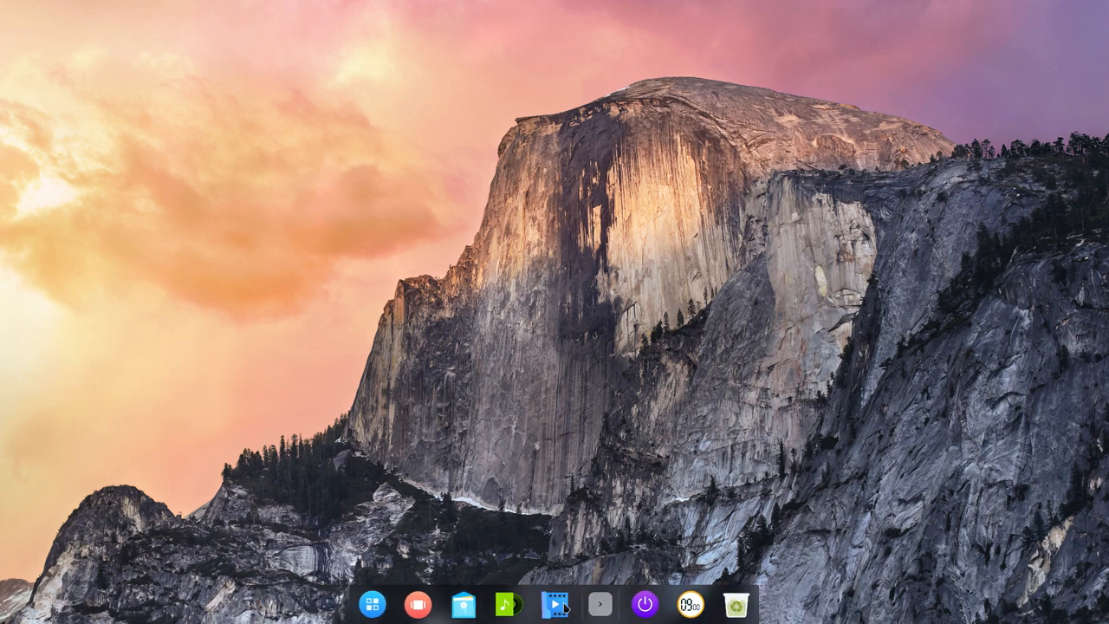
pyautogui.moveTo(515, 606)
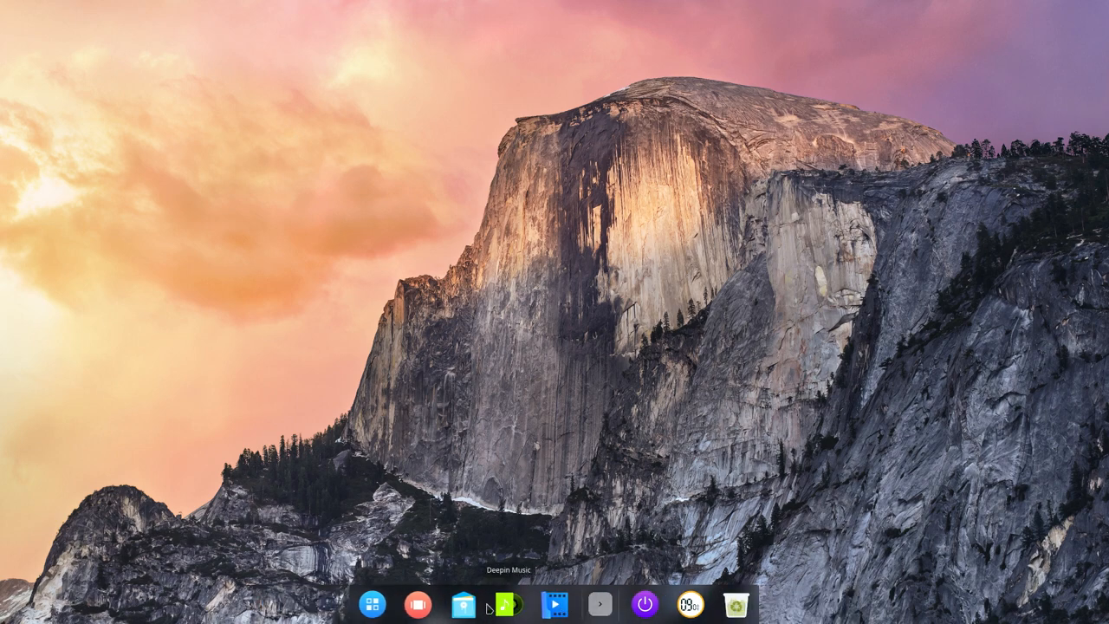
pyautogui.click(372, 604)
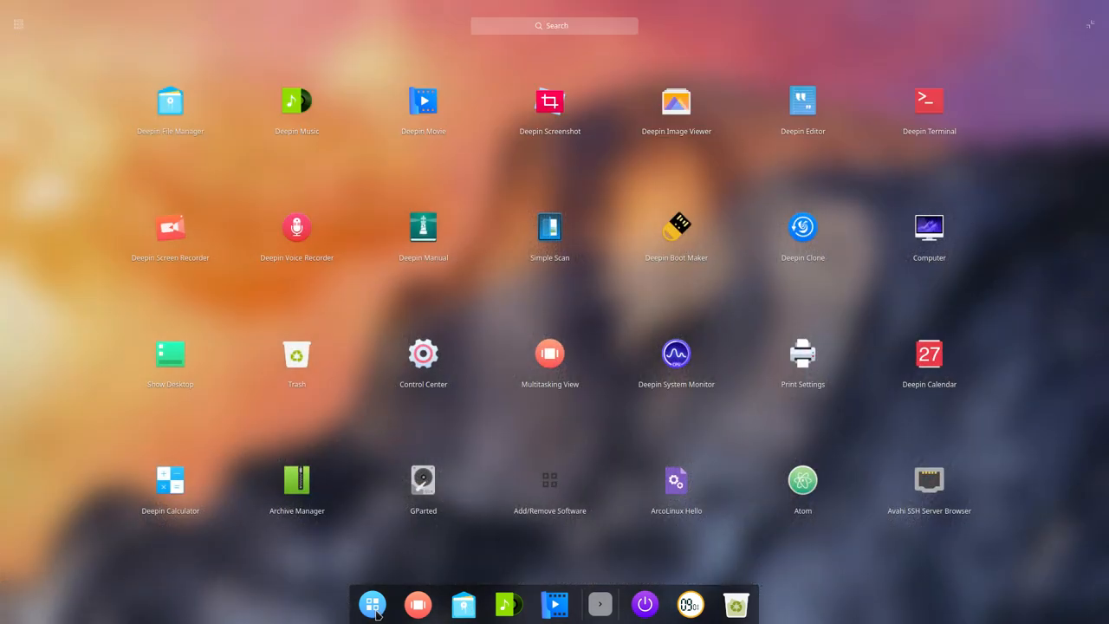
pyautogui.rightClick(423, 352)
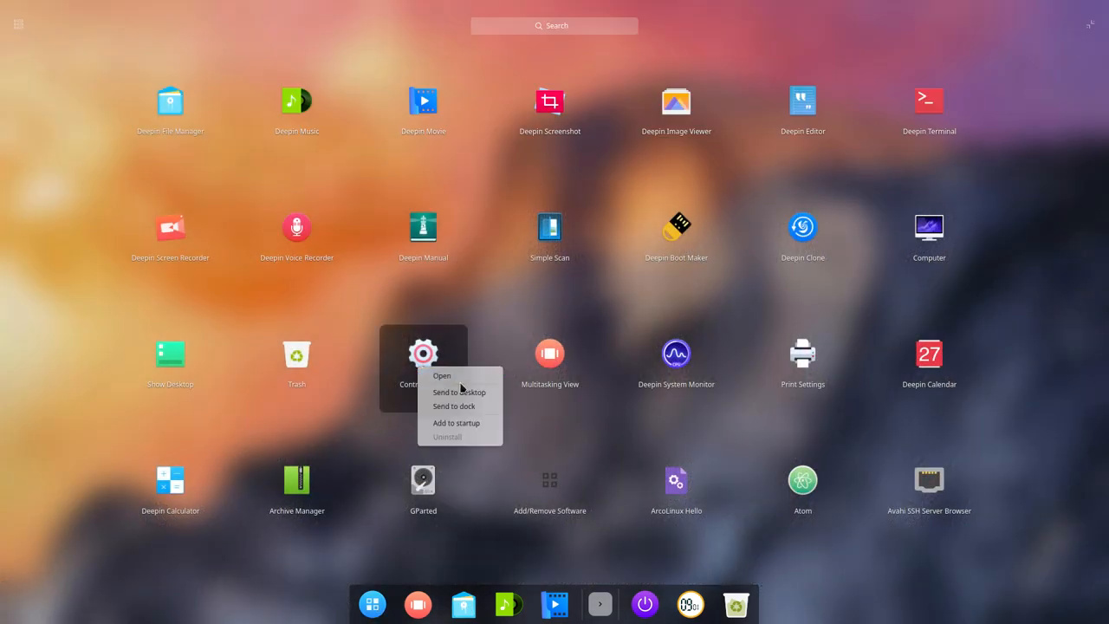
pyautogui.click(454, 407)
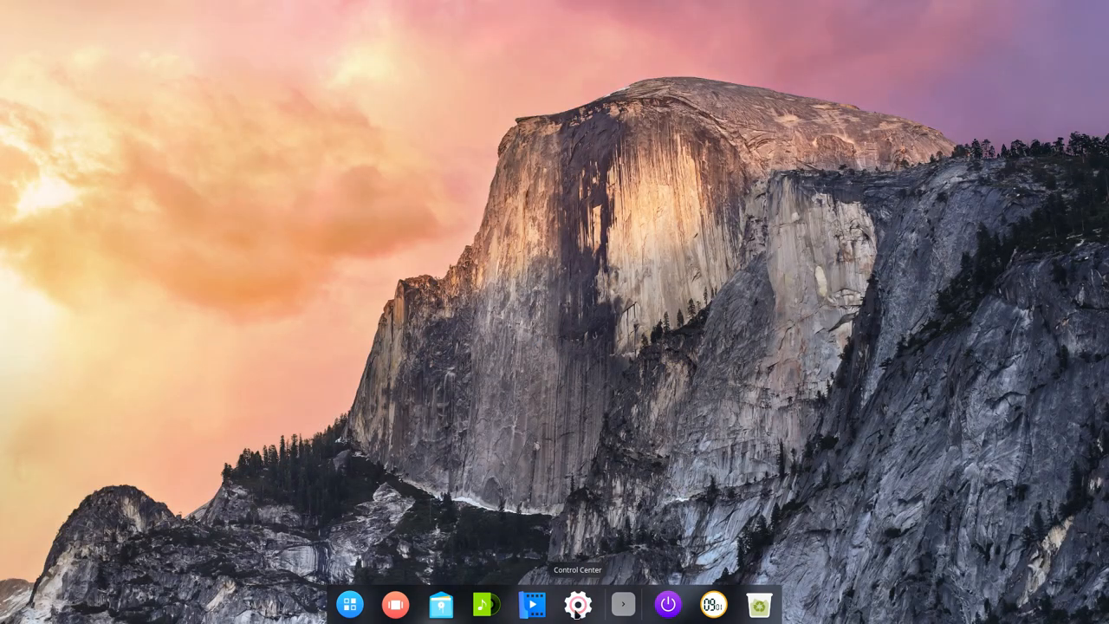
pyautogui.click(577, 603)
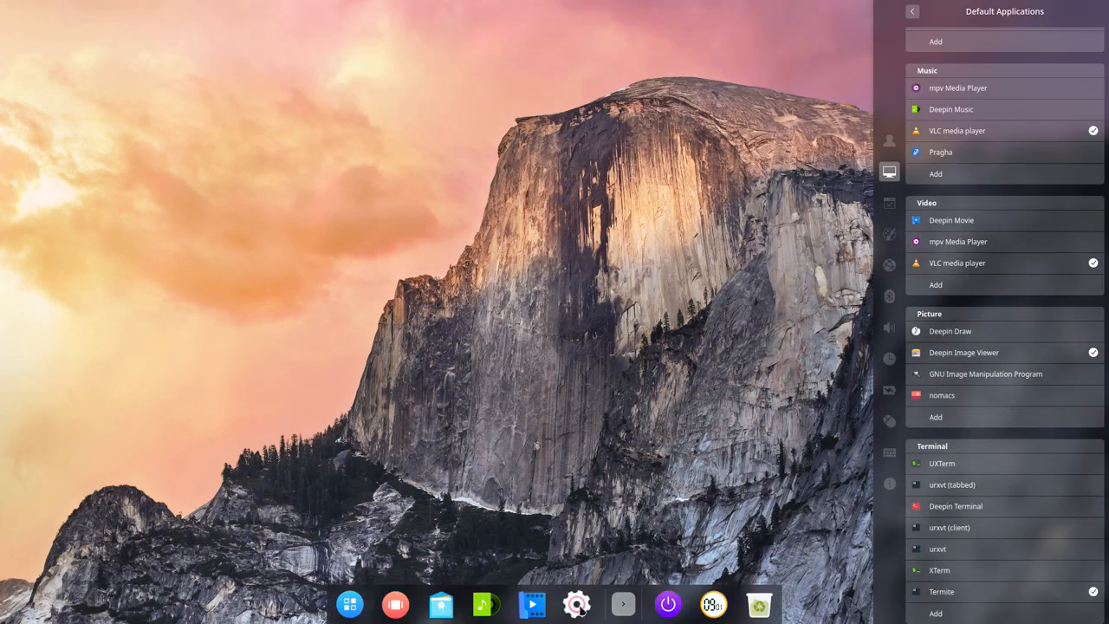
pyautogui.moveTo(581, 606)
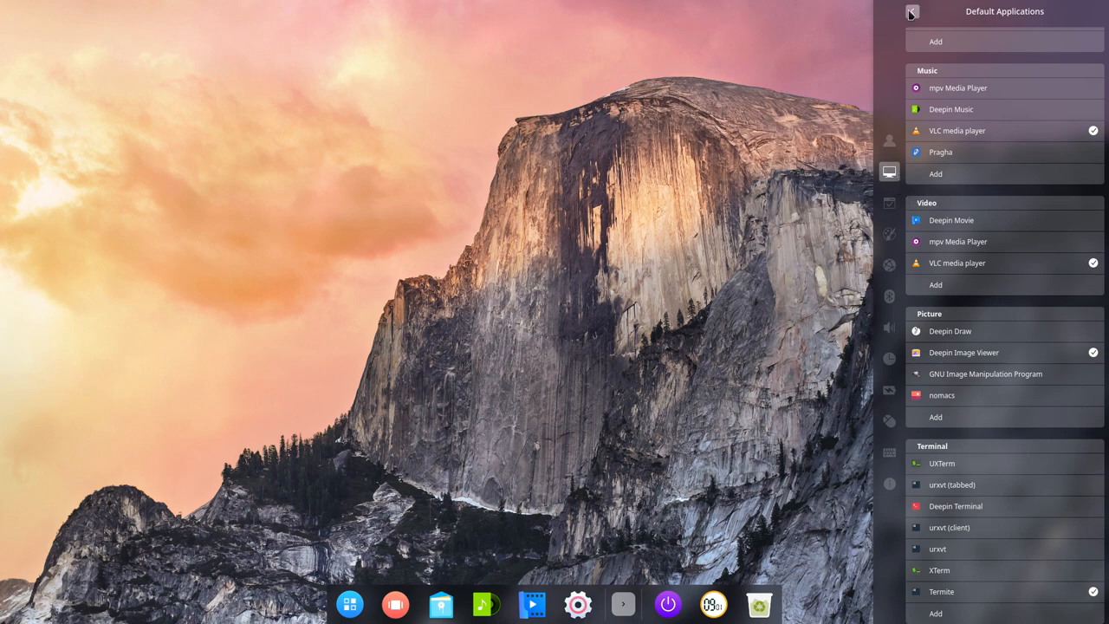
# Drag the Transparency slider to fully opaque and back to its original level, then reopen Control Center.
pyautogui.click(909, 11)
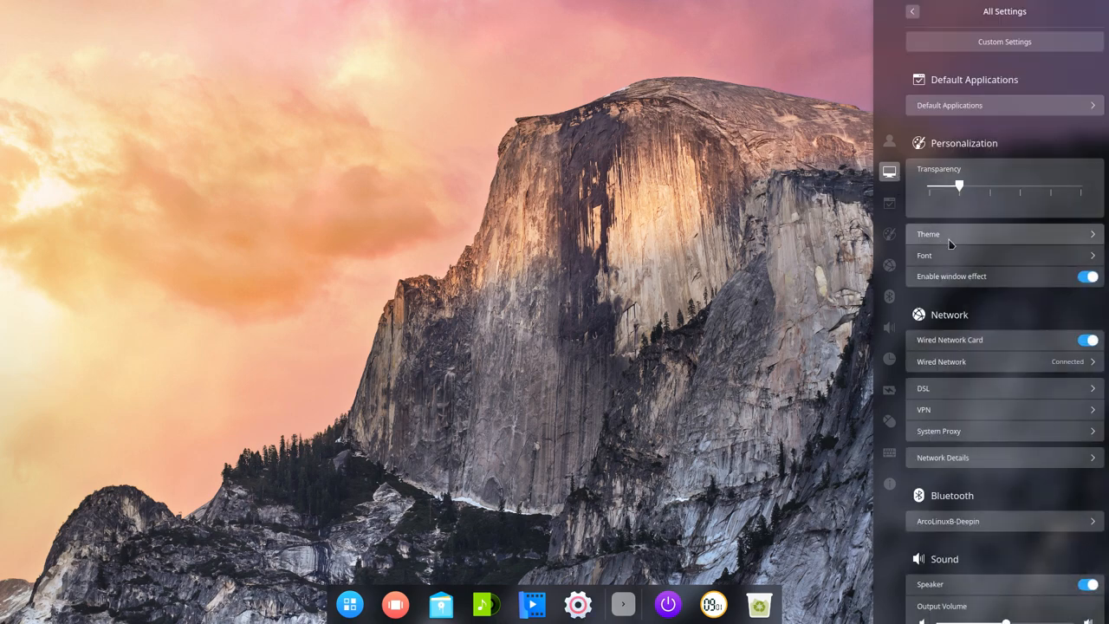
pyautogui.moveTo(958, 186); pyautogui.dragTo(964, 186)
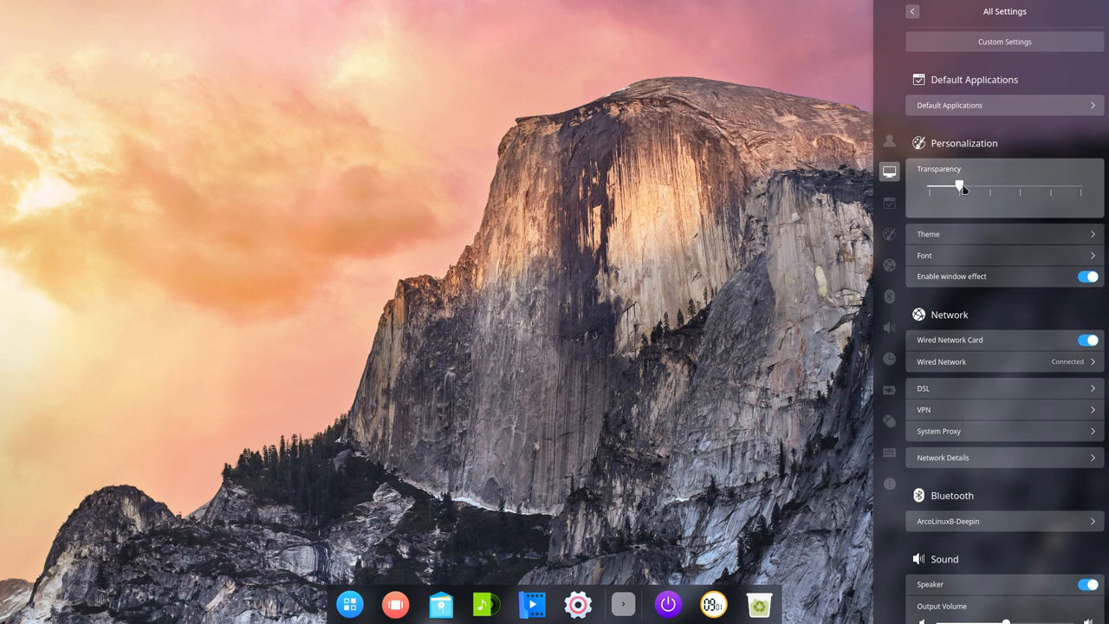
pyautogui.moveTo(959, 188); pyautogui.dragTo(1021, 188)
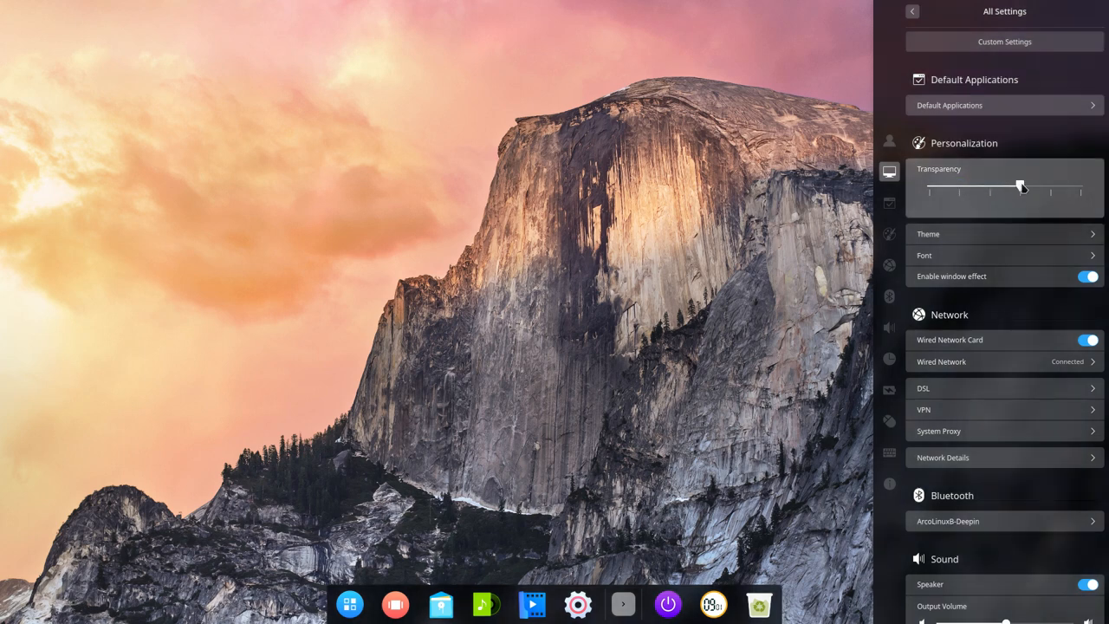
pyautogui.moveTo(1020, 186); pyautogui.dragTo(1080, 186)
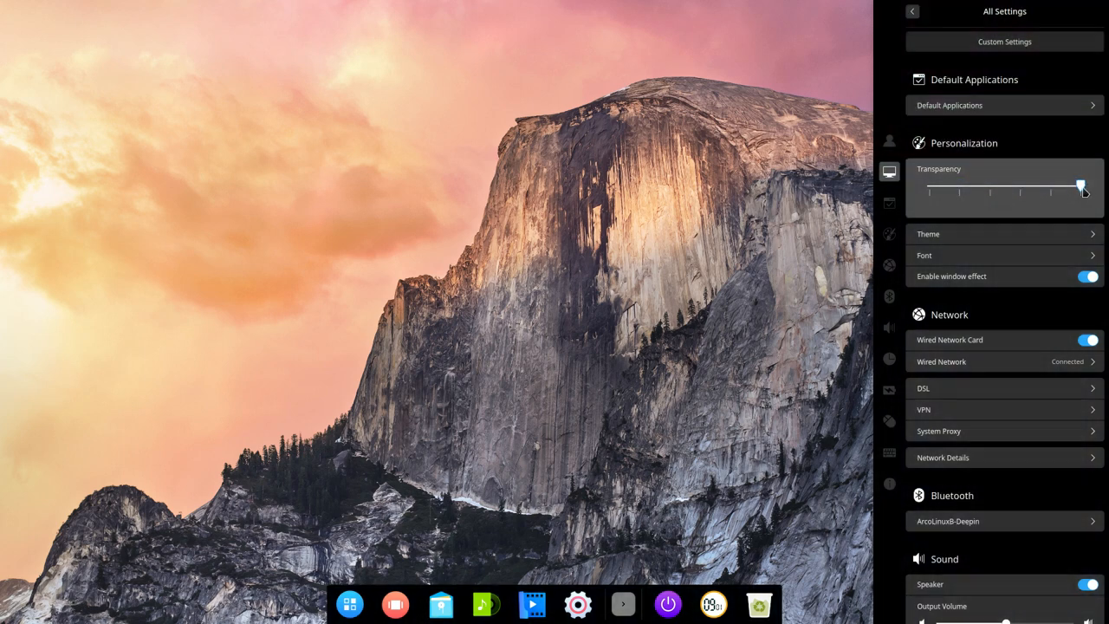
pyautogui.moveTo(1080, 186); pyautogui.dragTo(959, 186)
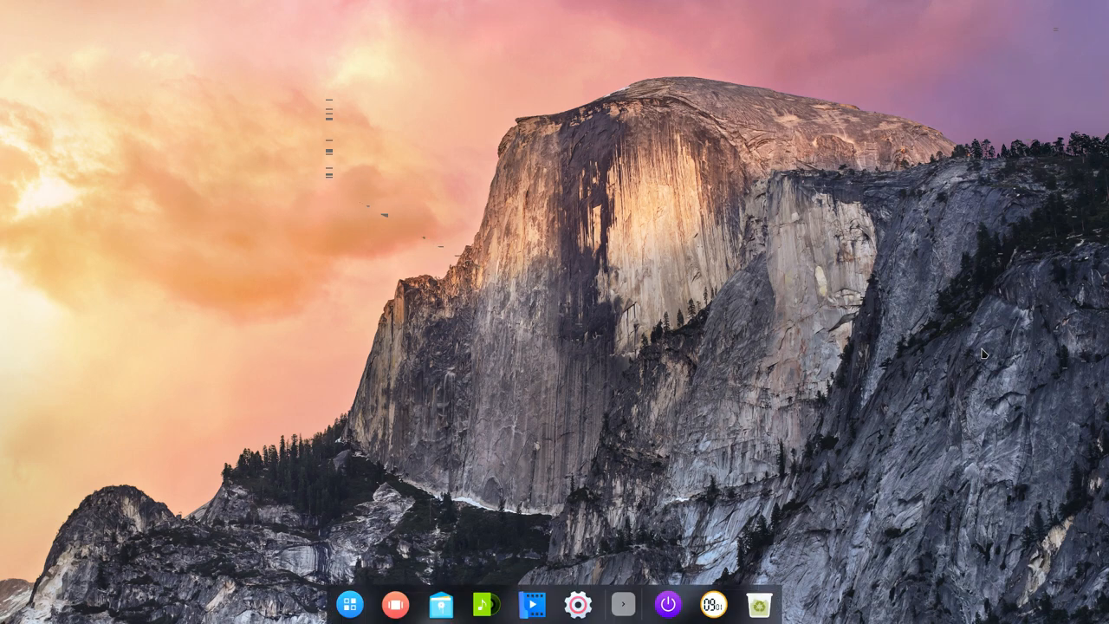
pyautogui.click(577, 605)
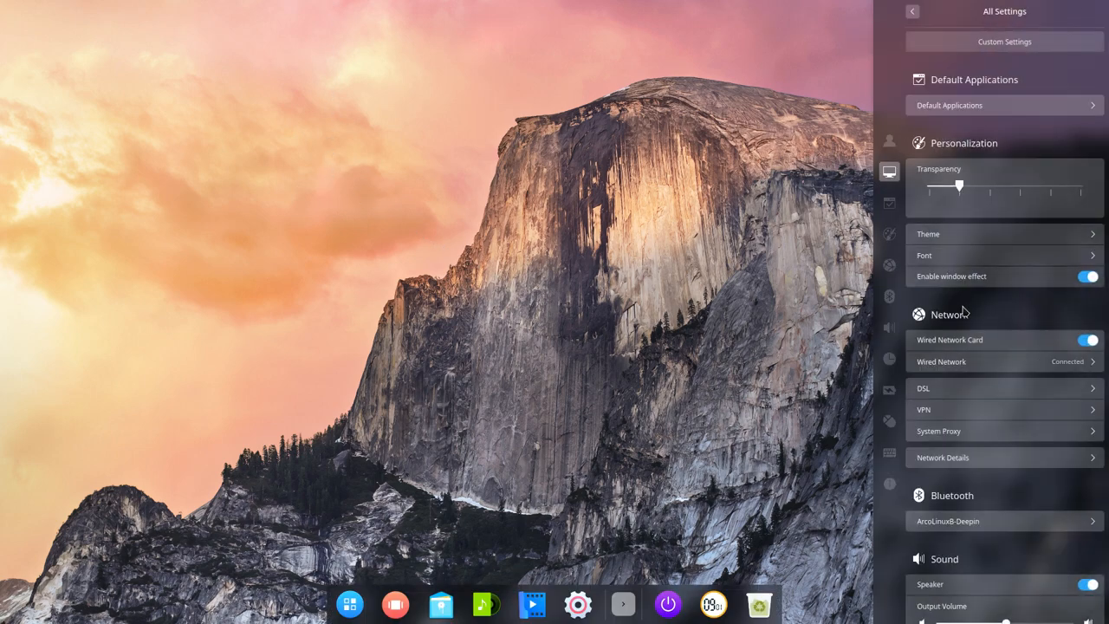
pyautogui.moveTo(967, 232)
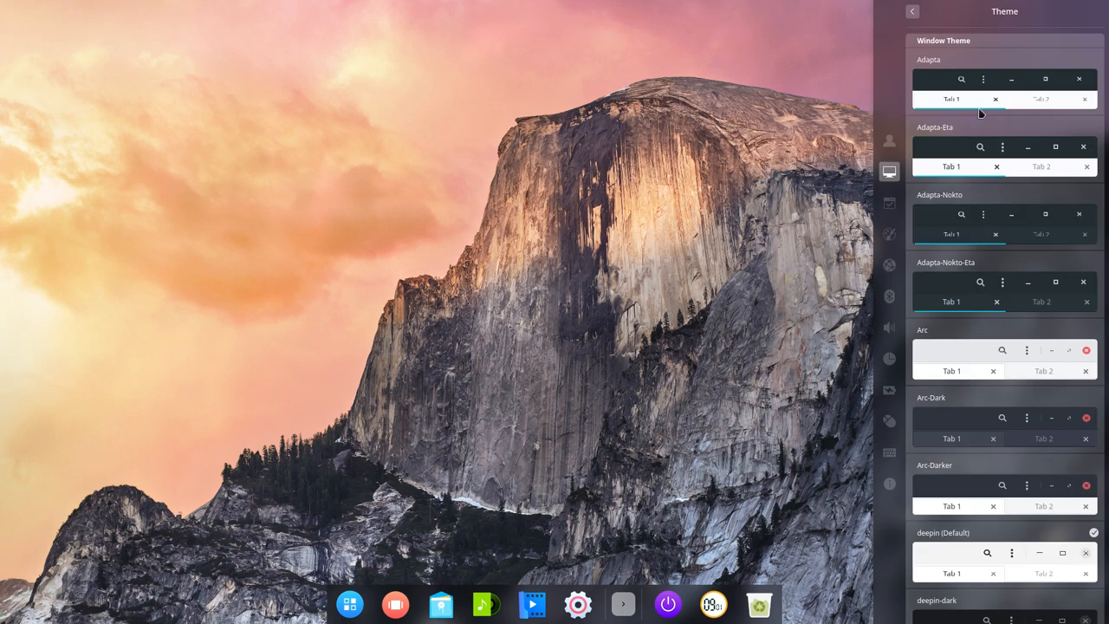
# Scroll through the Deepin Launcher app grid to preview the Sardi-Flexible-Arc icons.
pyautogui.scroll(-3)
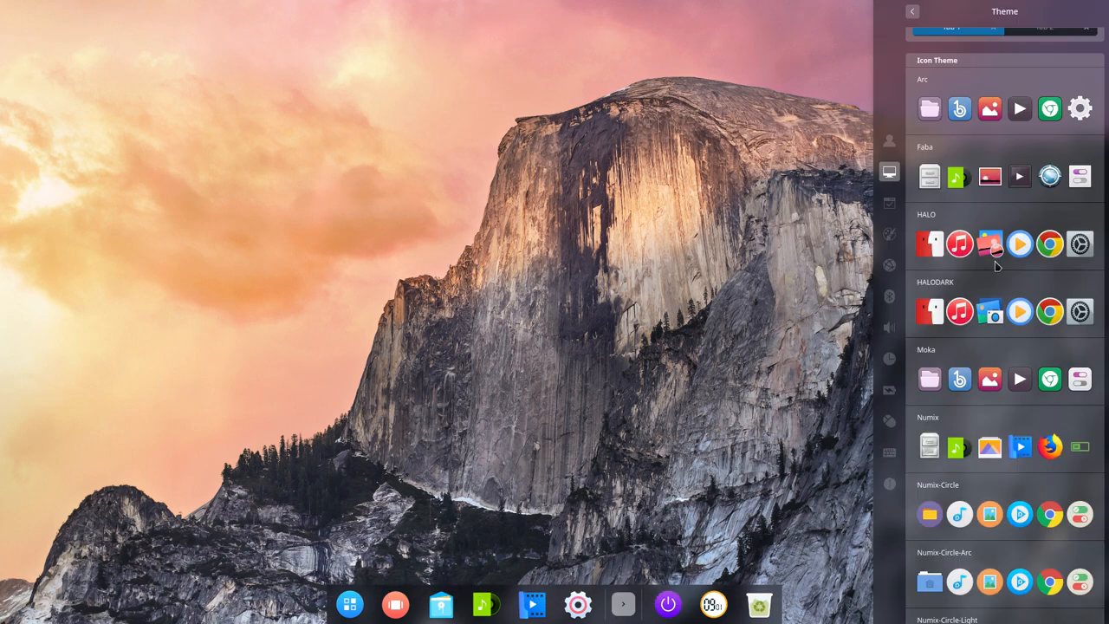
pyautogui.scroll(-3)
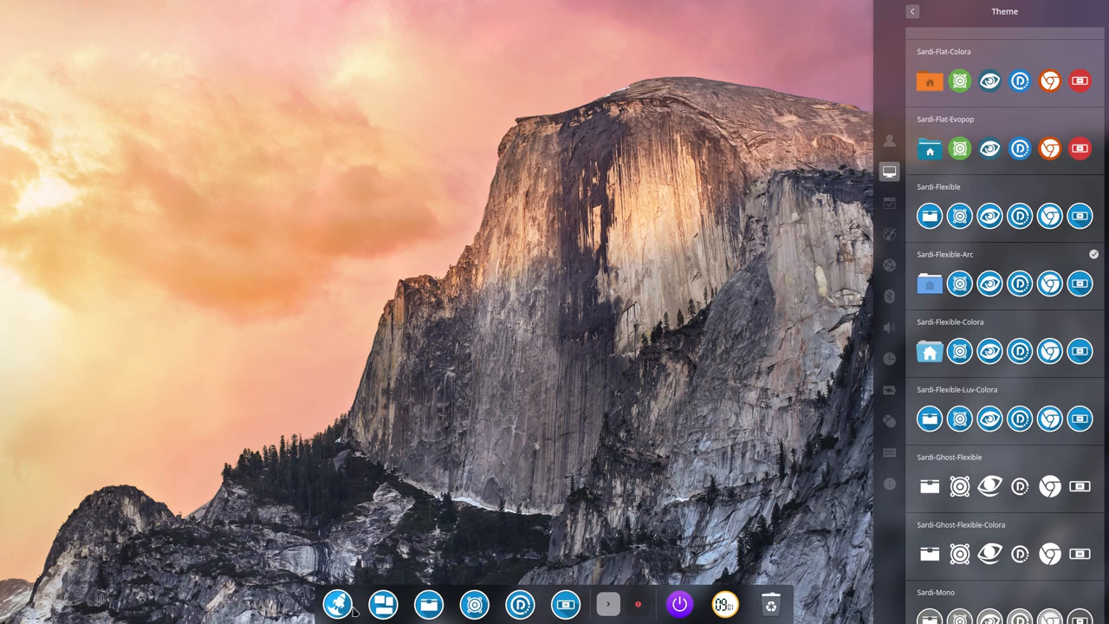
pyautogui.click(337, 604)
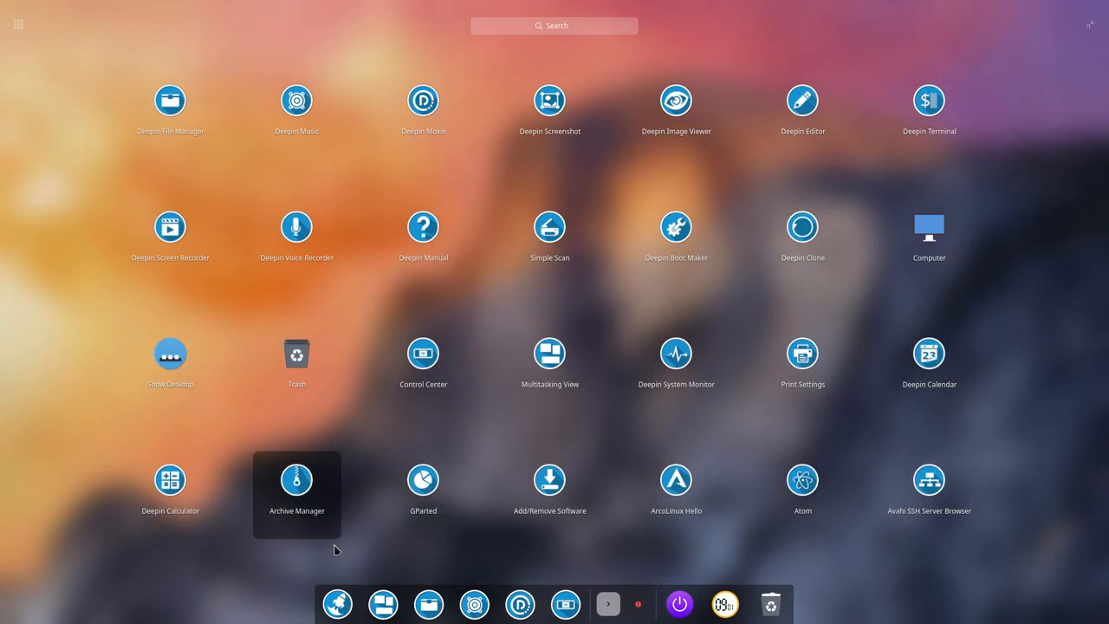
pyautogui.moveTo(170, 368)
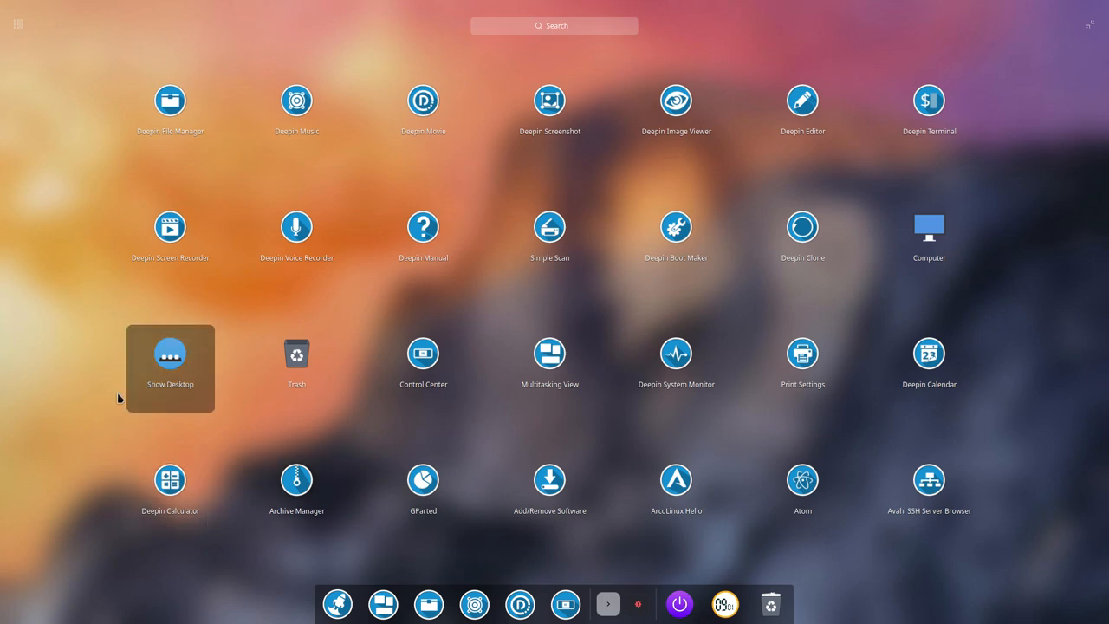
pyautogui.scroll(-3)
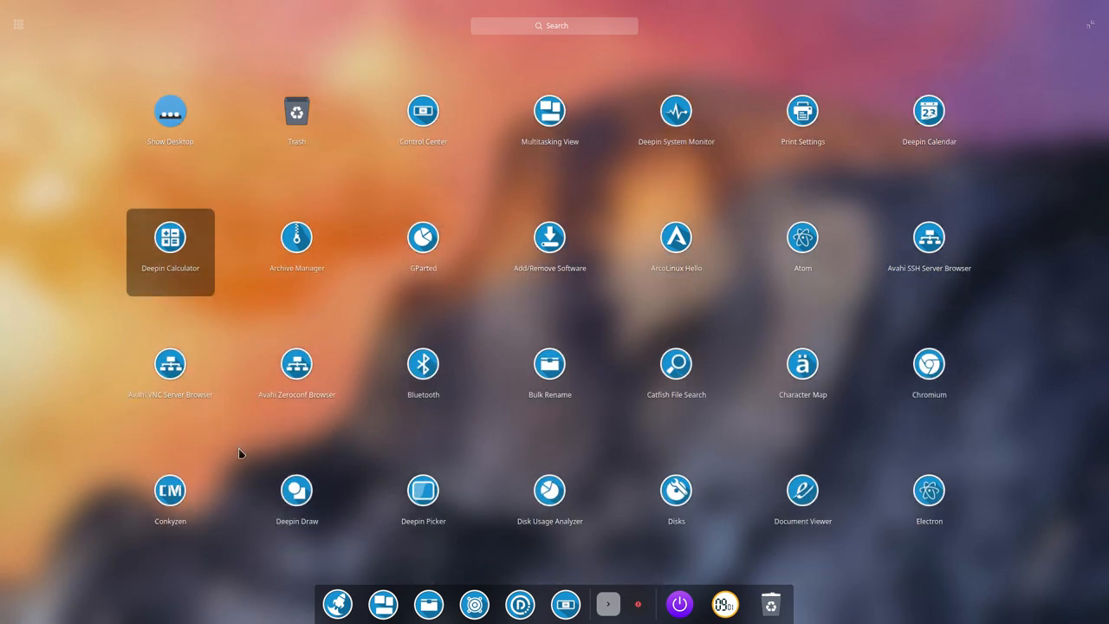
pyautogui.scroll(-3)
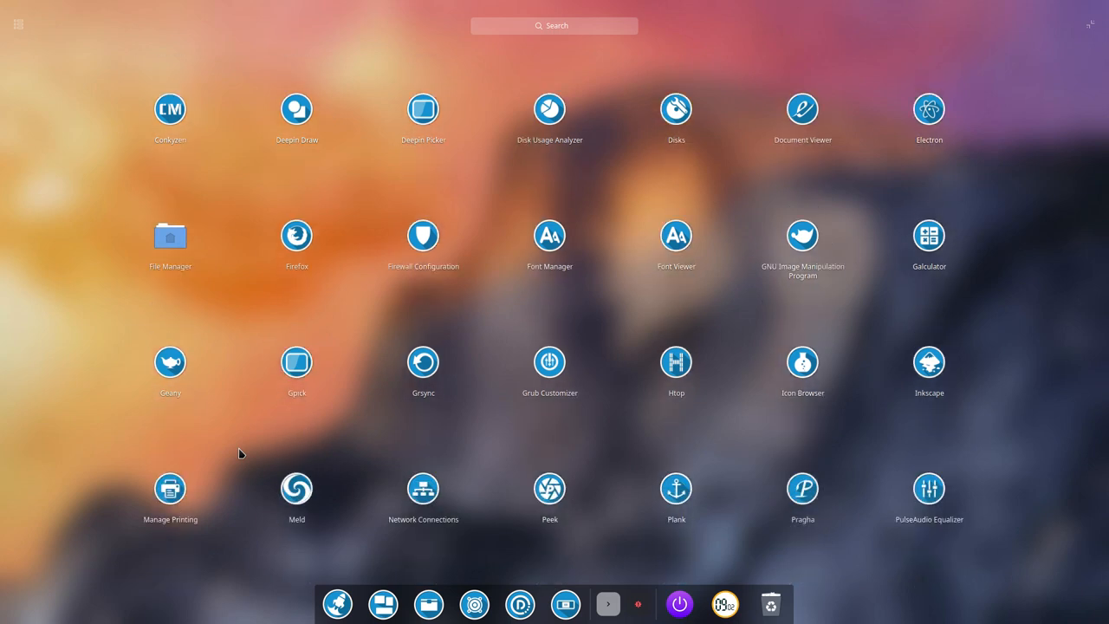
pyautogui.scroll(-3)
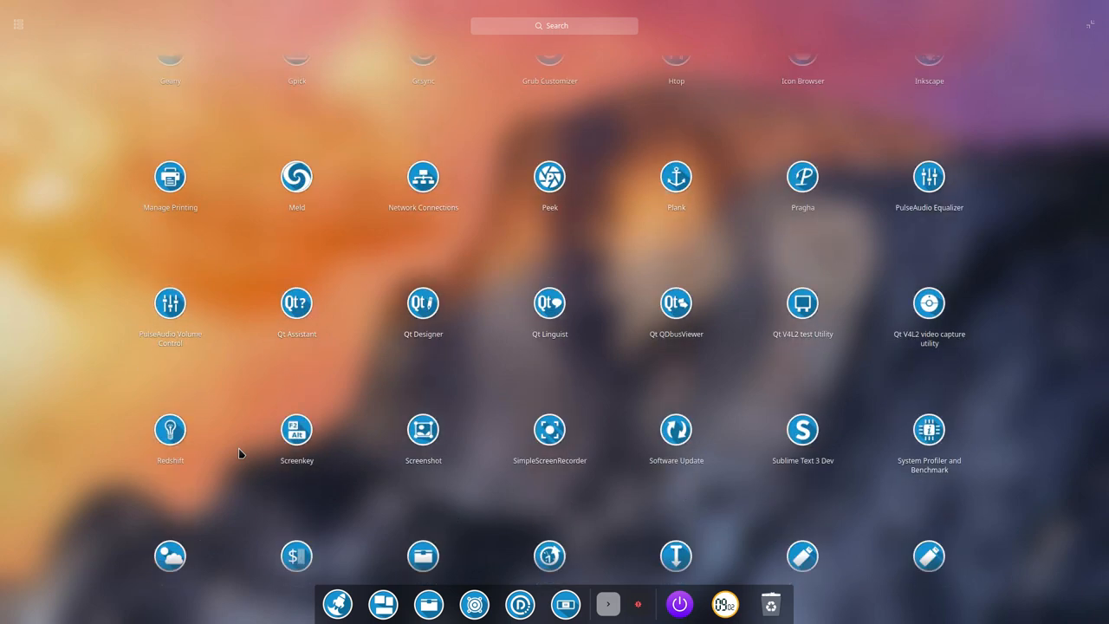
pyautogui.scroll(-3)
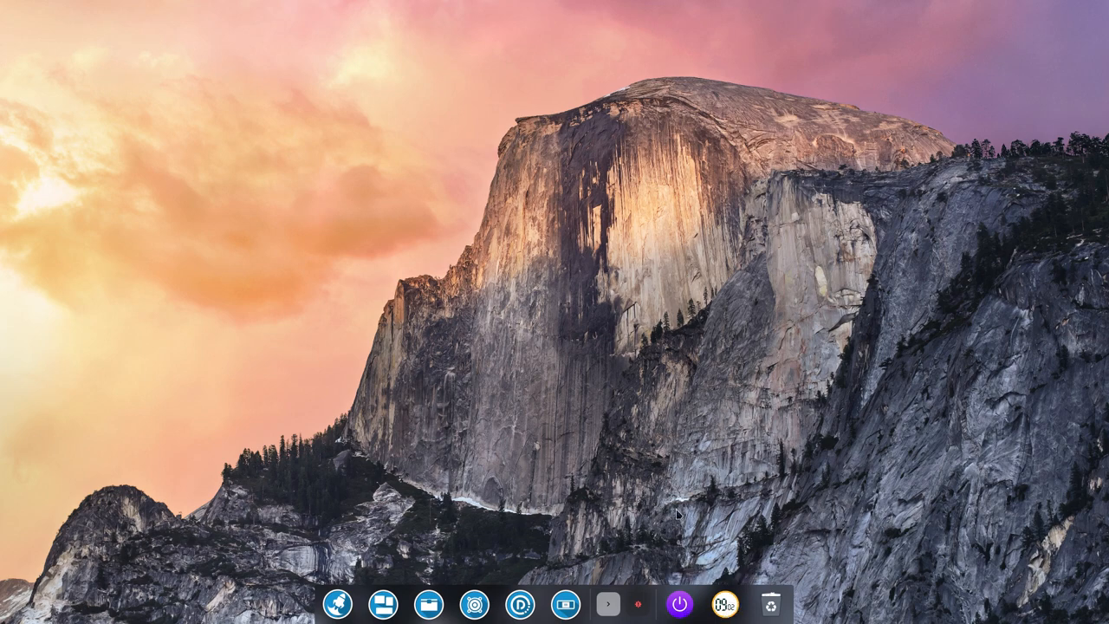
pyautogui.moveTo(652, 553)
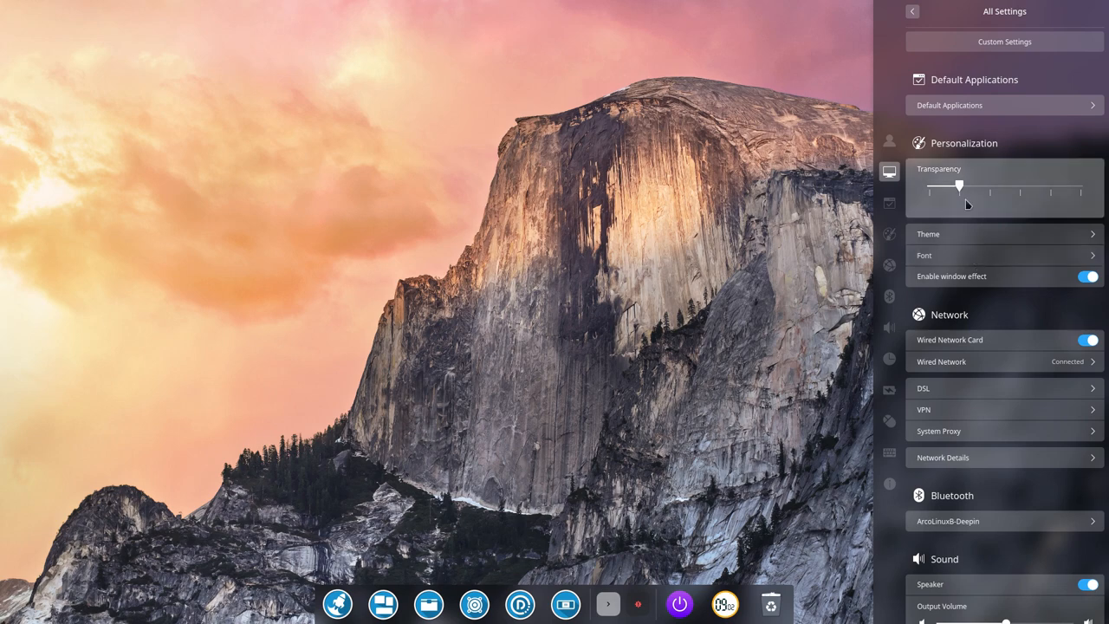
# Choose HALO as the icon theme under Personalization > Theme.
pyautogui.click(1004, 233)
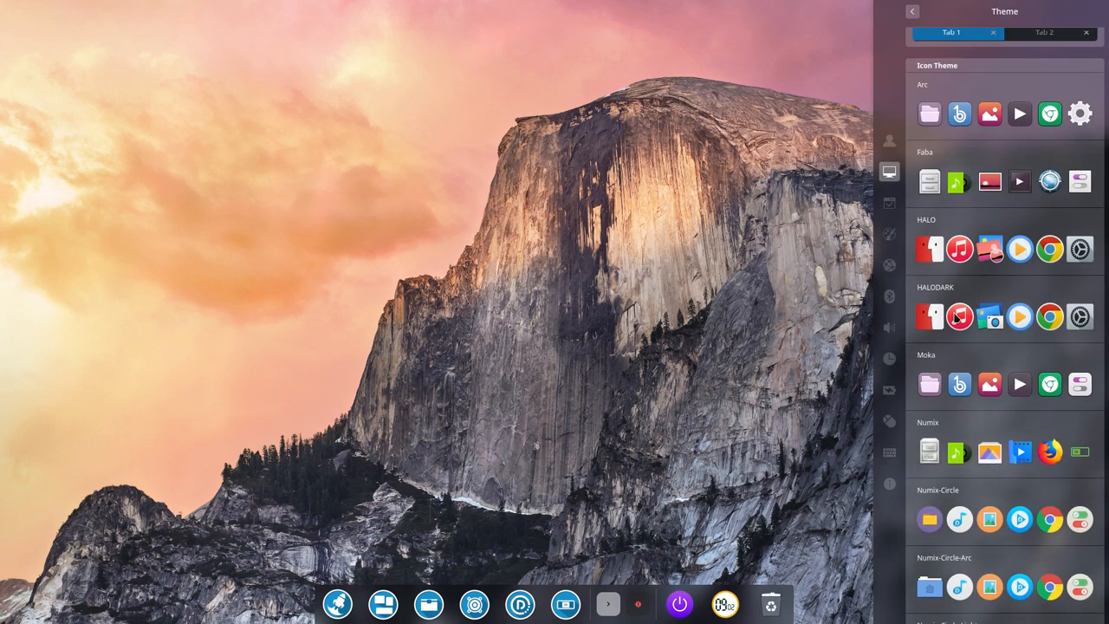
pyautogui.click(989, 316)
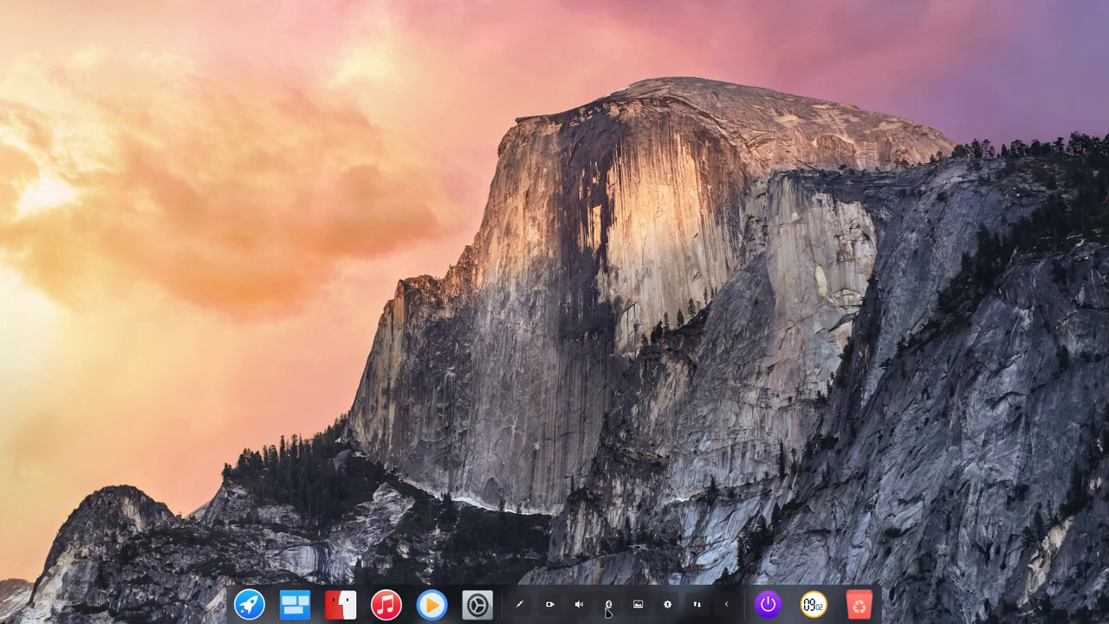
pyautogui.moveTo(228, 611)
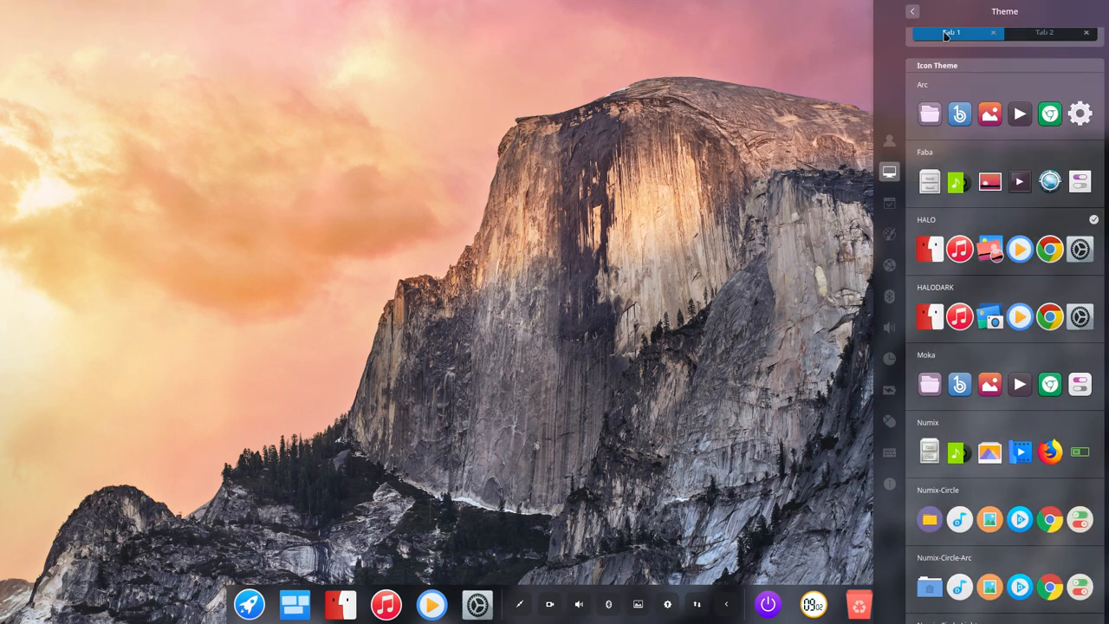
# Set the font Size slider to 13px, check the Noto Sans standard font list, return to All Settings.
pyautogui.click(911, 11)
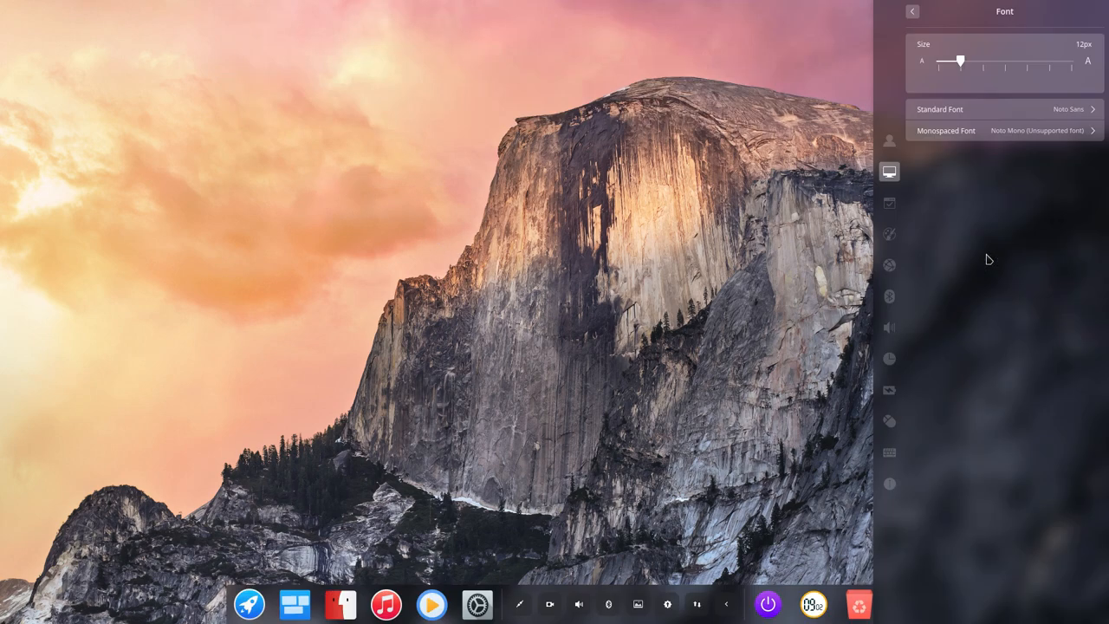
pyautogui.moveTo(1073, 130)
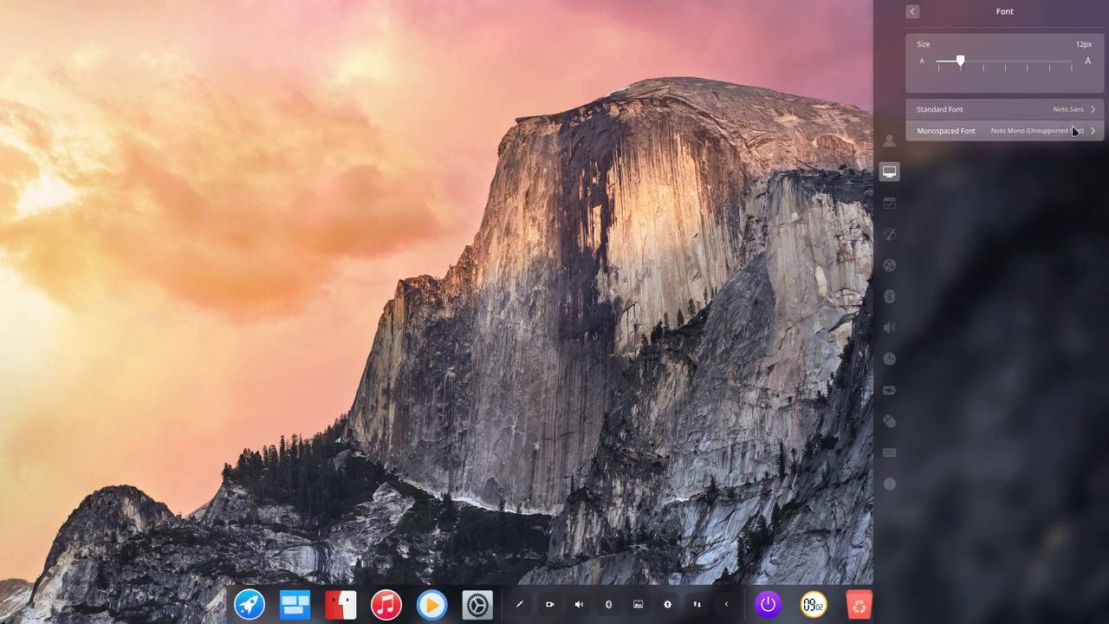
pyautogui.moveTo(972, 57)
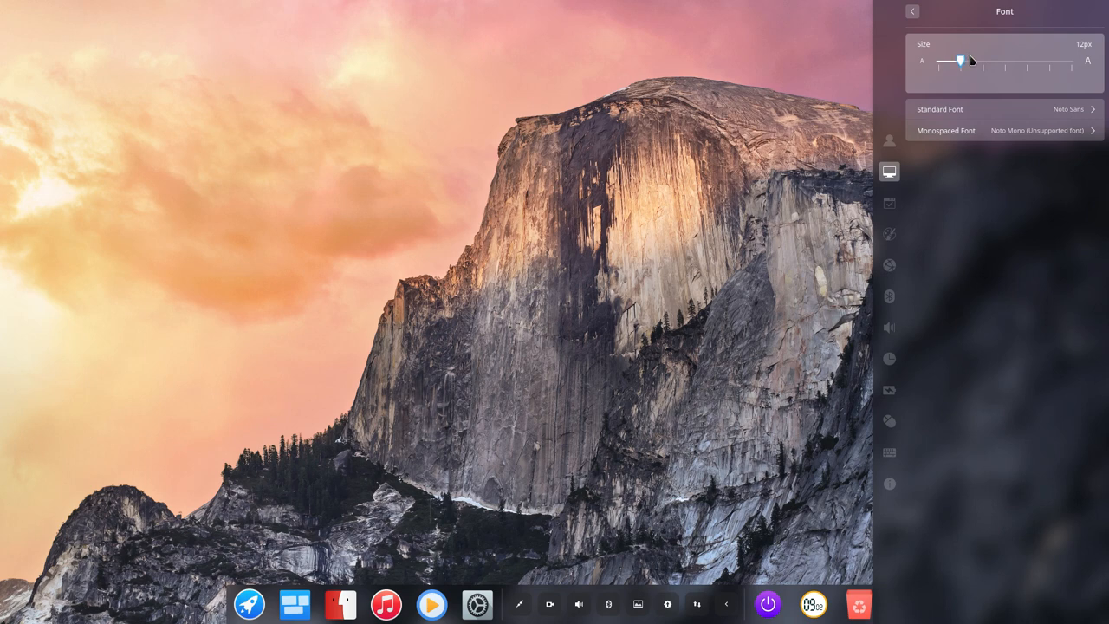
pyautogui.moveTo(960, 60); pyautogui.dragTo(982, 61)
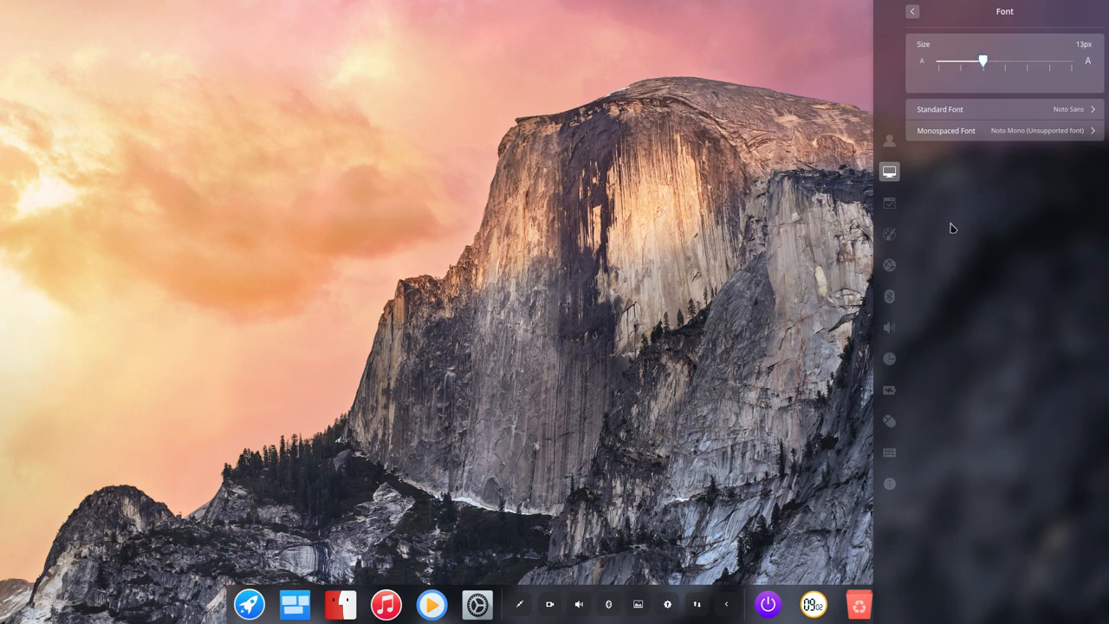
pyautogui.moveTo(983, 60); pyautogui.dragTo(961, 61)
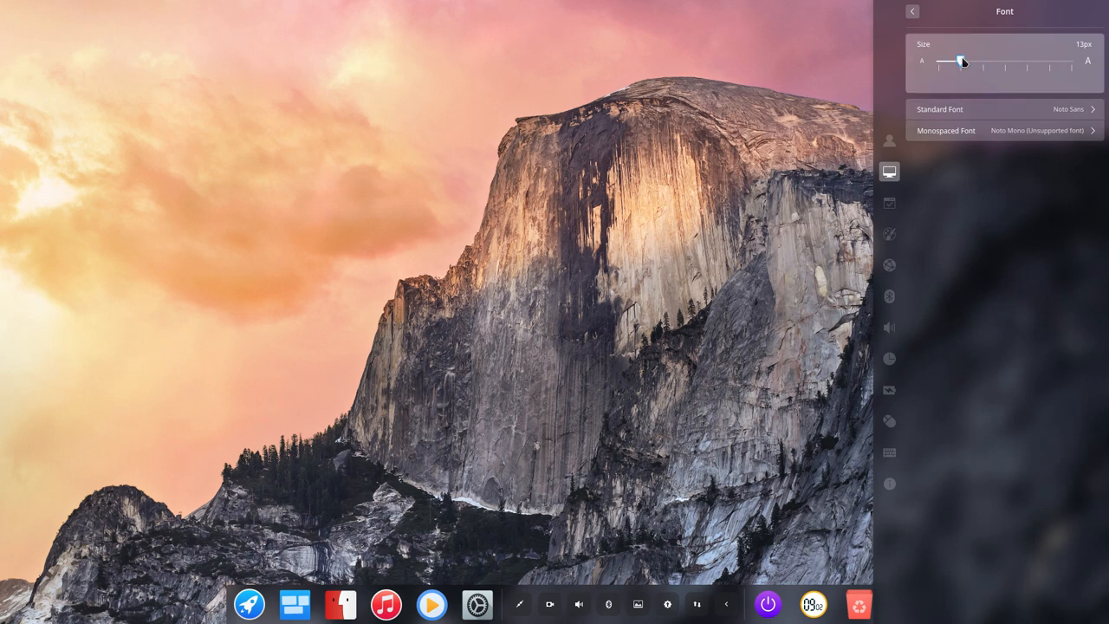
pyautogui.moveTo(961, 61); pyautogui.dragTo(983, 60)
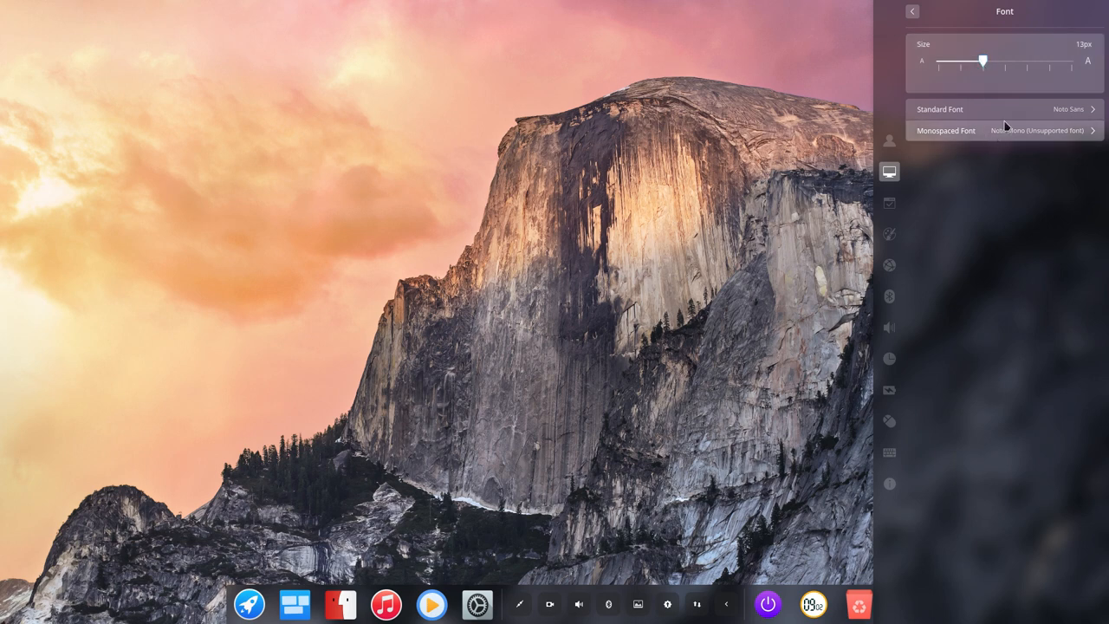
pyautogui.click(1004, 108)
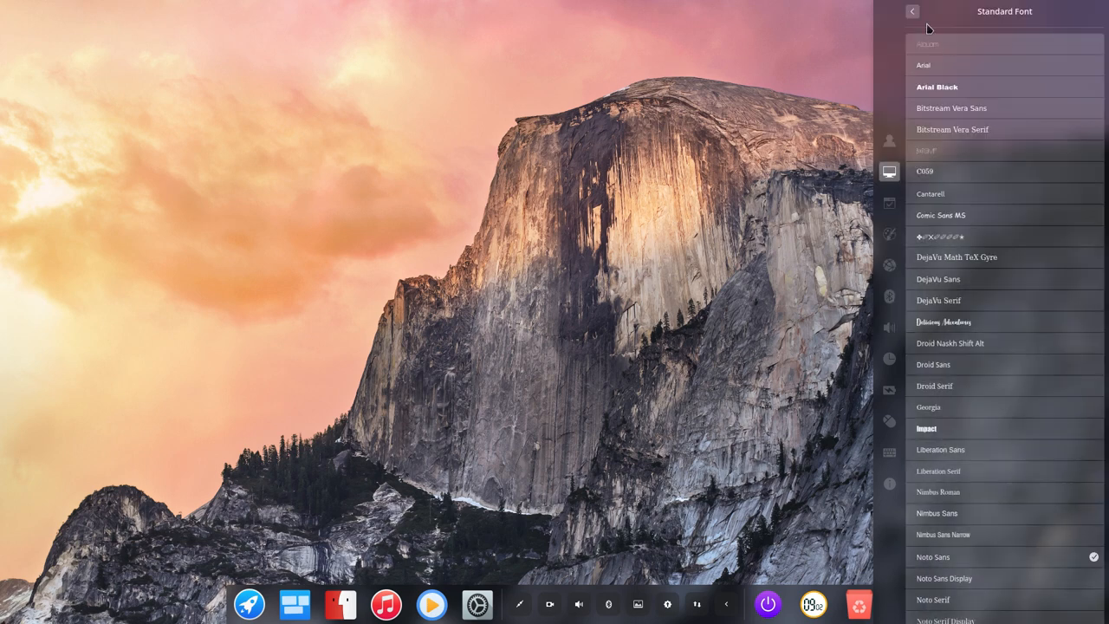
pyautogui.click(912, 11)
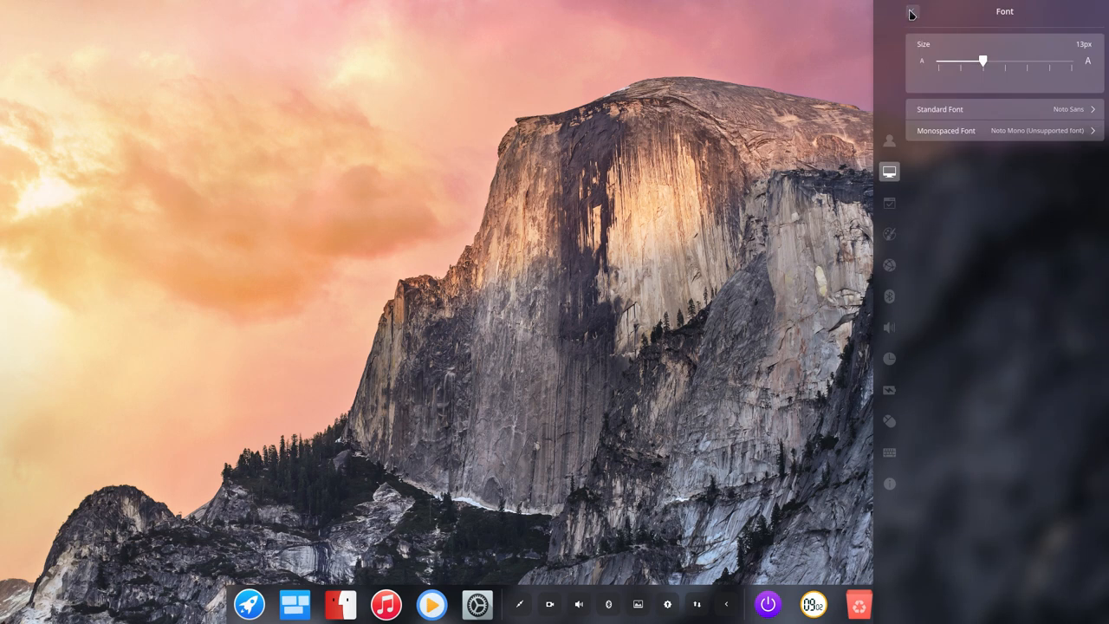
pyautogui.click(910, 13)
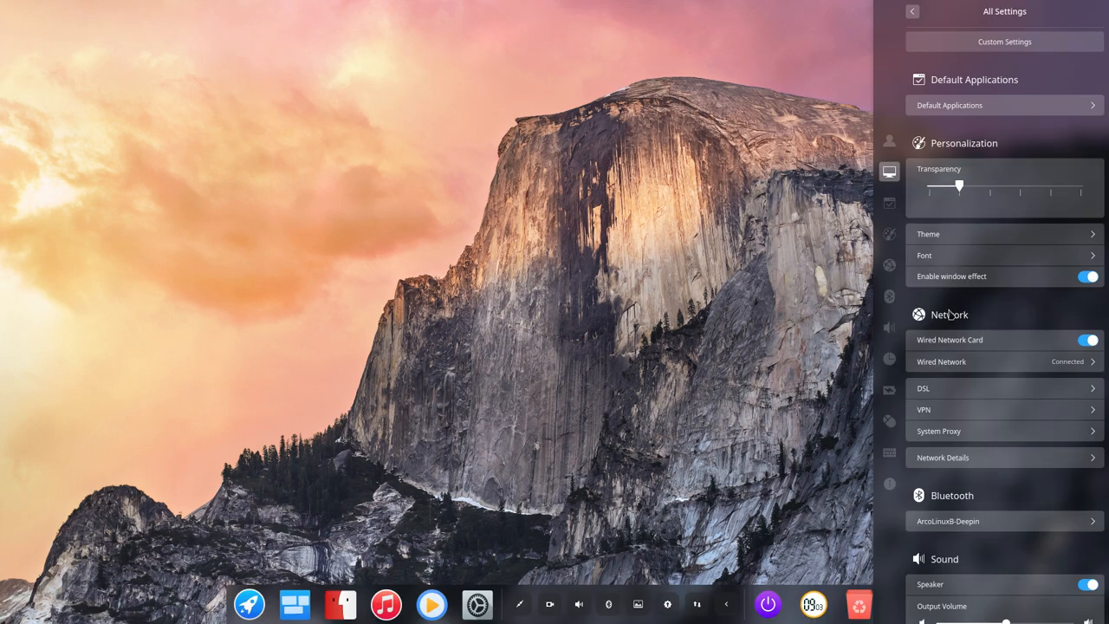
pyautogui.moveTo(1053, 283)
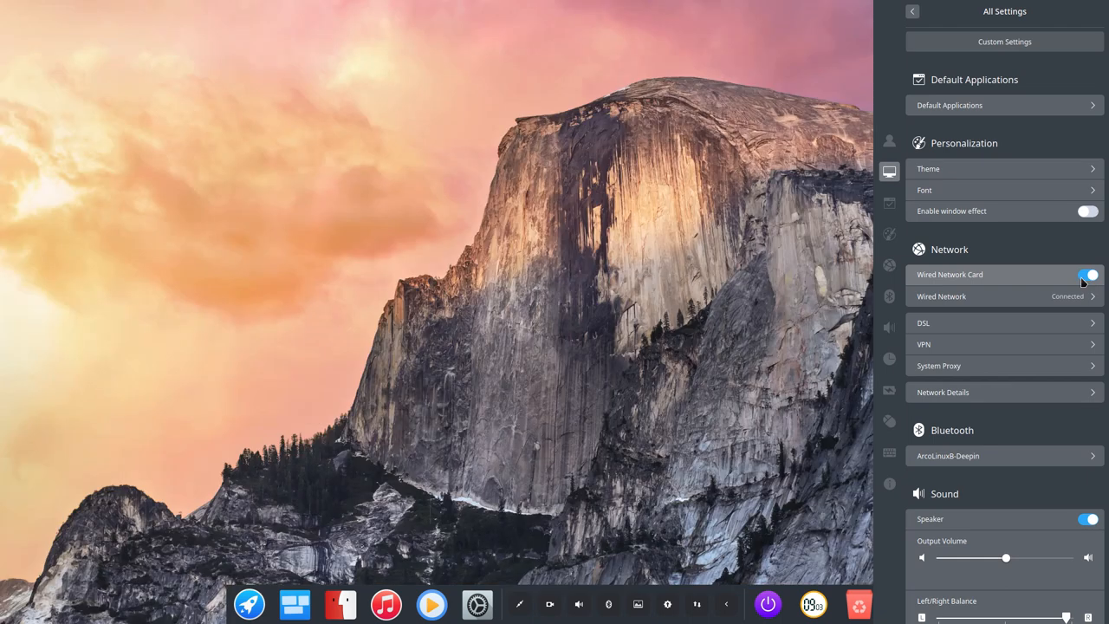
pyautogui.click(1082, 274)
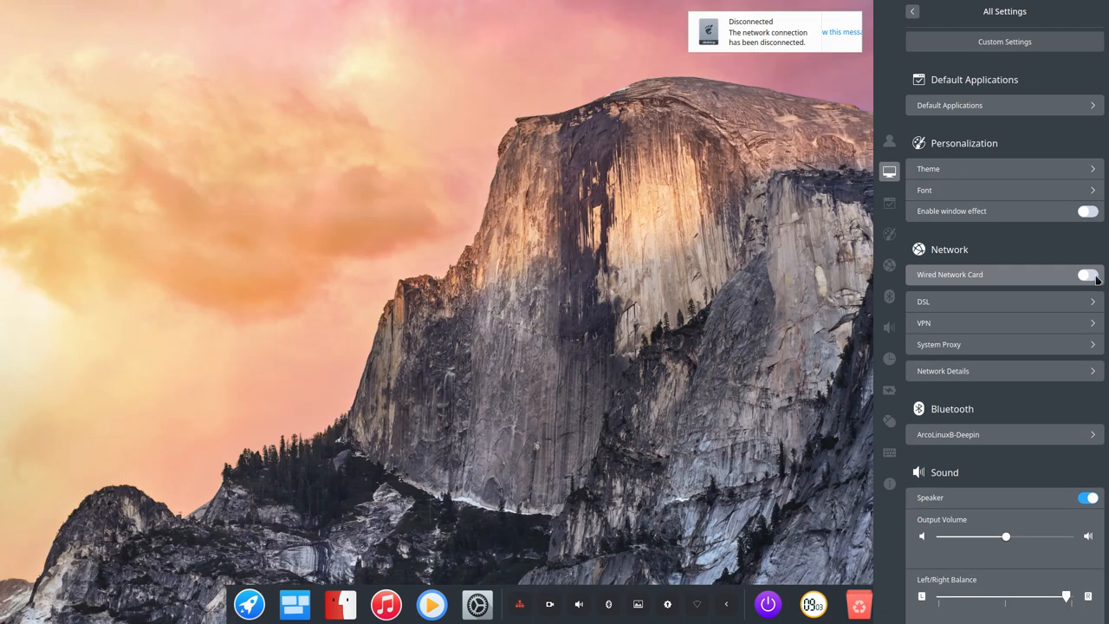
pyautogui.click(1084, 275)
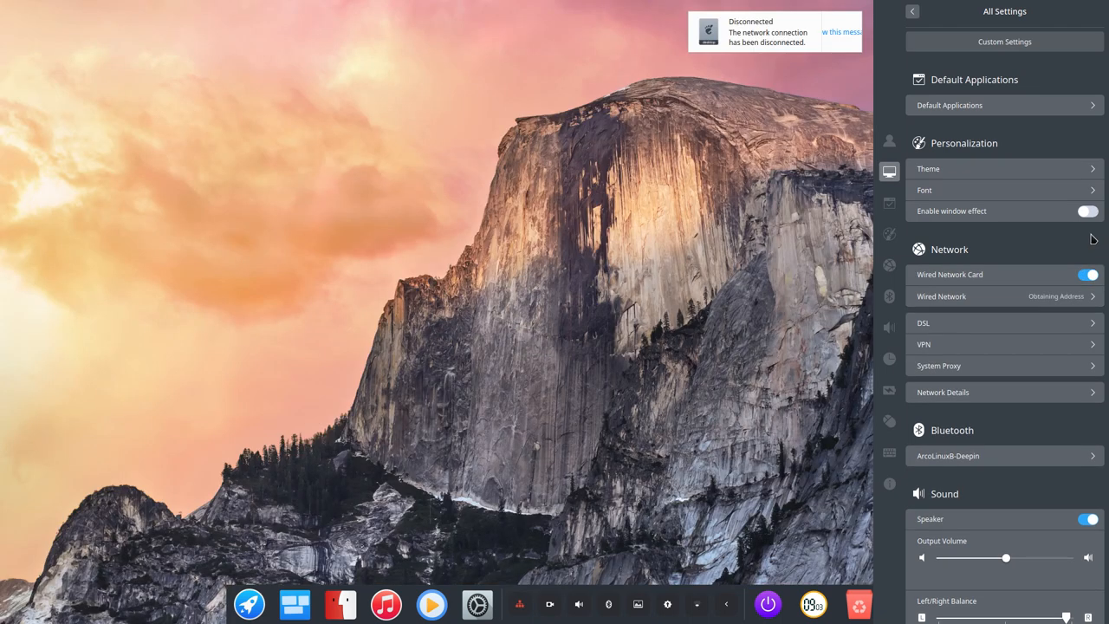
pyautogui.click(1086, 210)
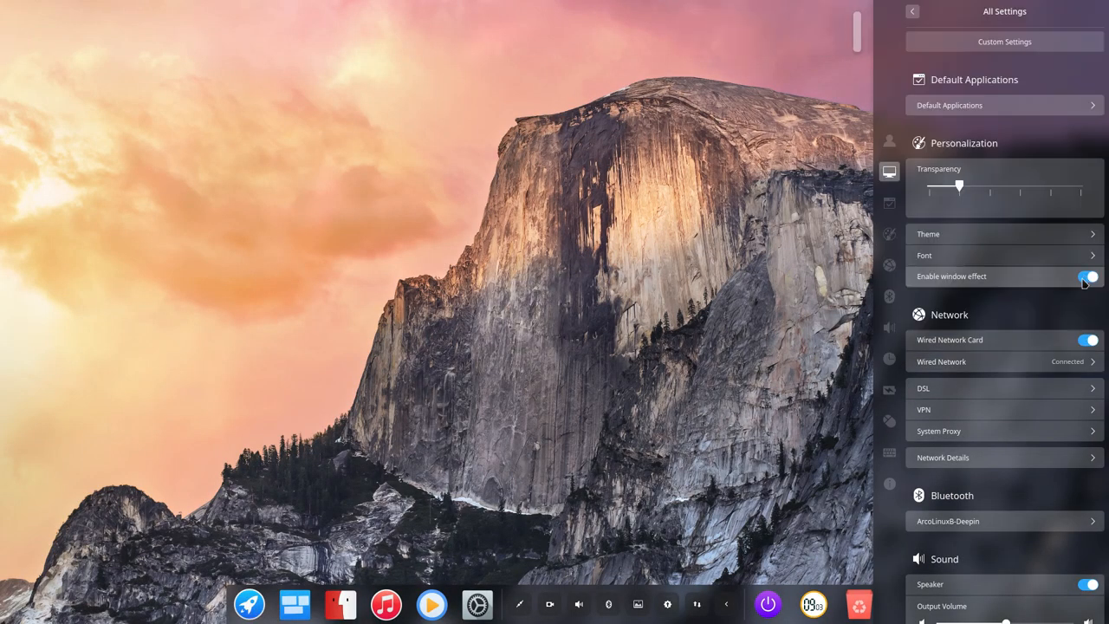
pyautogui.click(1085, 275)
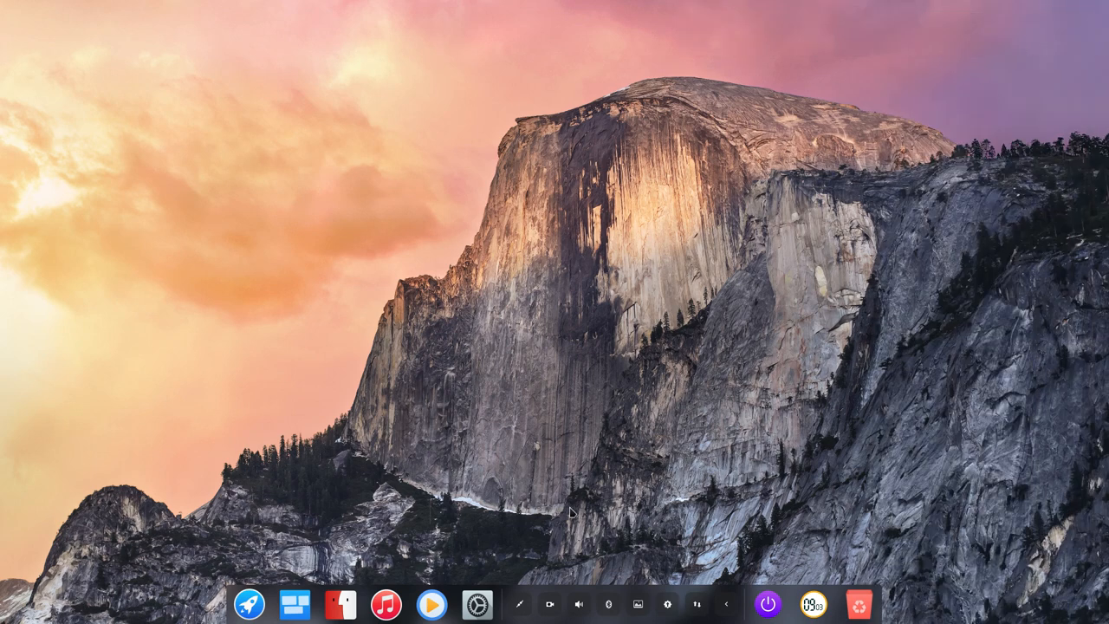
pyautogui.click(477, 605)
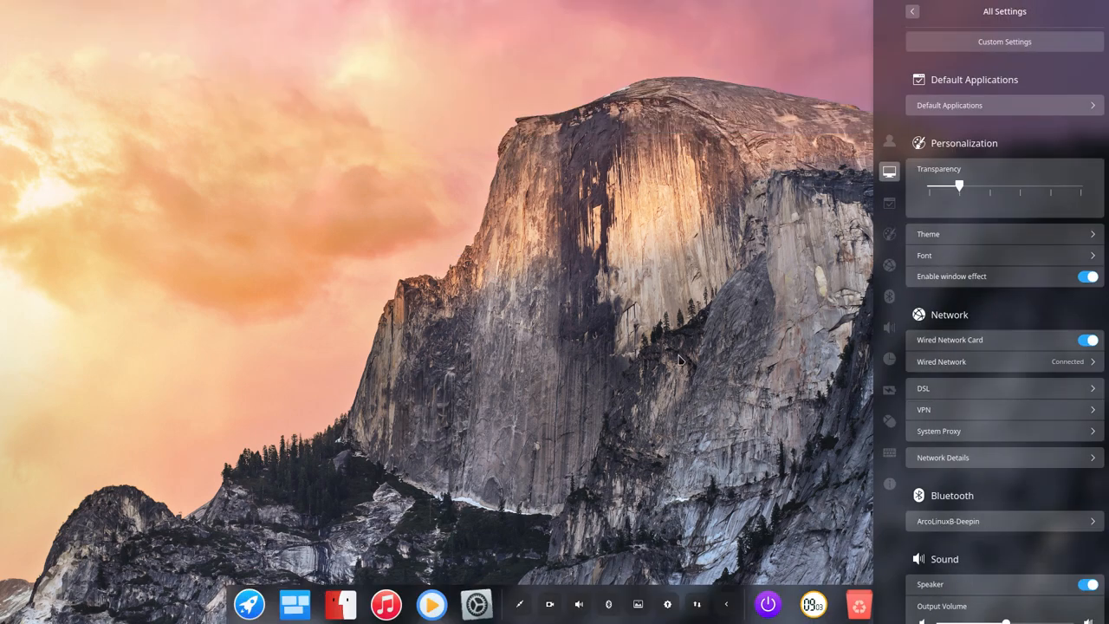
pyautogui.moveTo(985, 359)
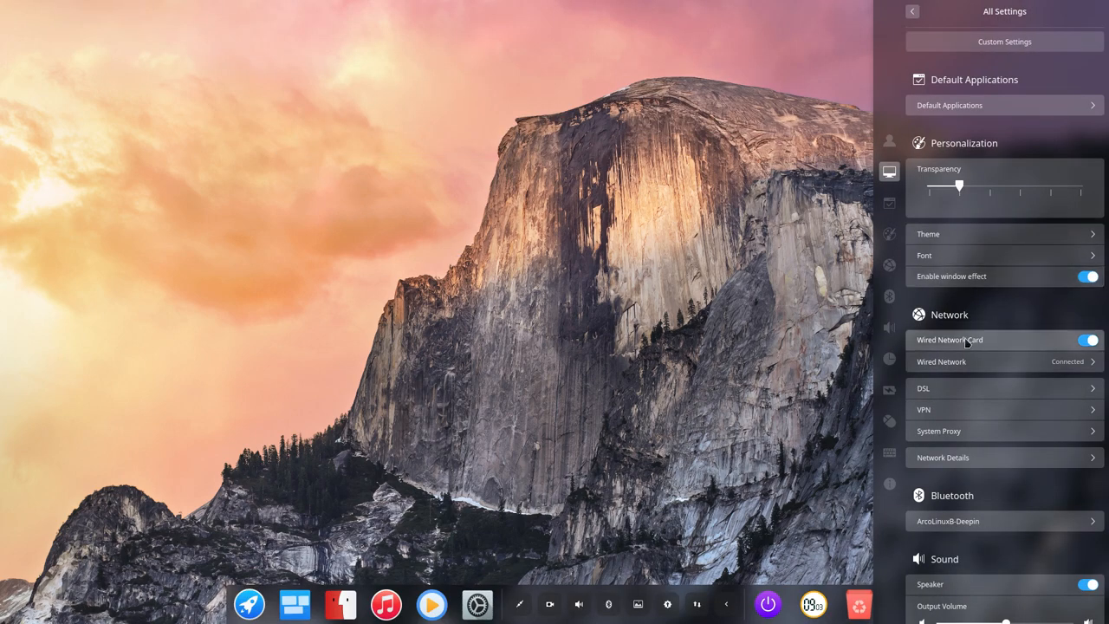
pyautogui.moveTo(964, 418)
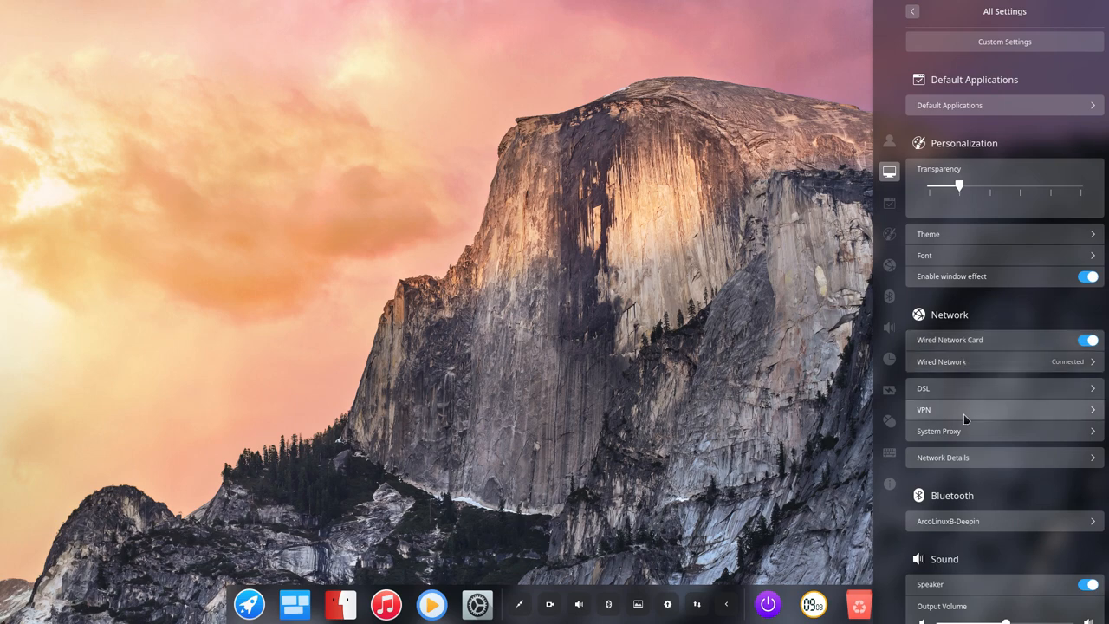
# Check Sound Advanced devices, toggle the Wired Network Card, and switch on time Auto-Sync.
pyautogui.scroll(-3)
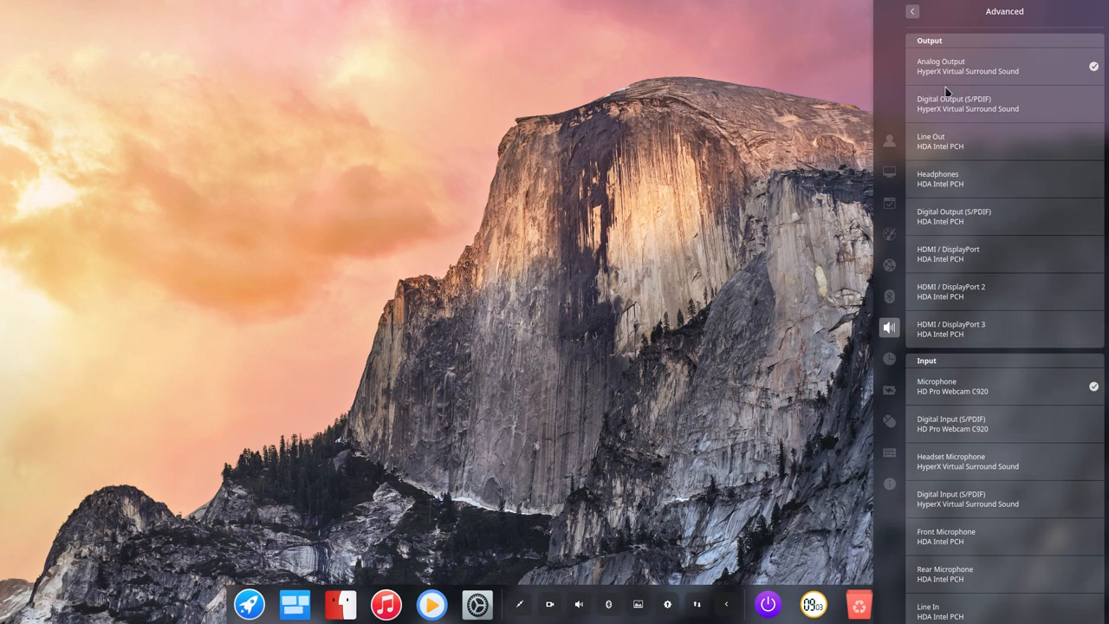
pyautogui.click(913, 12)
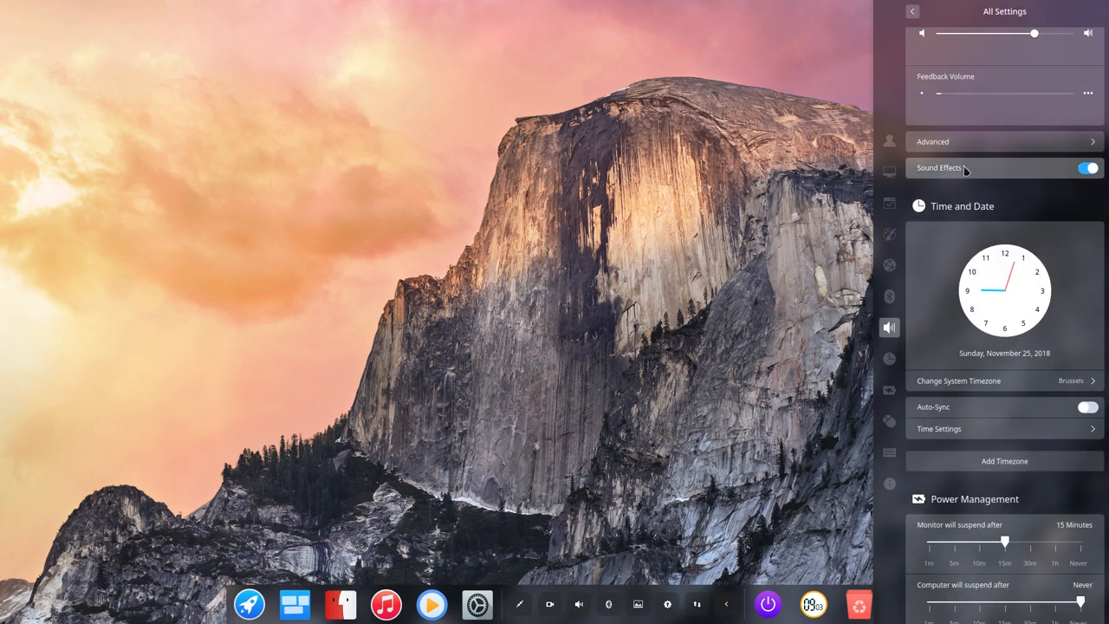
pyautogui.click(1088, 168)
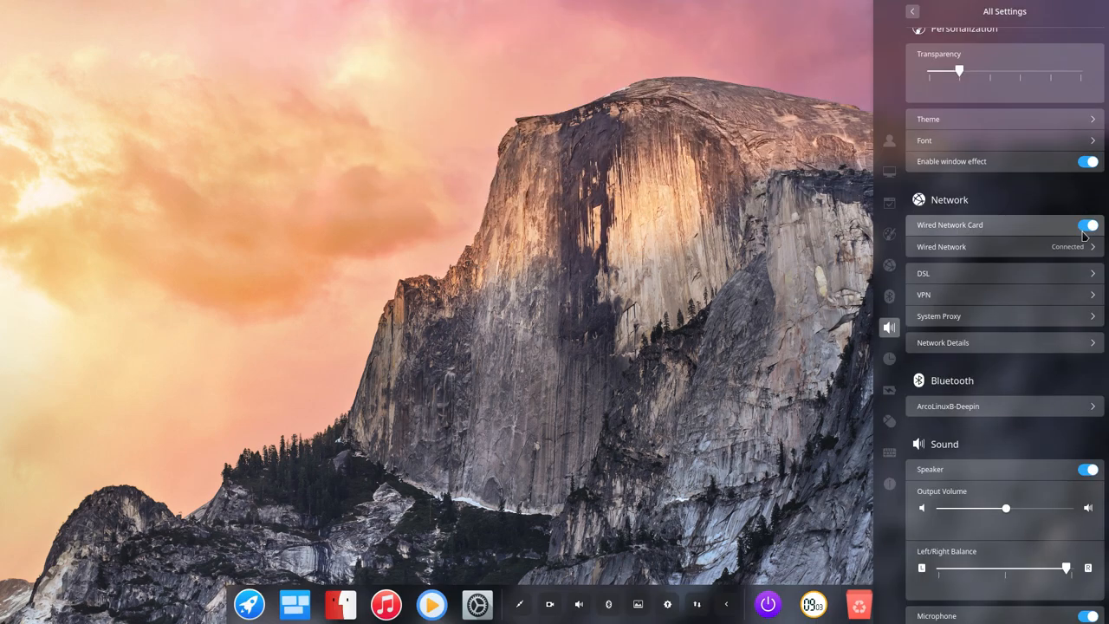
pyautogui.click(1087, 225)
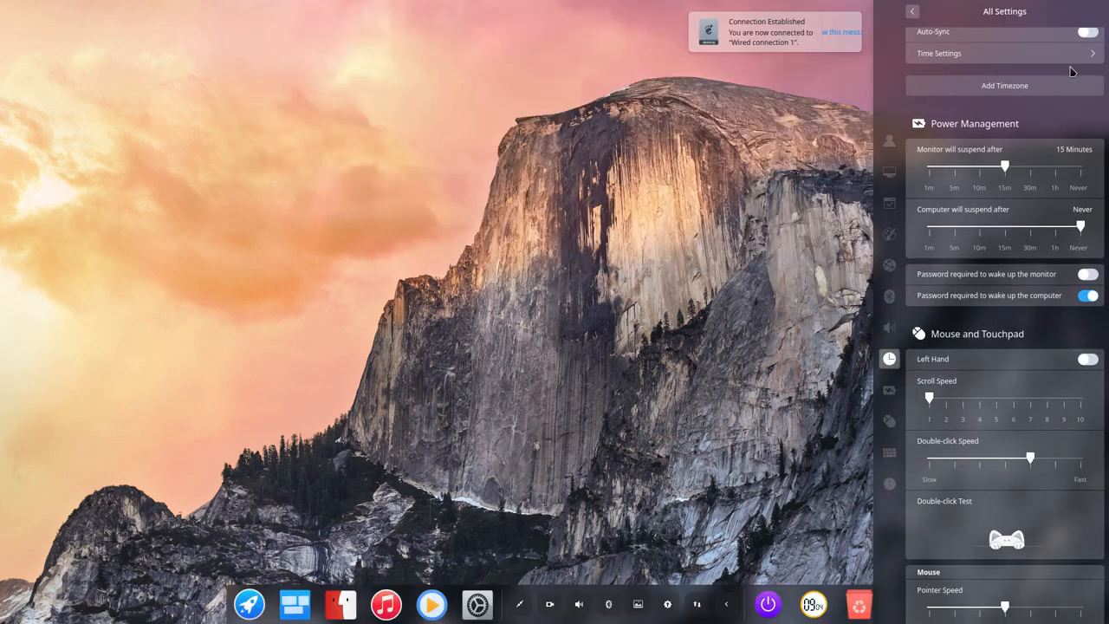
pyautogui.click(1082, 30)
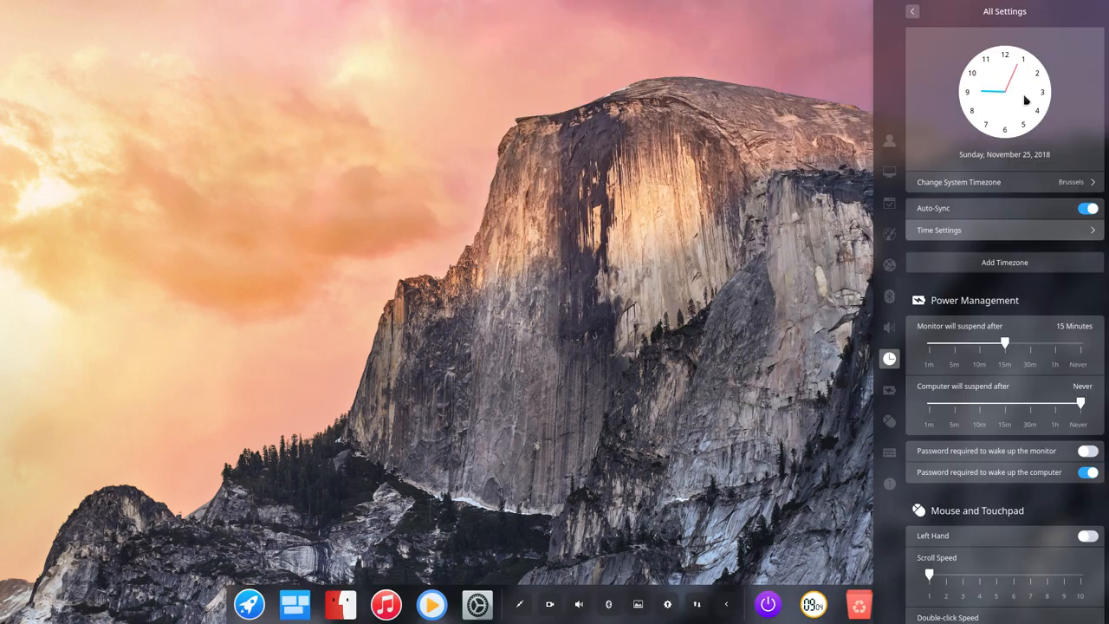
# Search 'ne' in Add Timezone, pick New_York from the suggestions, and confirm.
pyautogui.click(1004, 261)
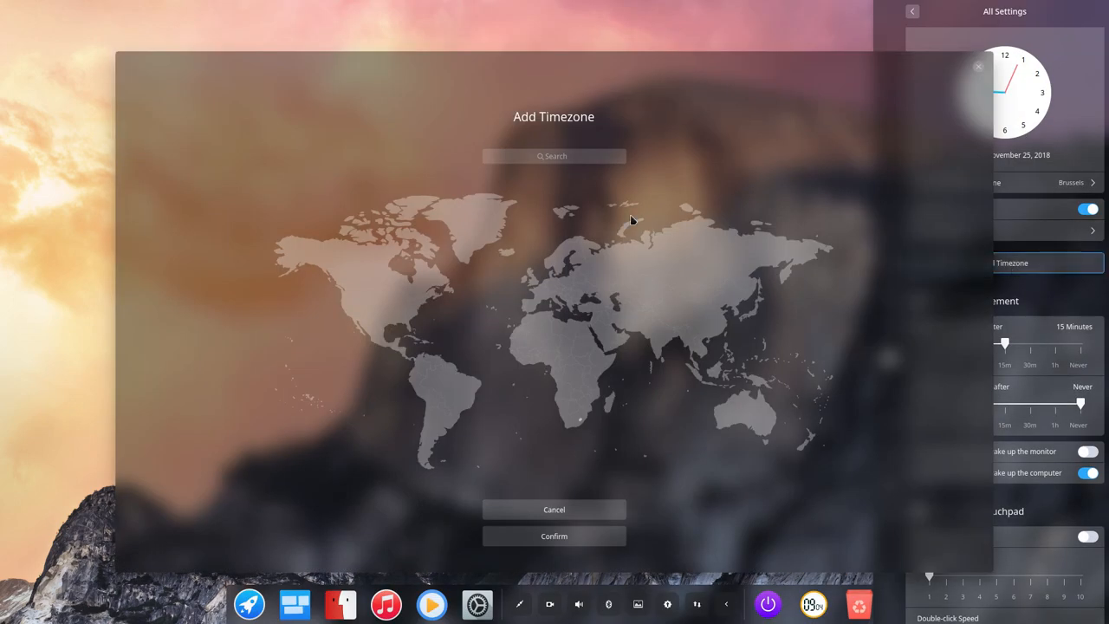
pyautogui.write('ne')
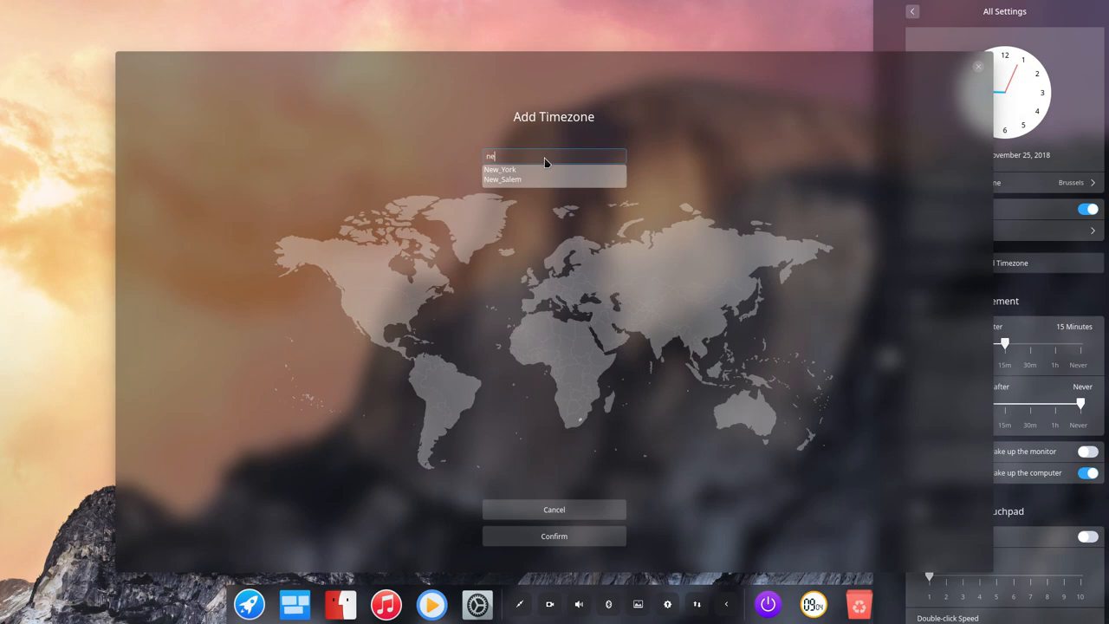
pyautogui.click(500, 168)
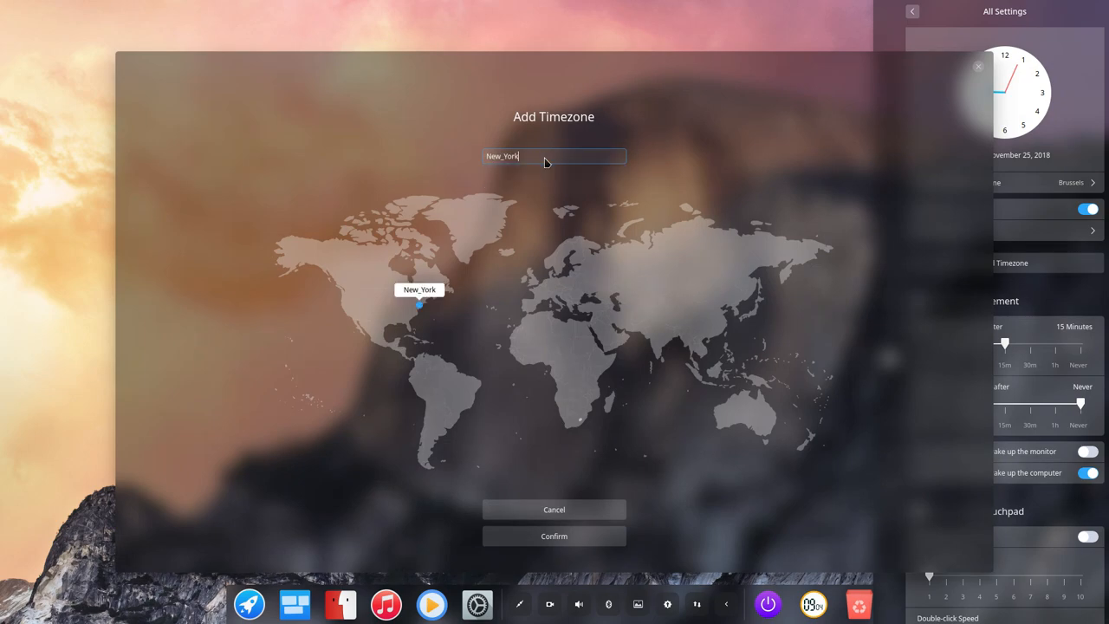
pyautogui.click(553, 536)
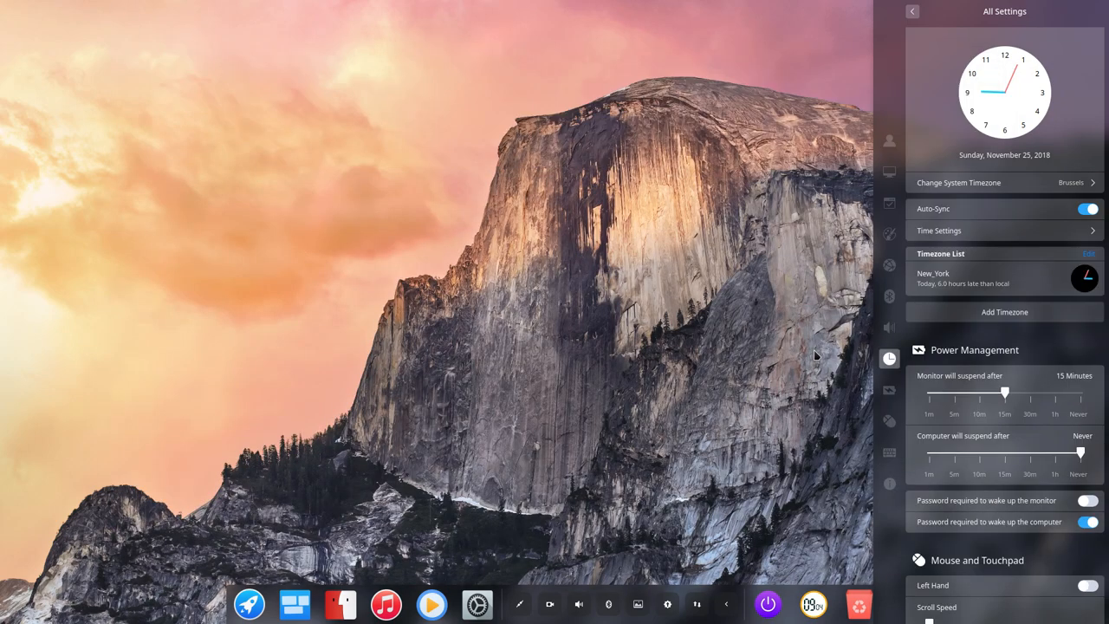
pyautogui.moveTo(1014, 224)
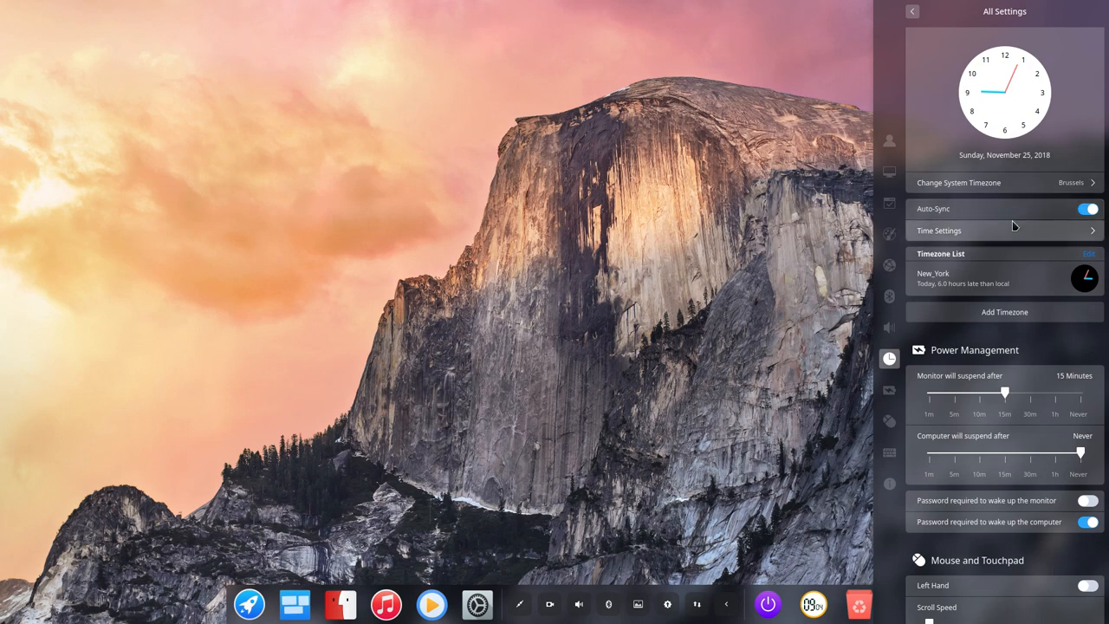
pyautogui.moveTo(979, 293)
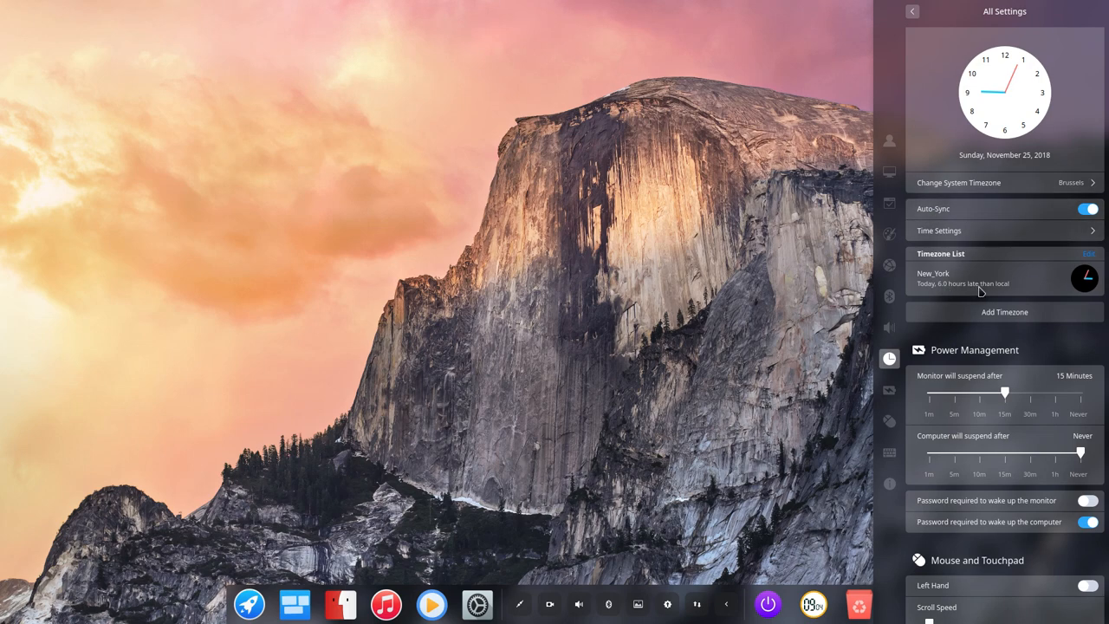
pyautogui.moveTo(1005, 290)
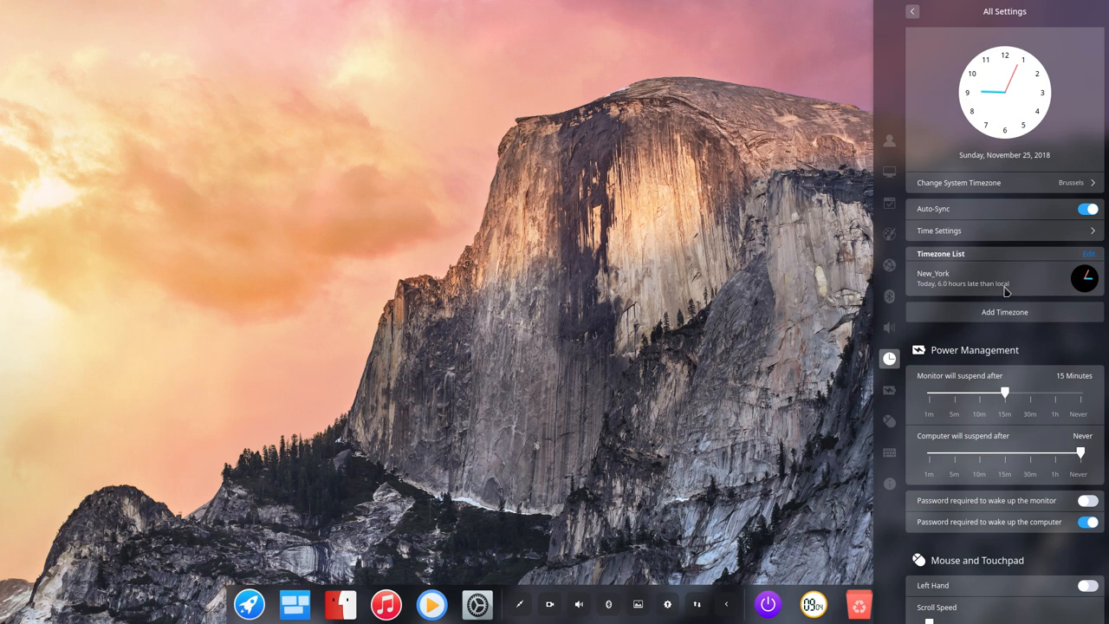
pyautogui.moveTo(1085, 280)
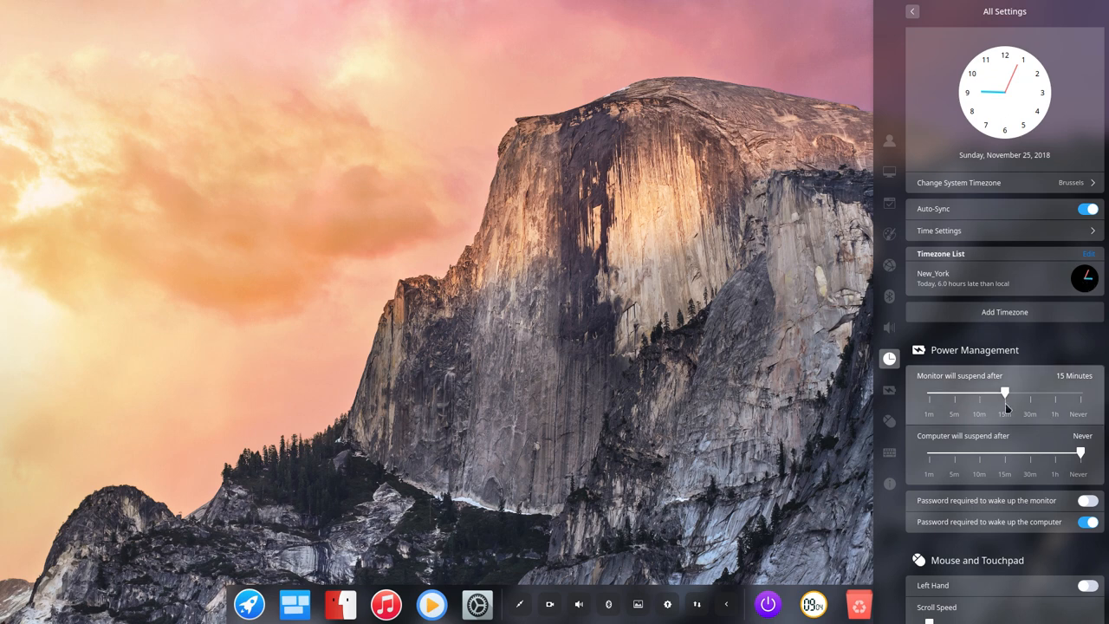
# Turn off 'Password required to wake up the computer', then scroll to System Information.
pyautogui.scroll(-3)
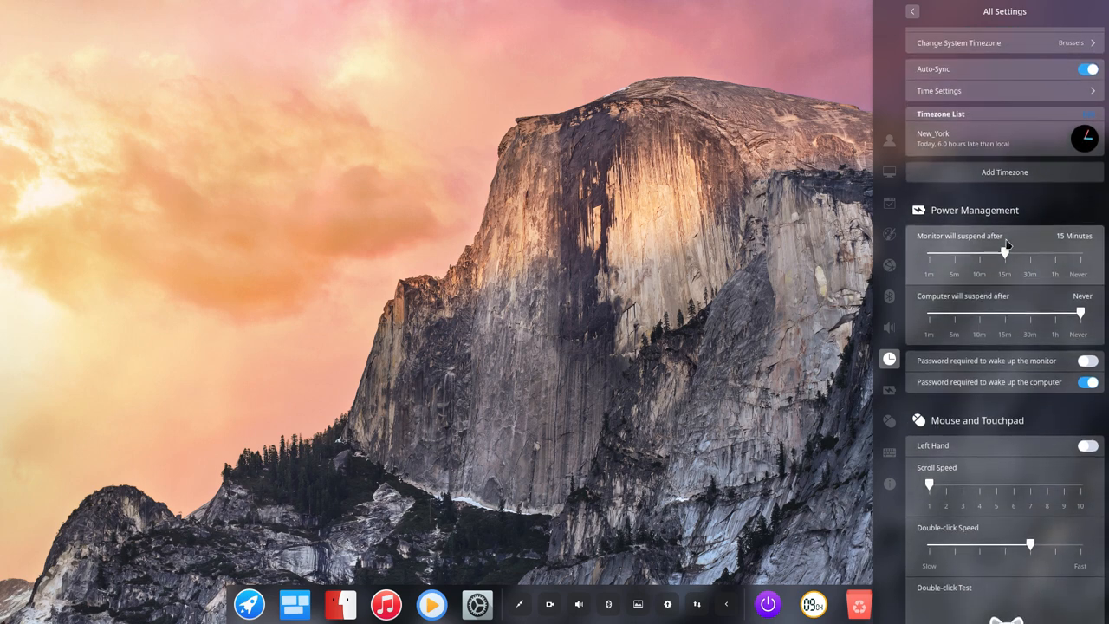
pyautogui.scroll(-3)
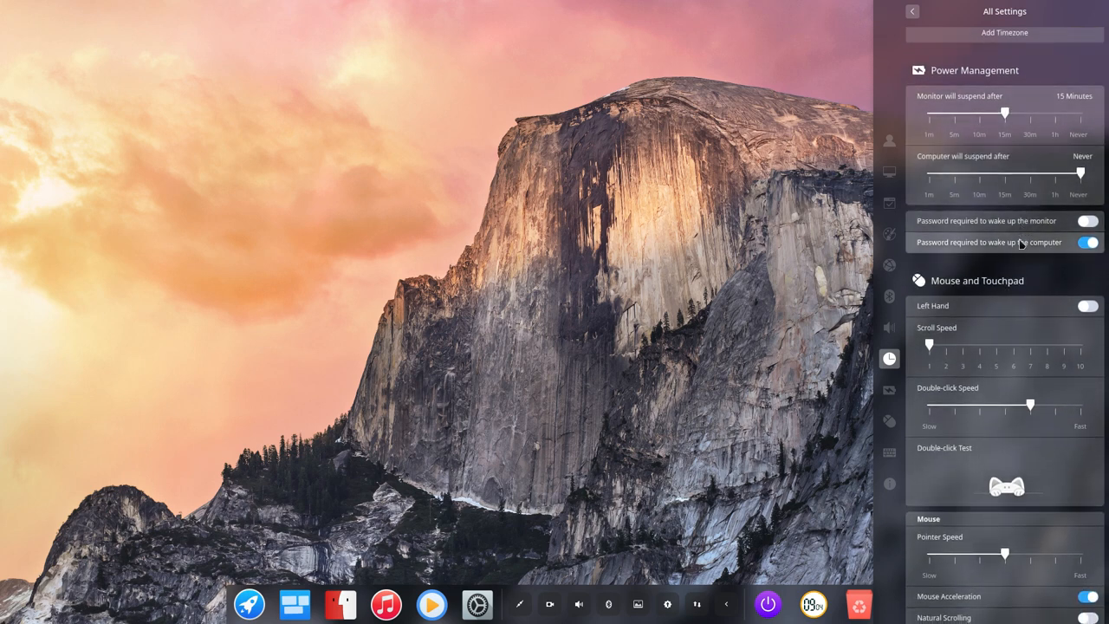
pyautogui.moveTo(989, 243)
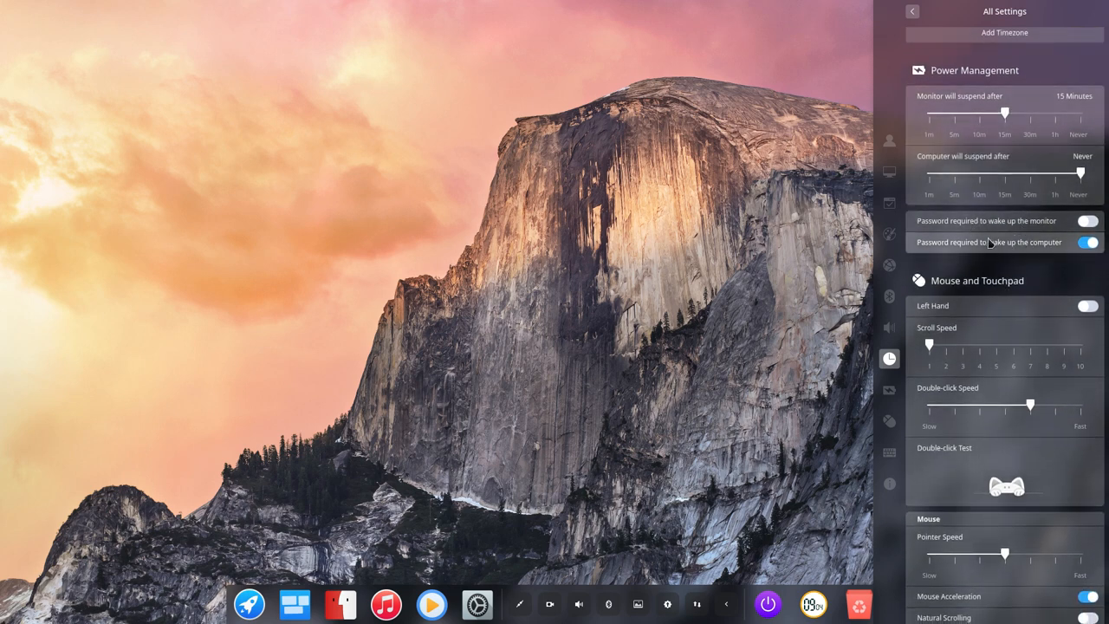
pyautogui.click(1091, 241)
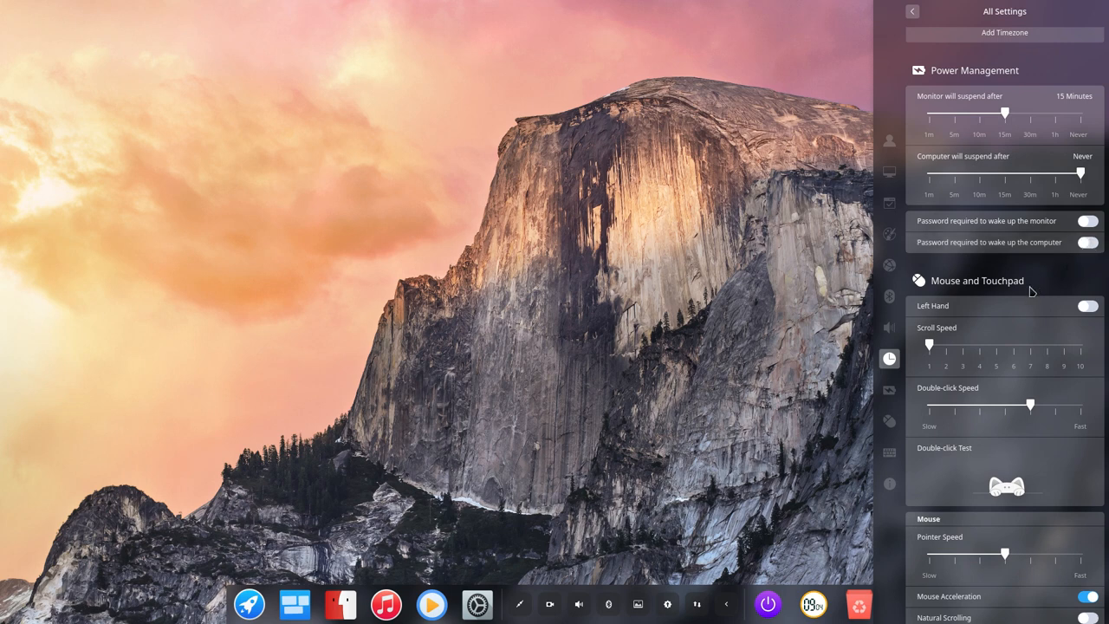
pyautogui.scroll(-3)
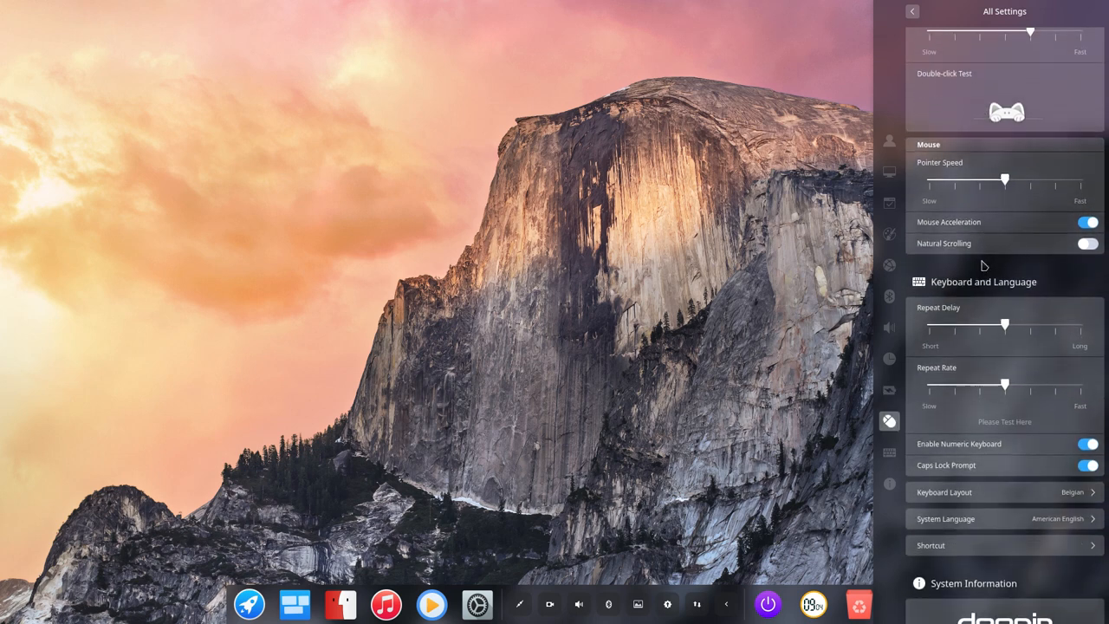
pyautogui.scroll(-3)
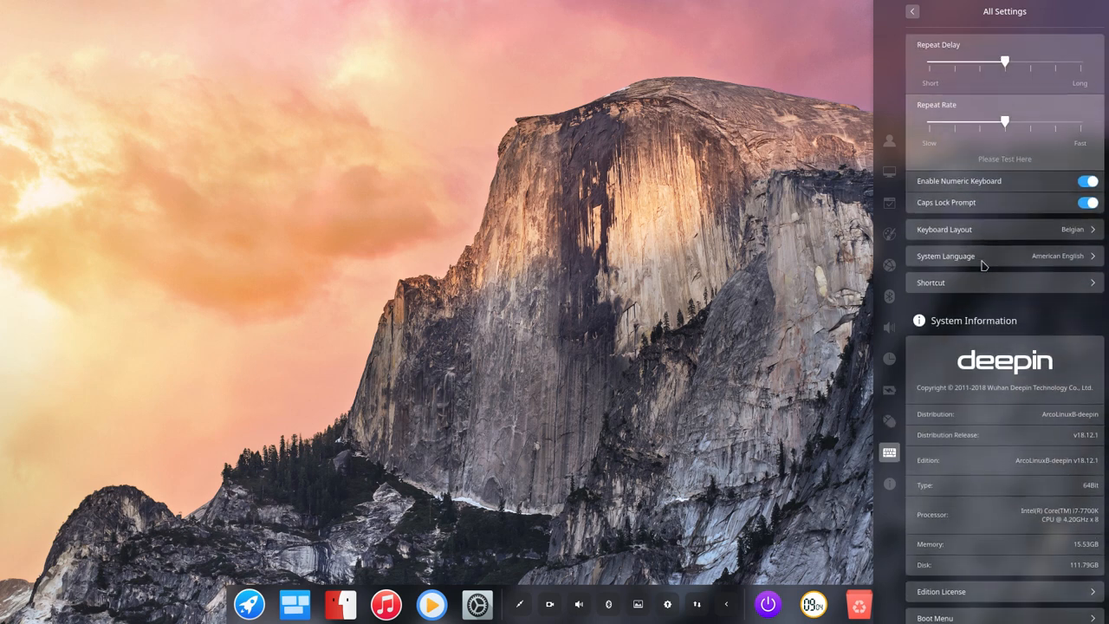
pyautogui.scroll(-3)
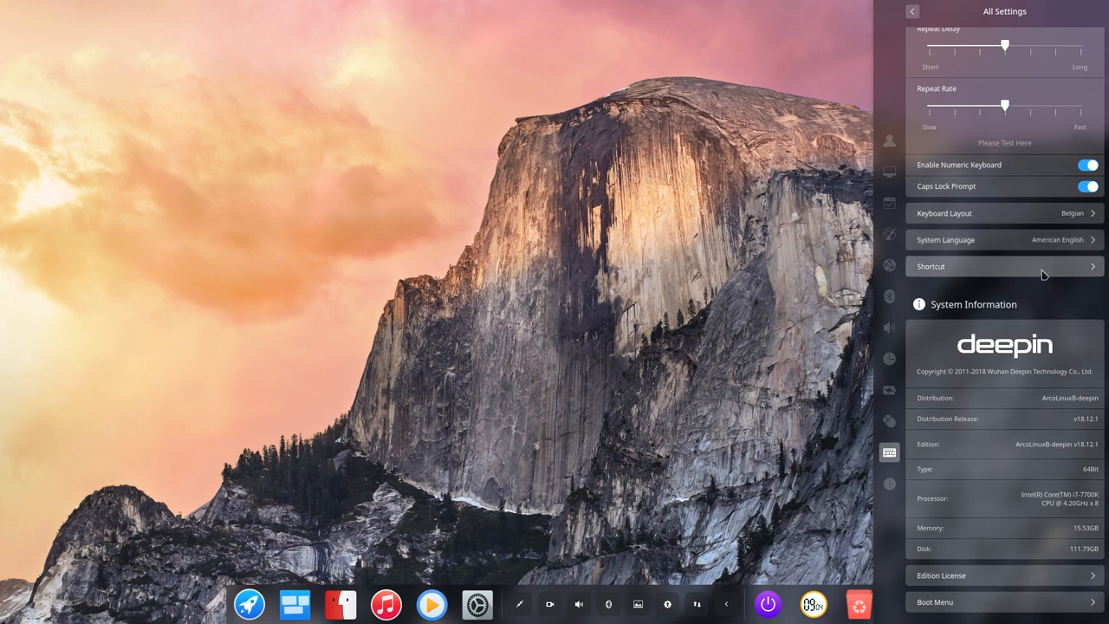
pyautogui.moveTo(1054, 405)
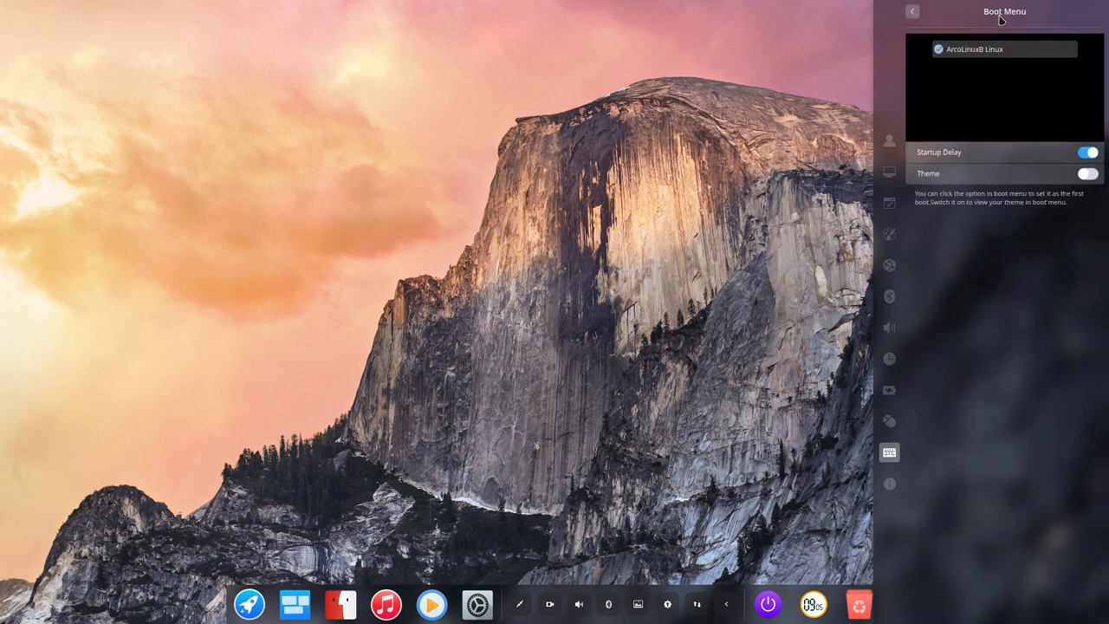
pyautogui.moveTo(1018, 17)
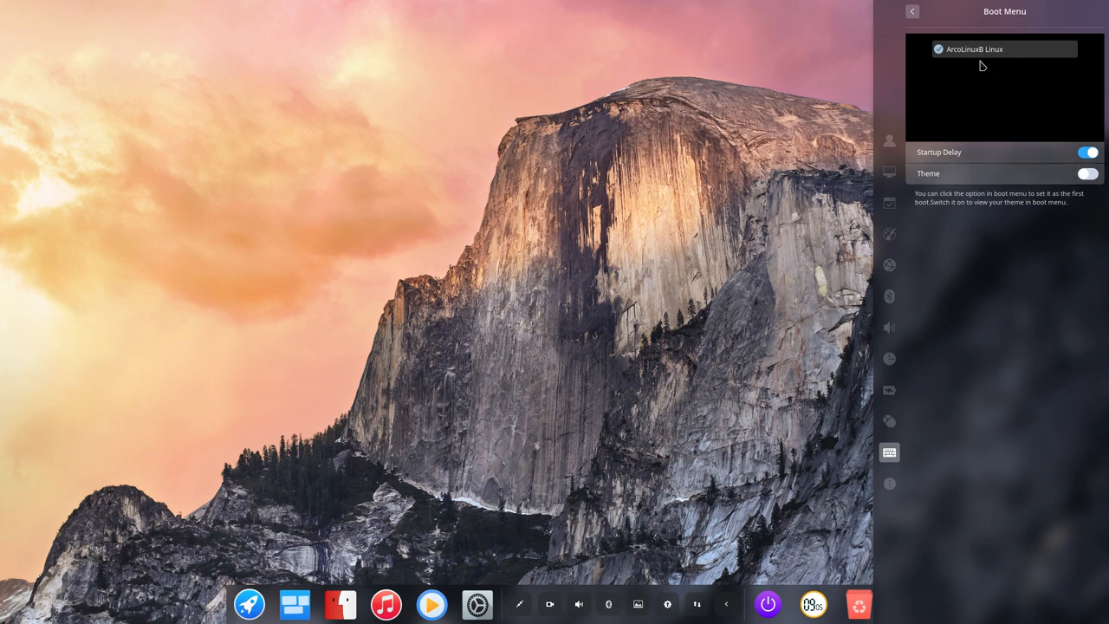
pyautogui.moveTo(962, 110)
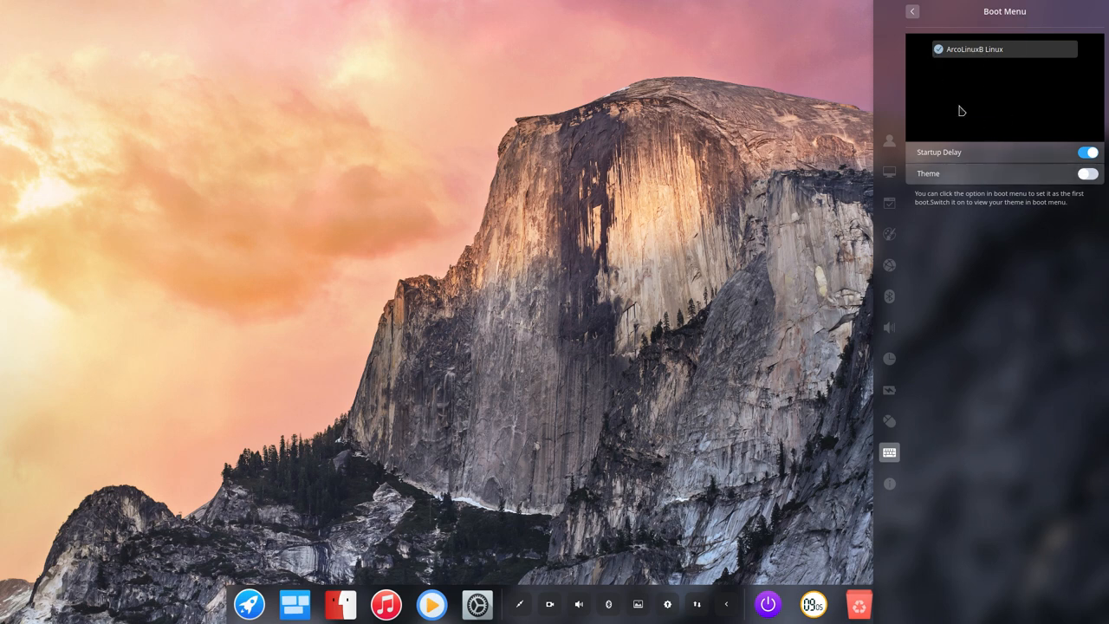
# View the Boot Menu page and return to All Settings without changes.
pyautogui.click(1085, 173)
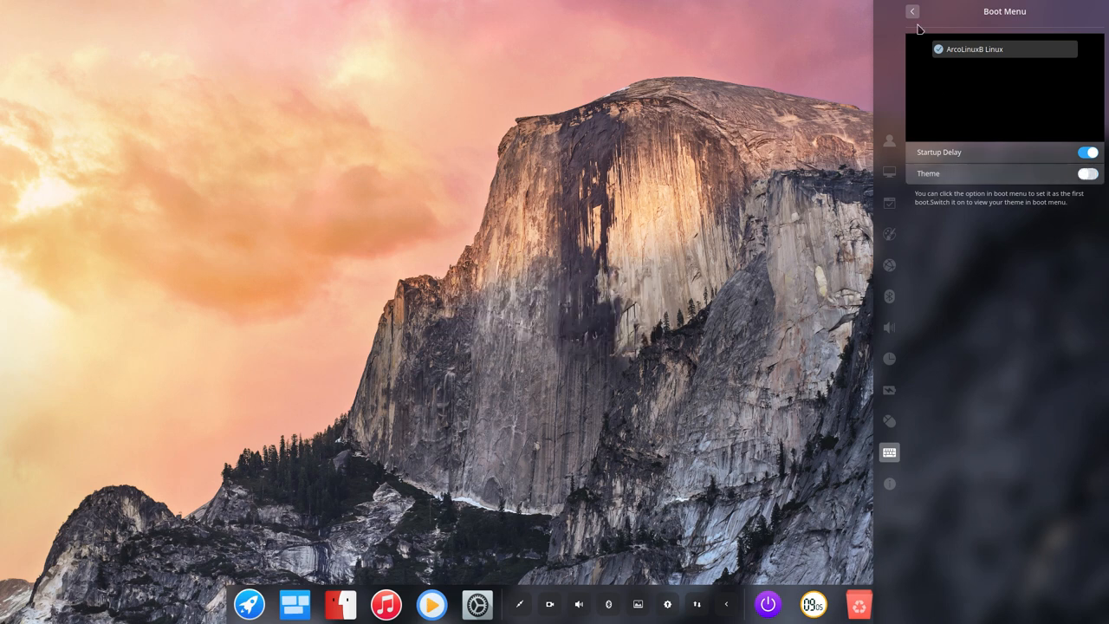
pyautogui.click(889, 483)
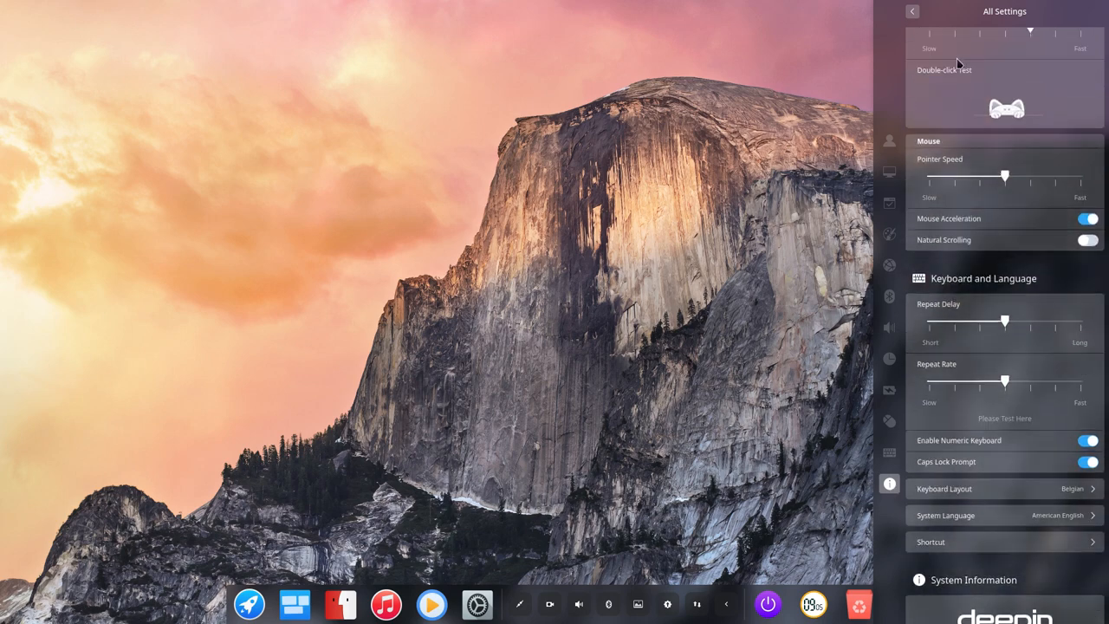
# Review the notification history, then dismiss the settings panel to reveal the desktop.
pyautogui.click(914, 12)
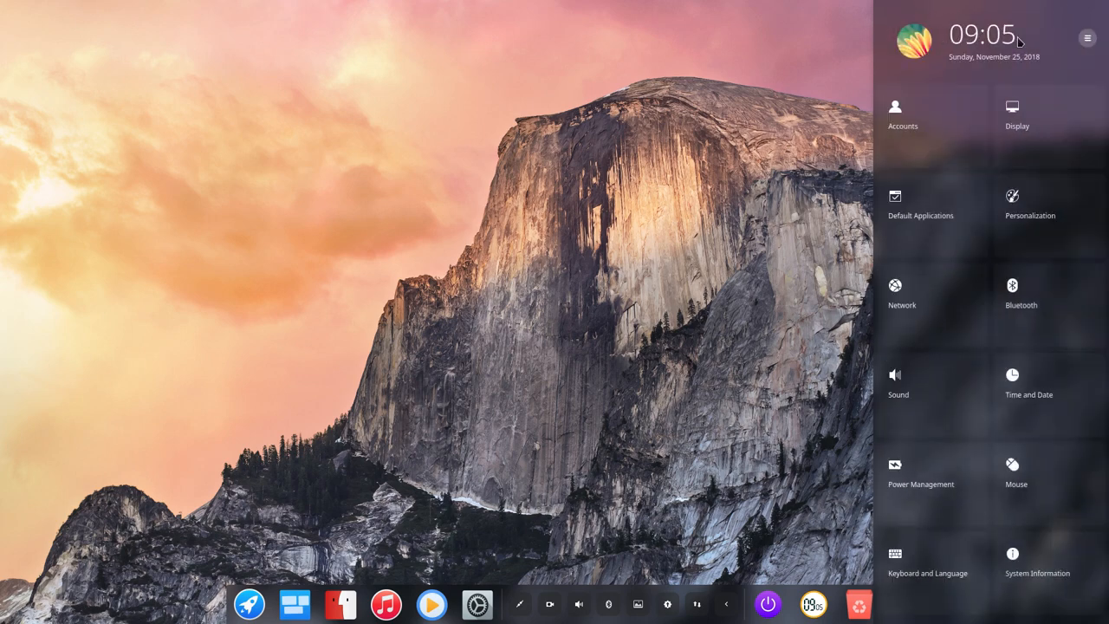
pyautogui.click(1084, 38)
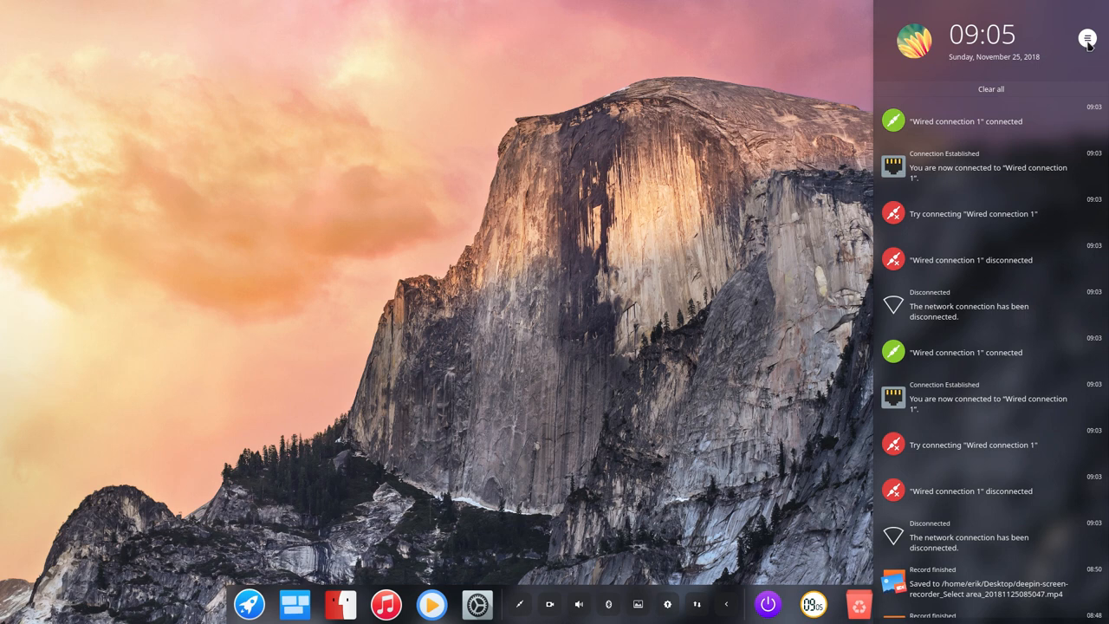
pyautogui.click(990, 89)
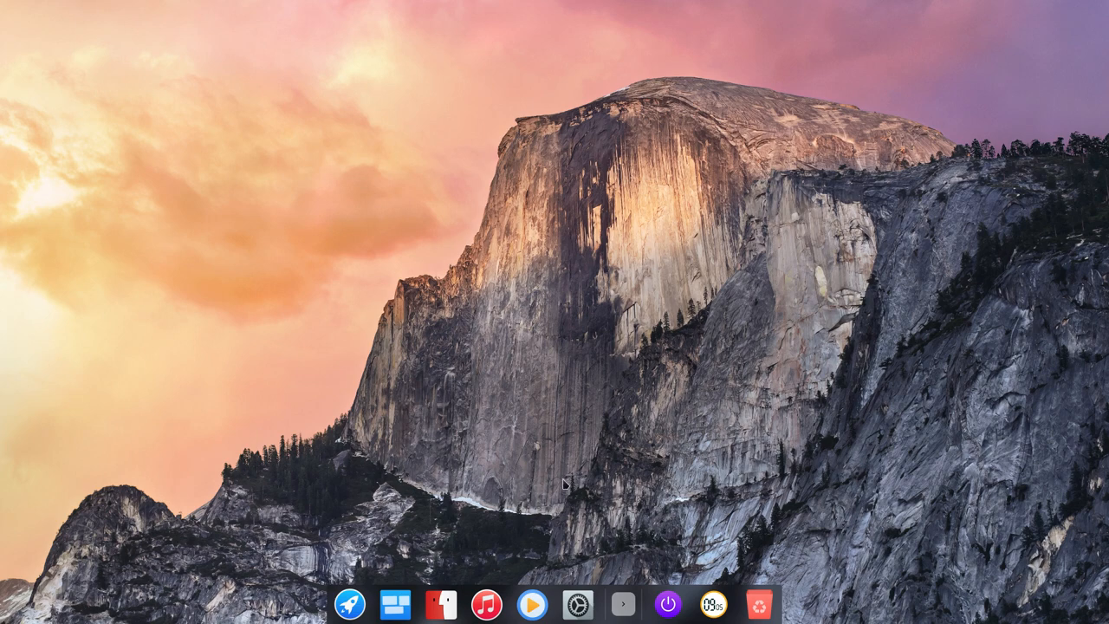
pyautogui.moveTo(560, 484)
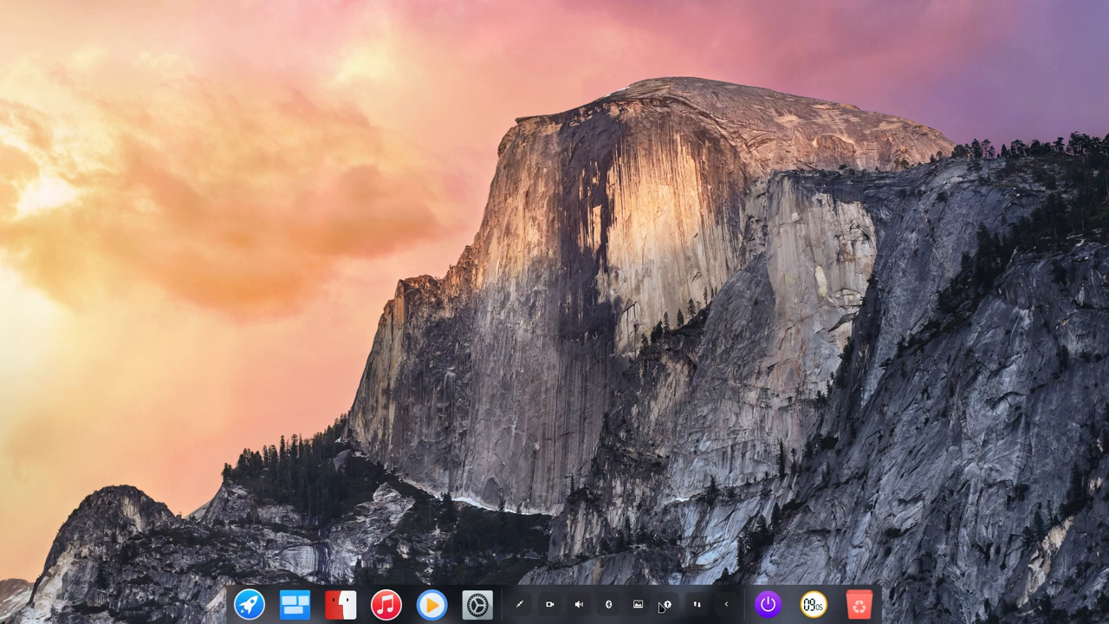
pyautogui.moveTo(642, 528)
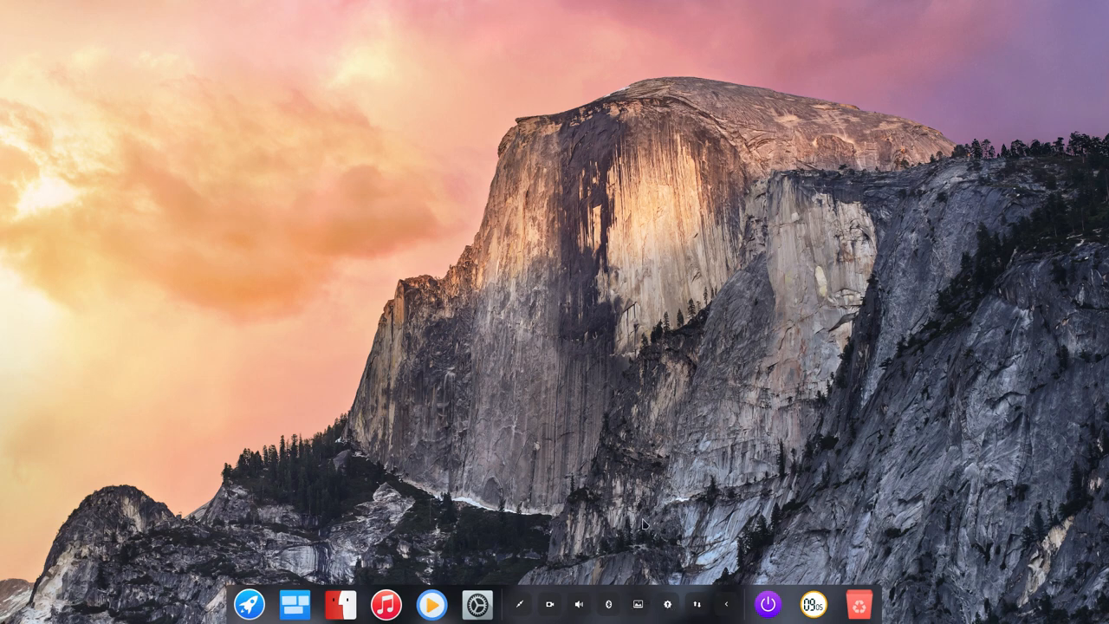
# Run the upat system update in a new Termite terminal, upgrading bind-tools.
pyautogui.click(506, 601)
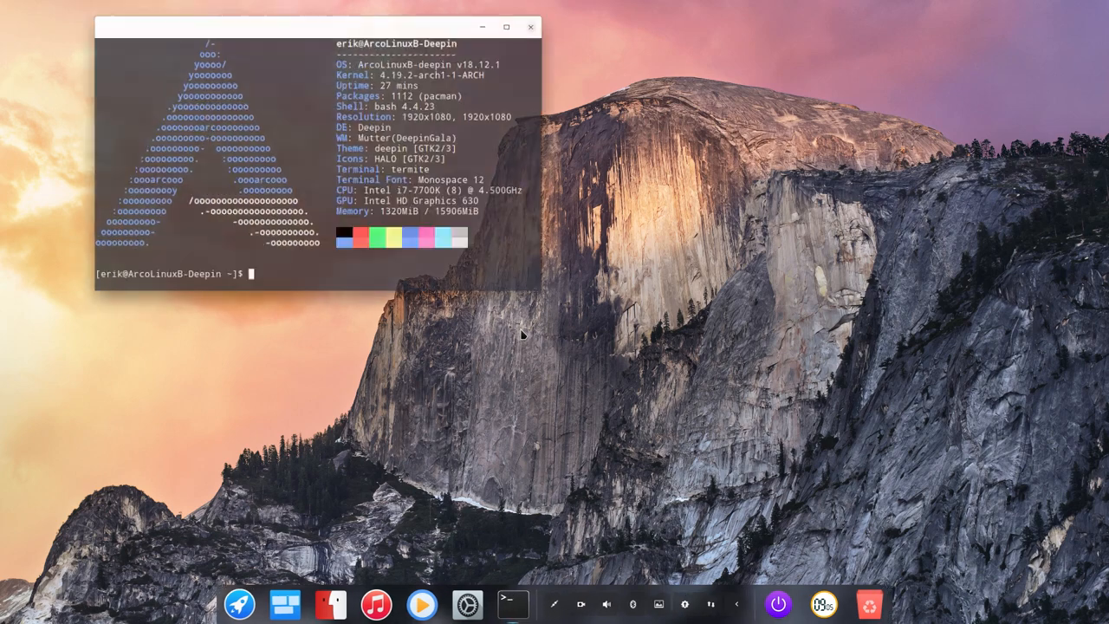
pyautogui.write('upat')
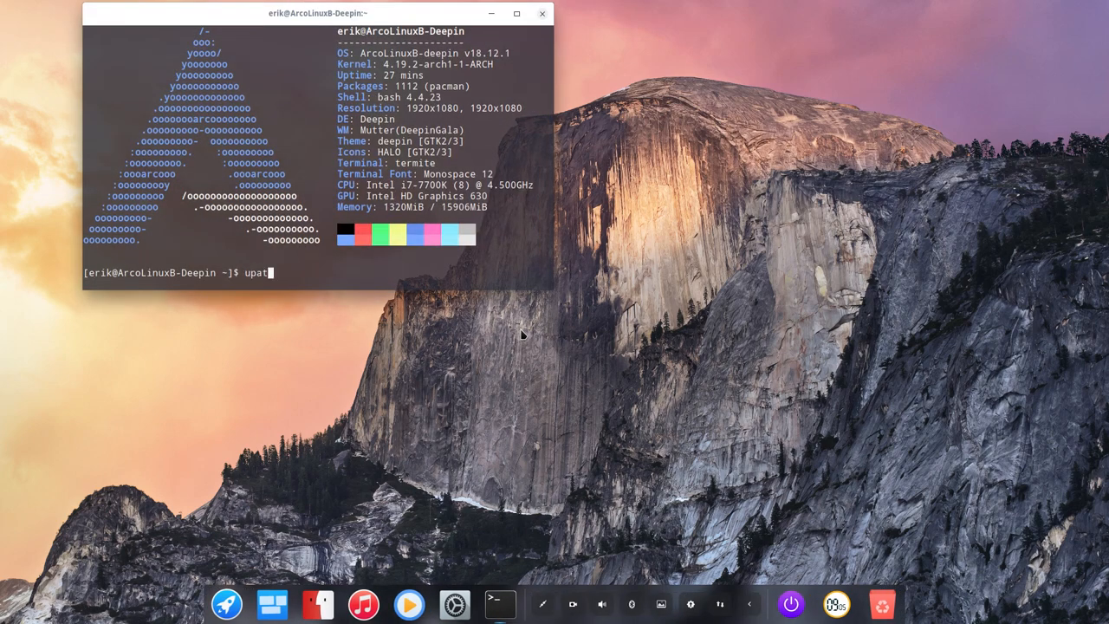
pyautogui.press('Return')
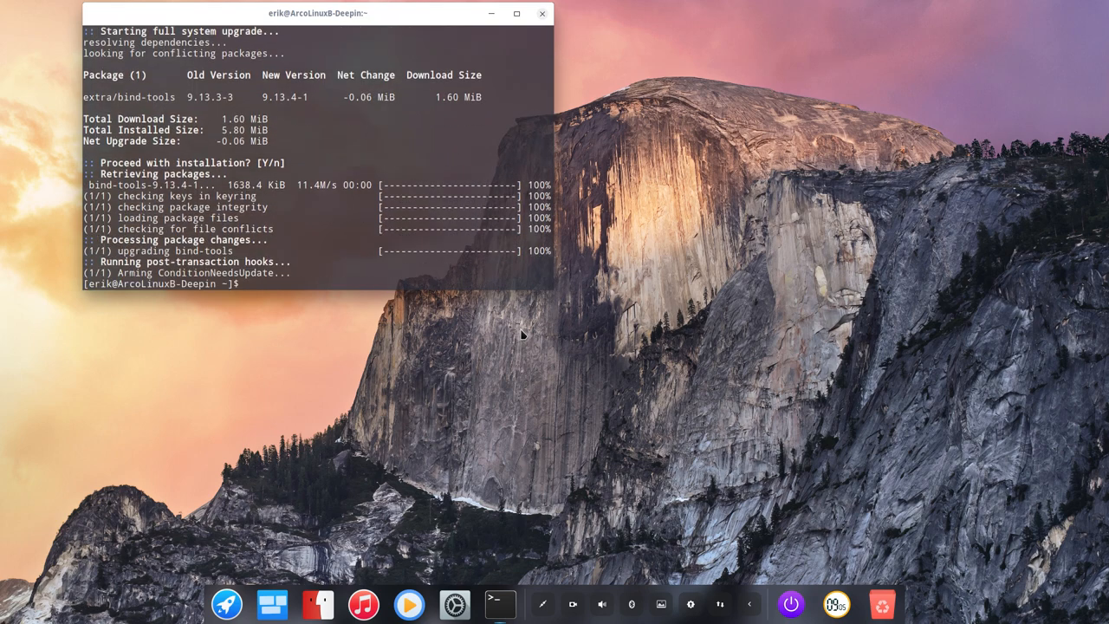
# Run the AUR update check listing three icon package updates, then close Termite.
pyautogui.write('s')
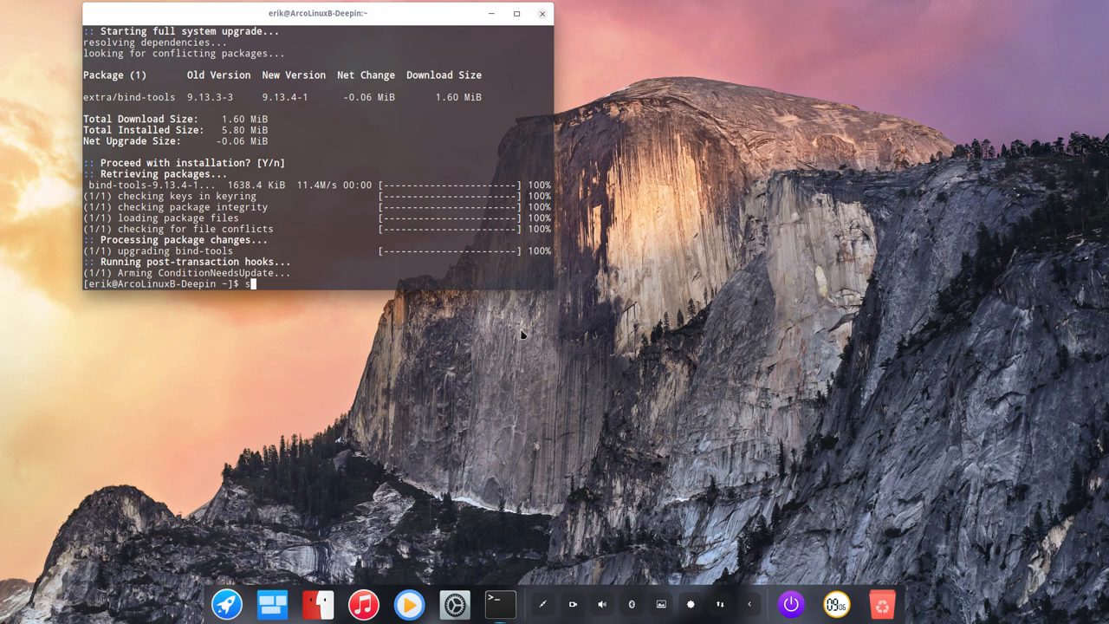
pyautogui.write('pks')
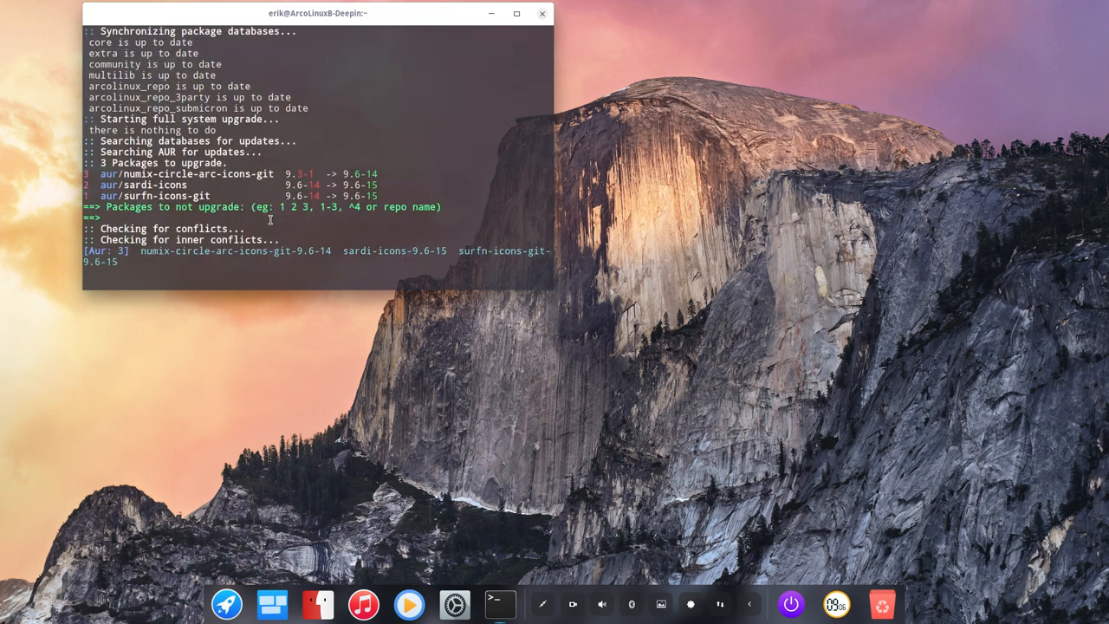
pyautogui.press('Return')
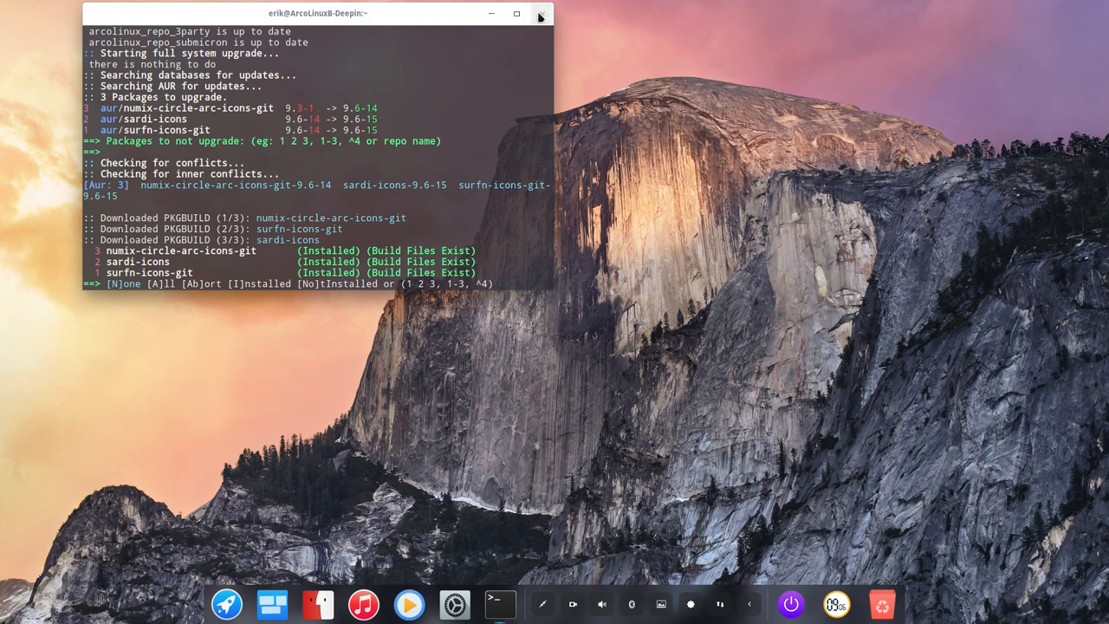
pyautogui.click(544, 16)
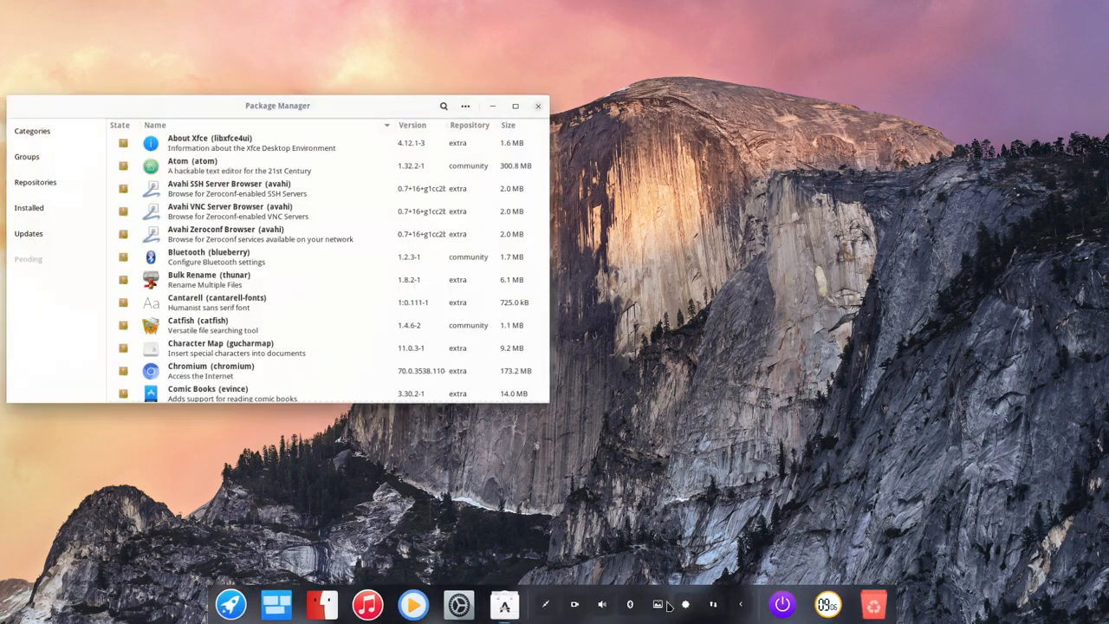
# Reposition the Pamac window and check Updates, confirming the system is up to date.
pyautogui.moveTo(277, 105); pyautogui.dragTo(494, 109)
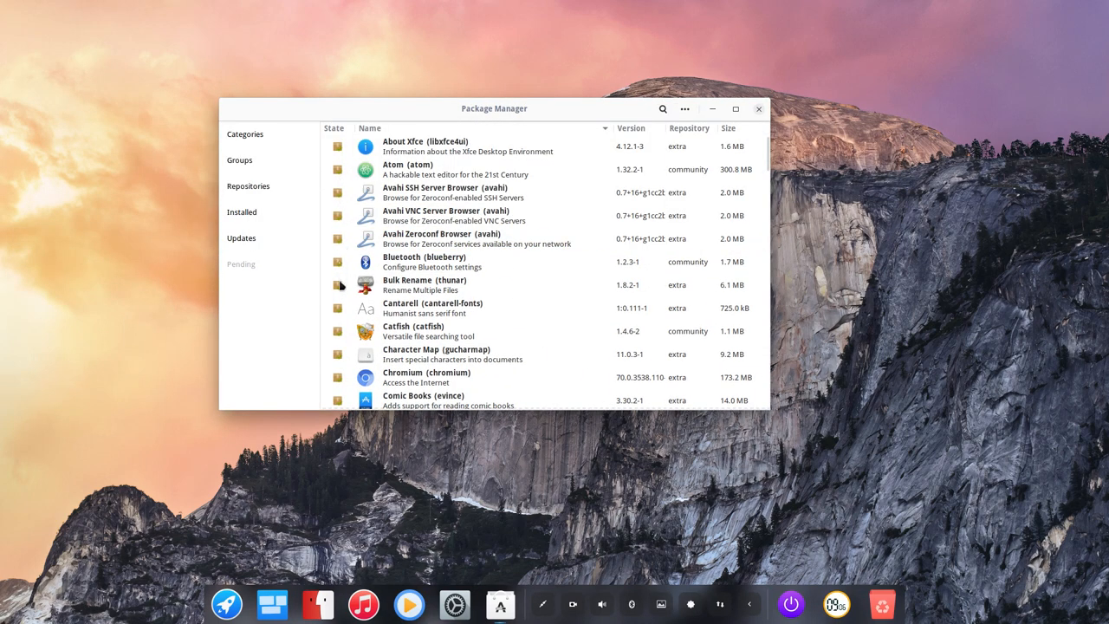
pyautogui.moveTo(336, 400)
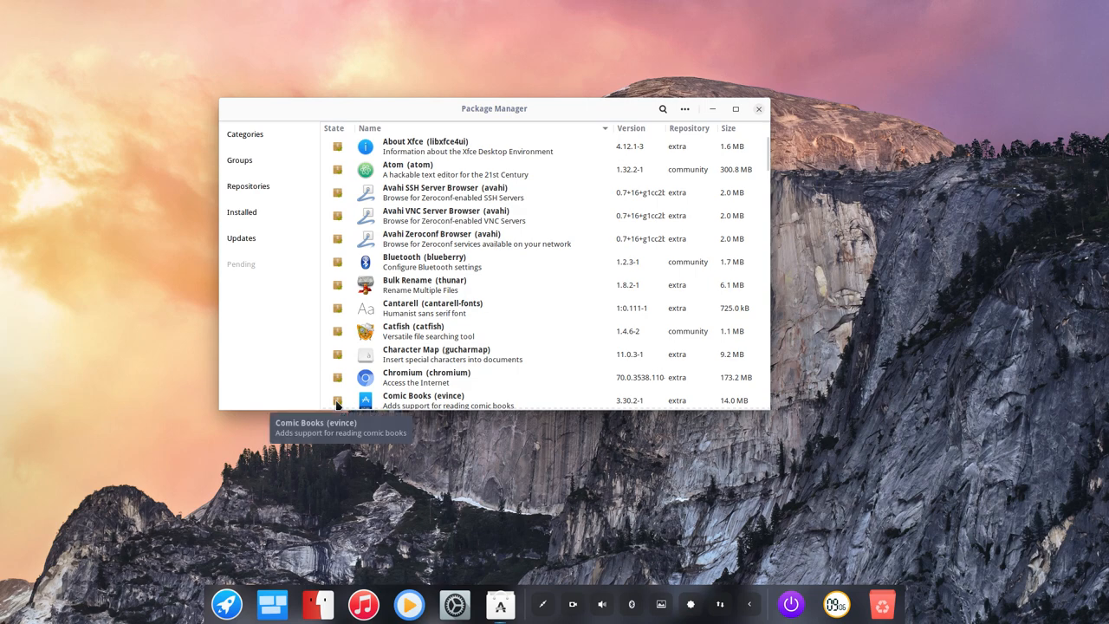
pyautogui.moveTo(493, 109); pyautogui.dragTo(524, 103)
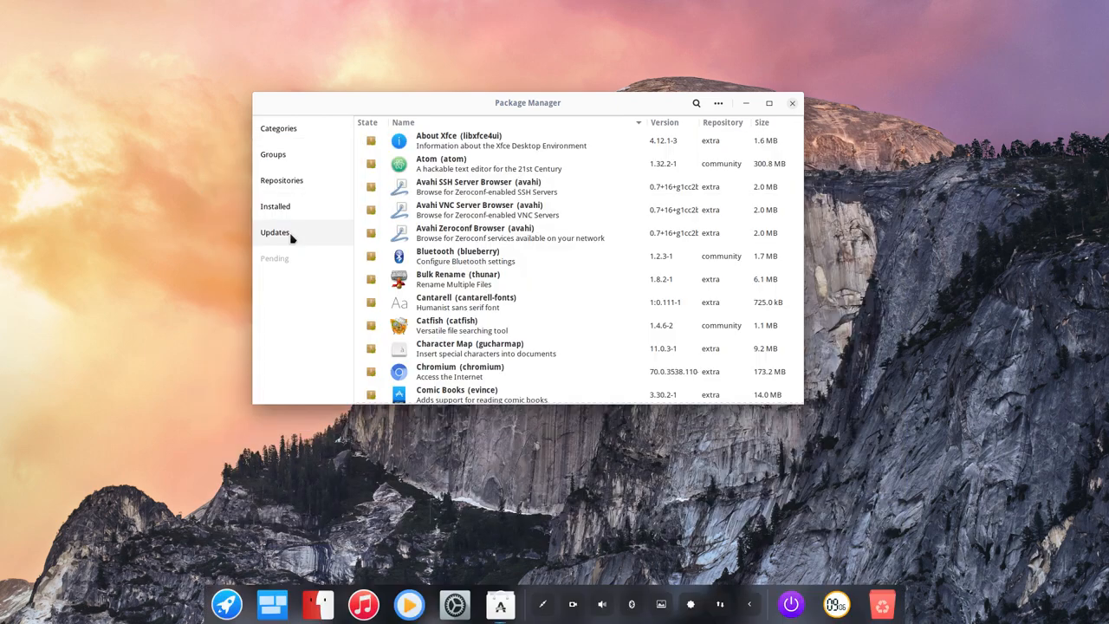
pyautogui.click(274, 232)
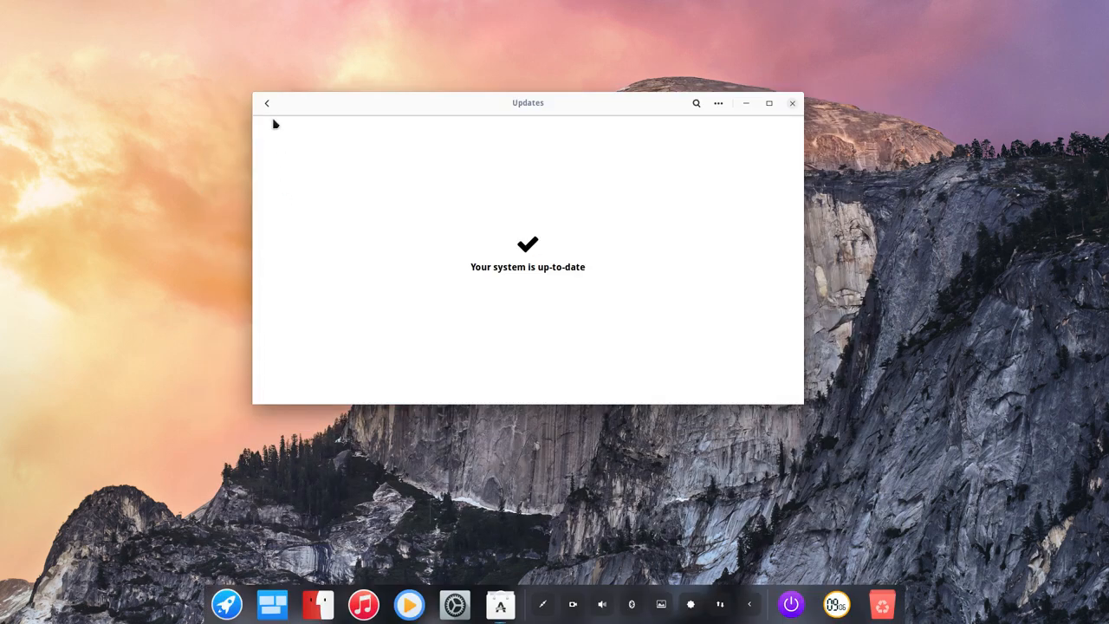
pyautogui.click(267, 103)
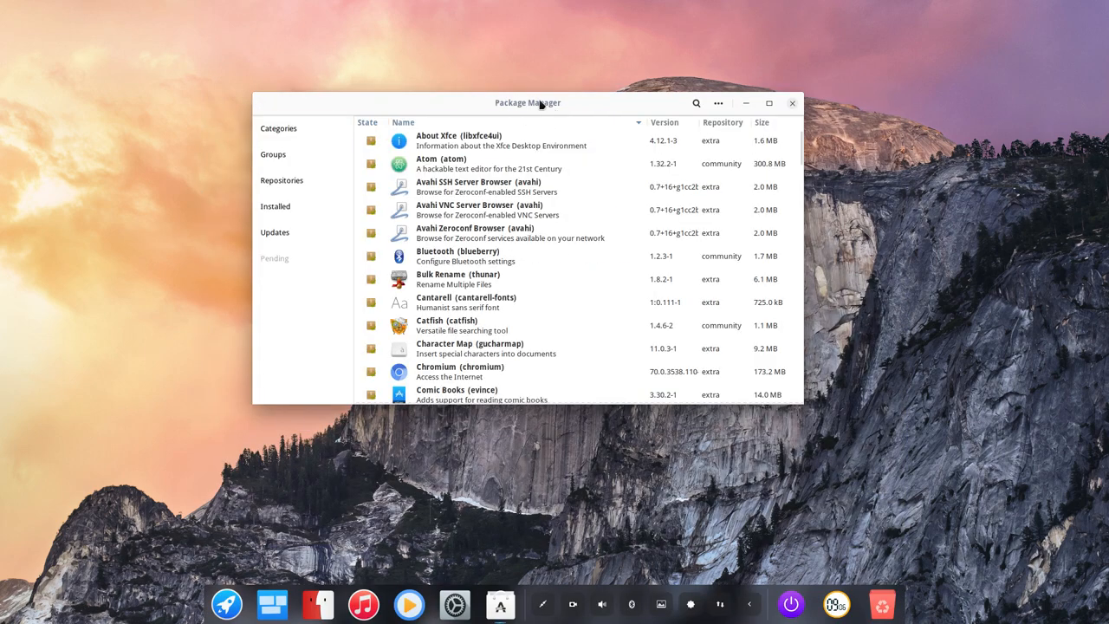
pyautogui.moveTo(571, 105)
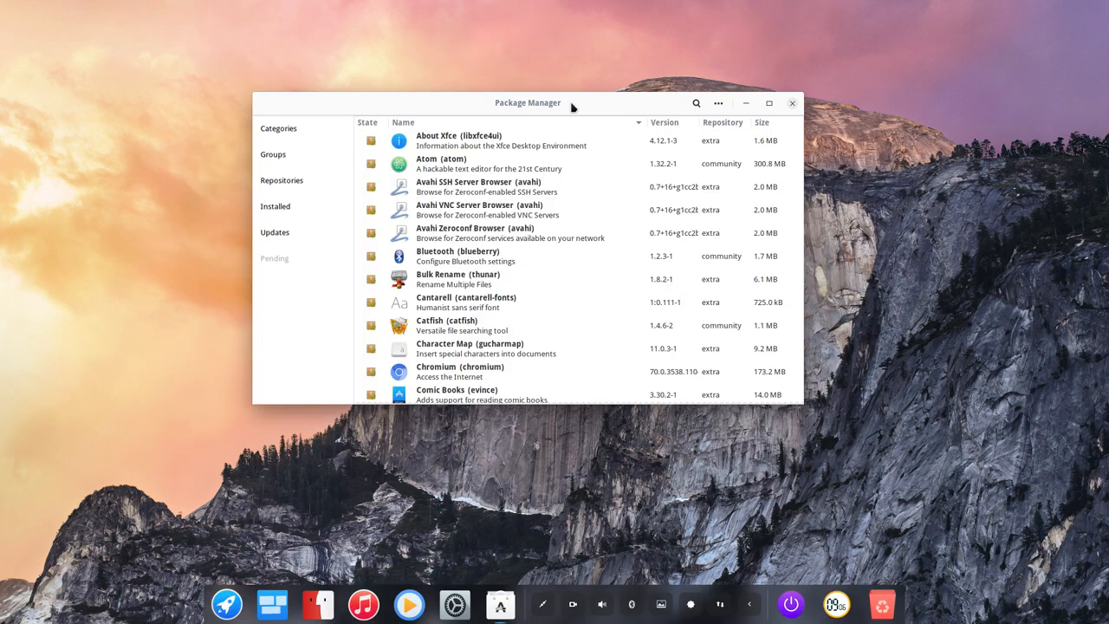
pyautogui.moveTo(369, 141)
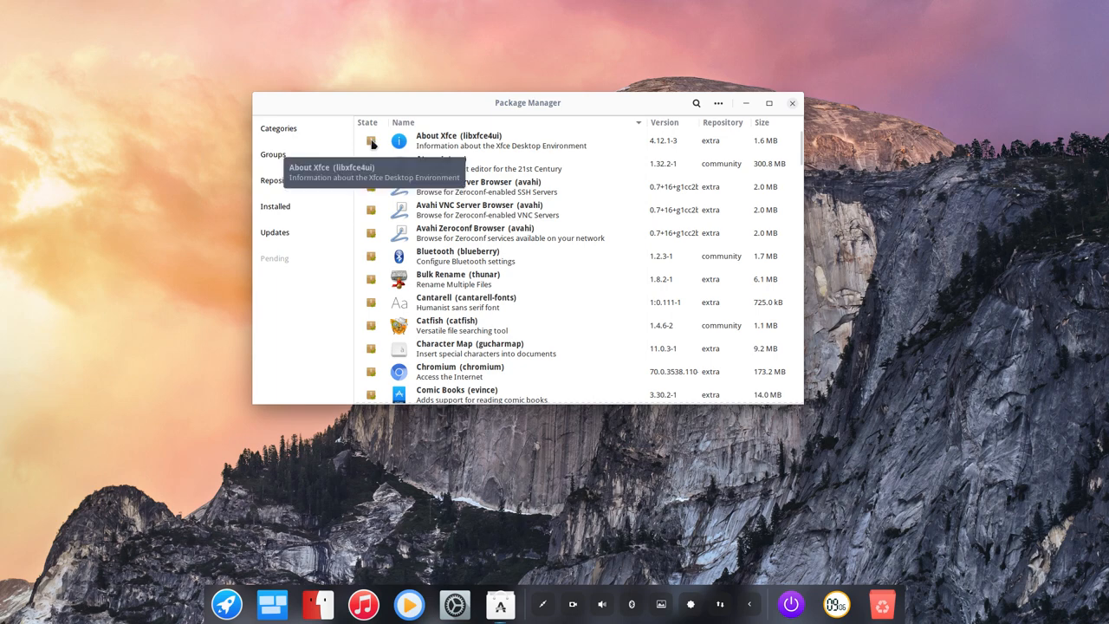
pyautogui.moveTo(307, 185)
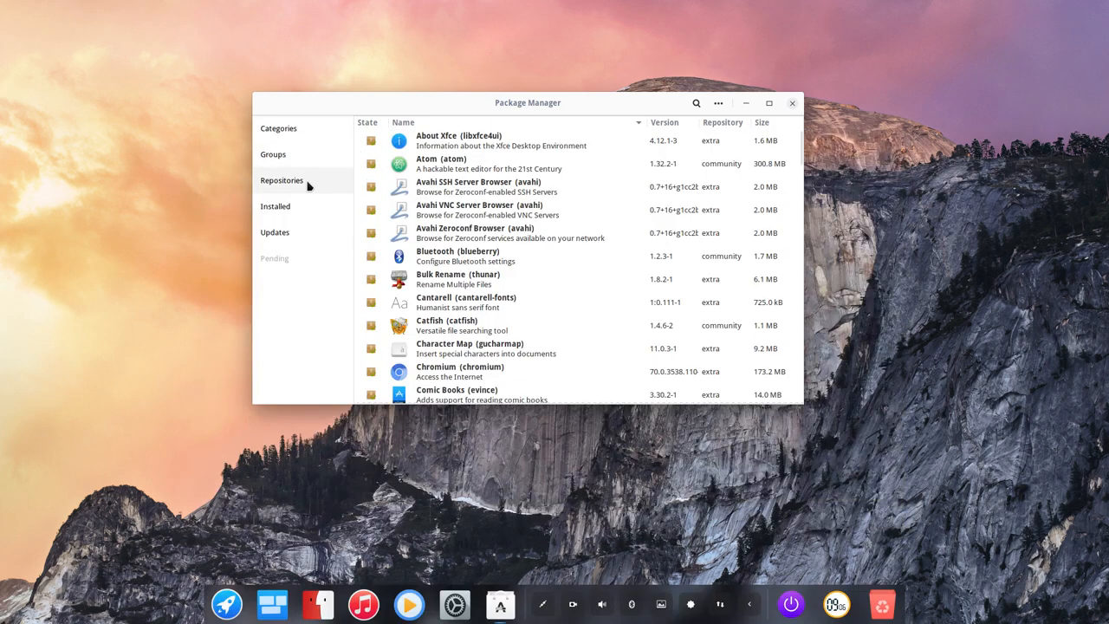
pyautogui.moveTo(373, 173)
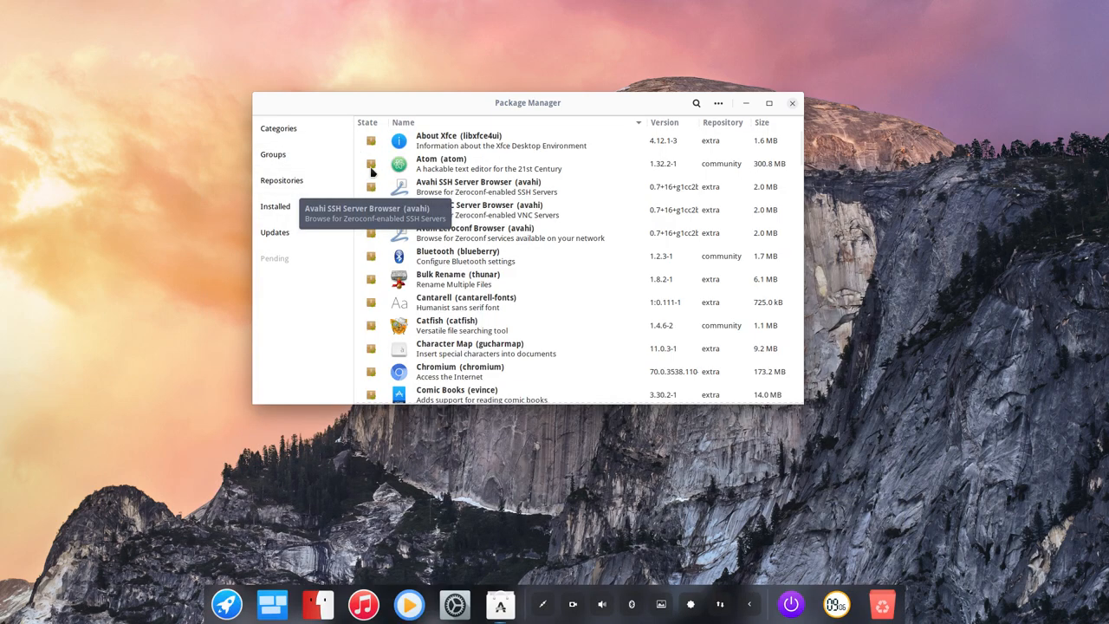
pyautogui.moveTo(370, 325)
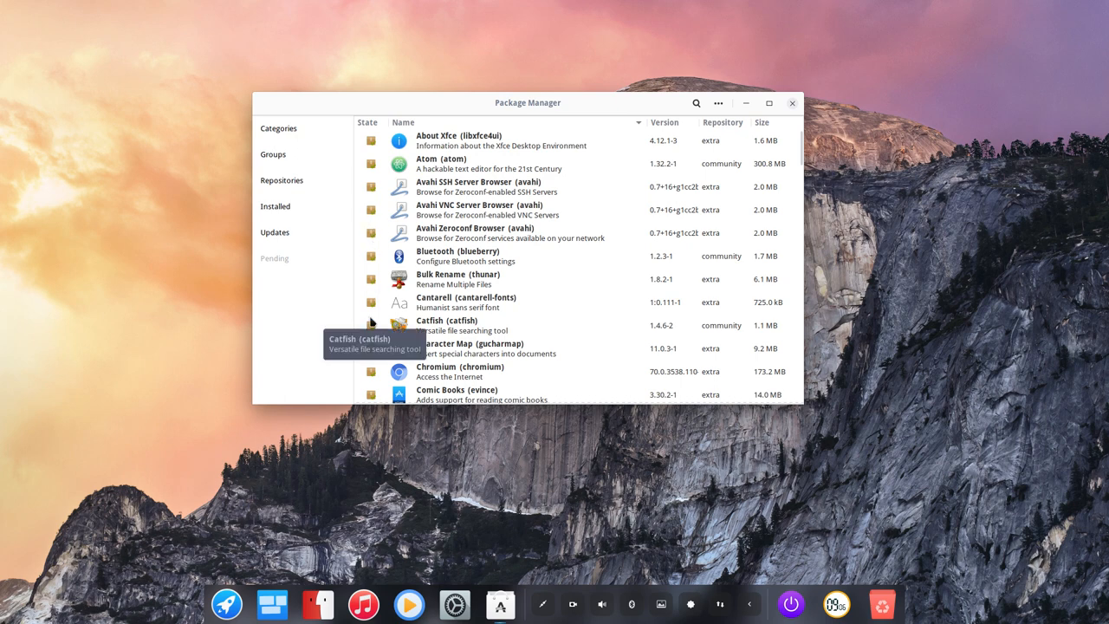
pyautogui.moveTo(524, 182)
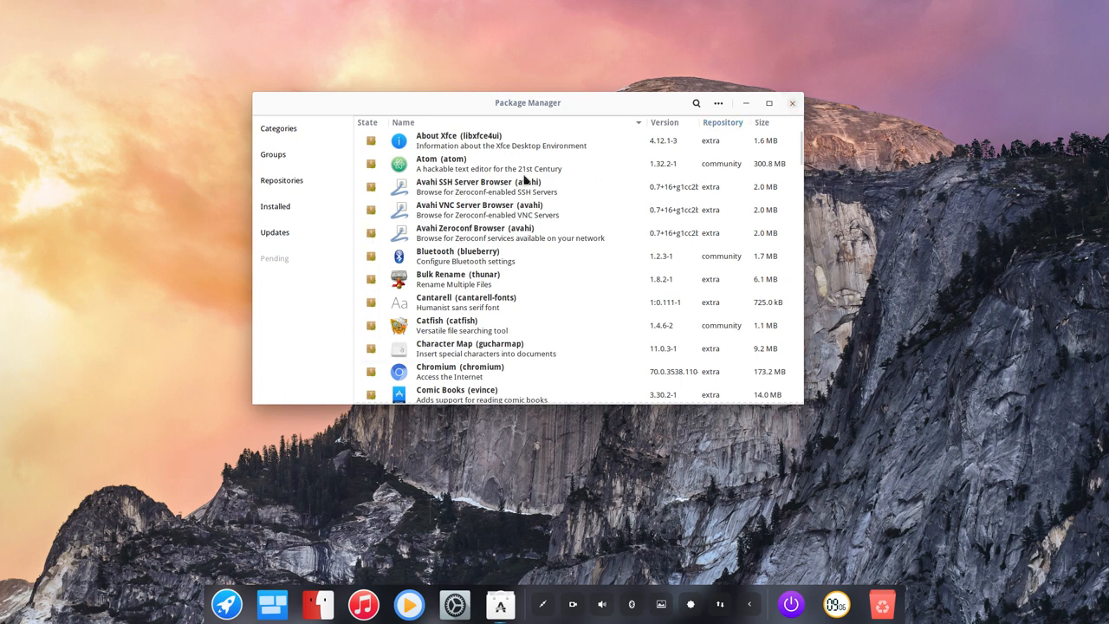
# Browse arcolinux_repo under Repositories and mark arcolinux-awesome-git for installation.
pyautogui.click(274, 206)
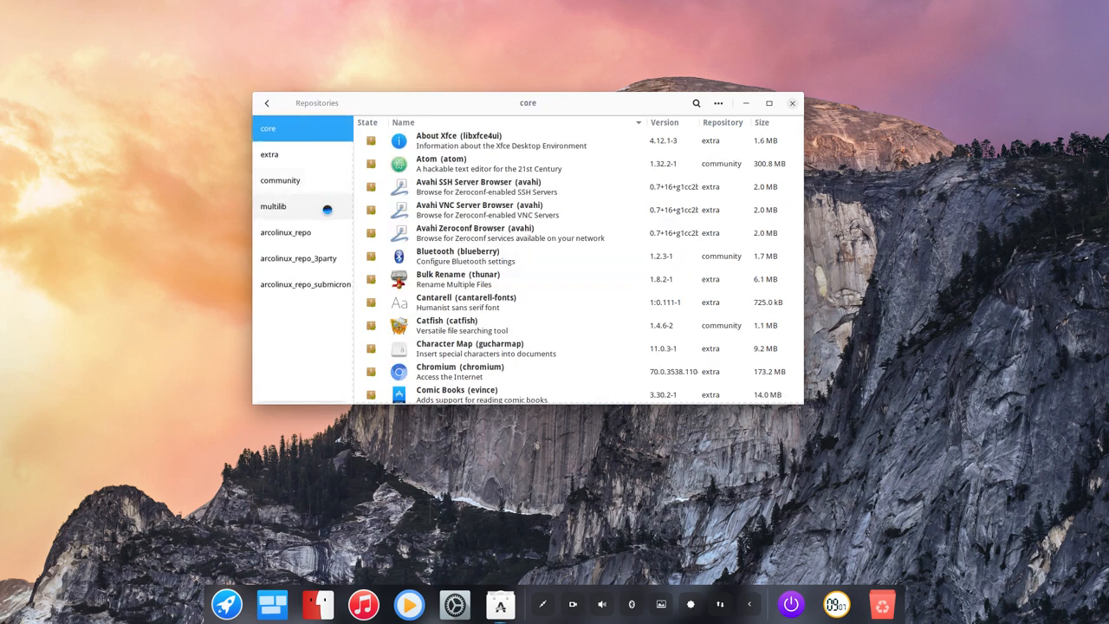
pyautogui.click(285, 232)
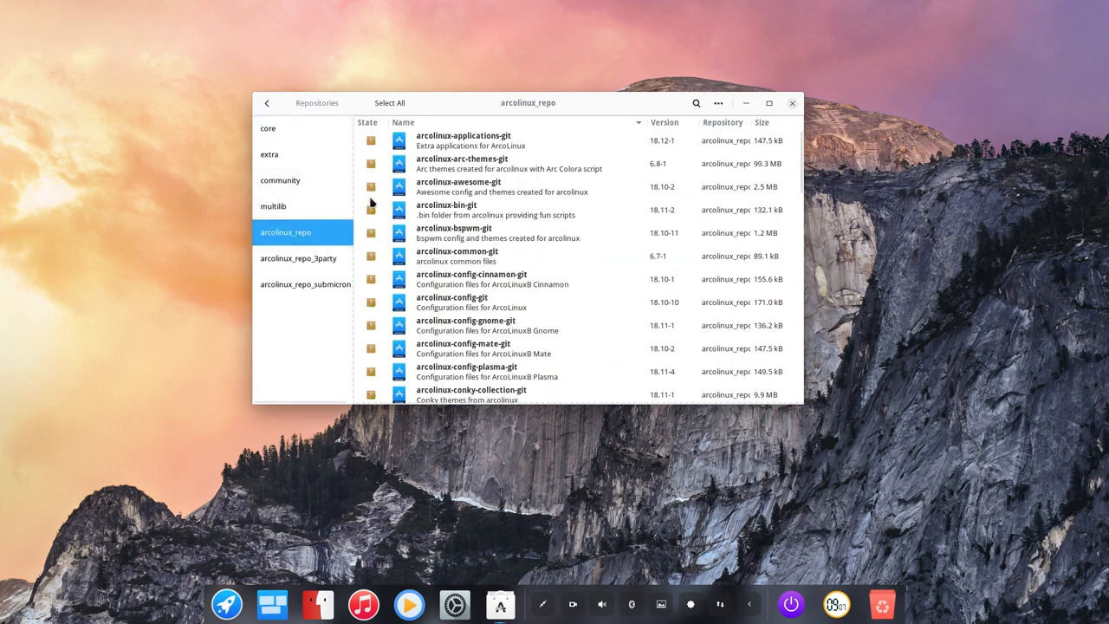
pyautogui.moveTo(374, 221)
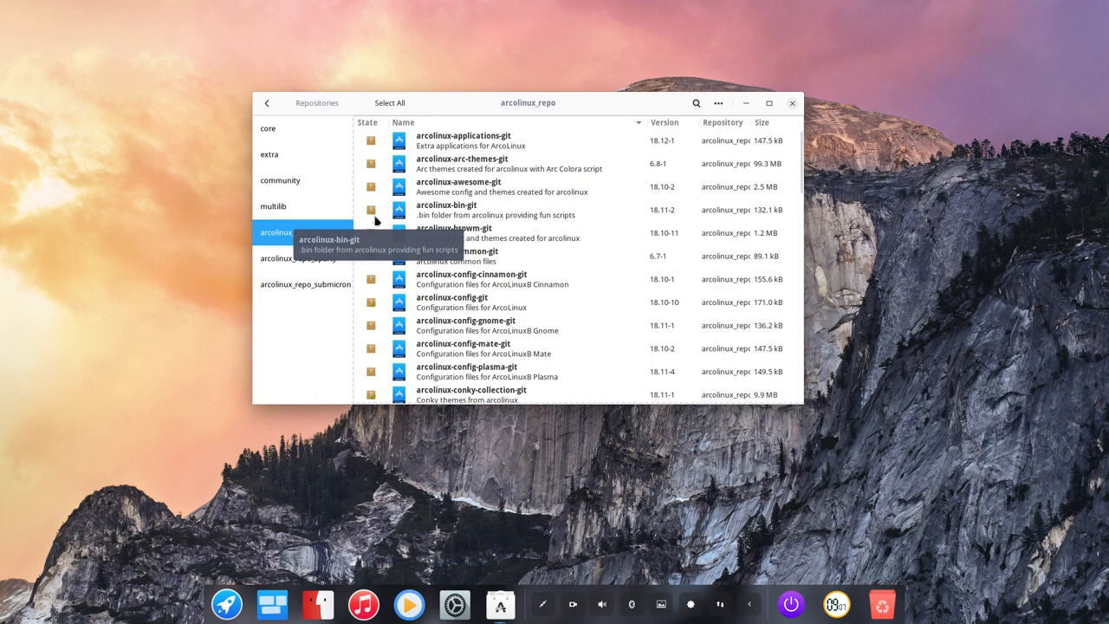
pyautogui.click(369, 186)
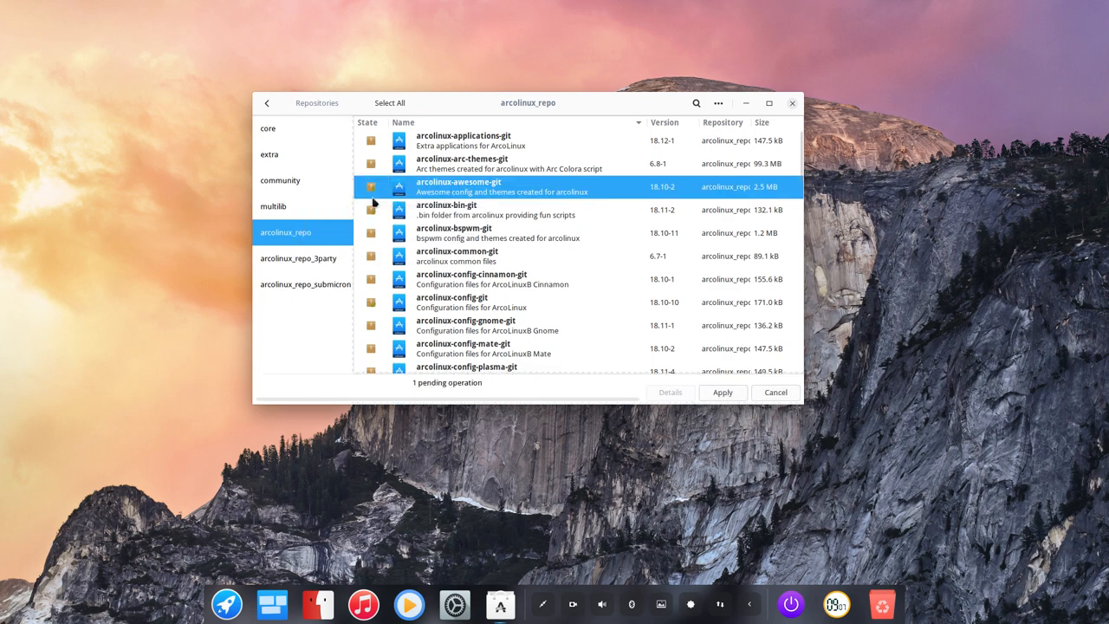
pyautogui.moveTo(380, 197)
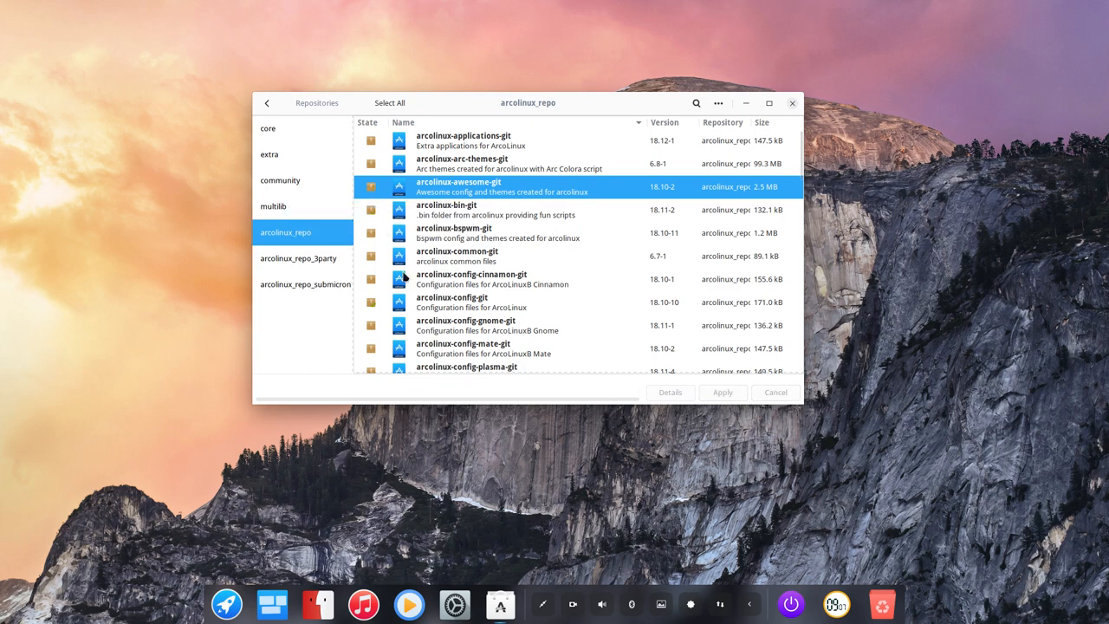
pyautogui.moveTo(370, 370)
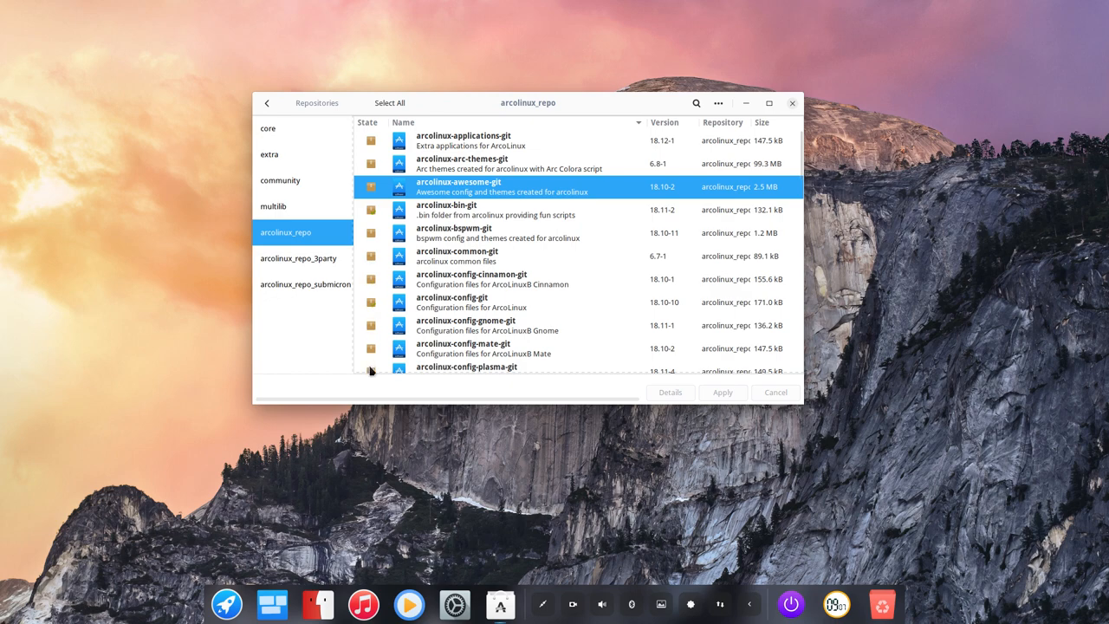
pyautogui.moveTo(798, 538)
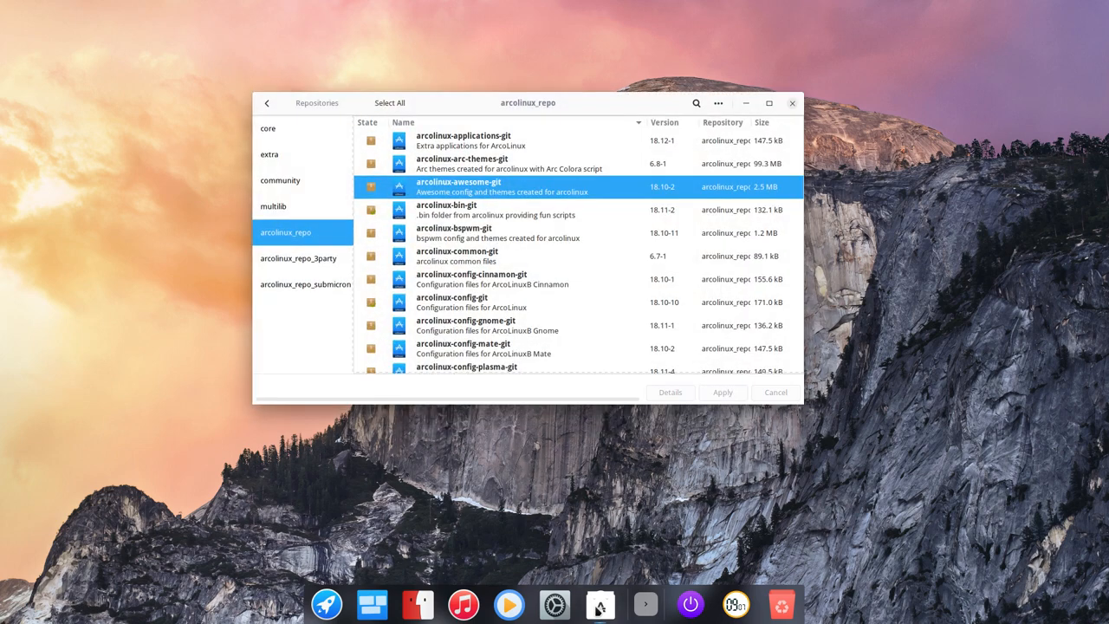
pyautogui.moveTo(645, 524)
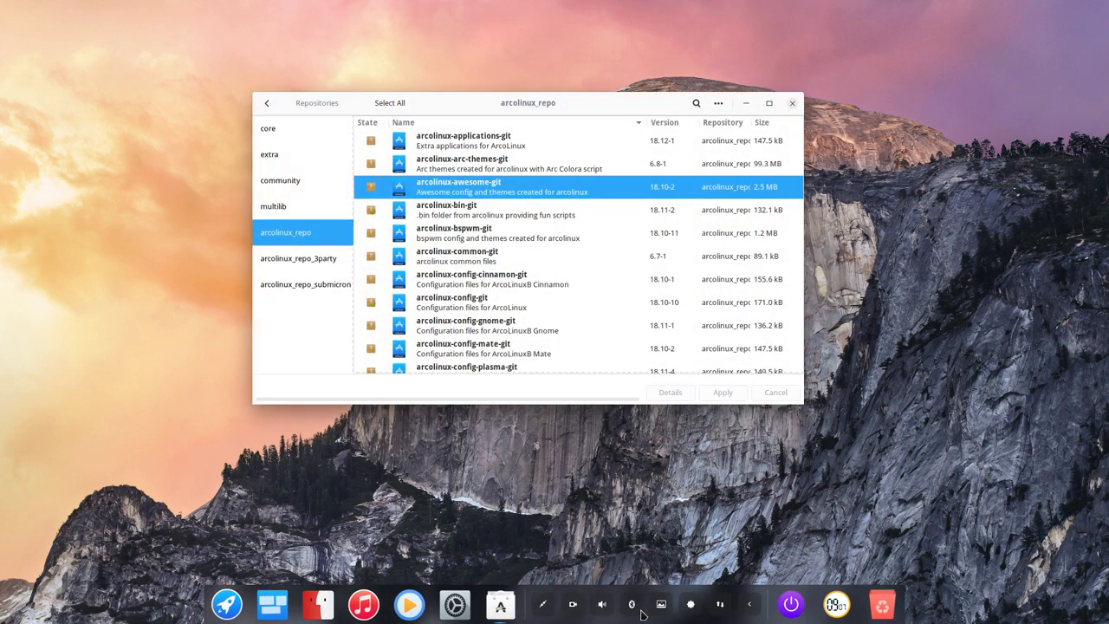
pyautogui.moveTo(672, 525)
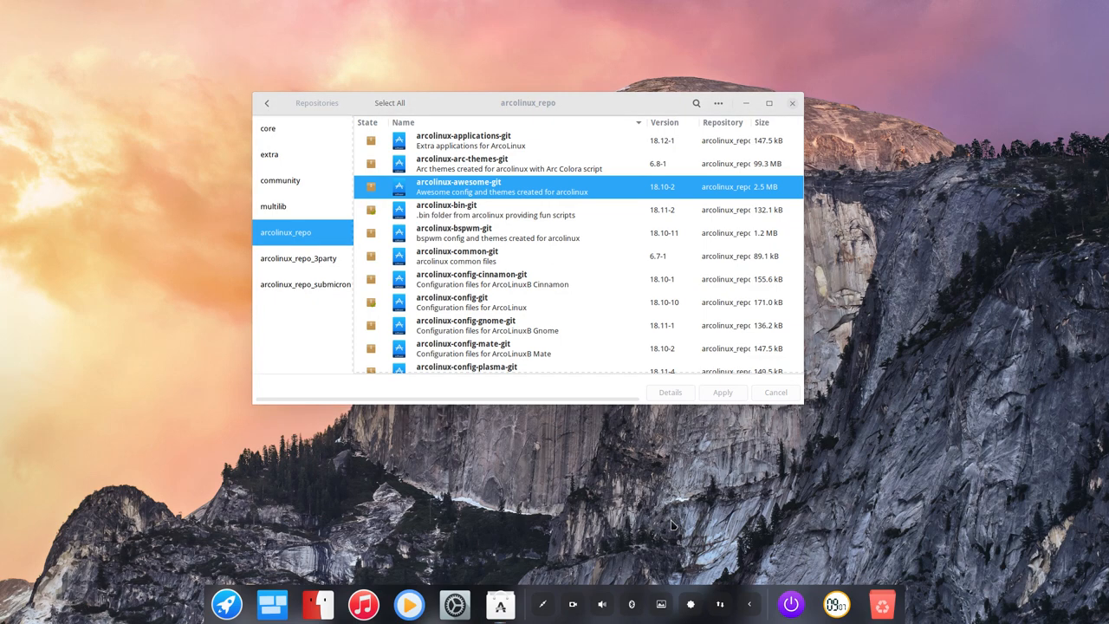
pyautogui.moveTo(564, 459)
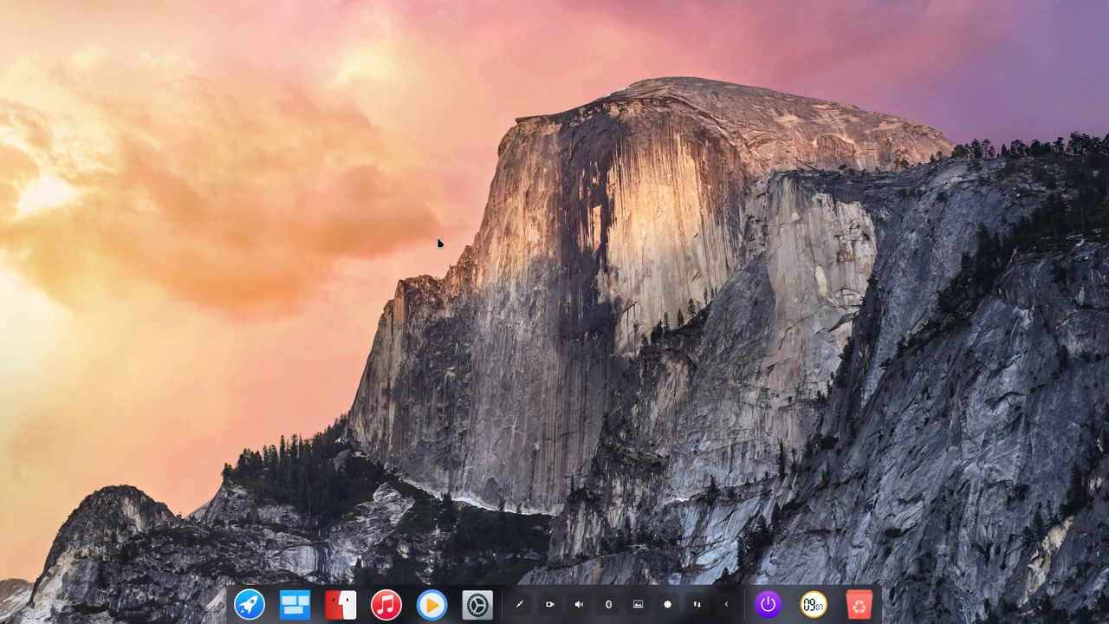
# Let Surfn and Numix Circle Arc upgrades finish, compact the dock, and relaunch Pamac.
pyautogui.click(495, 602)
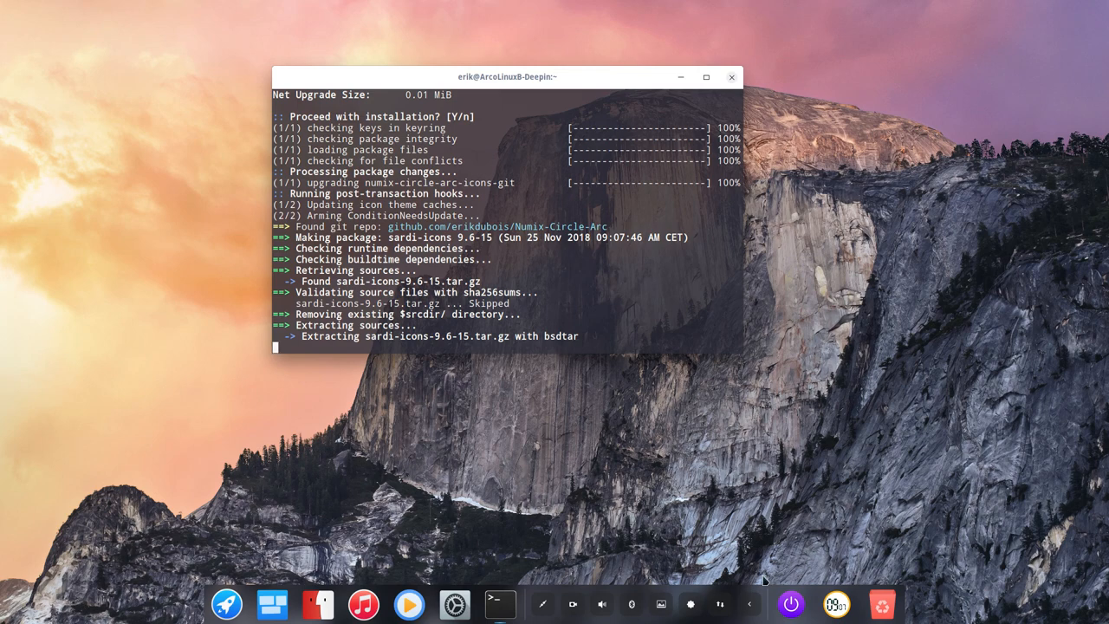
pyautogui.moveTo(555, 606)
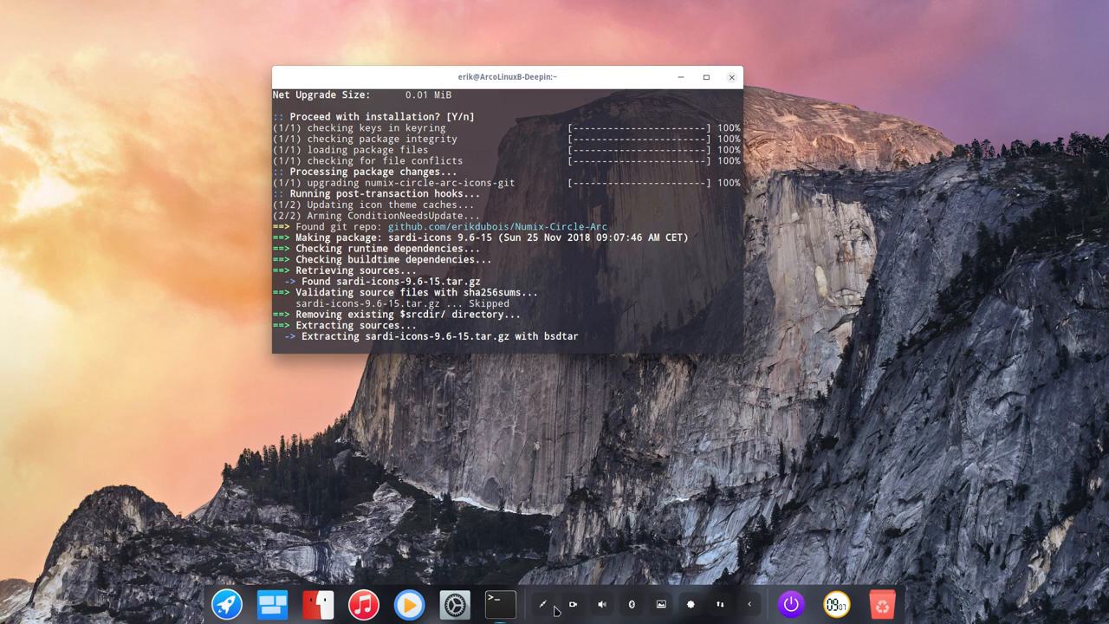
pyautogui.click(573, 603)
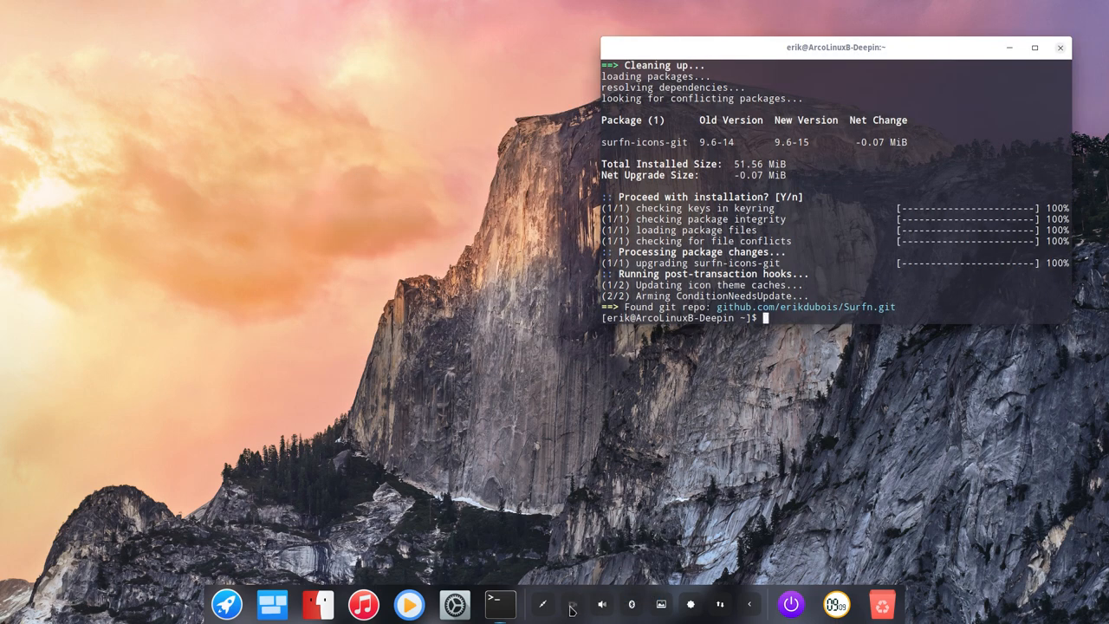
pyautogui.click(572, 605)
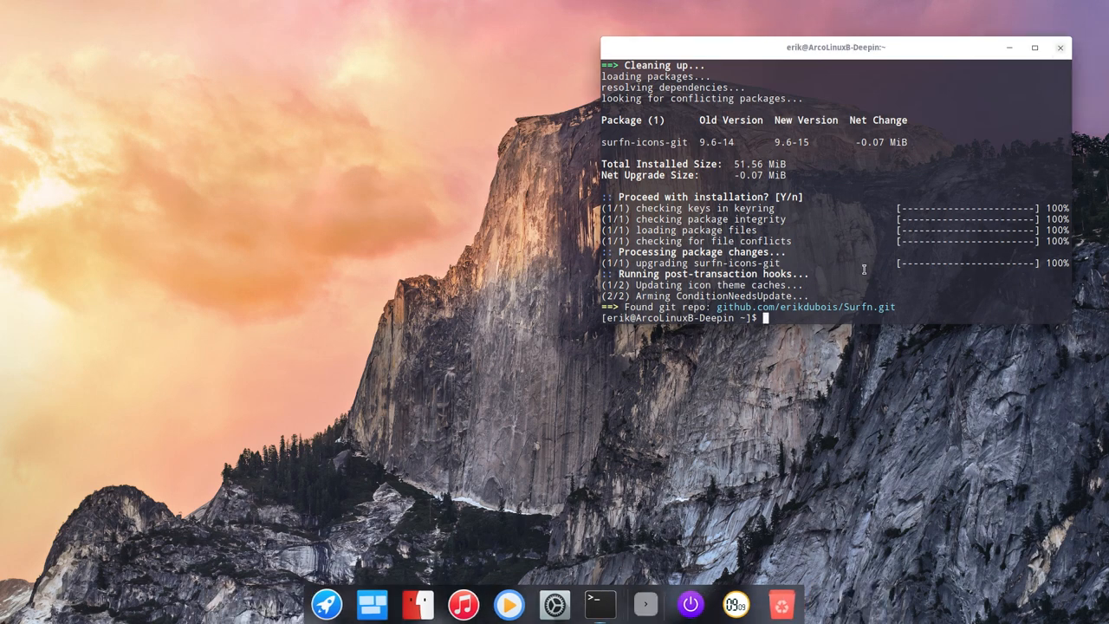
pyautogui.write('pksyua')
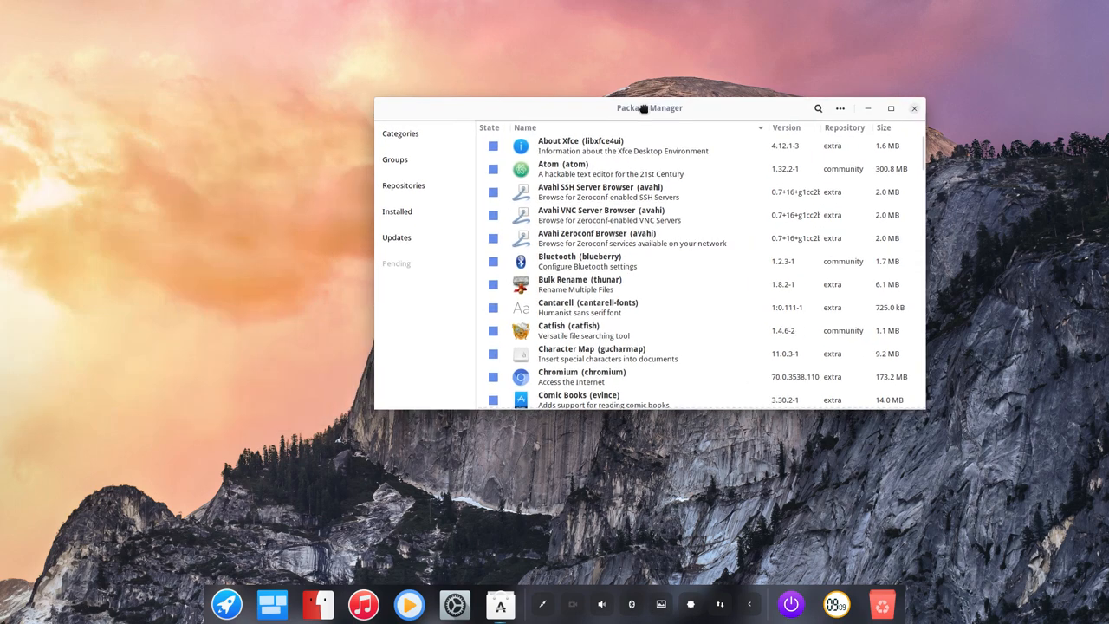
# Discard pending arcolinux-bin-git and arcolinux-bspwm-git changes in arcolinux_repo, then close Pamac.
pyautogui.click(403, 184)
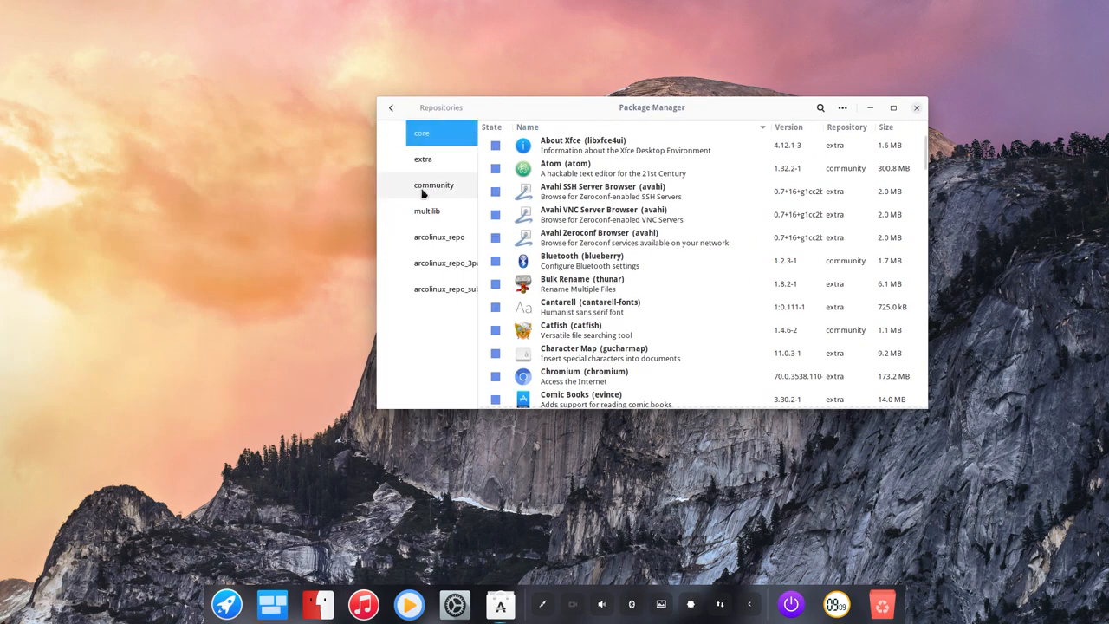
pyautogui.click(426, 237)
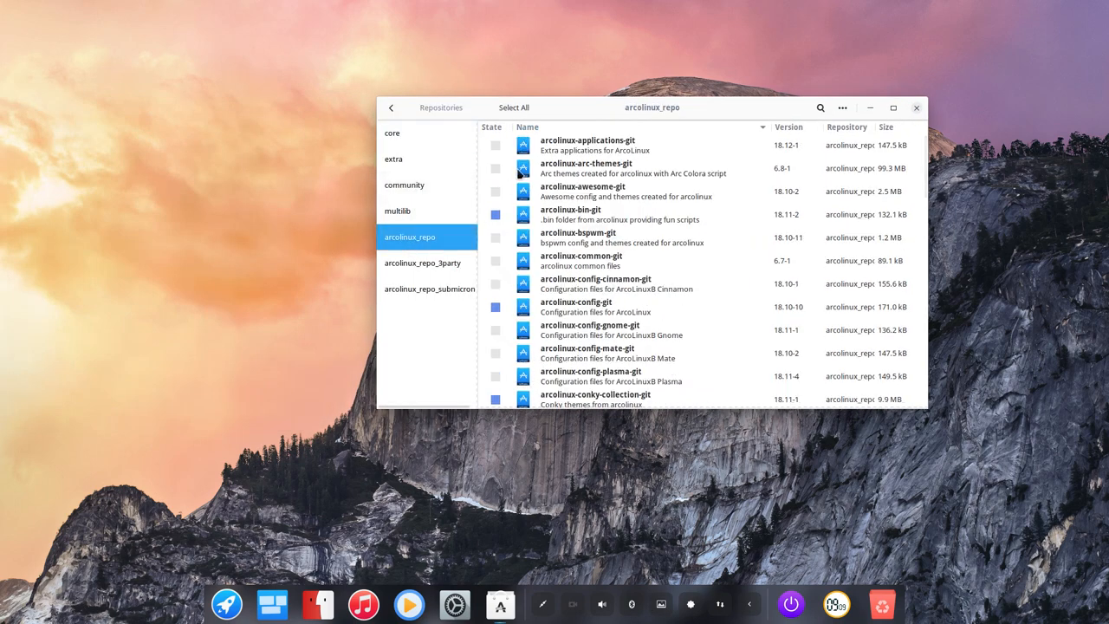
pyautogui.moveTo(497, 214)
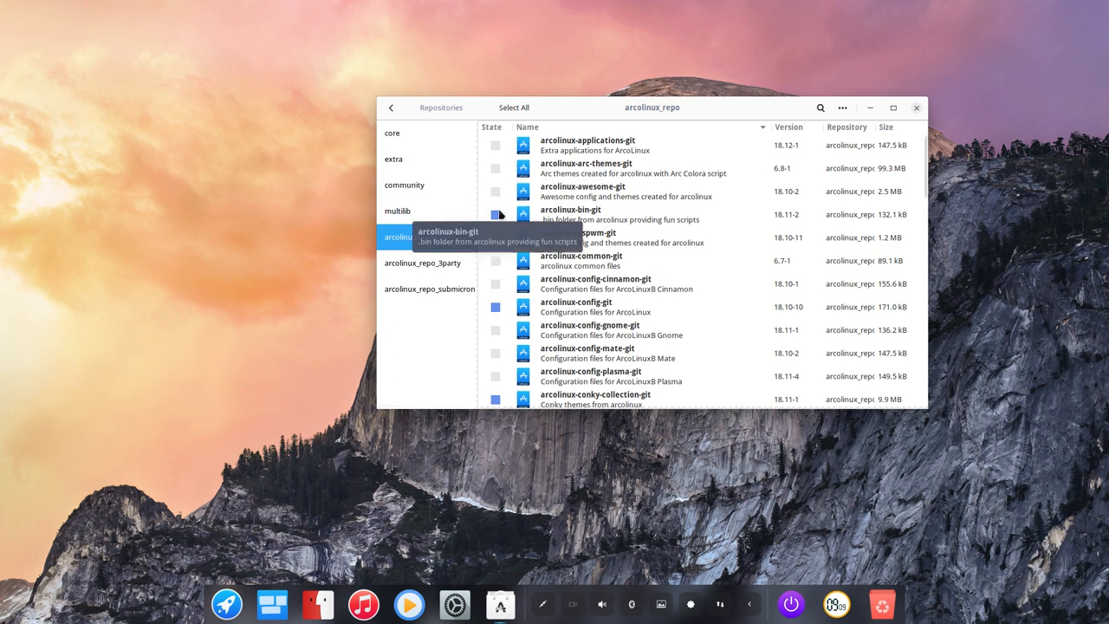
pyautogui.click(493, 214)
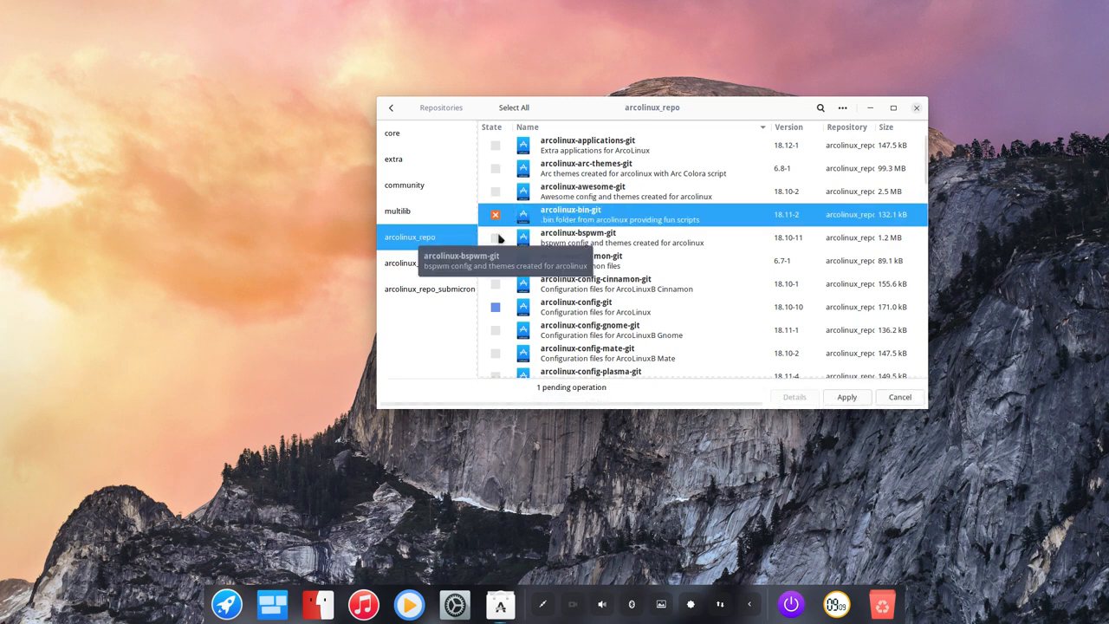
pyautogui.click(494, 238)
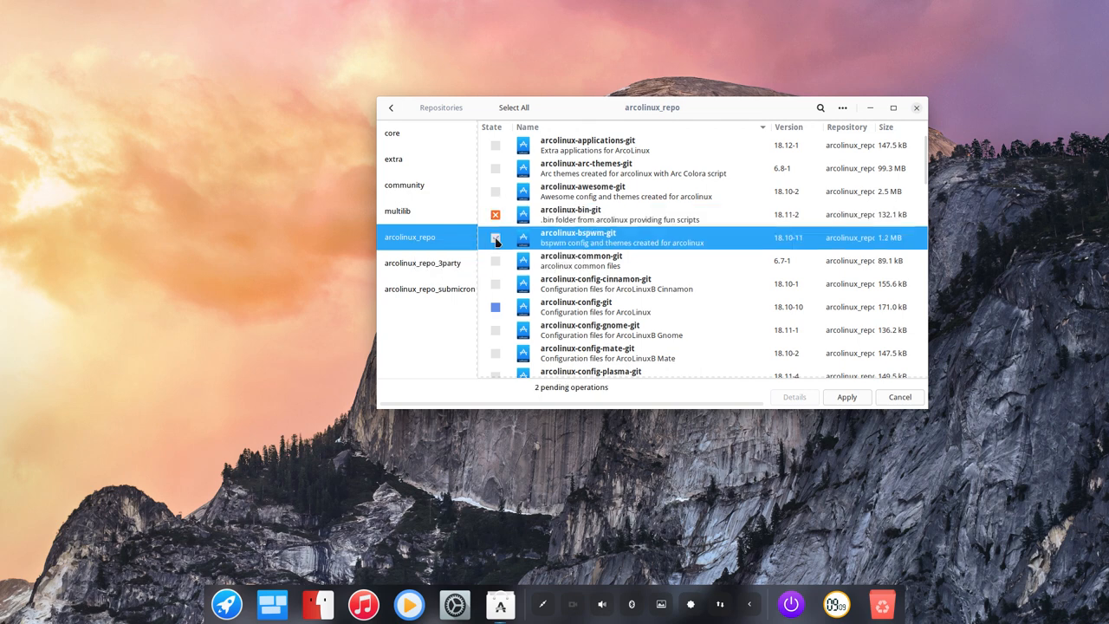
pyautogui.click(494, 237)
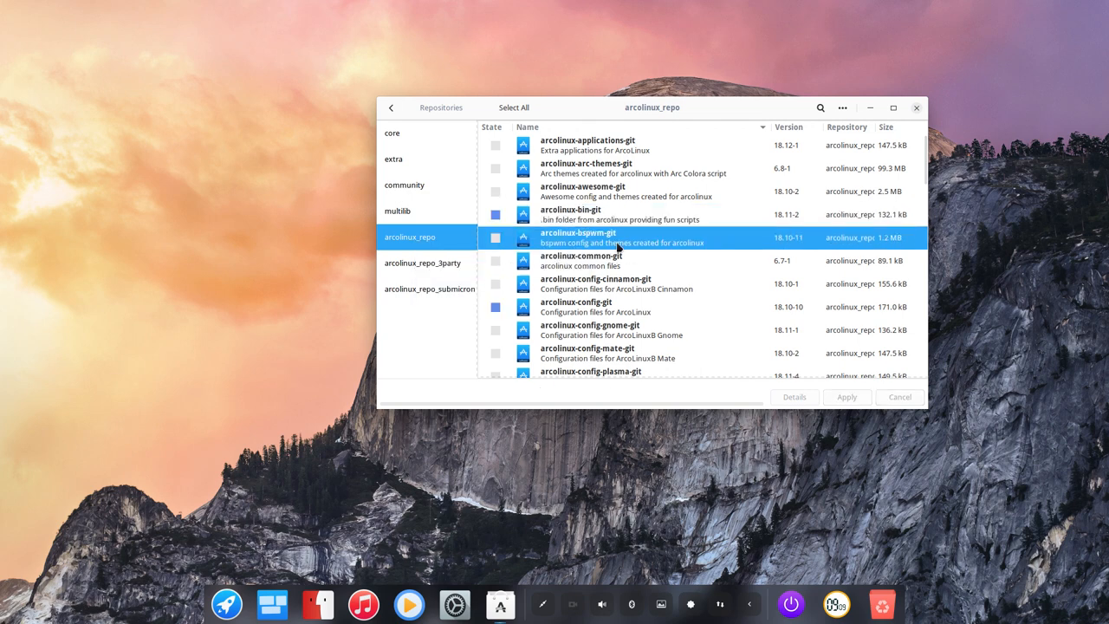
pyautogui.moveTo(425, 516)
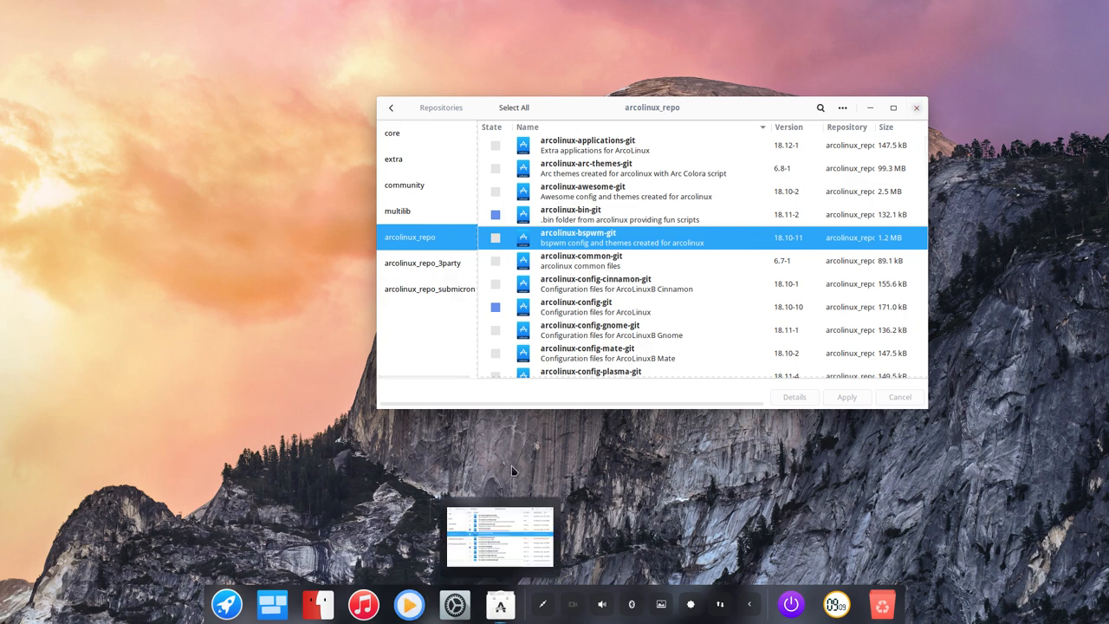
pyautogui.moveTo(551, 447)
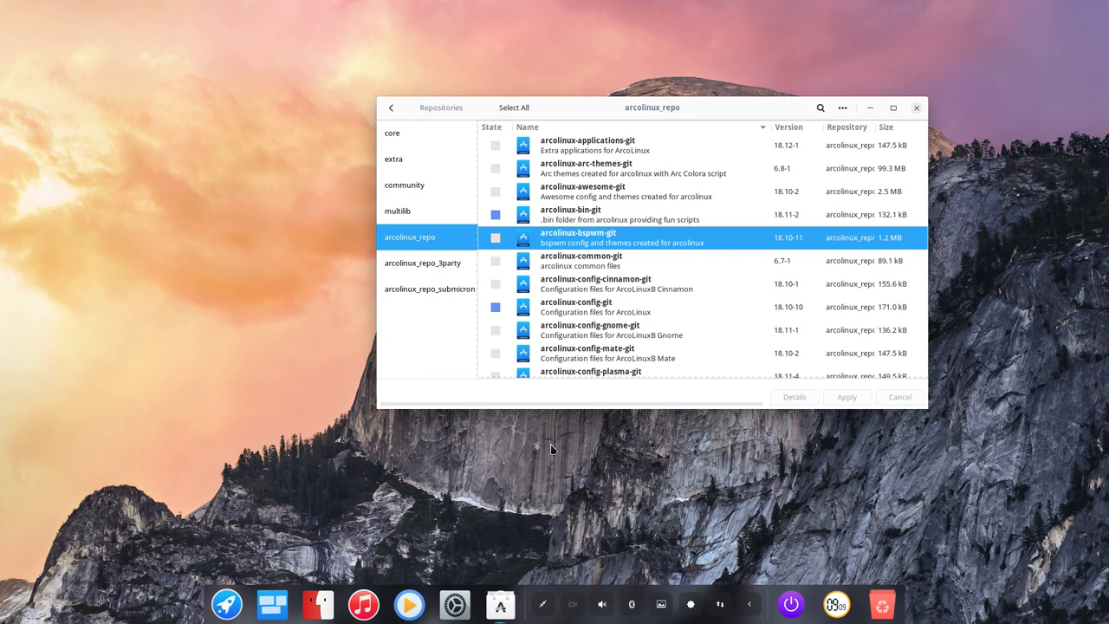
pyautogui.moveTo(602, 382)
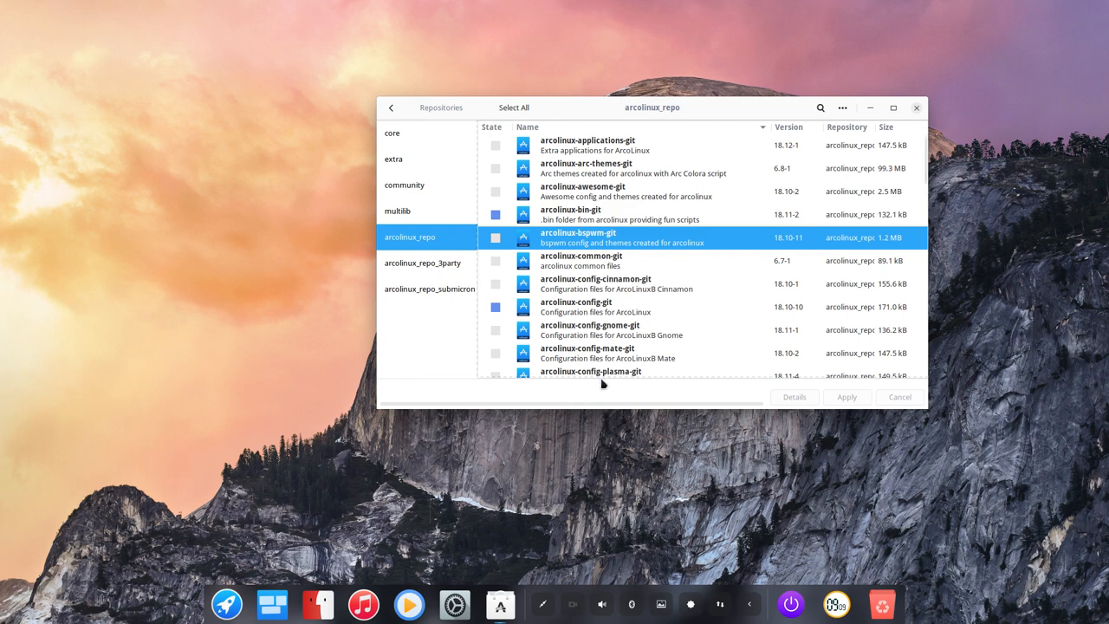
pyautogui.moveTo(871, 436)
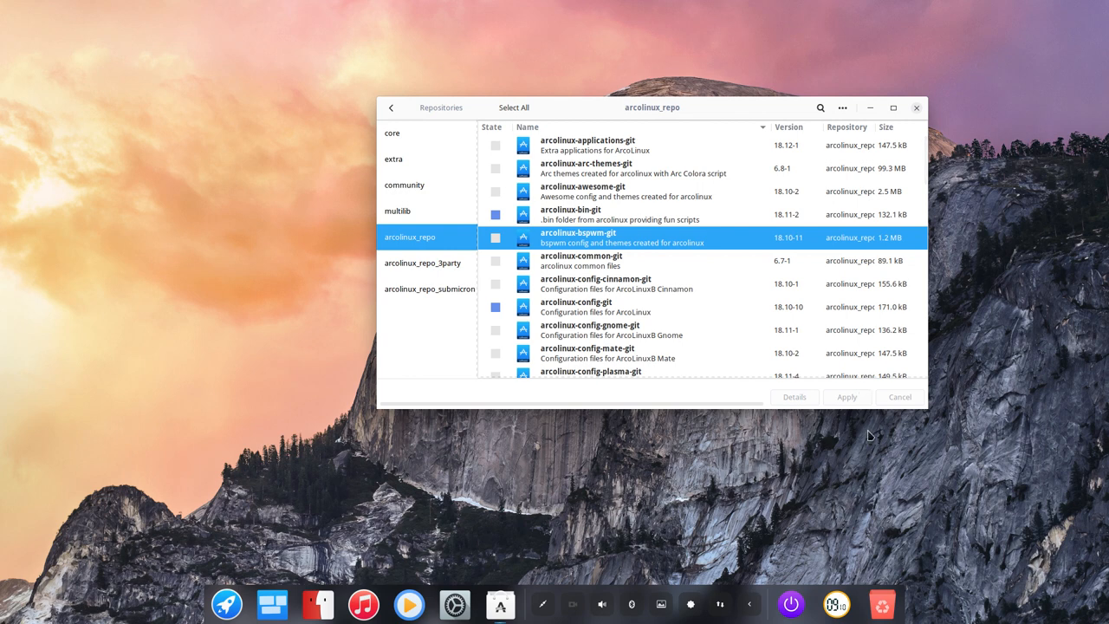
pyautogui.moveTo(549, 395)
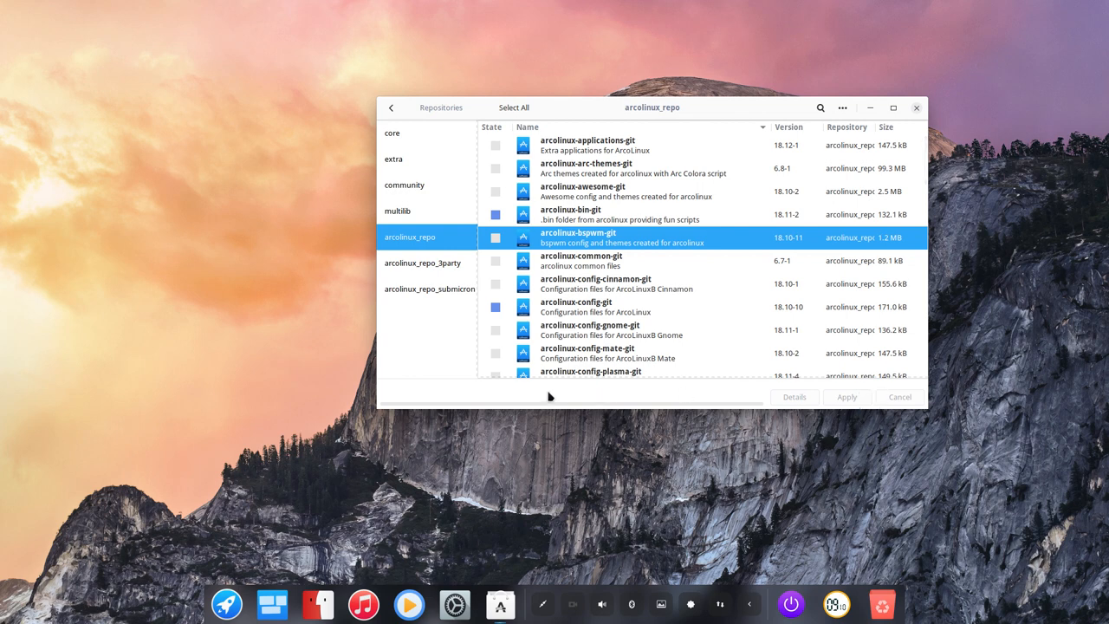
pyautogui.moveTo(866, 170)
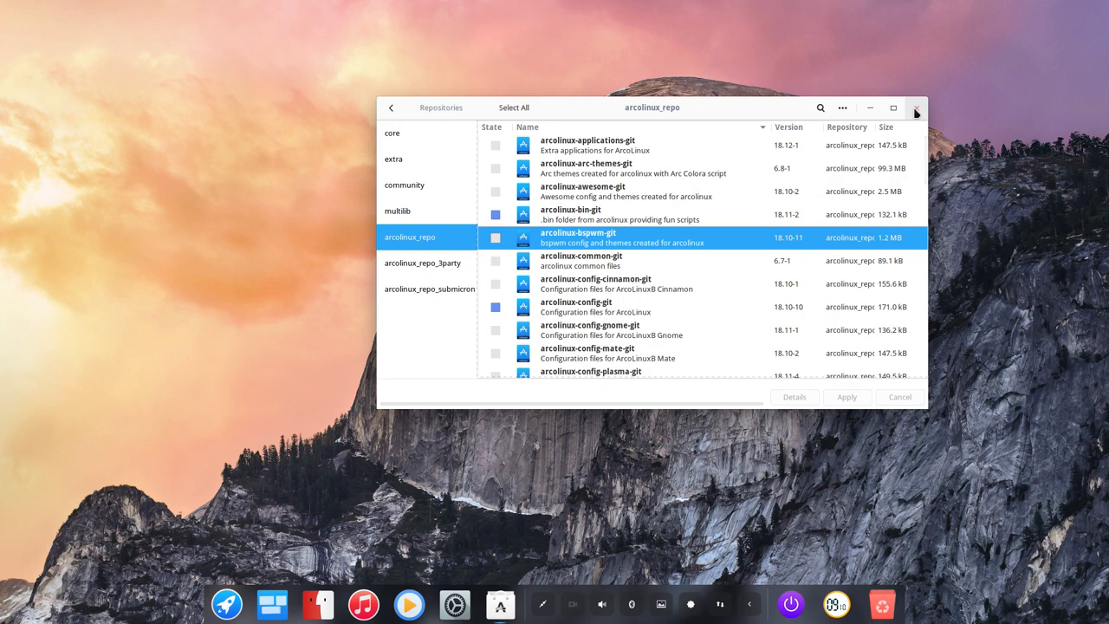
pyautogui.click(915, 107)
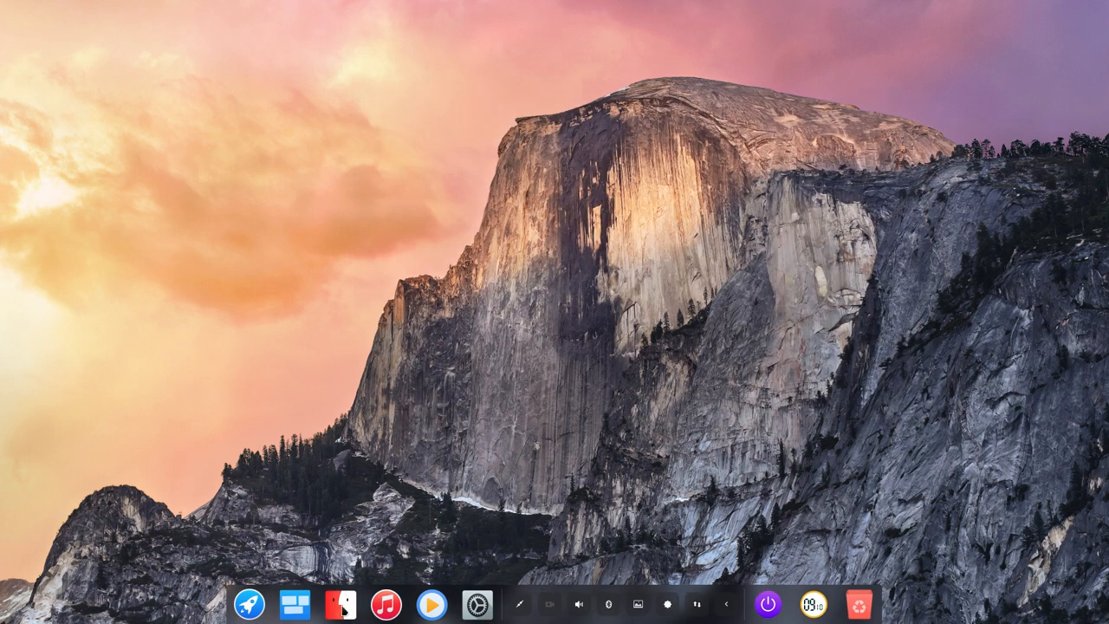
# Open the file manager on the ~/.bin/main folder.
pyautogui.click(341, 605)
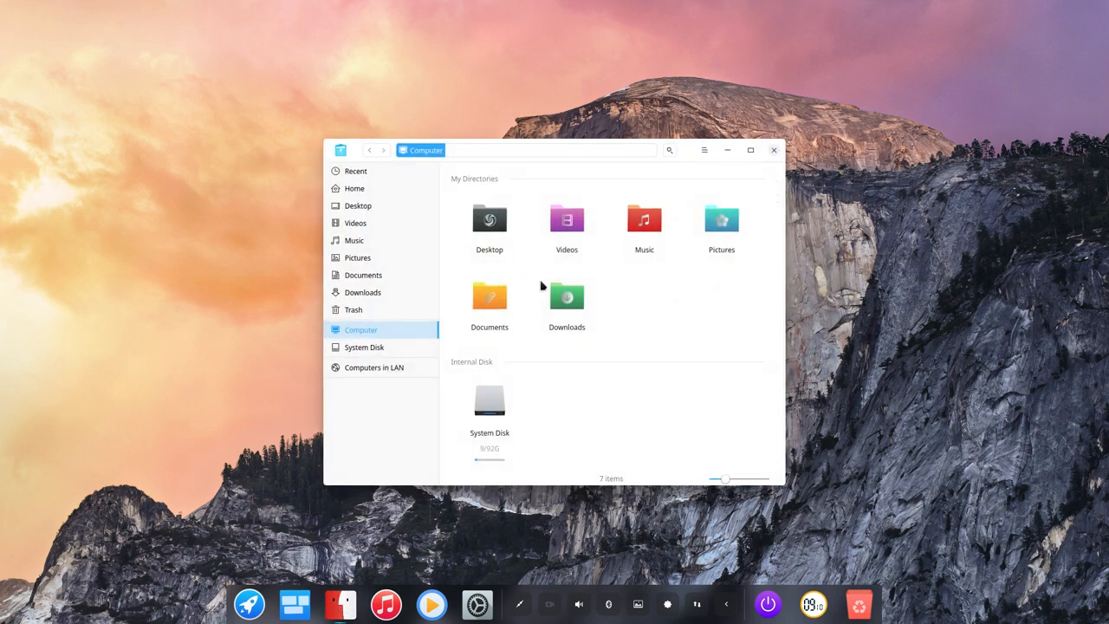
pyautogui.moveTo(370, 199)
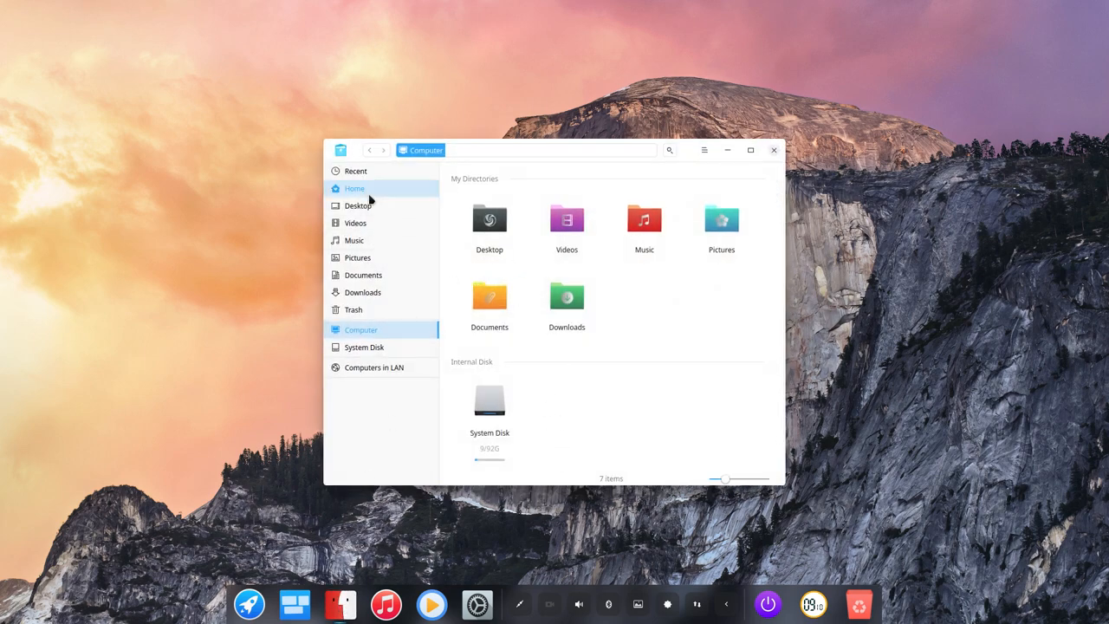
pyautogui.click(353, 188)
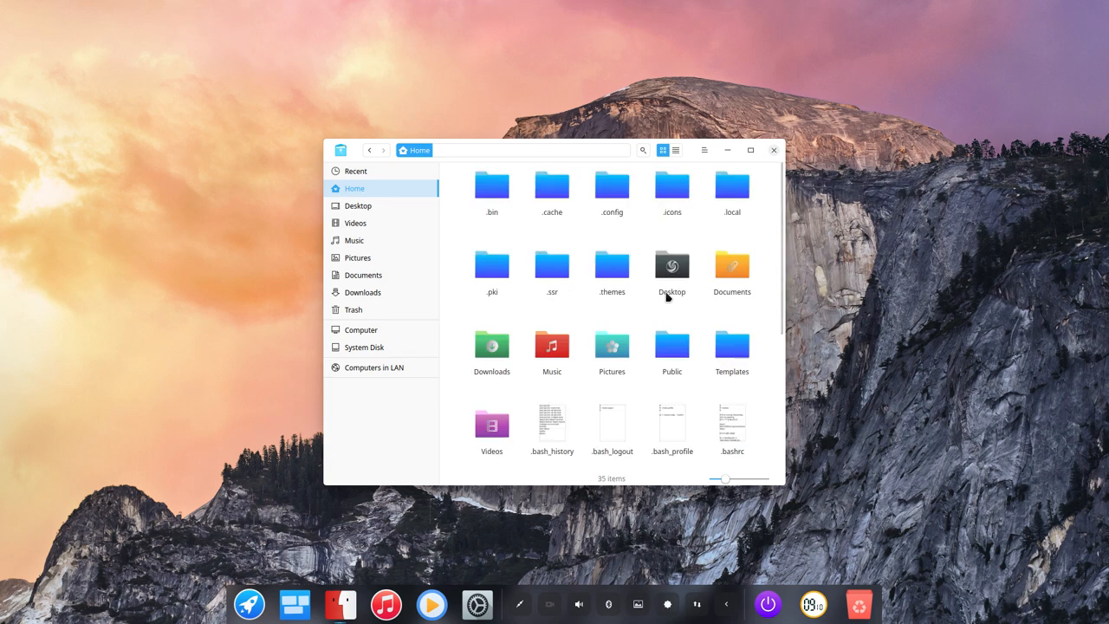
pyautogui.doubleClick(491, 185)
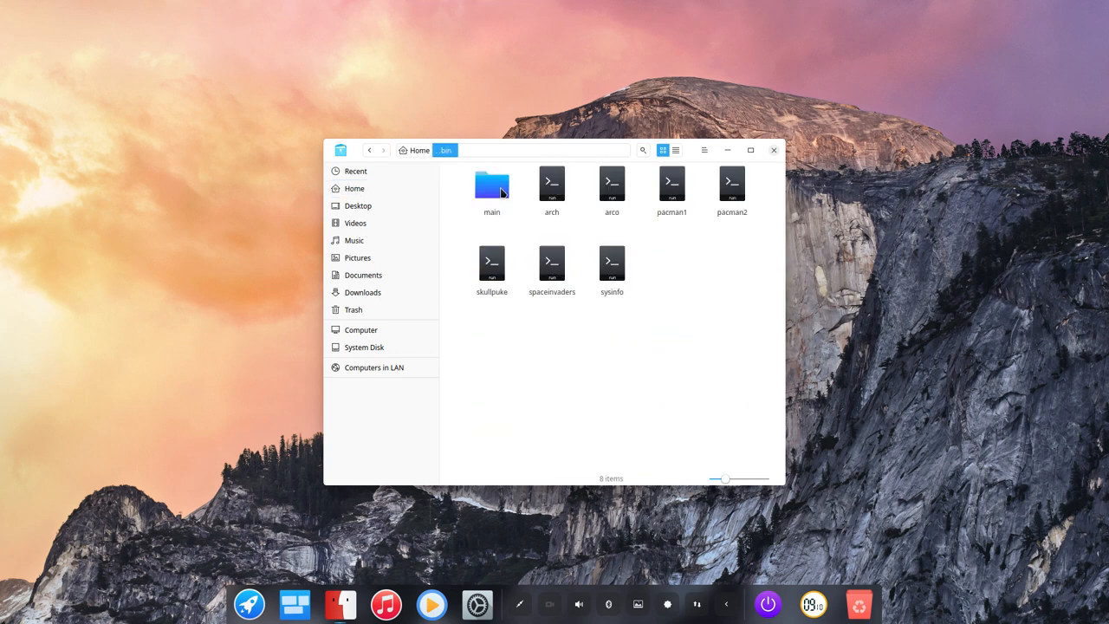
pyautogui.doubleClick(491, 184)
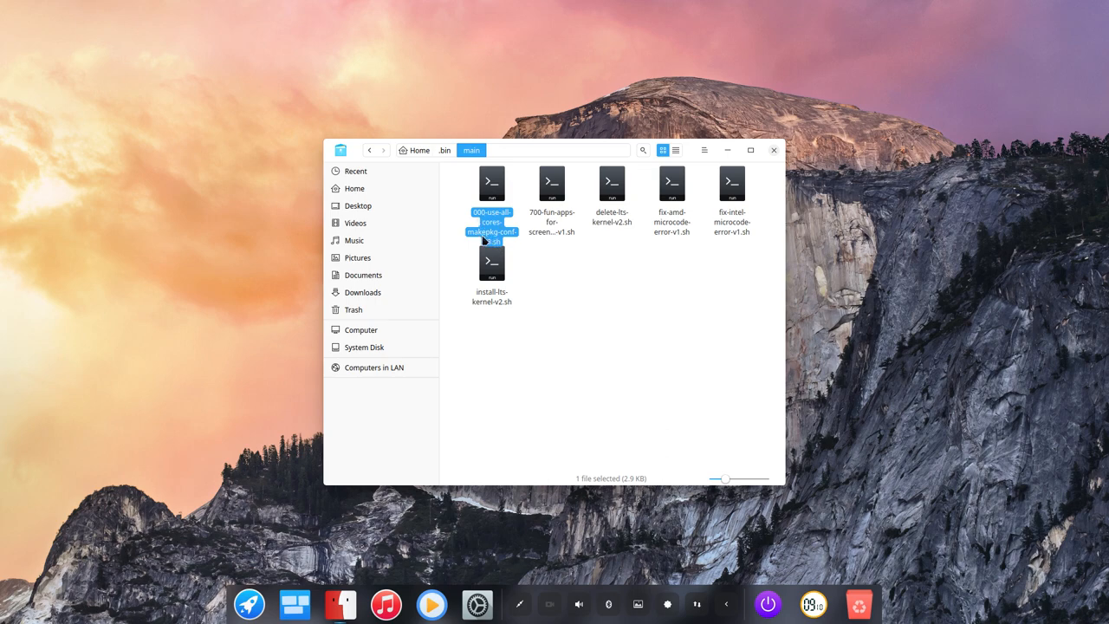
# Run ./000-use-all-cores-makepkg-conf-v3.sh in a terminal opened there, then close it.
pyautogui.rightClick(564, 297)
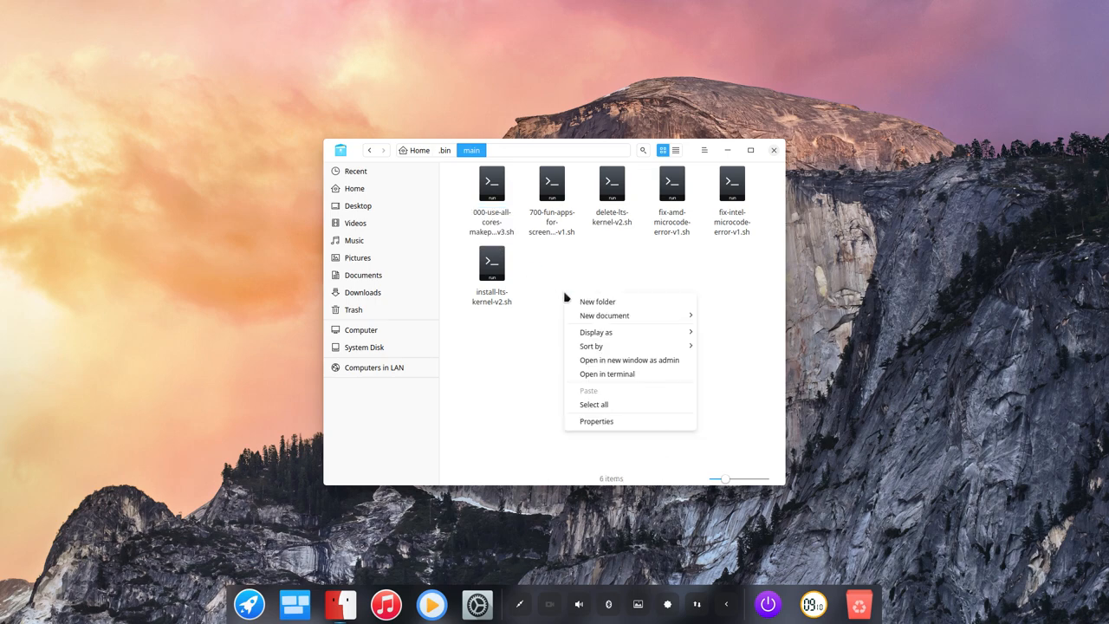
pyautogui.click(607, 373)
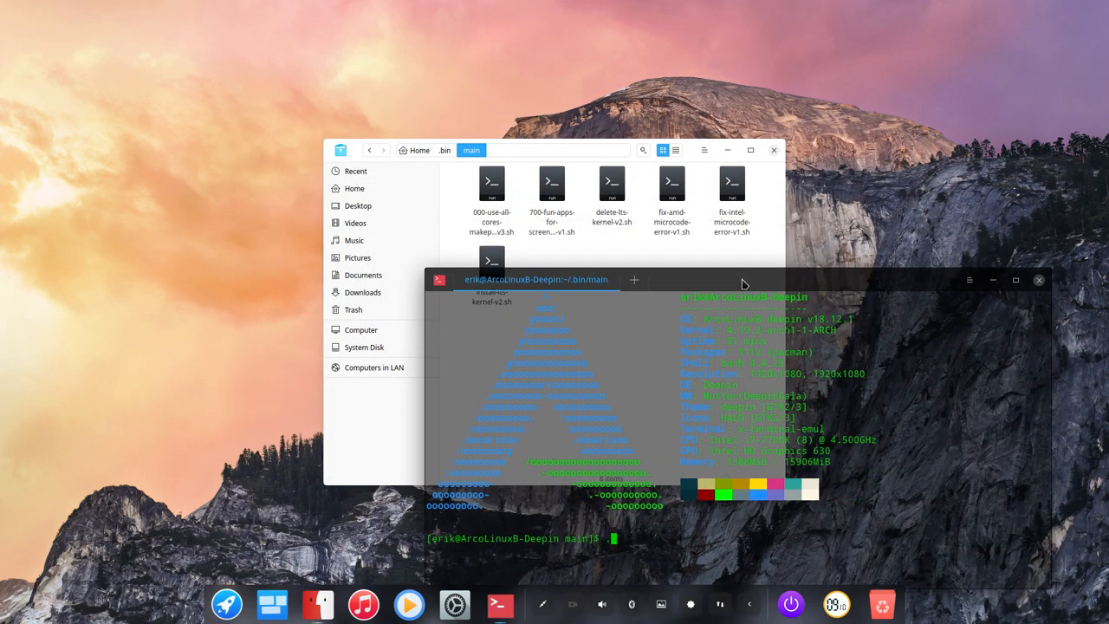
pyautogui.write('./000-use-all-cores-makepkg-conf-v3.sh')
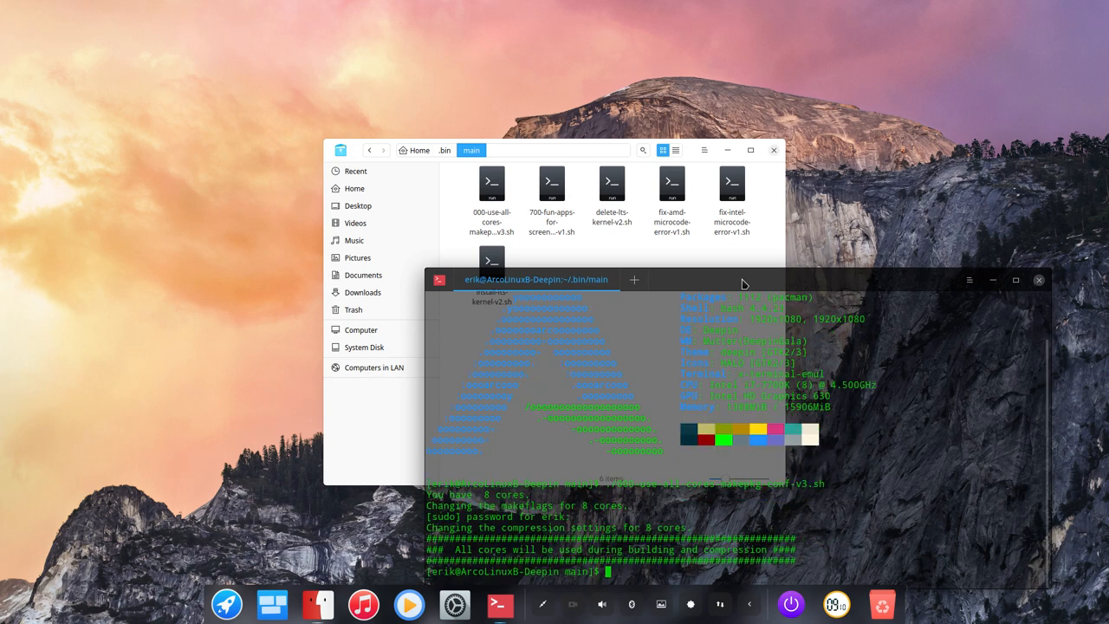
pyautogui.moveTo(1031, 288)
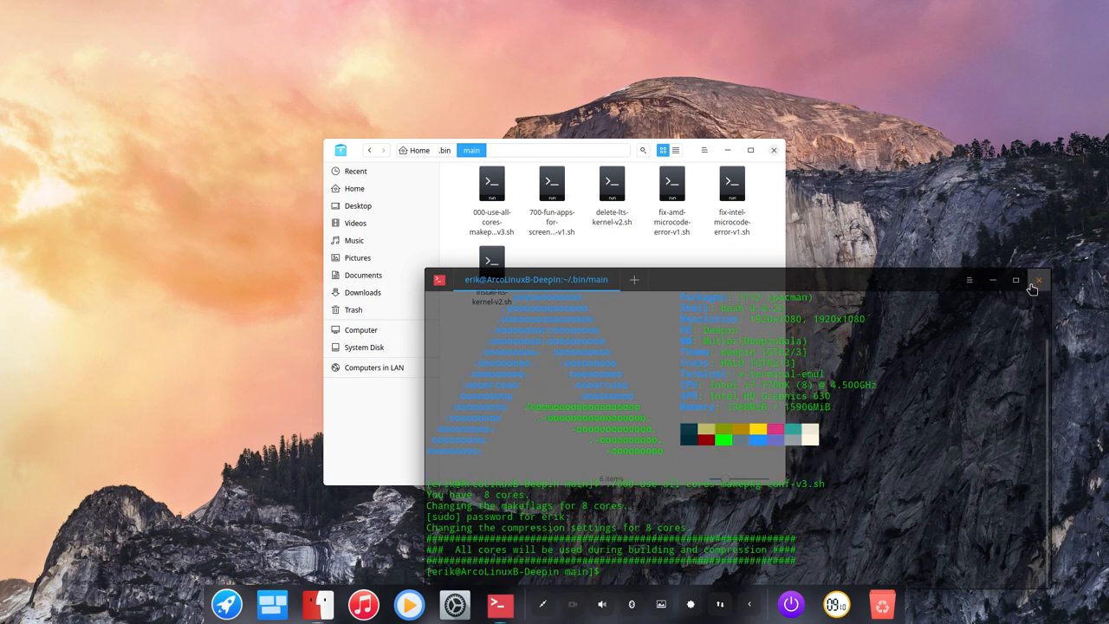
pyautogui.click(1037, 280)
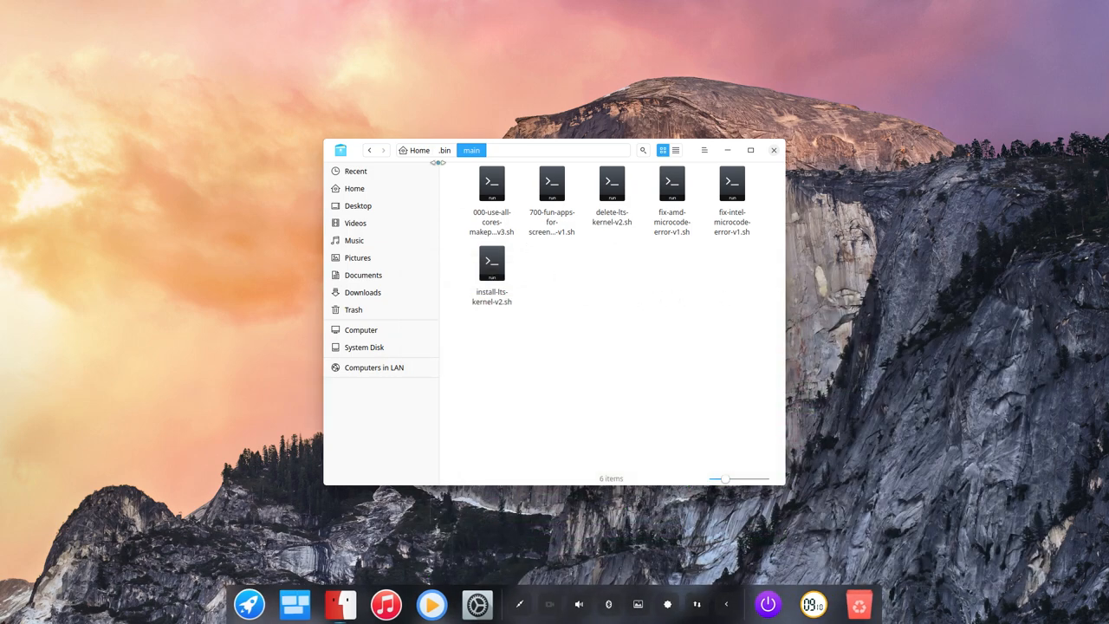
# Return to Home, select .bashrc, and launch a new Termite terminal.
pyautogui.click(444, 150)
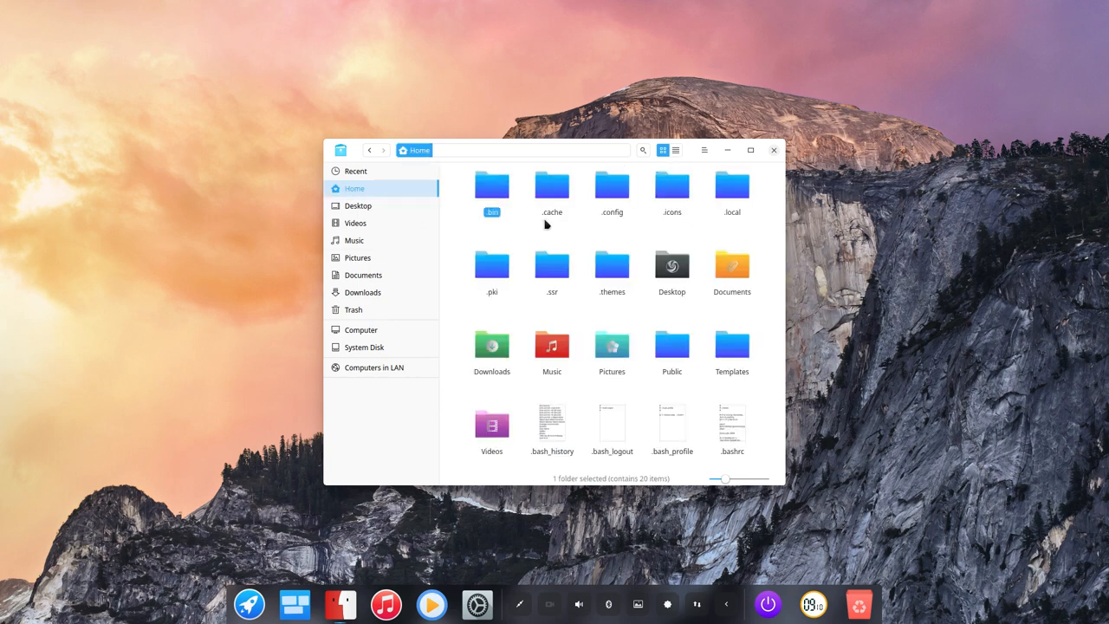
pyautogui.moveTo(583, 233)
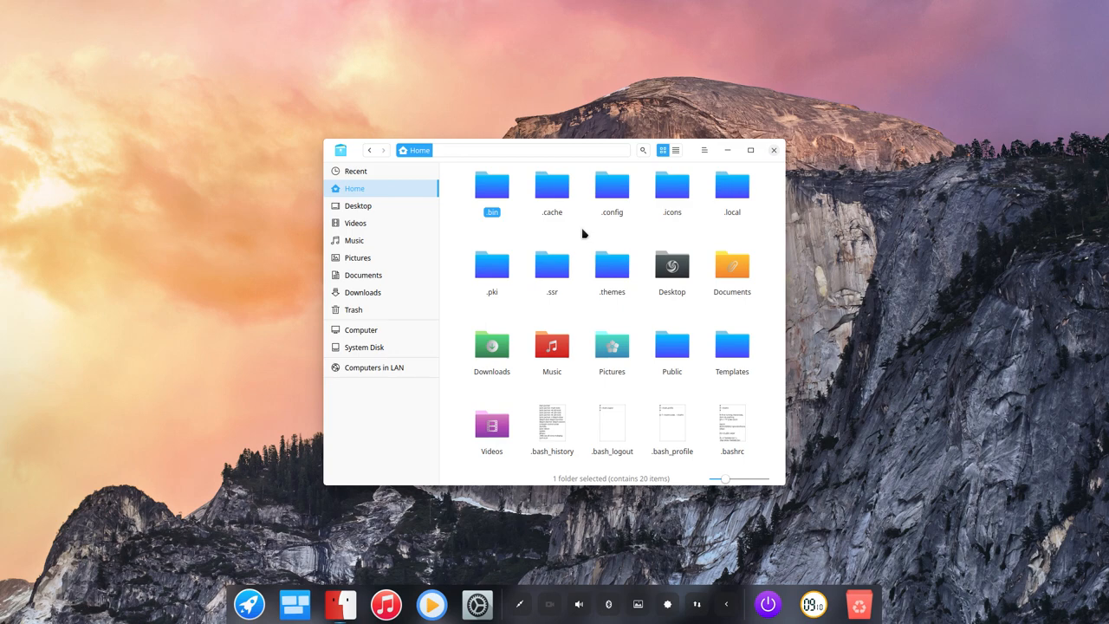
pyautogui.doubleClick(730, 421)
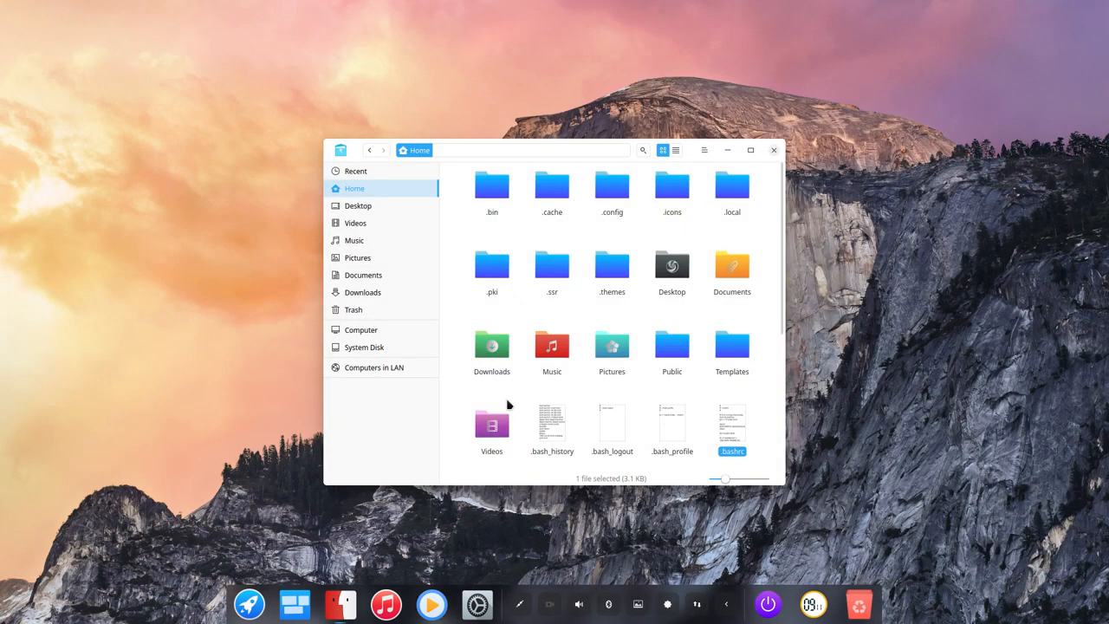
pyautogui.click(497, 602)
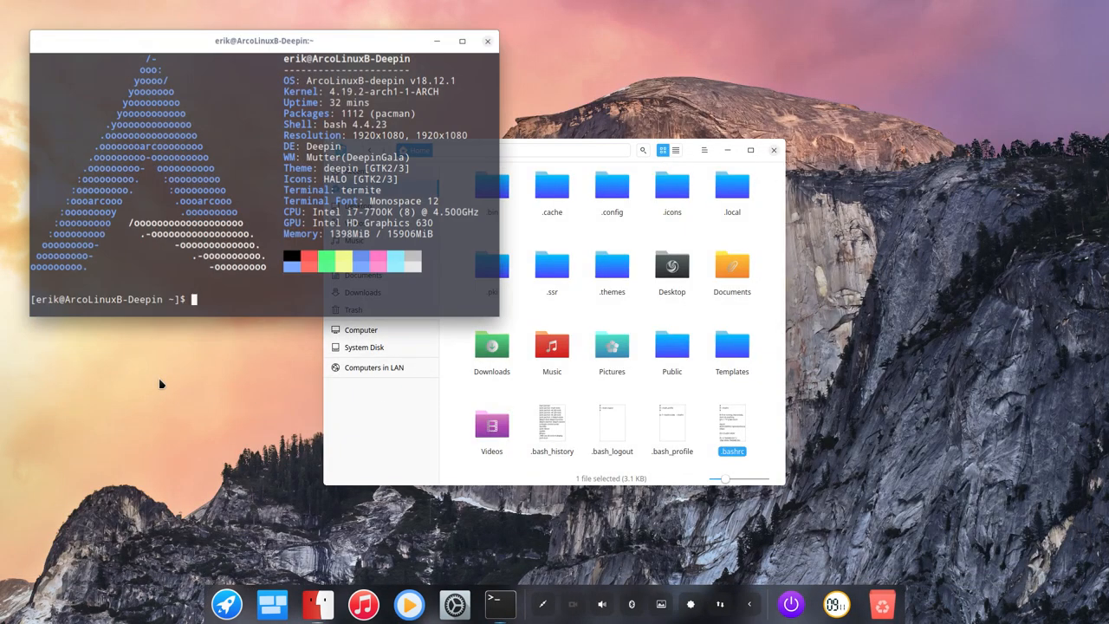
# Run rip, maximize the terminal, and scroll through the recently installed packages.
pyautogui.write('r')
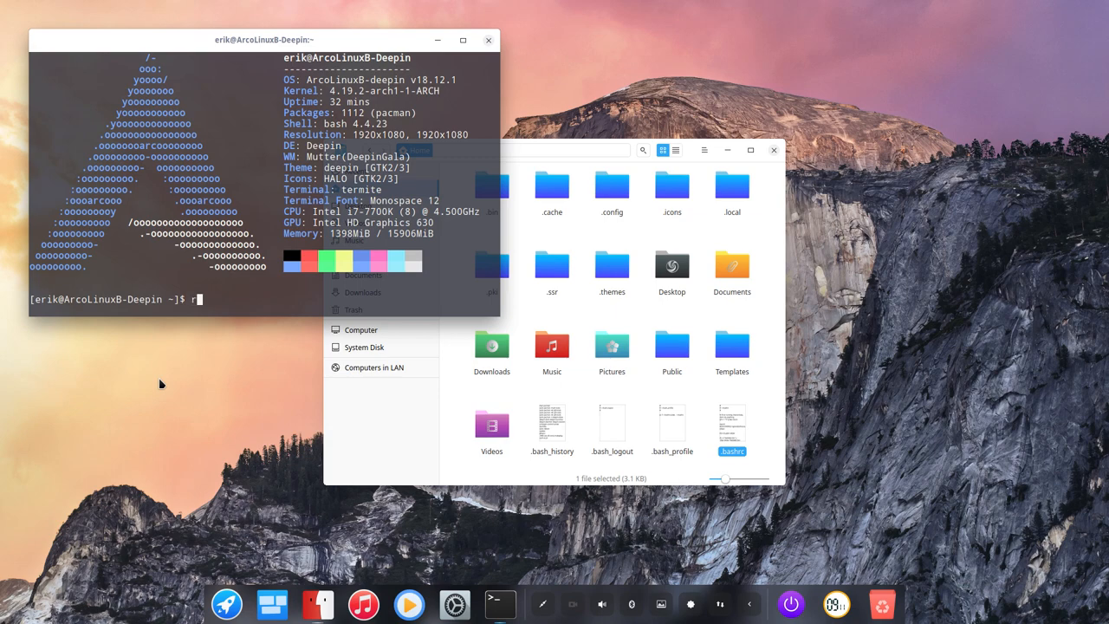
pyautogui.write('ip')
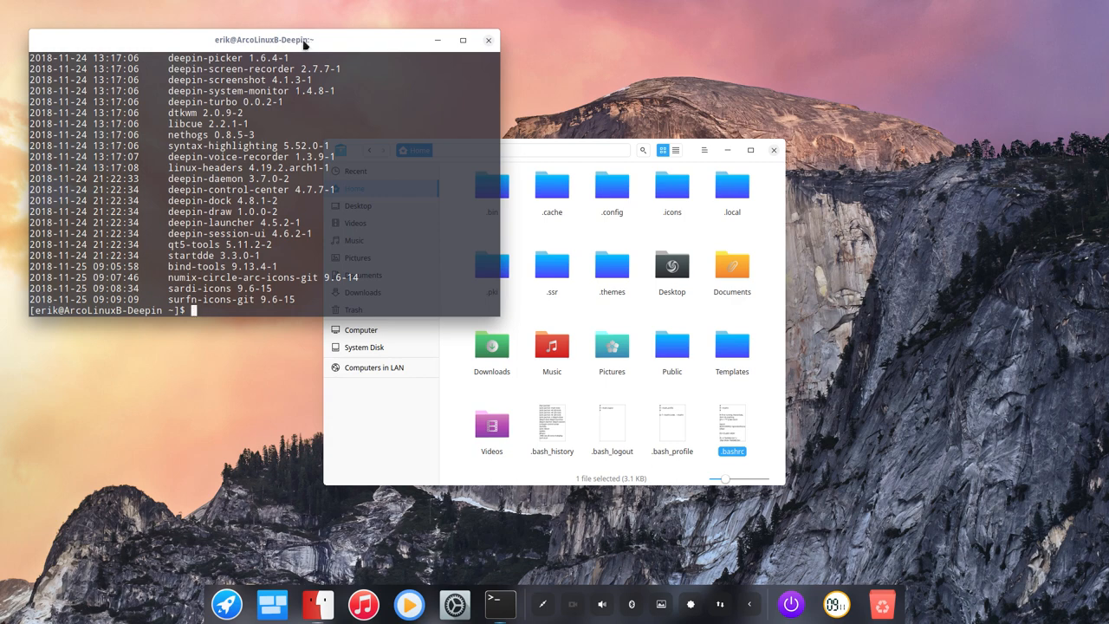
pyautogui.moveTo(264, 40); pyautogui.dragTo(537, 175)
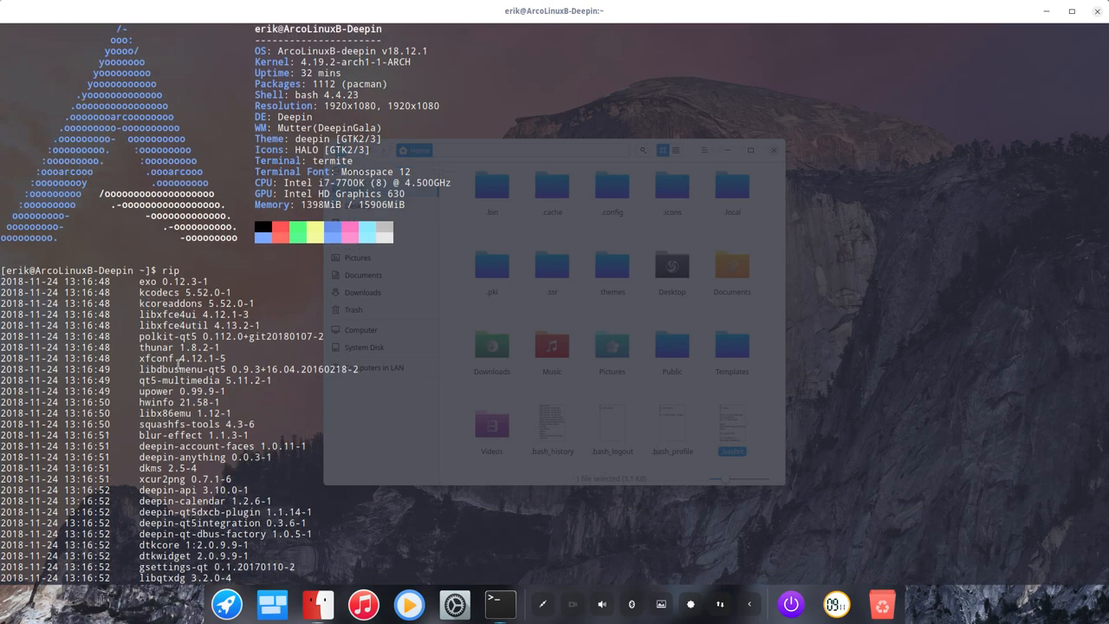
pyautogui.scroll(-3)
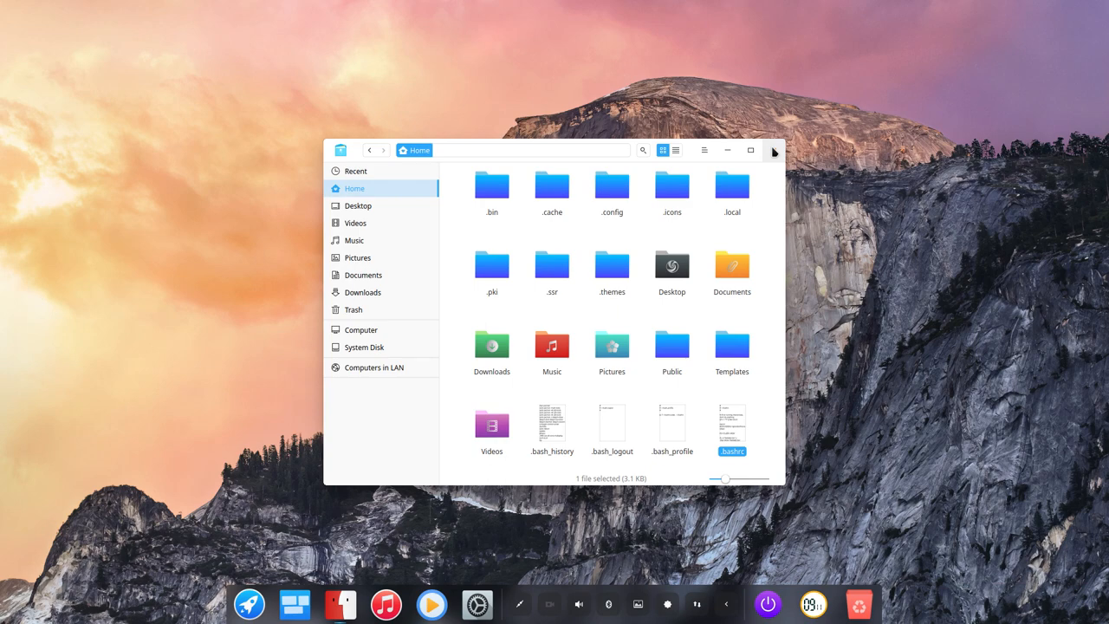
# Close the file manager and search the app launcher for 'deepin'.
pyautogui.click(773, 150)
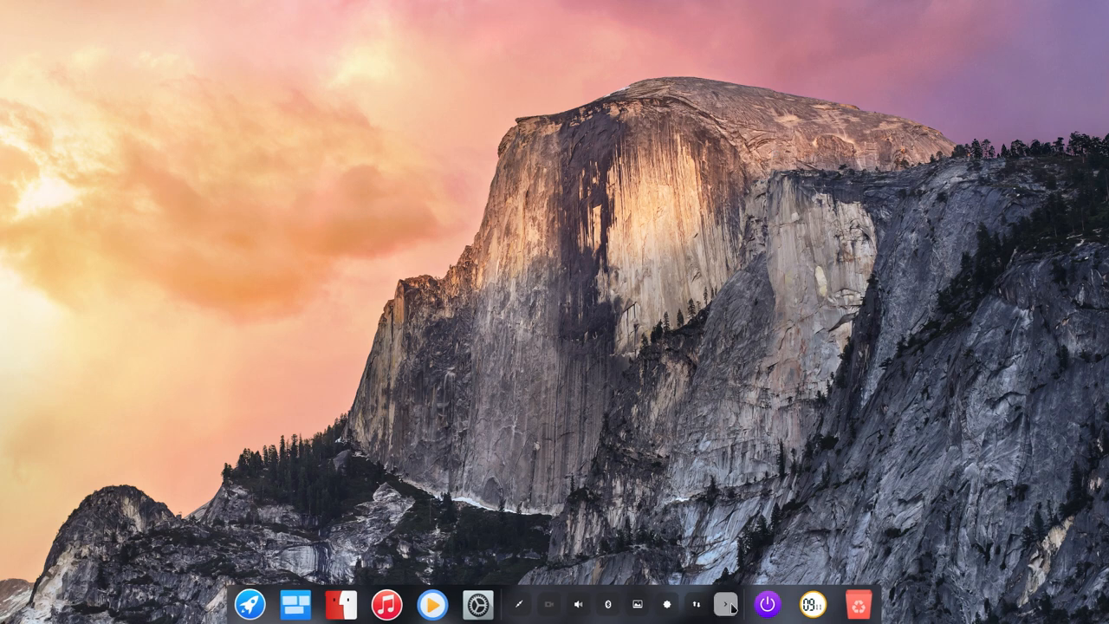
pyautogui.click(250, 604)
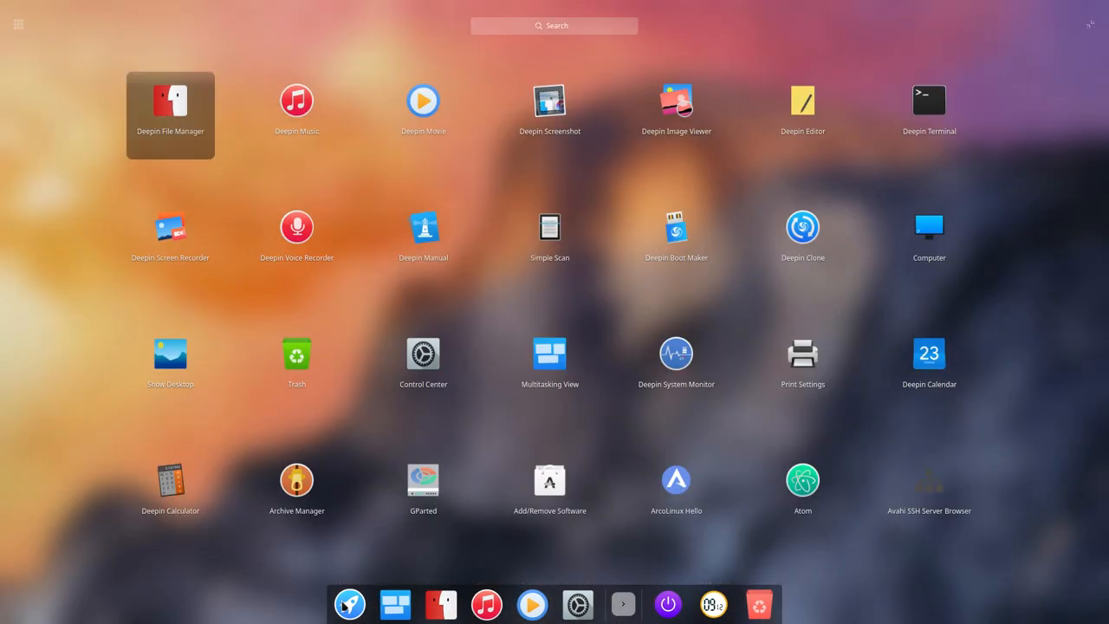
pyautogui.write('deepin')
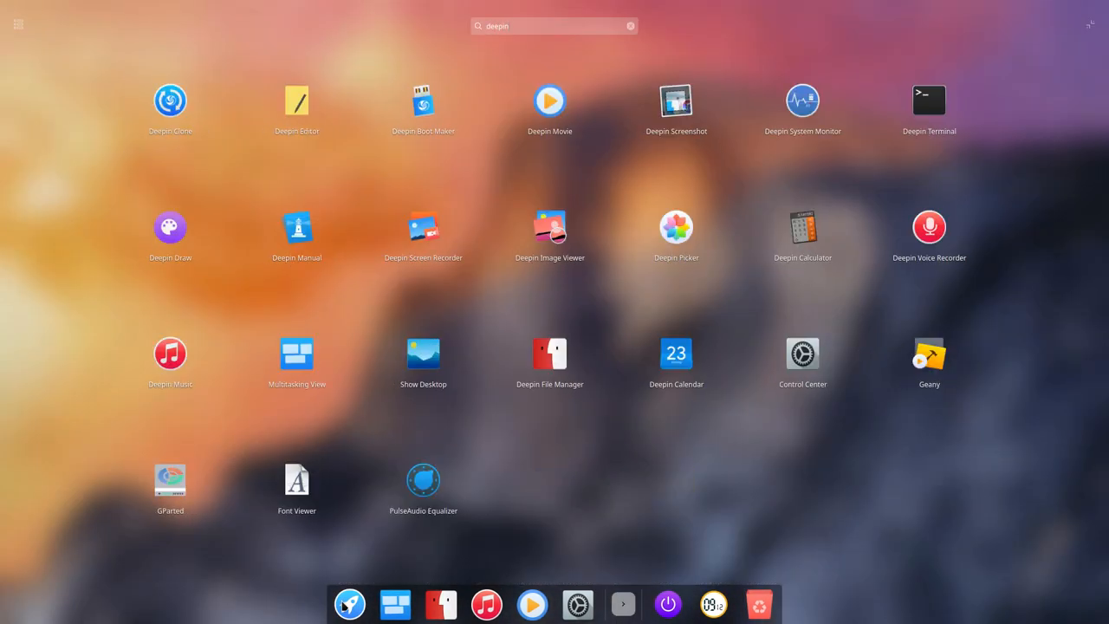